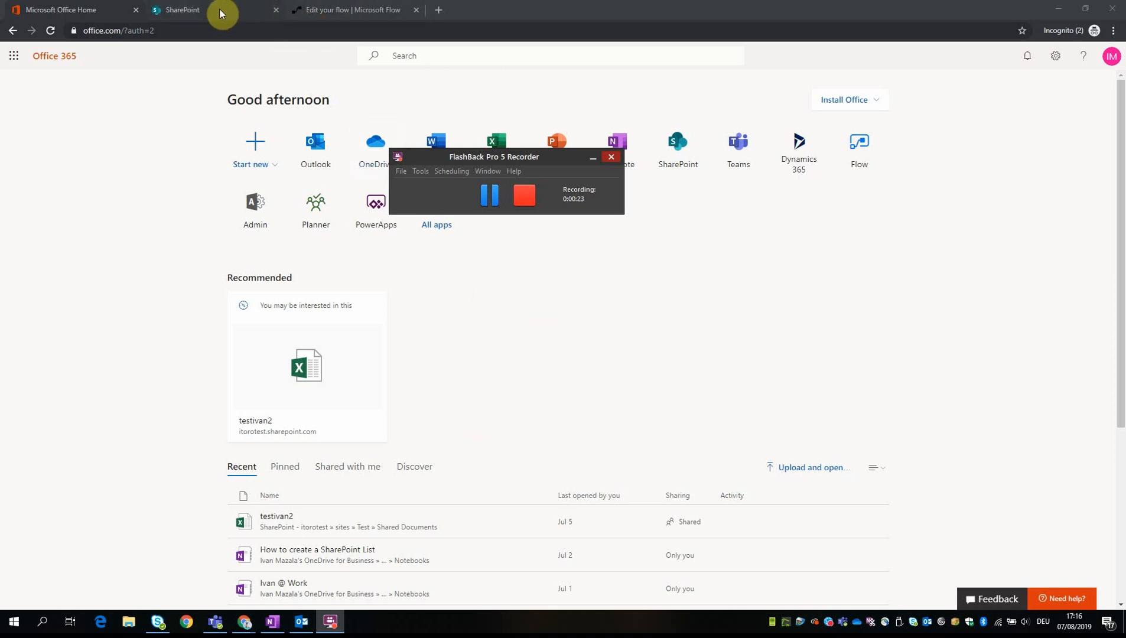
Step: Open the Flow Usecases team site from the SharePoint start page's Frequent sites
{"action": "left_click", "coordinate": [182, 10]}
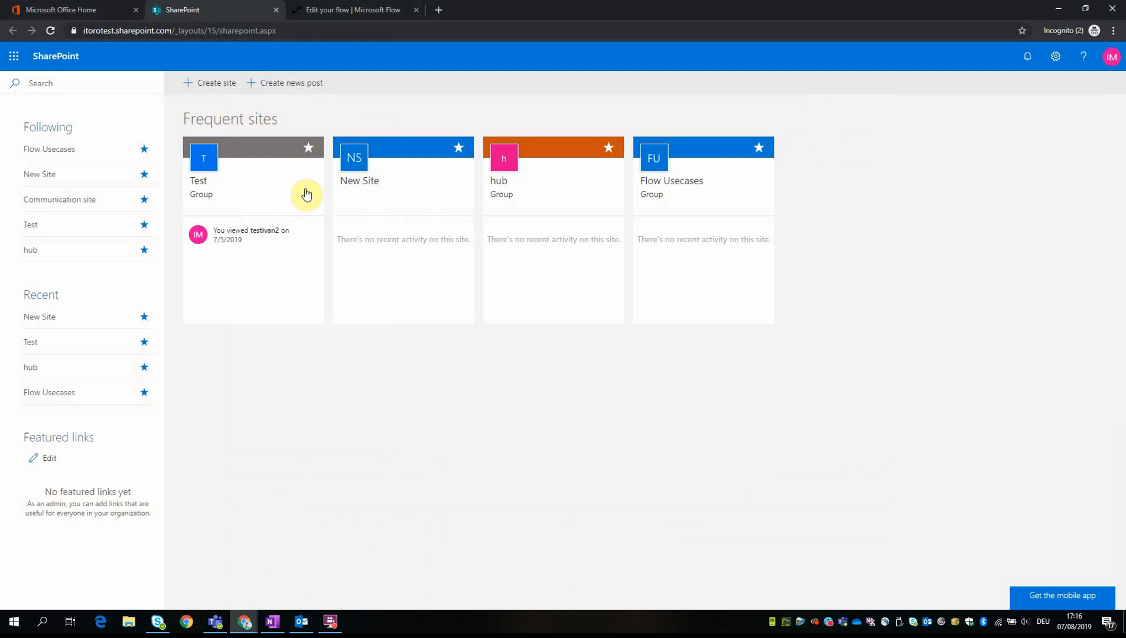
{"action": "left_click", "coordinate": [703, 176]}
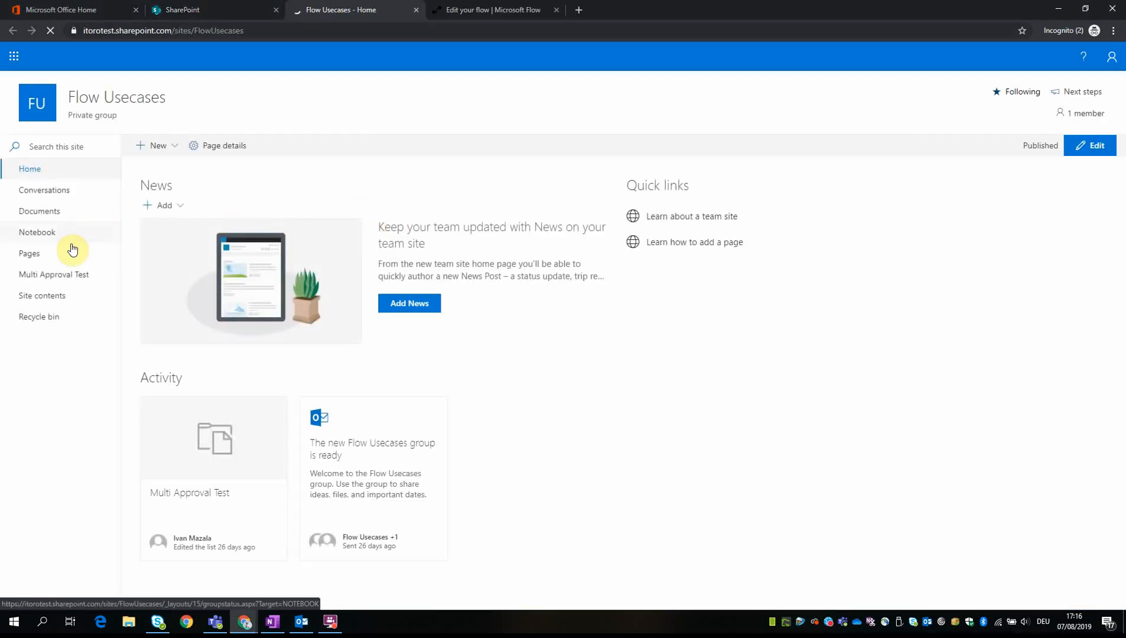
{"action": "left_click", "coordinate": [53, 274]}
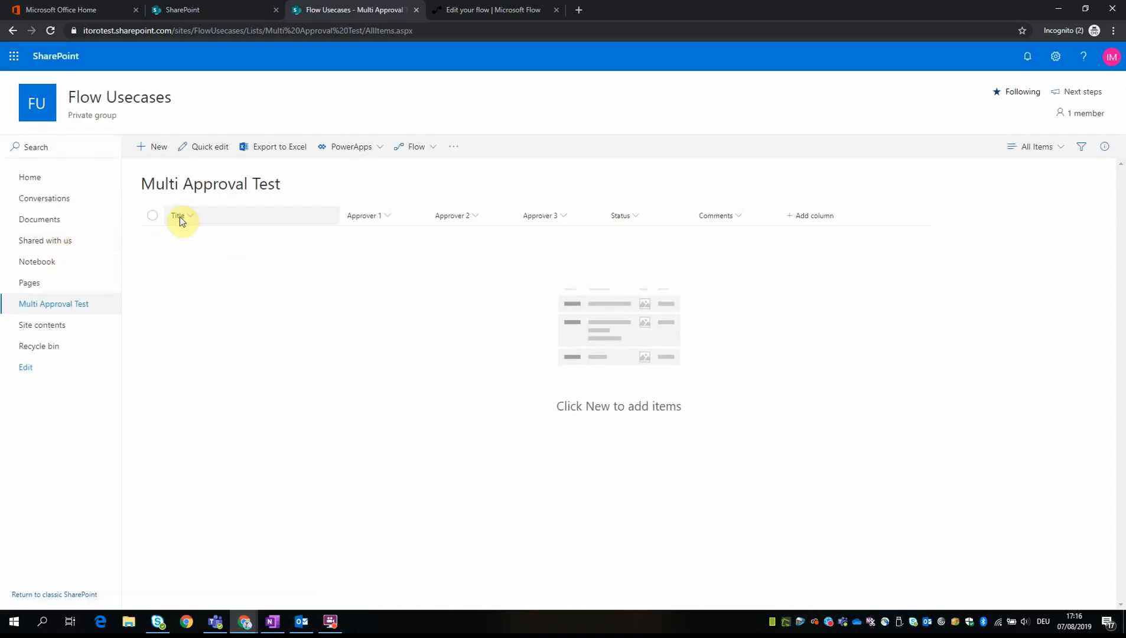
{"action": "mouse_move", "coordinate": [368, 218]}
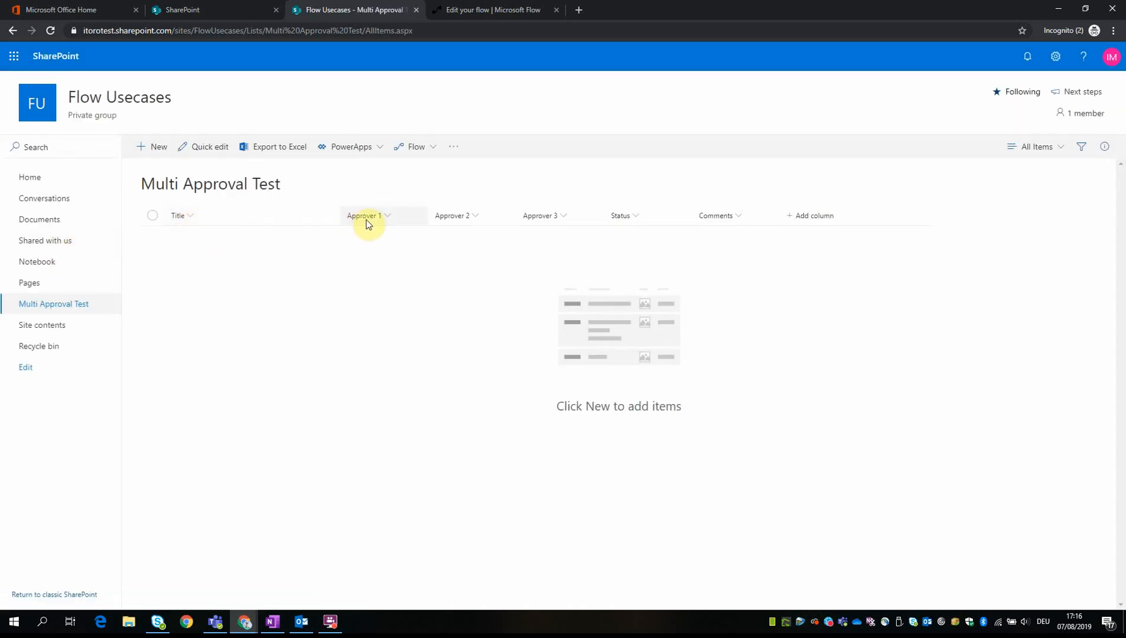
{"action": "mouse_move", "coordinate": [463, 215]}
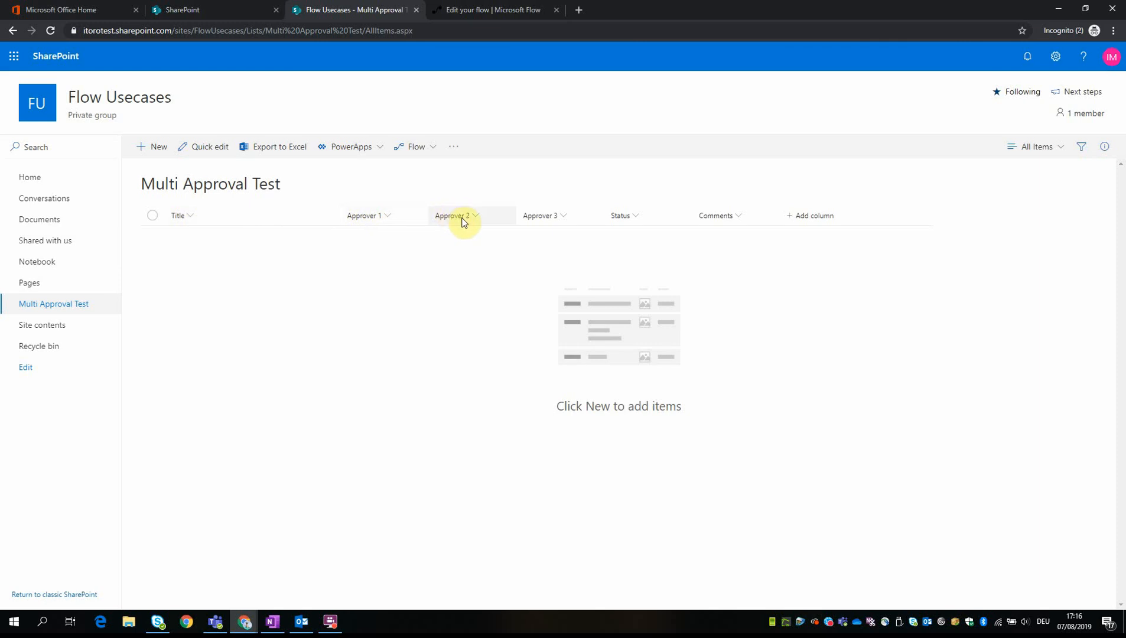
{"action": "mouse_move", "coordinate": [632, 219]}
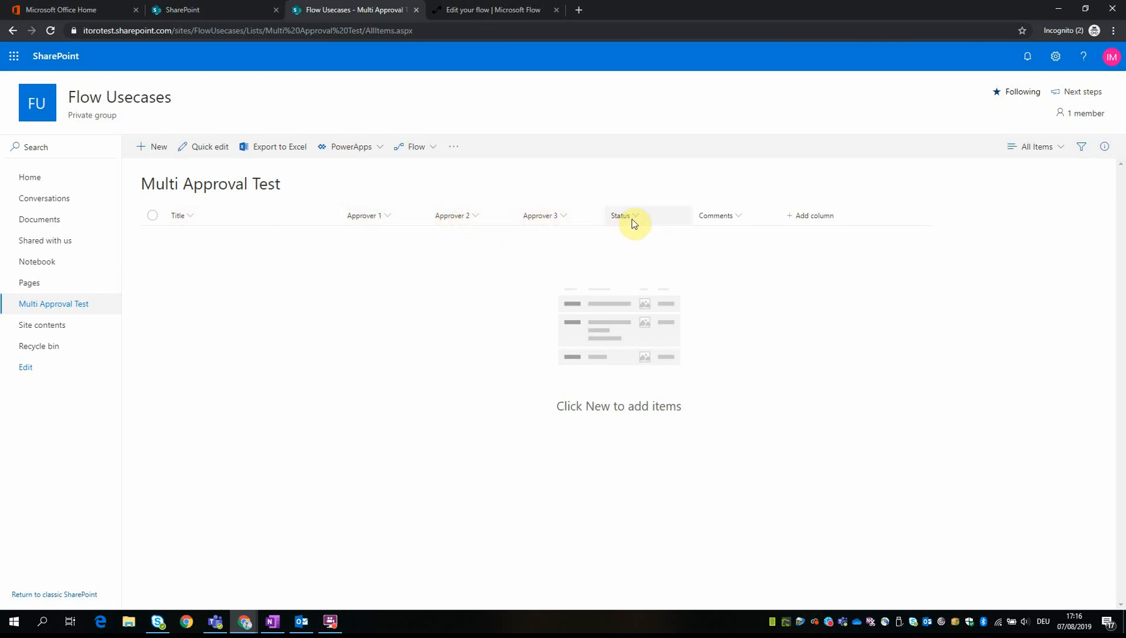
{"action": "mouse_move", "coordinate": [611, 222]}
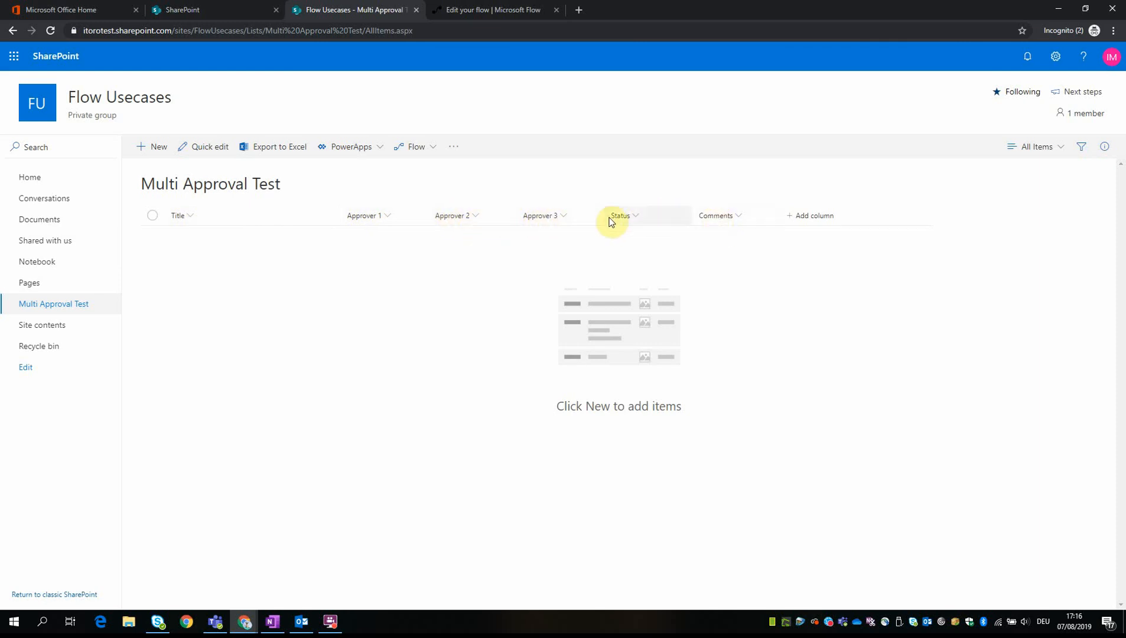
{"action": "mouse_move", "coordinate": [176, 215]}
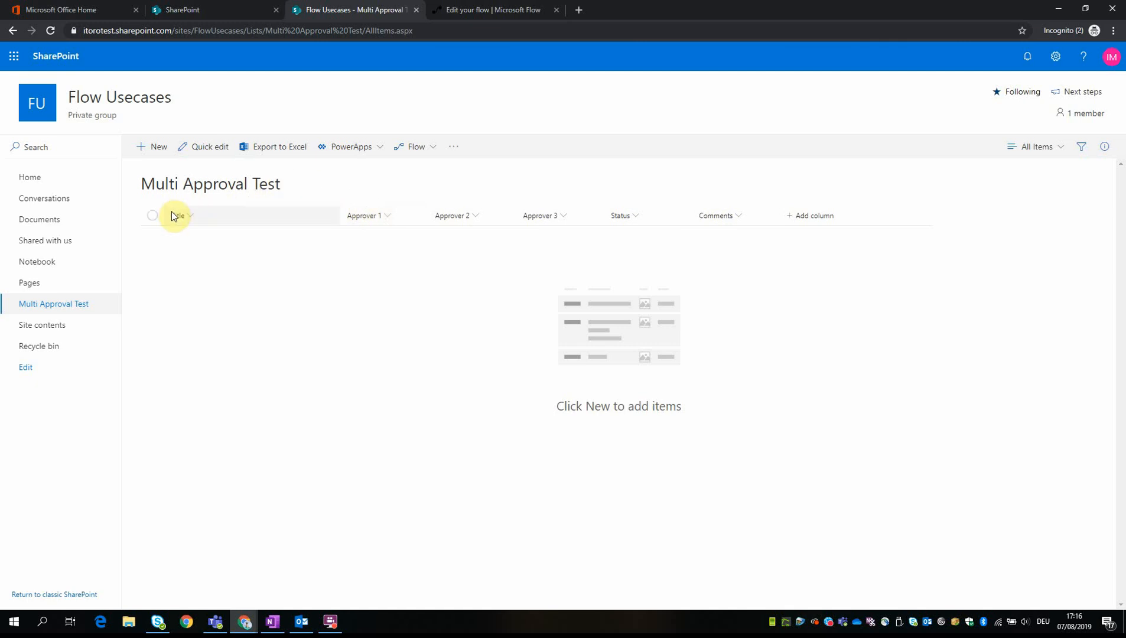
{"action": "mouse_move", "coordinate": [189, 232]}
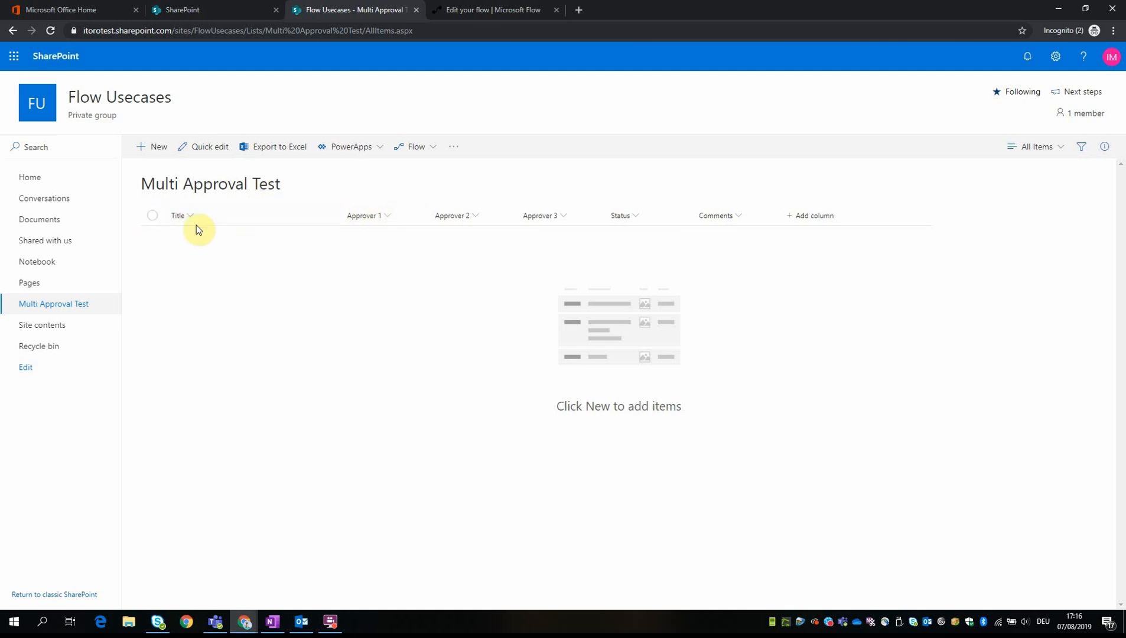
{"action": "mouse_move", "coordinate": [232, 247]}
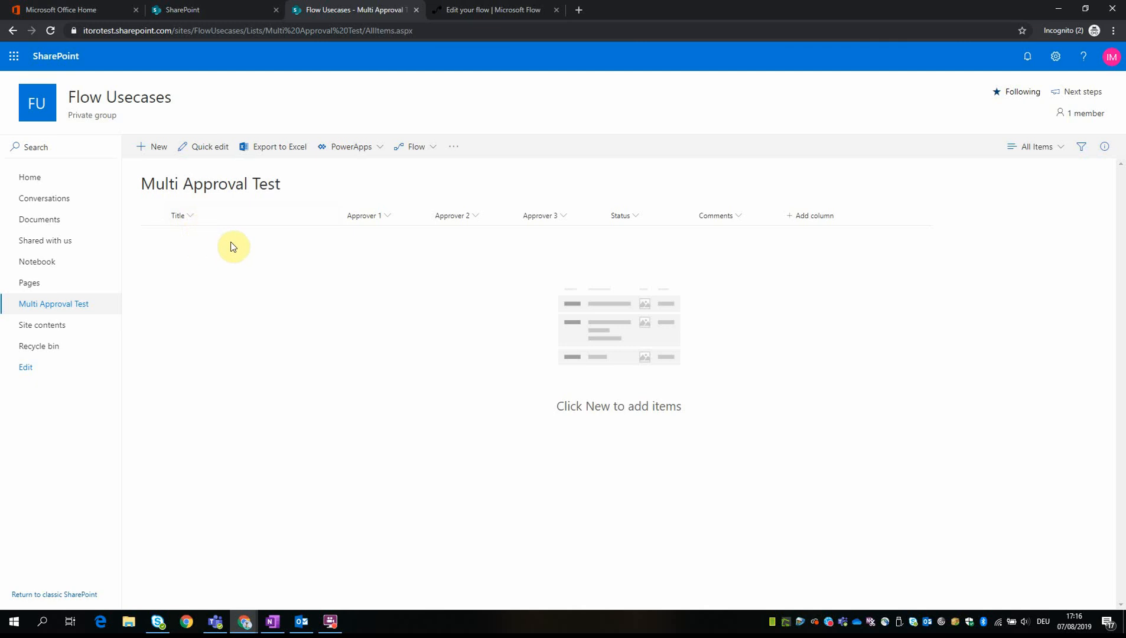
{"action": "mouse_move", "coordinate": [207, 228]}
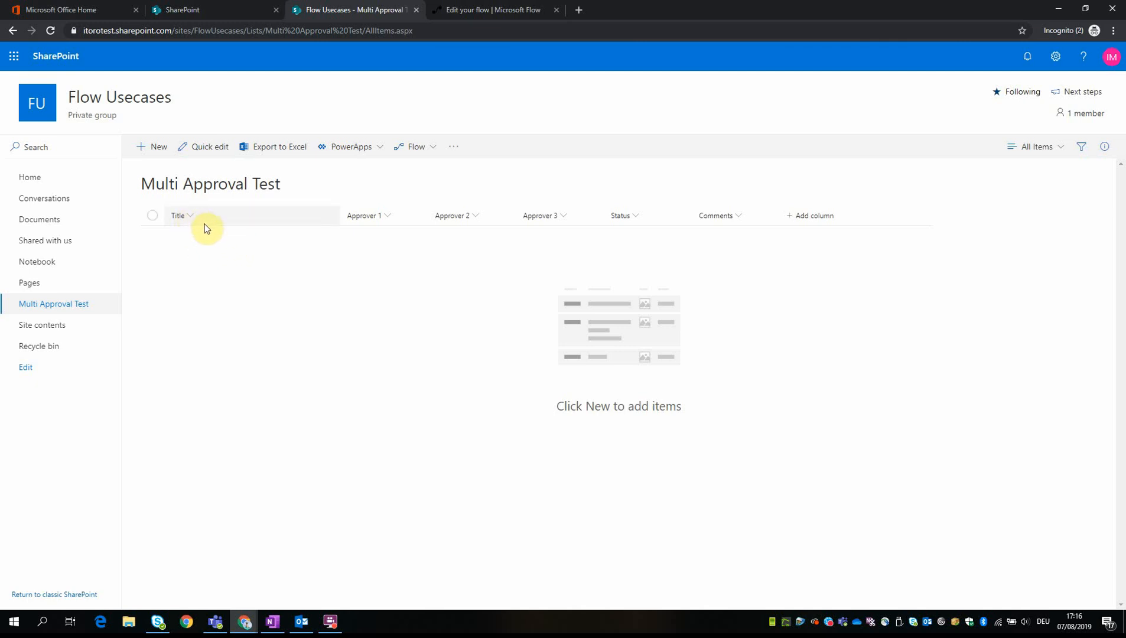
{"action": "mouse_move", "coordinate": [269, 238]}
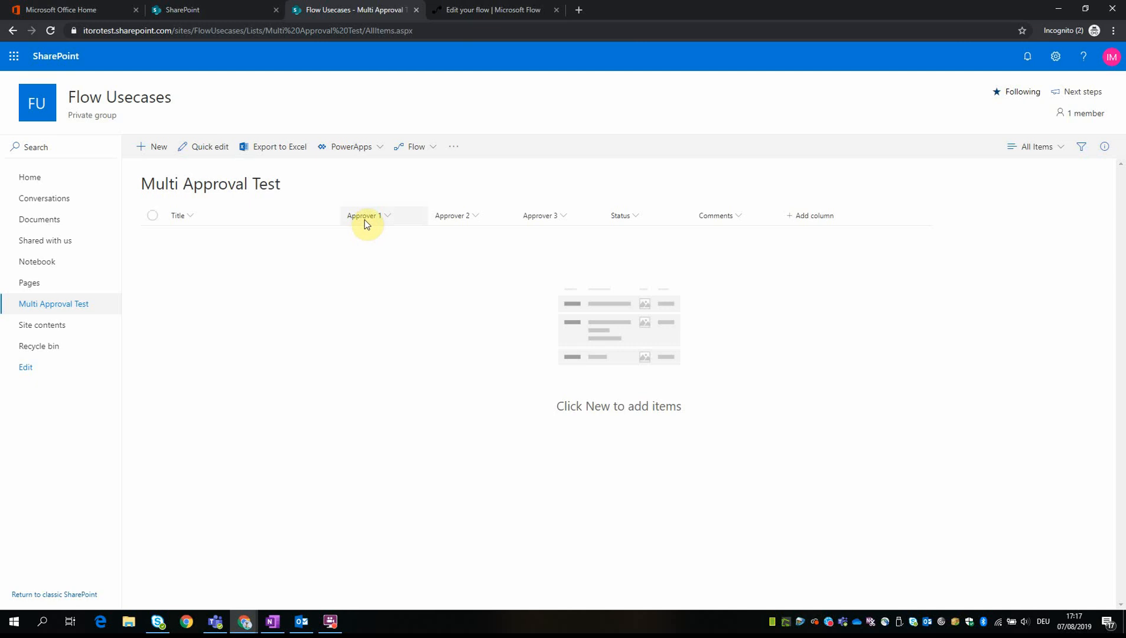
{"action": "mouse_move", "coordinate": [364, 234]}
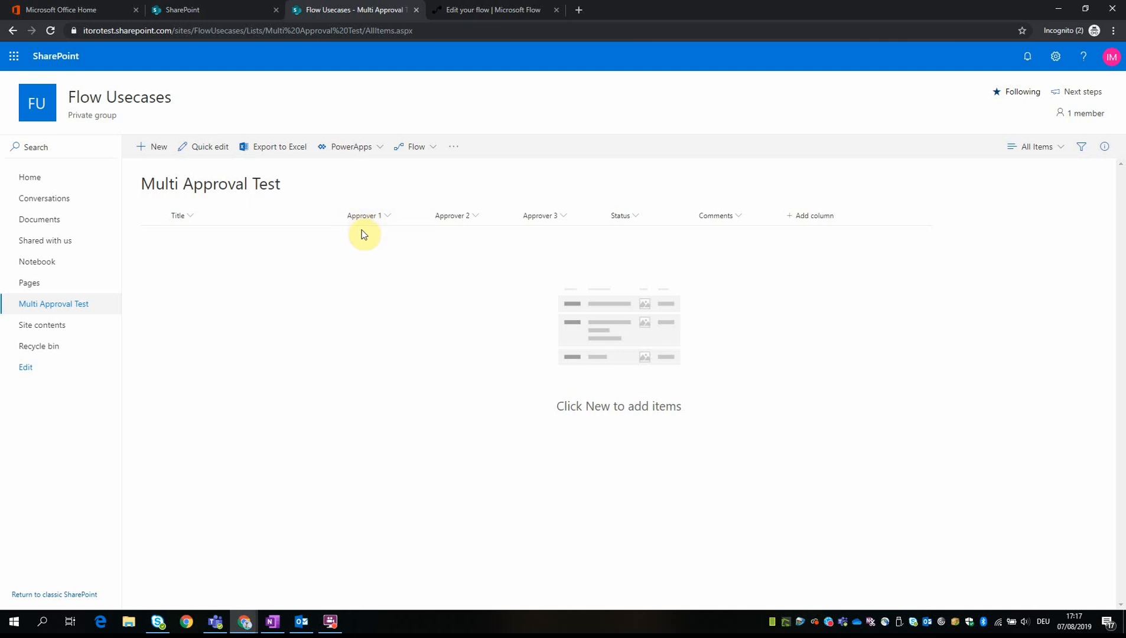
{"action": "mouse_move", "coordinate": [540, 205]}
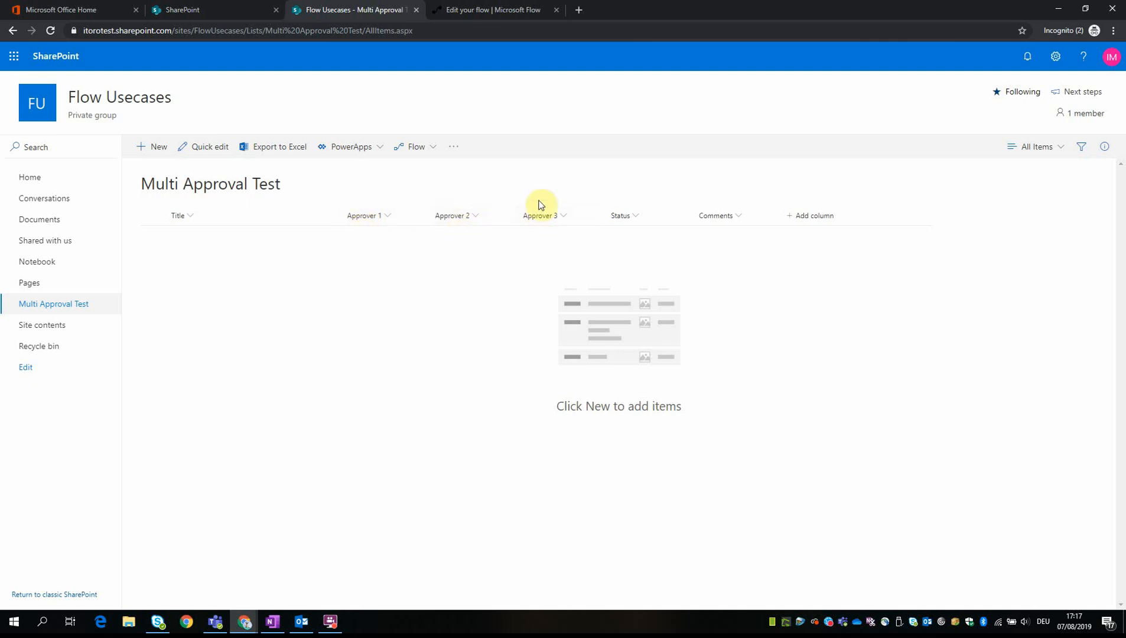
{"action": "mouse_move", "coordinate": [492, 188]}
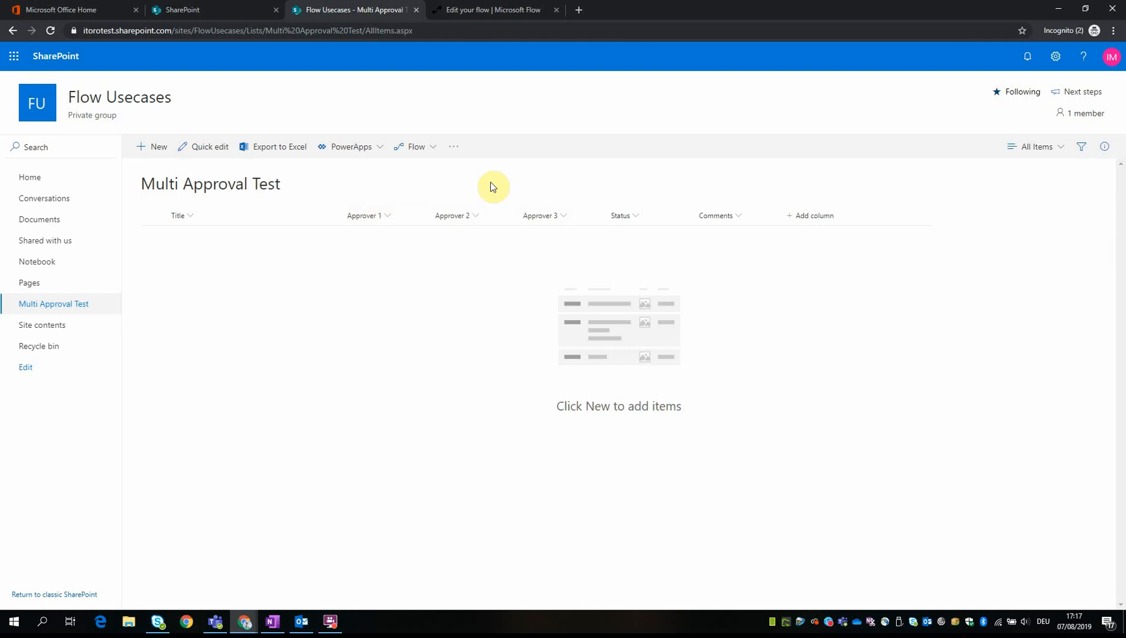
{"action": "mouse_move", "coordinate": [592, 235]}
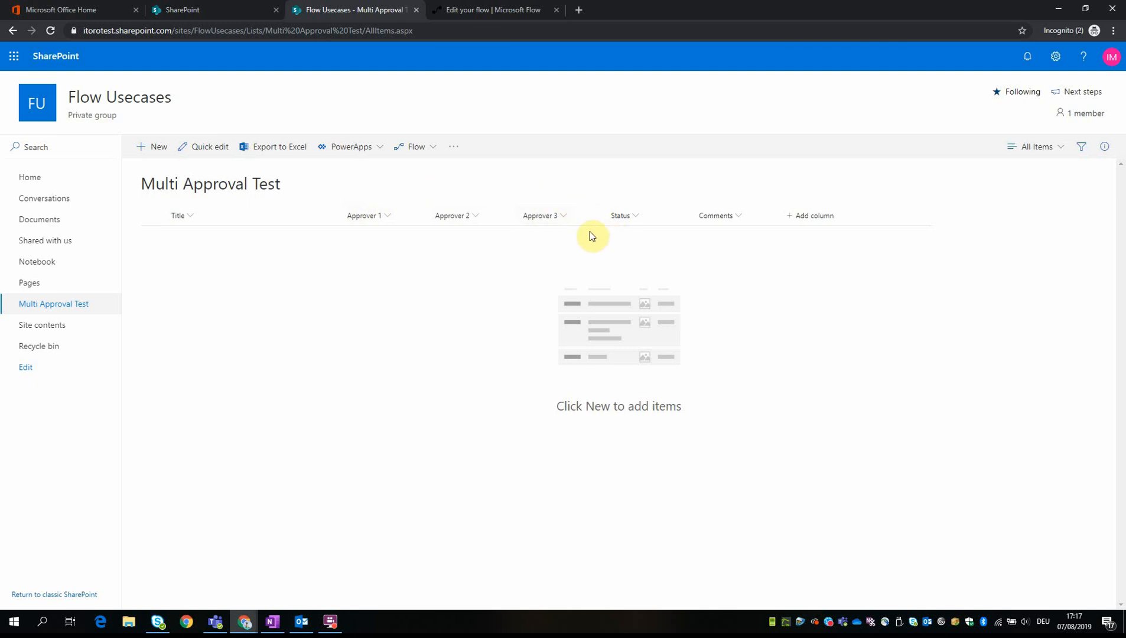
{"action": "mouse_move", "coordinate": [536, 218]}
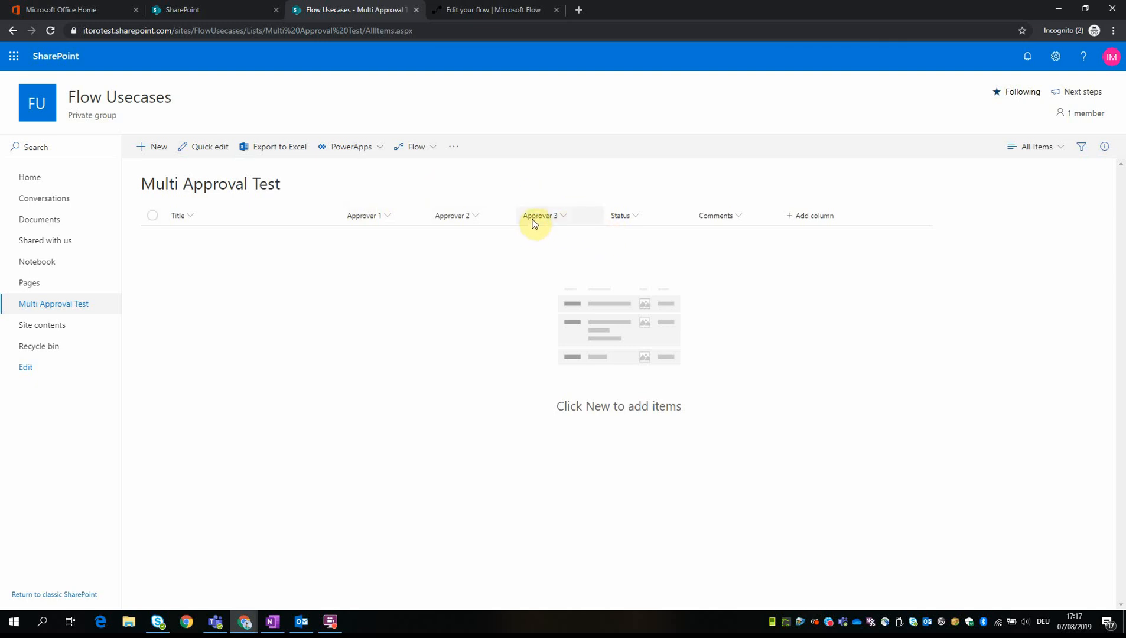
{"action": "mouse_move", "coordinate": [608, 187]}
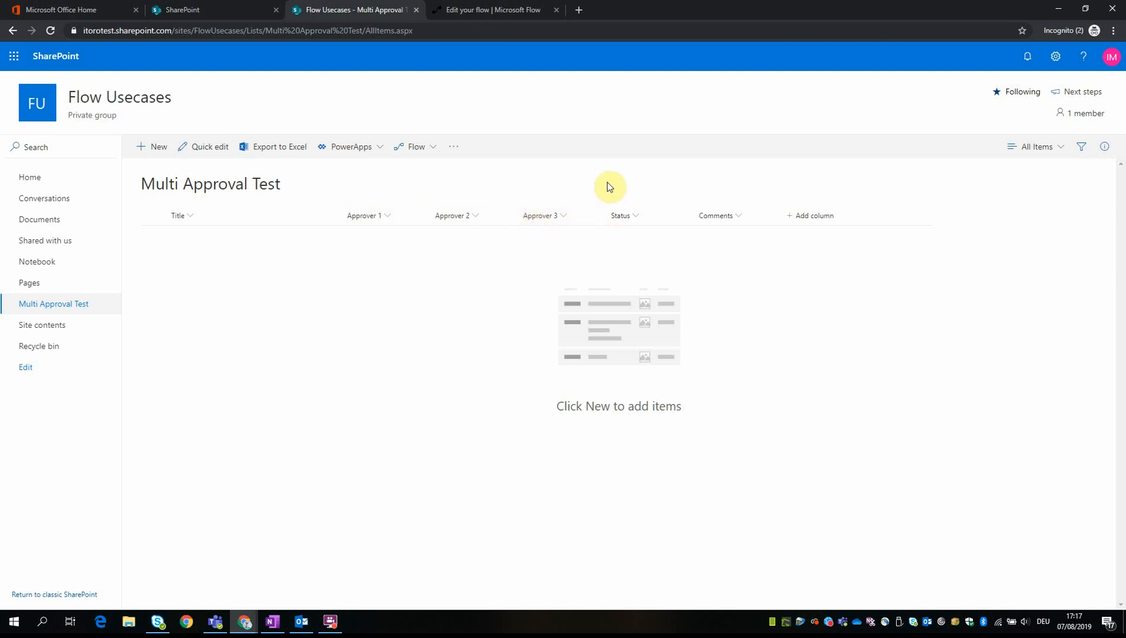
{"action": "mouse_move", "coordinate": [725, 241]}
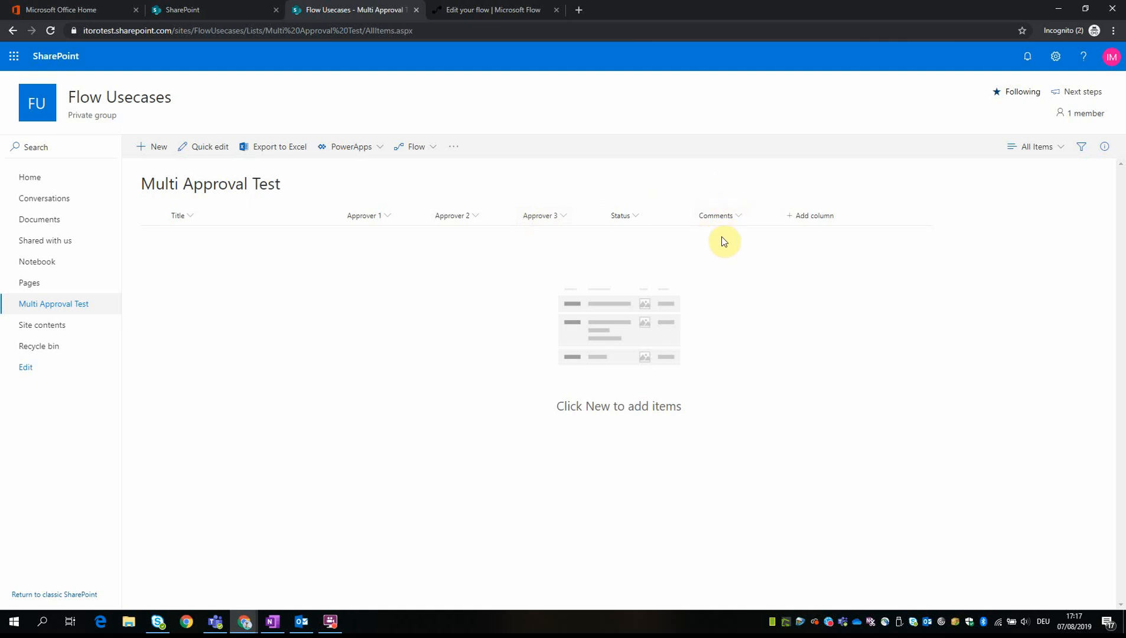
{"action": "mouse_move", "coordinate": [614, 267]}
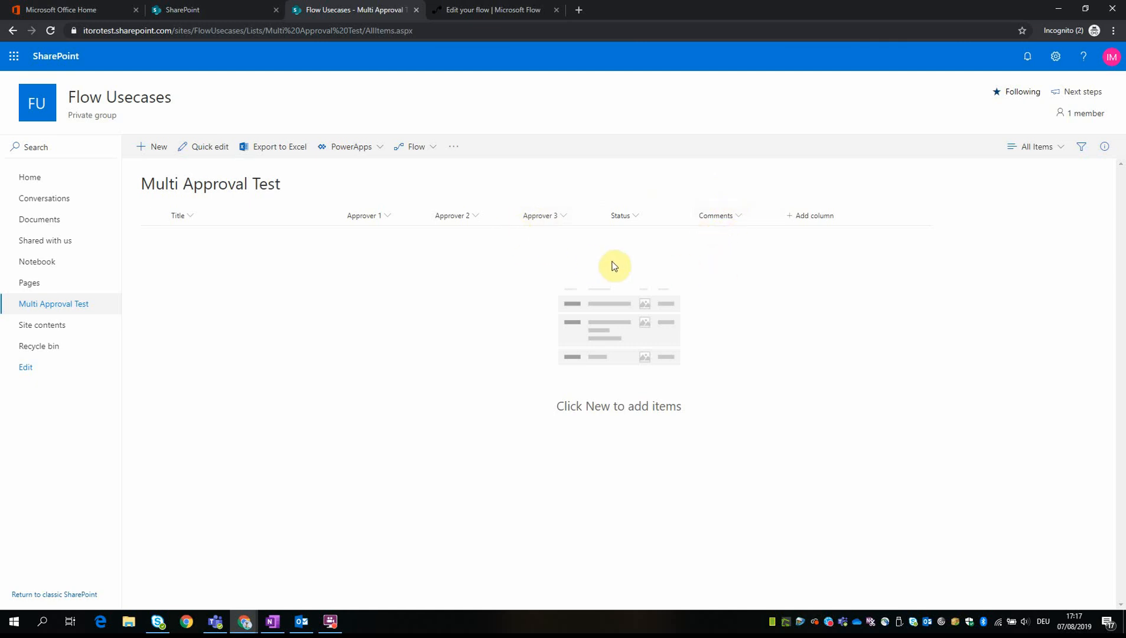
{"action": "mouse_move", "coordinate": [629, 222]}
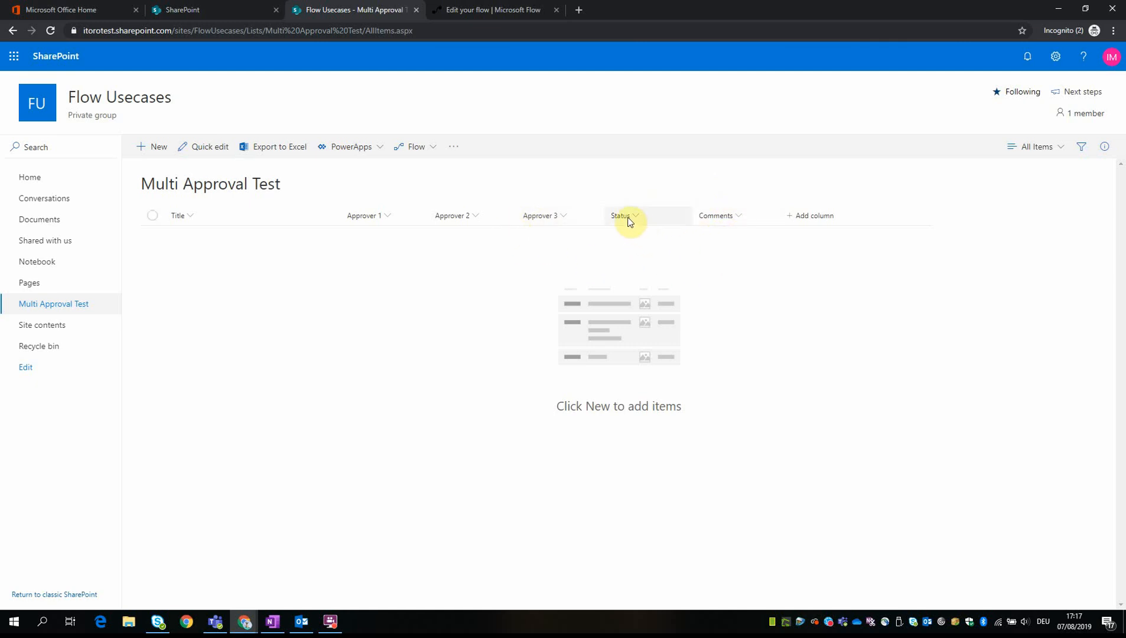
{"action": "mouse_move", "coordinate": [382, 215]}
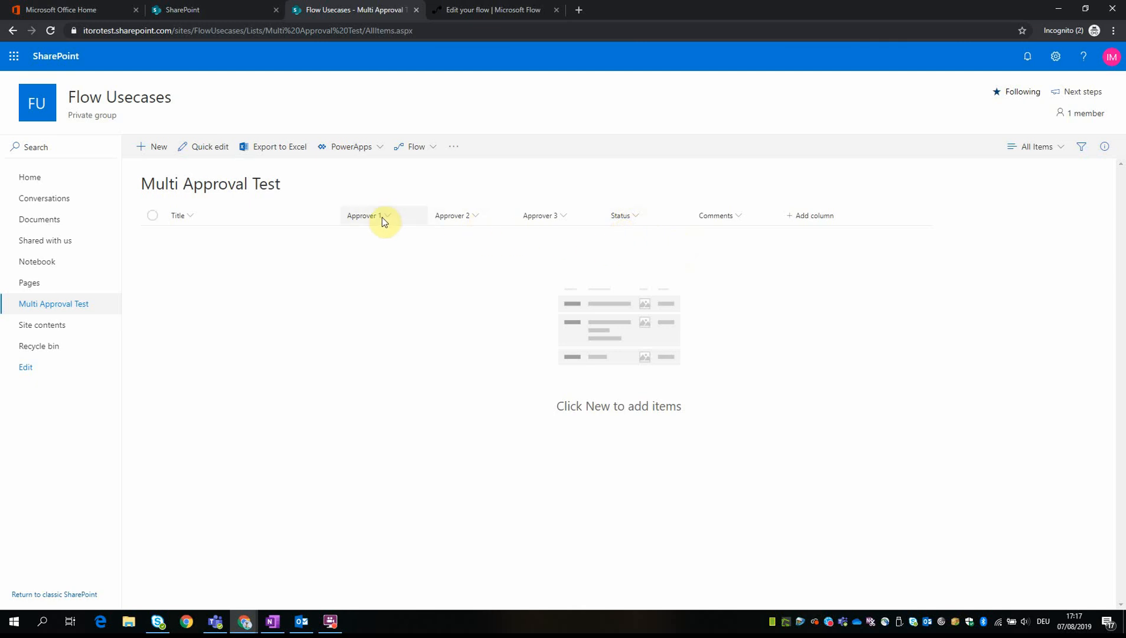
{"action": "mouse_move", "coordinate": [617, 247]}
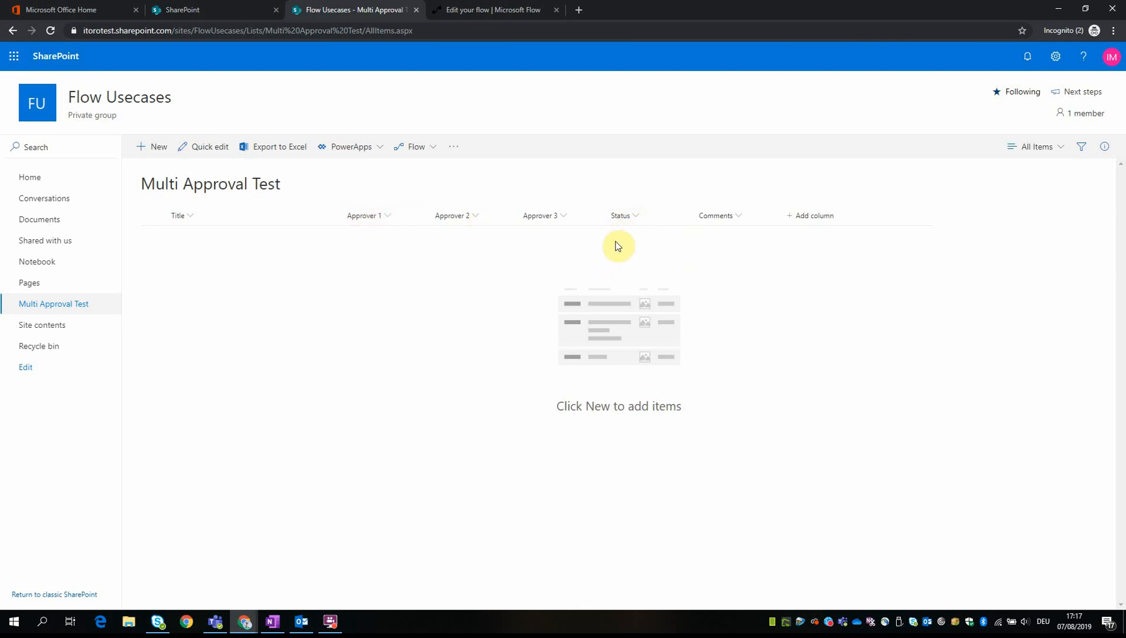
{"action": "mouse_move", "coordinate": [611, 244]}
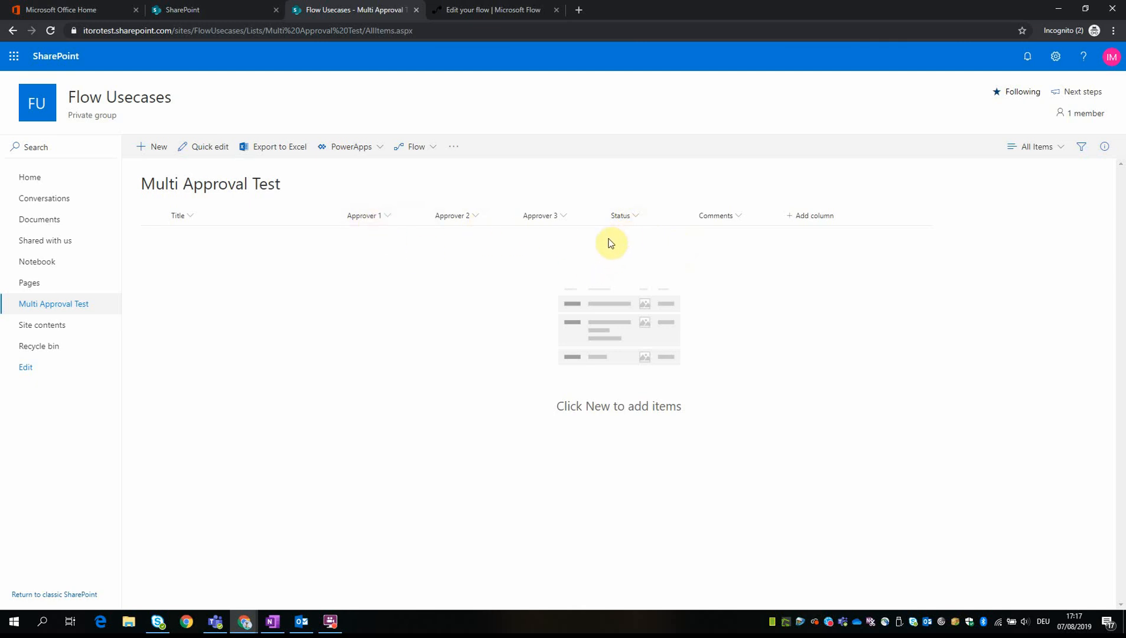
{"action": "mouse_move", "coordinate": [520, 221]}
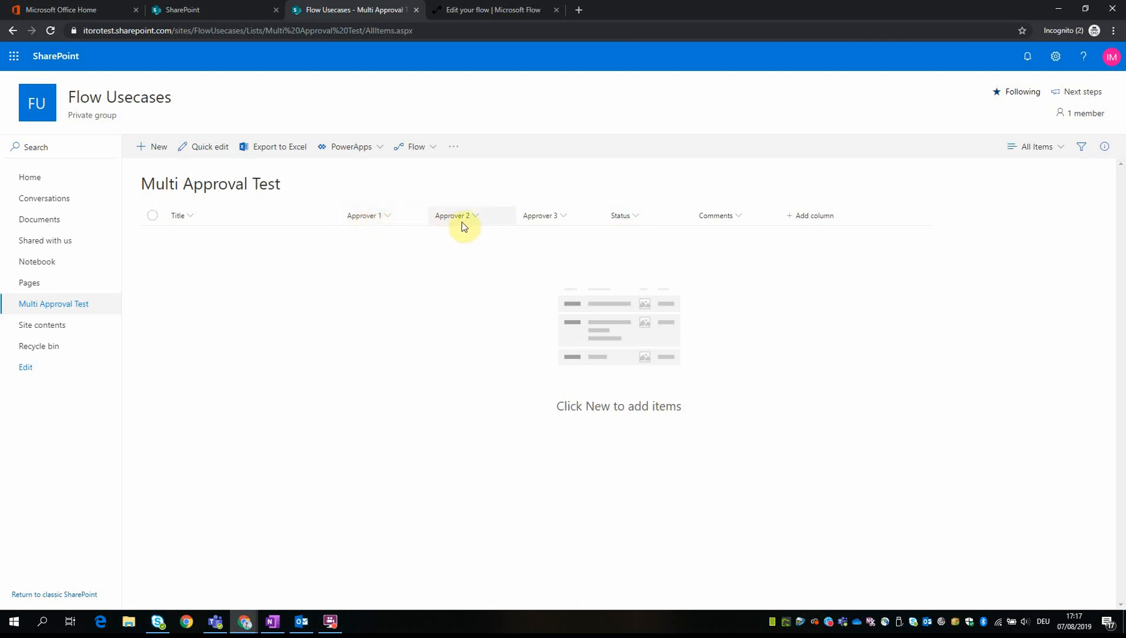
{"action": "mouse_move", "coordinate": [571, 231]}
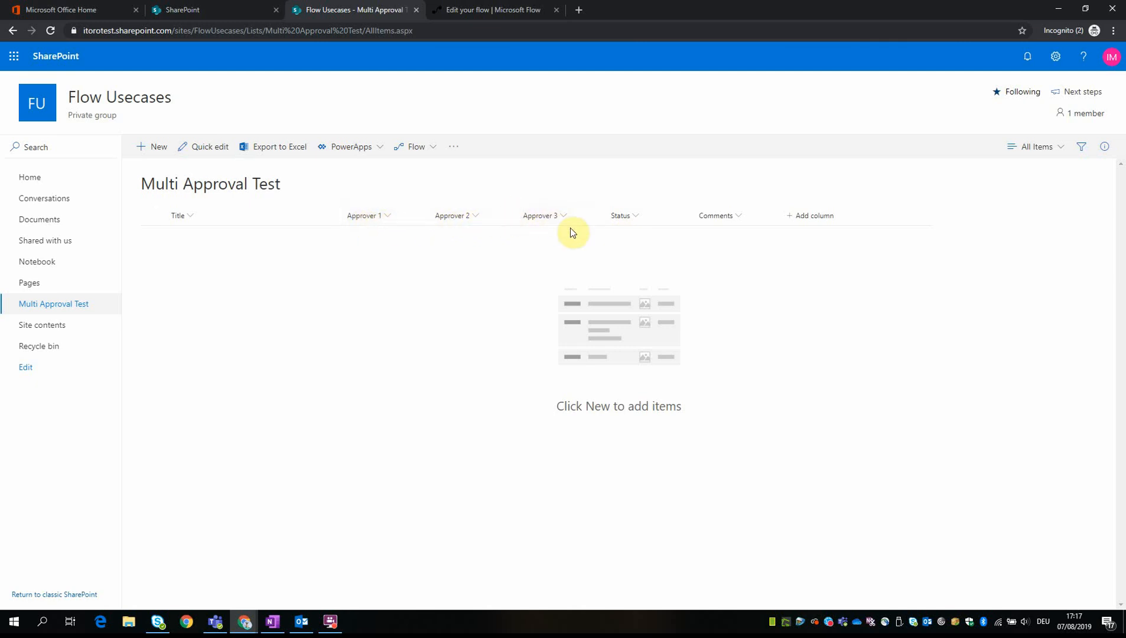
{"action": "mouse_move", "coordinate": [618, 238]}
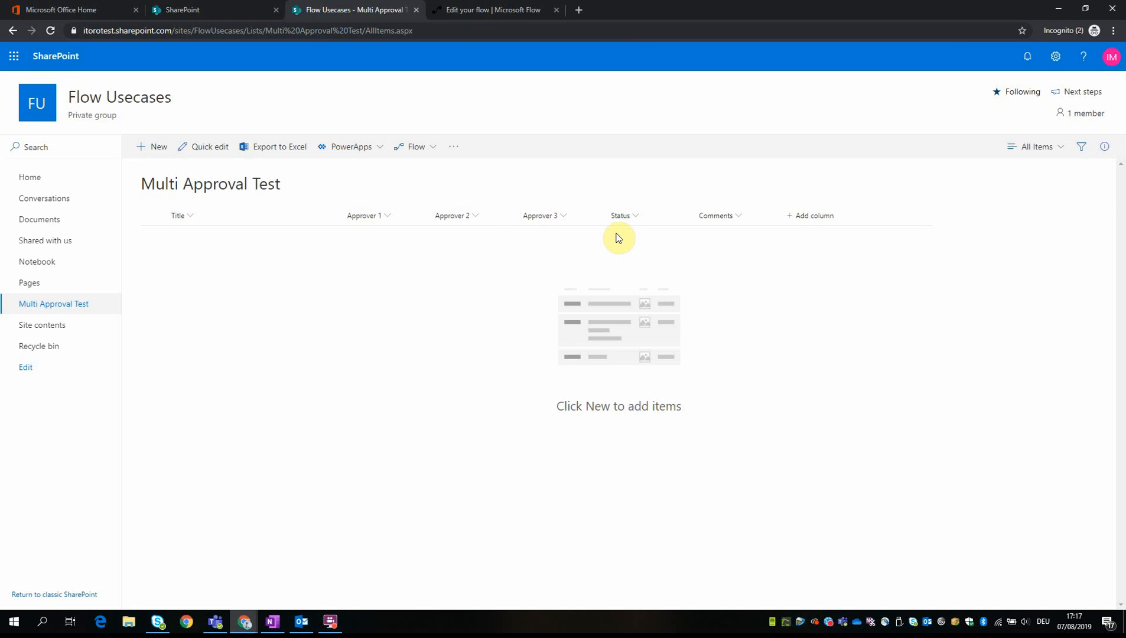
{"action": "mouse_move", "coordinate": [382, 218]}
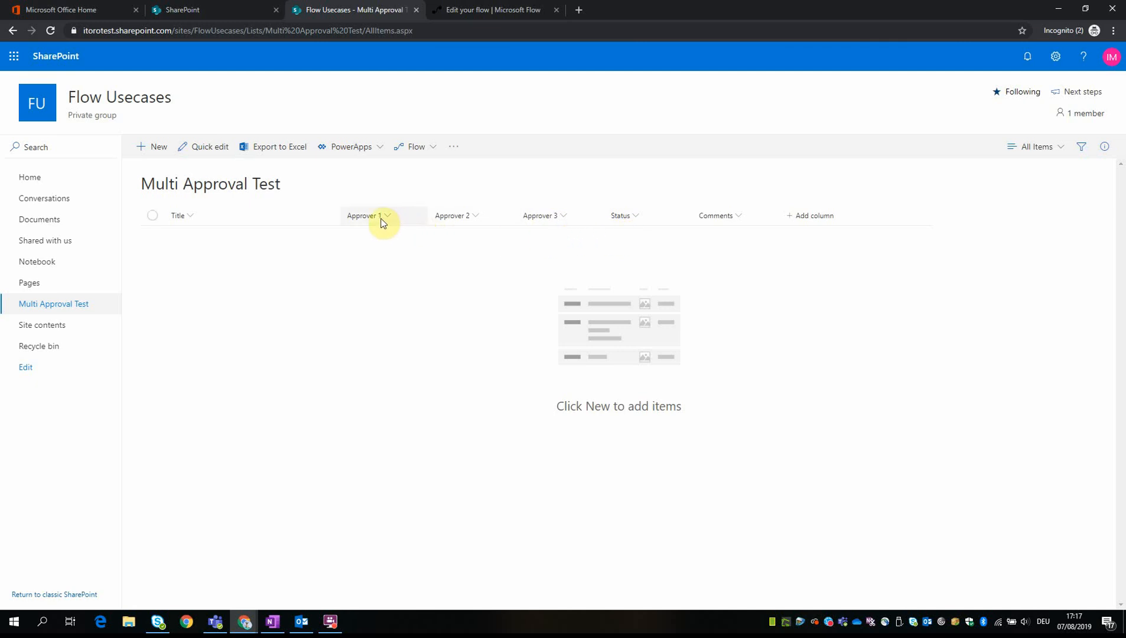
{"action": "mouse_move", "coordinate": [532, 219]}
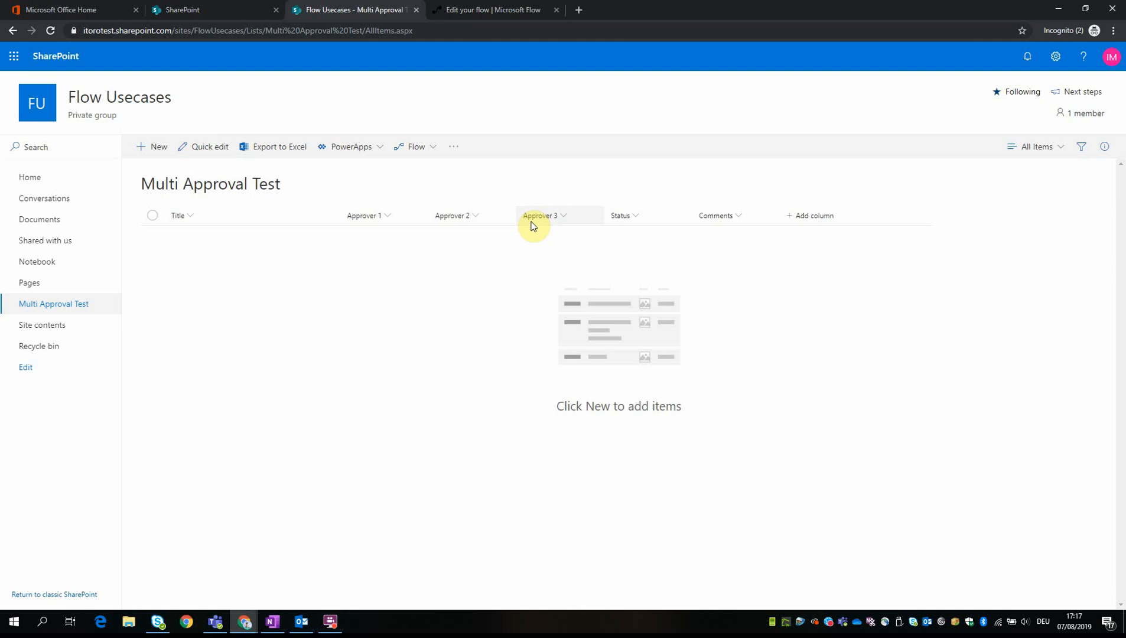
{"action": "mouse_move", "coordinate": [632, 238]}
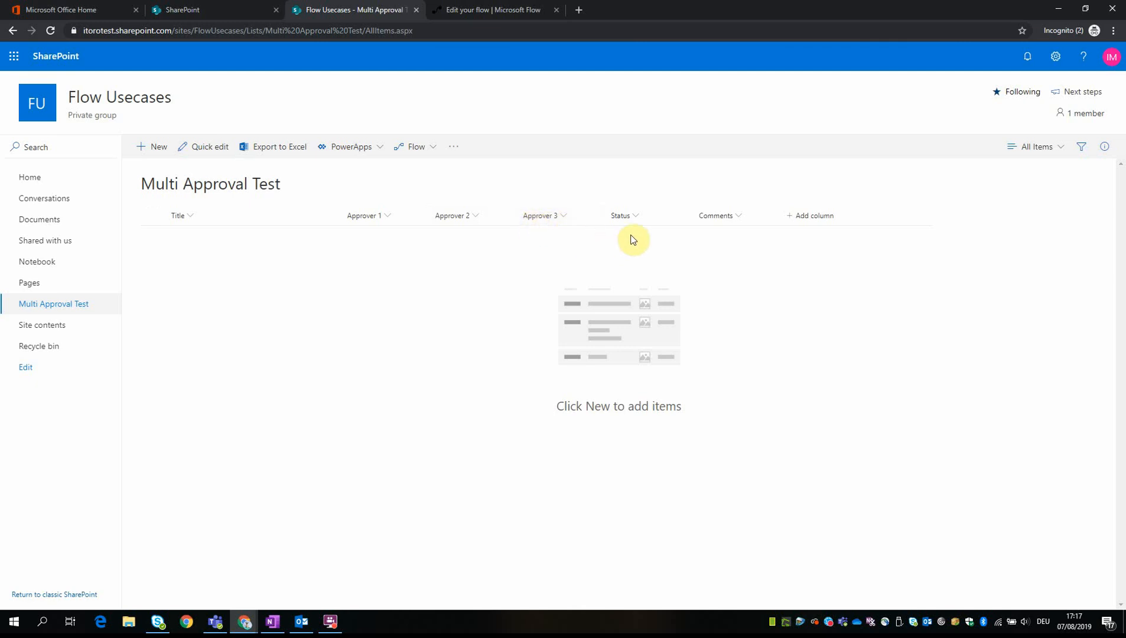
{"action": "mouse_move", "coordinate": [614, 246]}
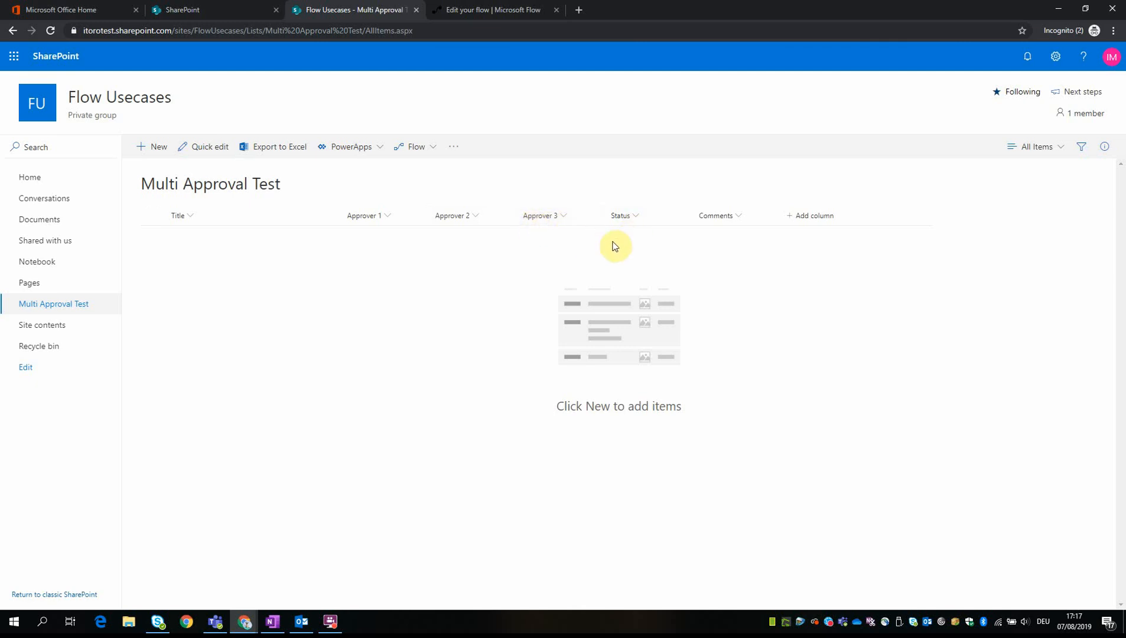
{"action": "mouse_move", "coordinate": [502, 248]}
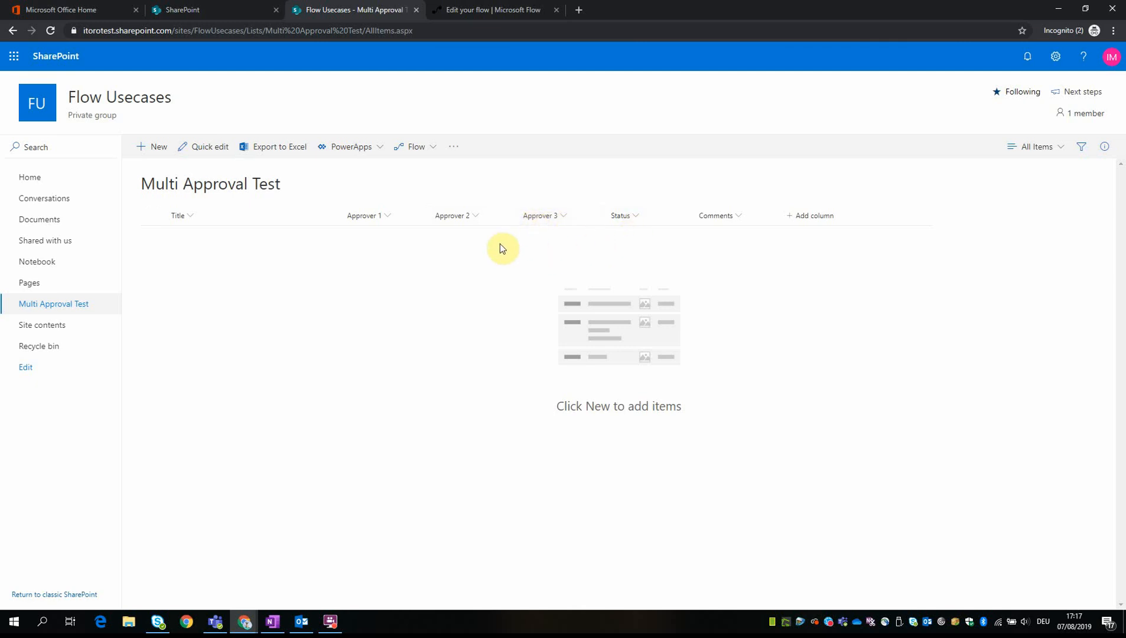
{"action": "mouse_move", "coordinate": [451, 248]}
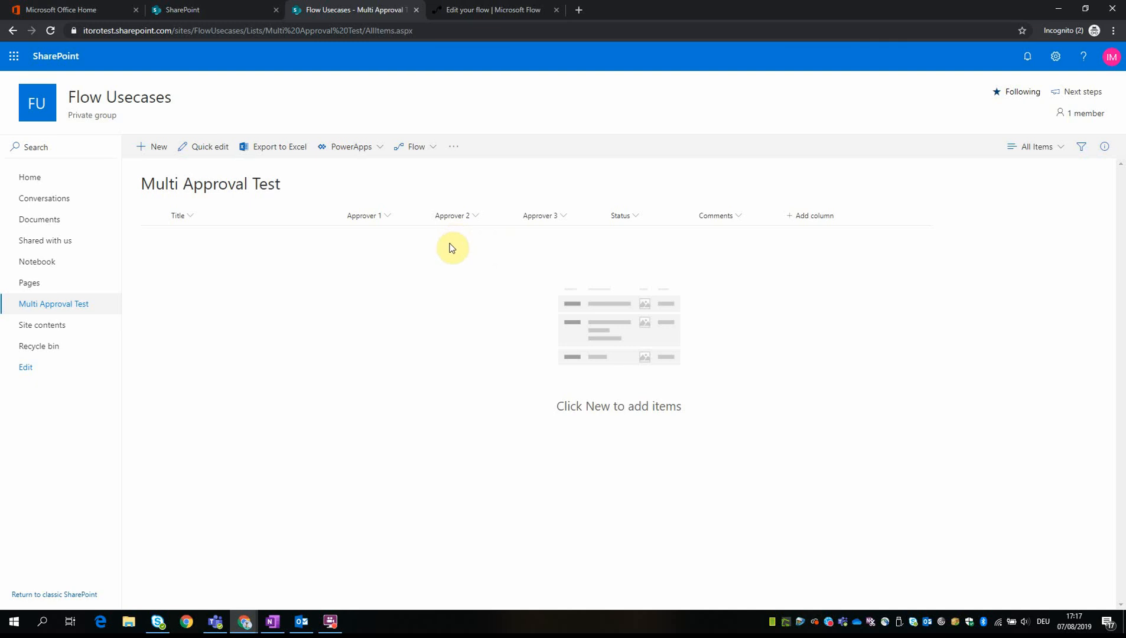
{"action": "mouse_move", "coordinate": [439, 241]}
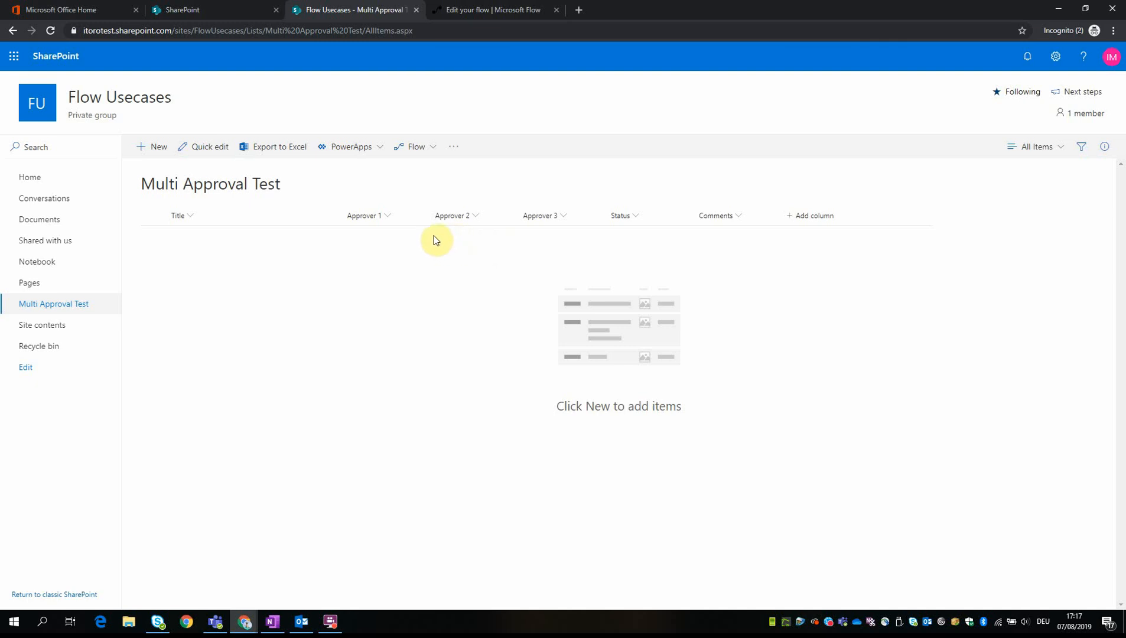
{"action": "mouse_move", "coordinate": [424, 261]}
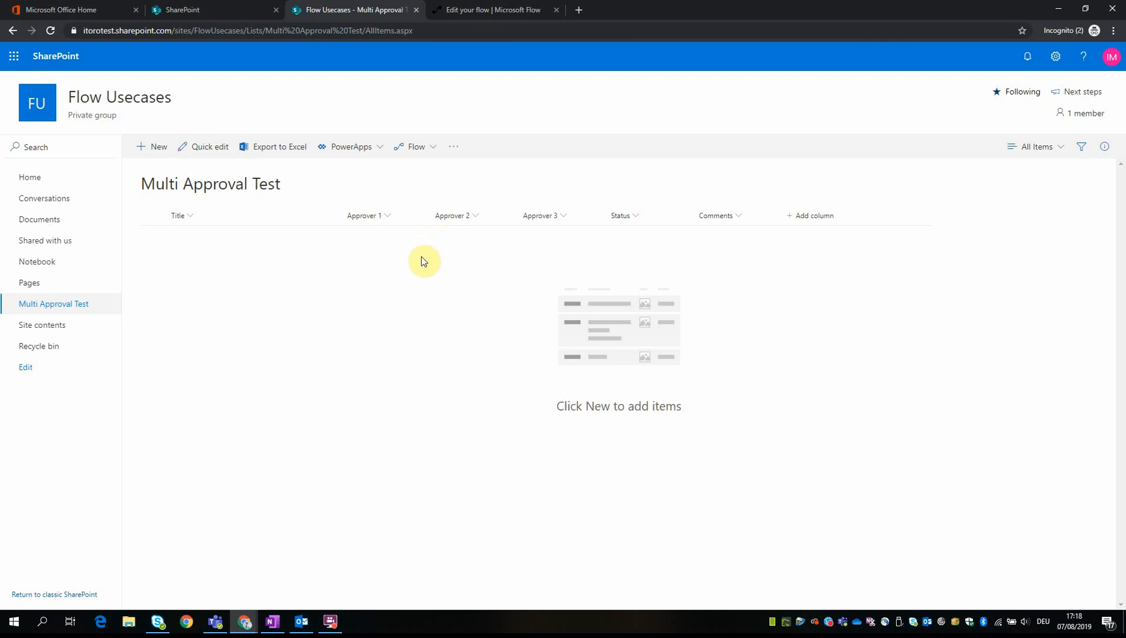
{"action": "mouse_move", "coordinate": [237, 10]}
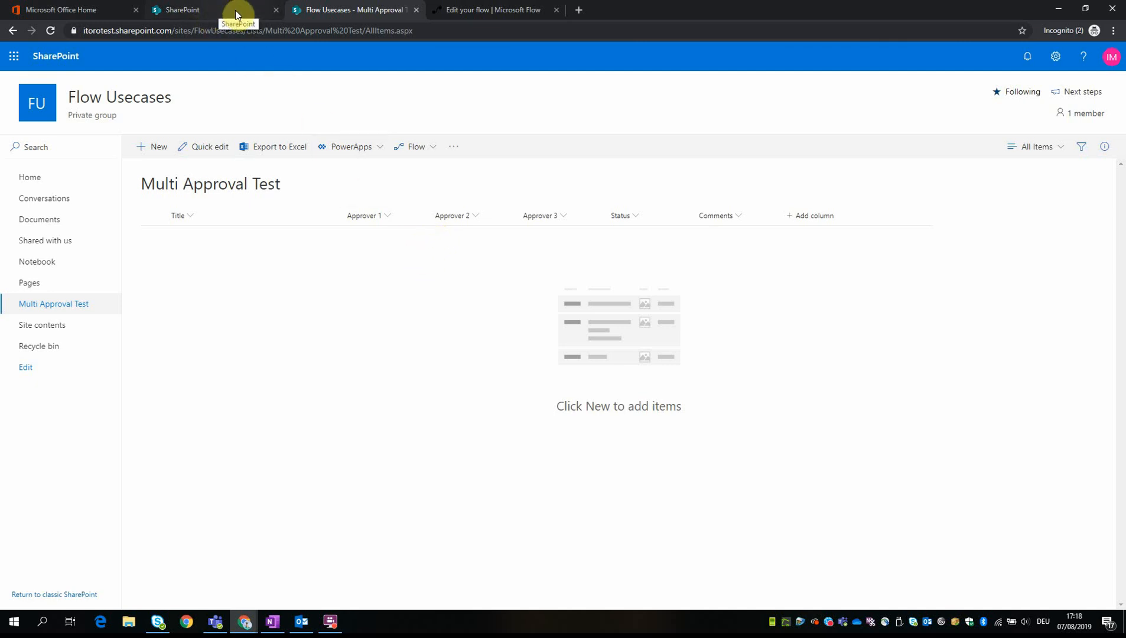
{"action": "mouse_move", "coordinate": [473, 18]}
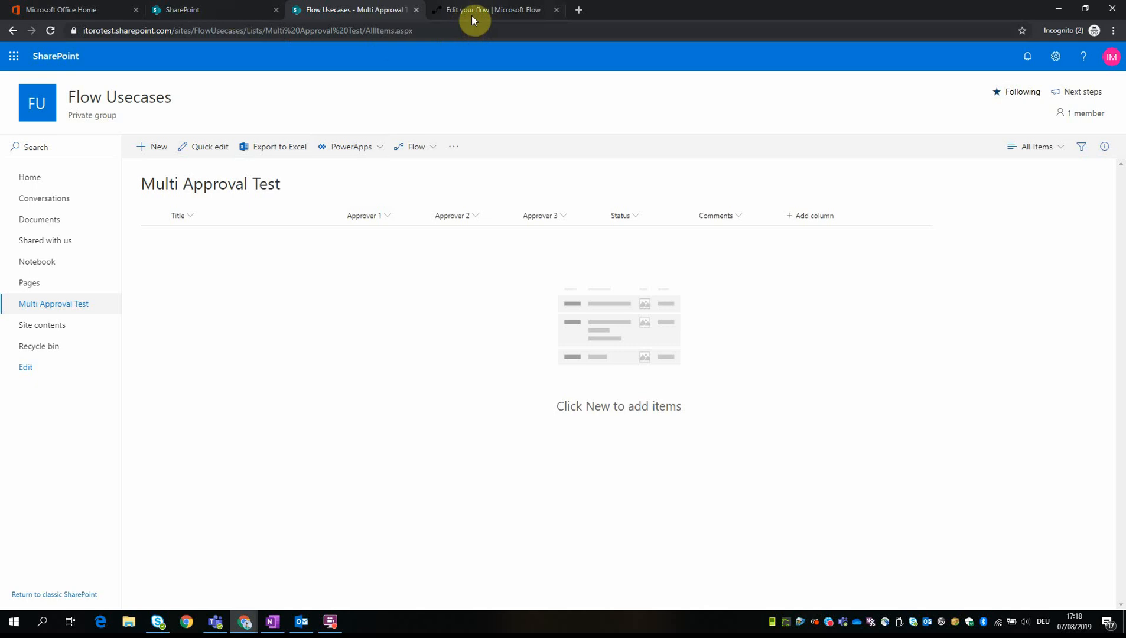
Step: Switch to the browser tab holding the Multi Approval 3 Approvers flow editor
{"action": "left_click", "coordinate": [494, 10]}
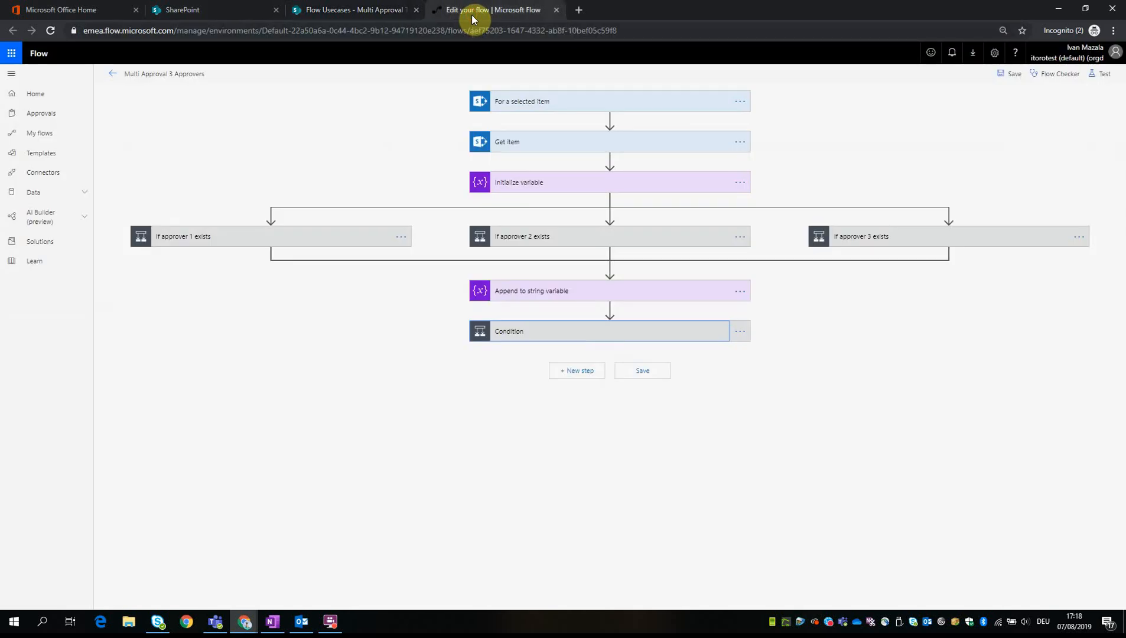
{"action": "mouse_move", "coordinate": [140, 104]}
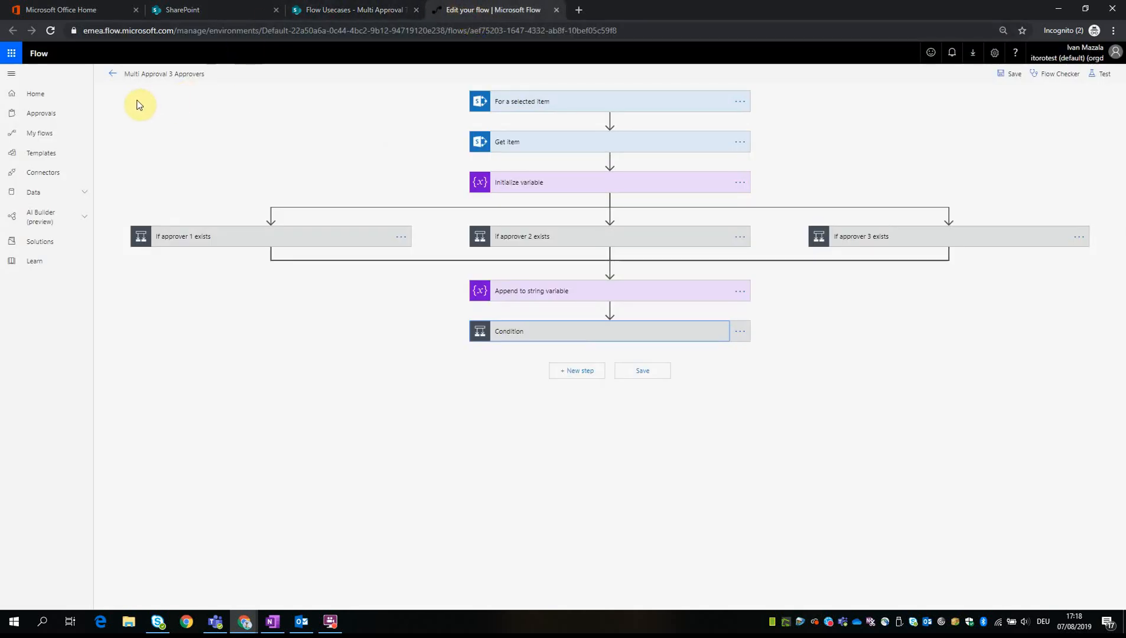
{"action": "mouse_move", "coordinate": [152, 87]}
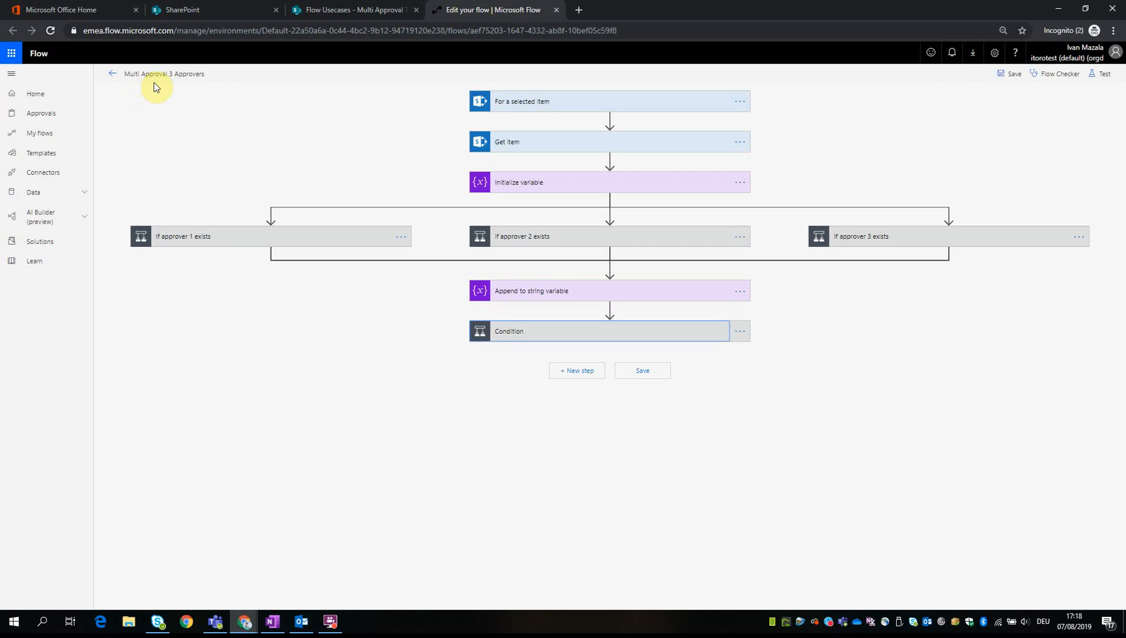
{"action": "mouse_move", "coordinate": [169, 87]}
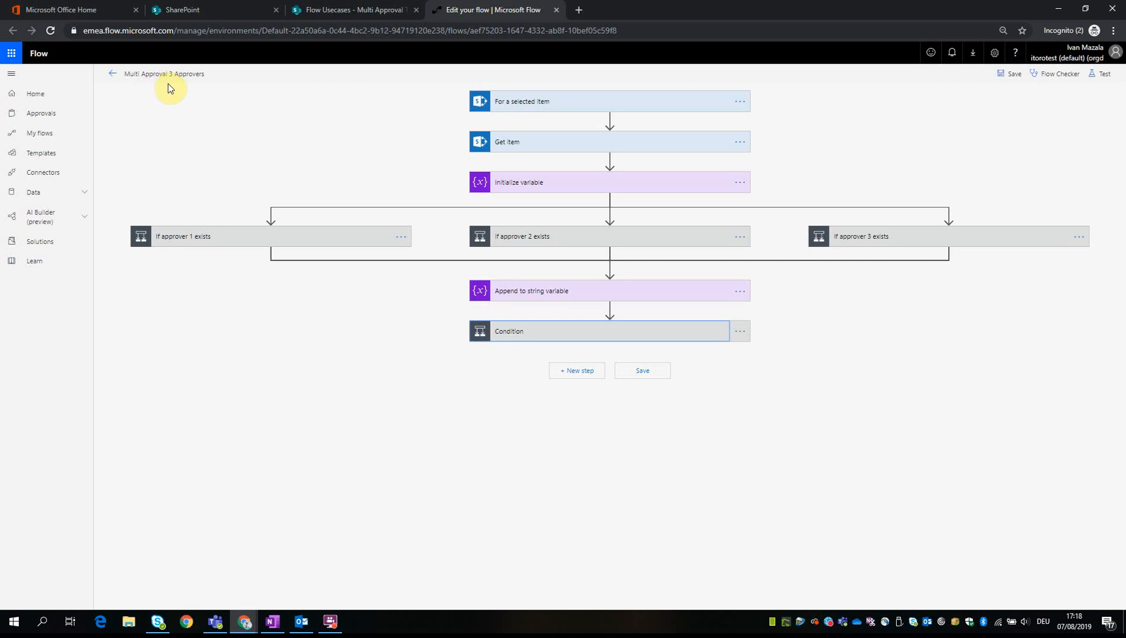
{"action": "mouse_move", "coordinate": [174, 89]}
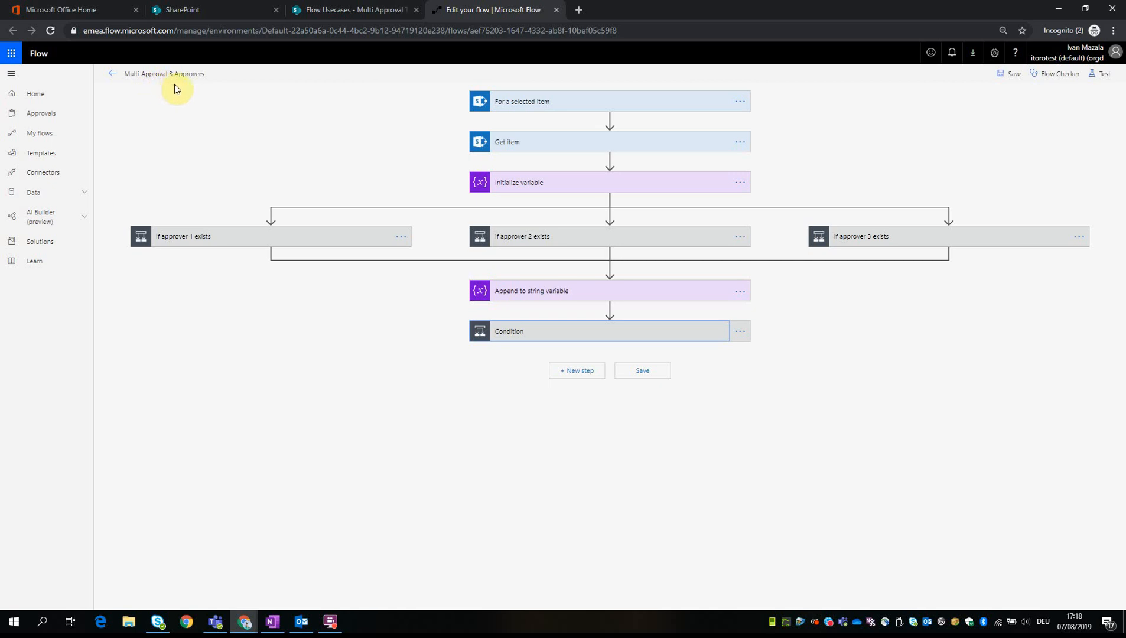
{"action": "mouse_move", "coordinate": [513, 101]}
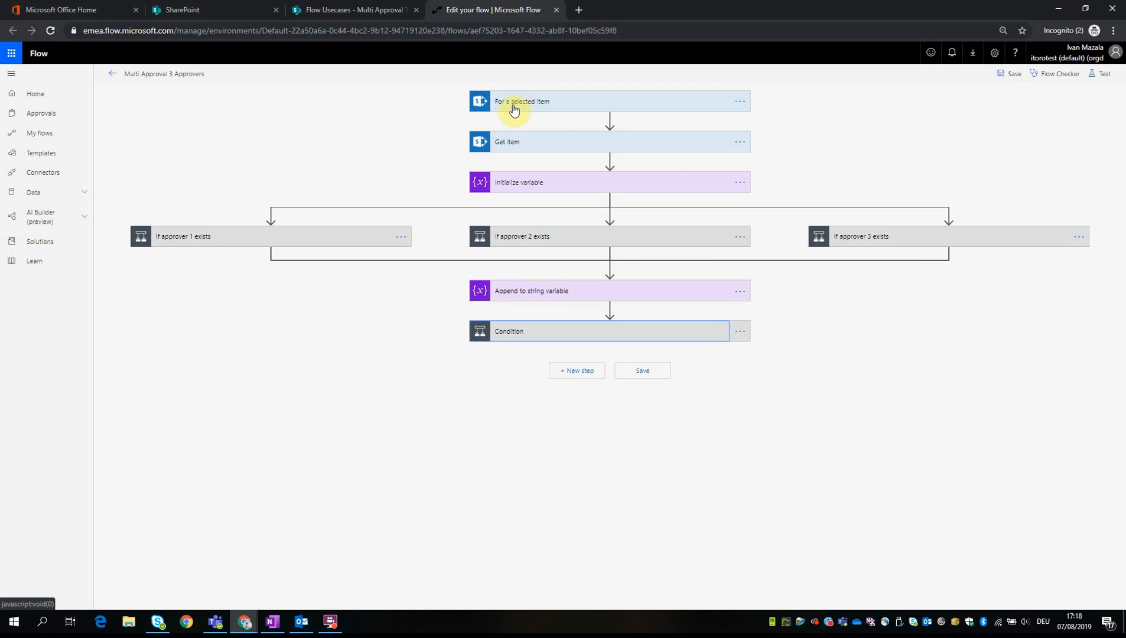
{"action": "mouse_move", "coordinate": [545, 106]}
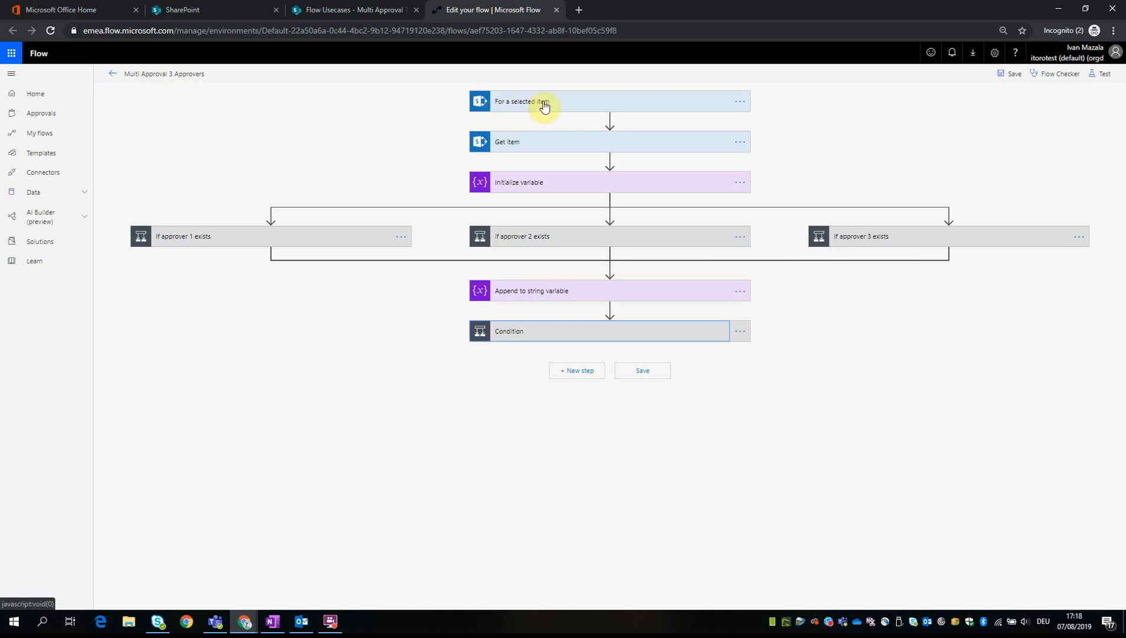
{"action": "mouse_move", "coordinate": [570, 107]}
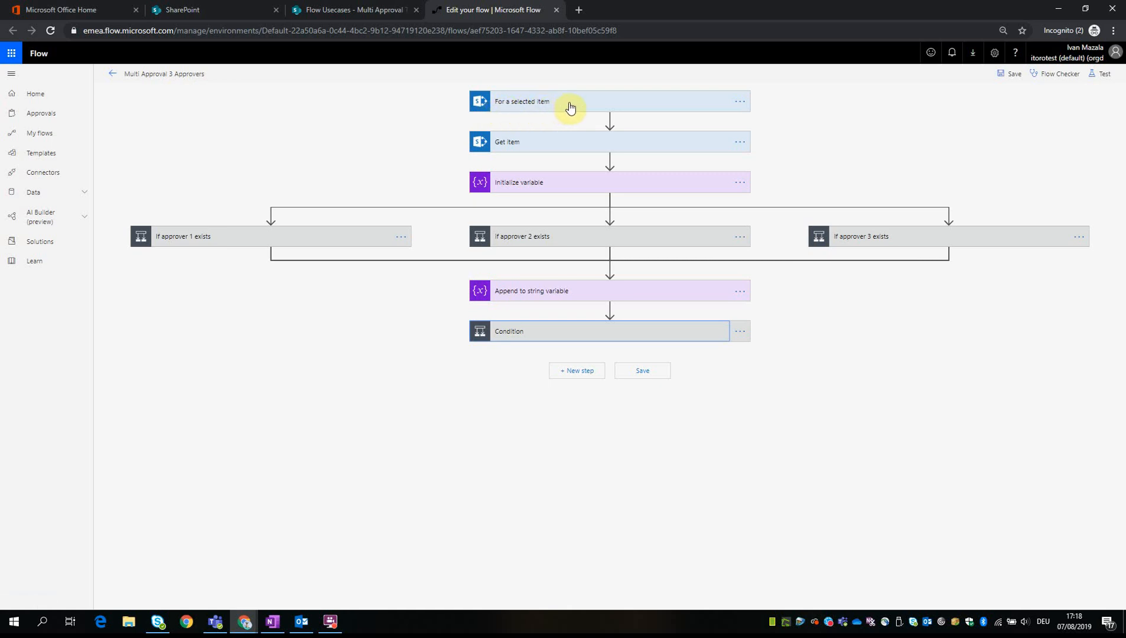
{"action": "mouse_move", "coordinate": [501, 109]}
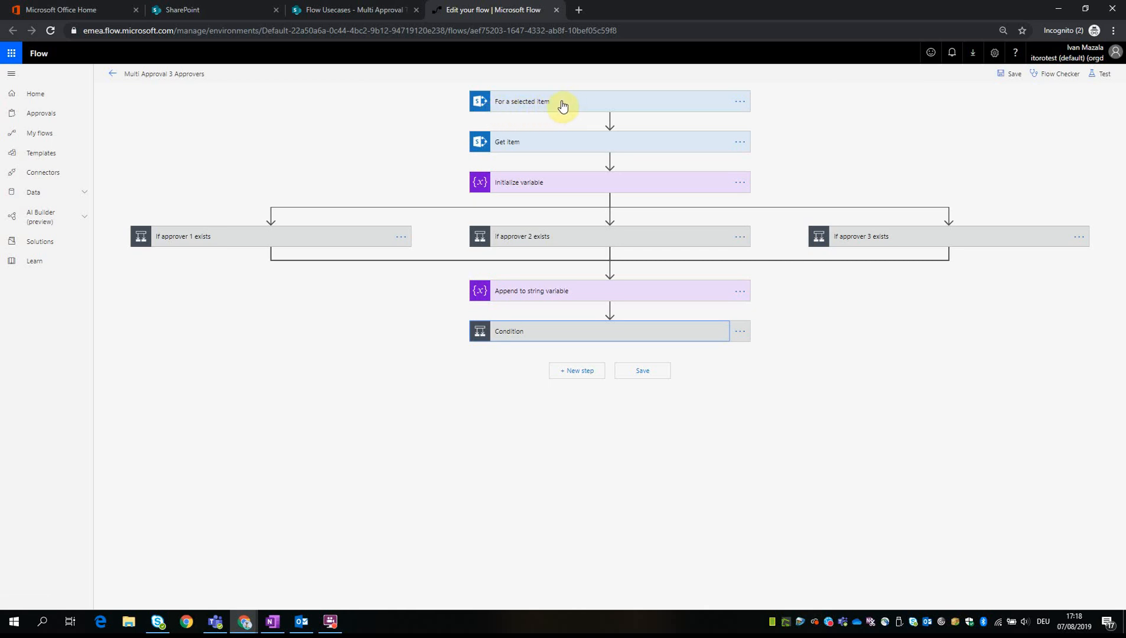
{"action": "mouse_move", "coordinate": [559, 109]}
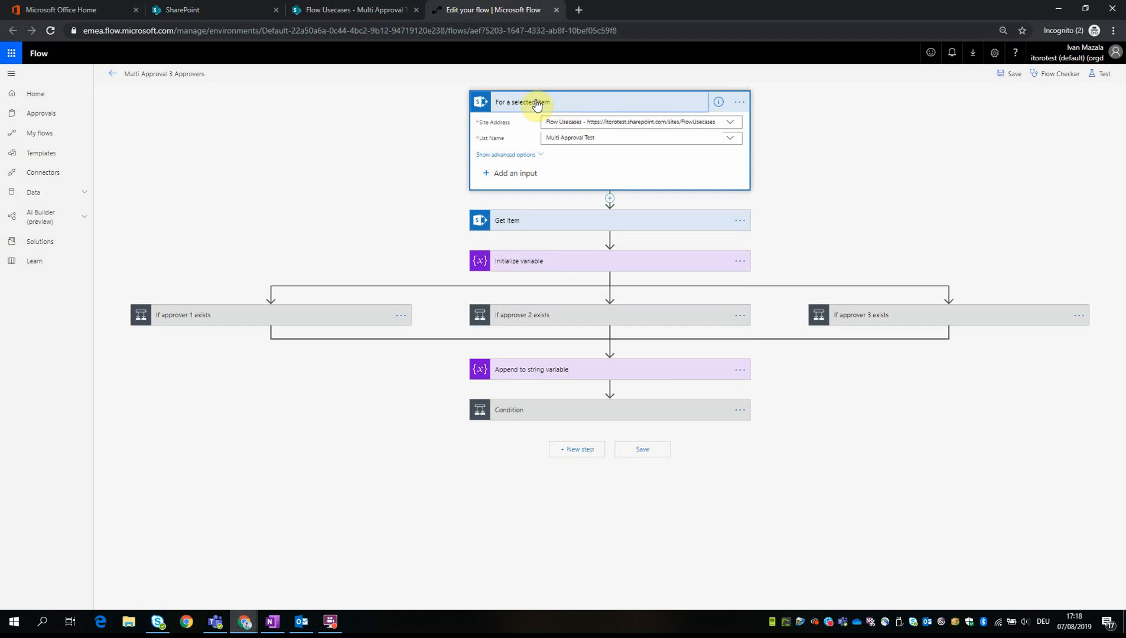
{"action": "mouse_move", "coordinate": [512, 128]}
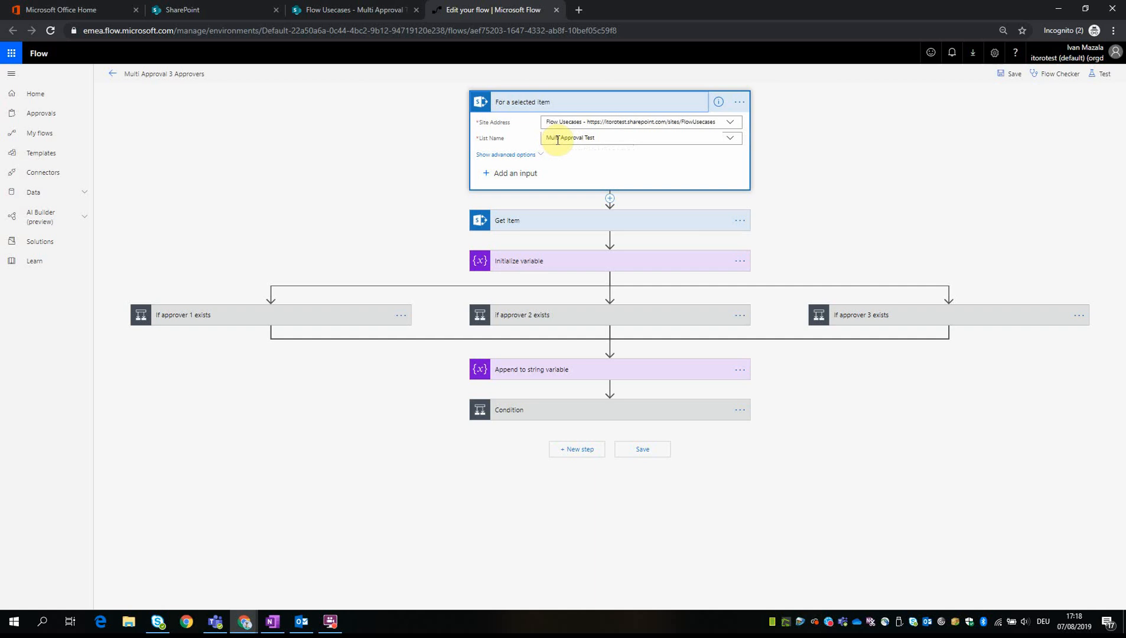
{"action": "mouse_move", "coordinate": [513, 105]}
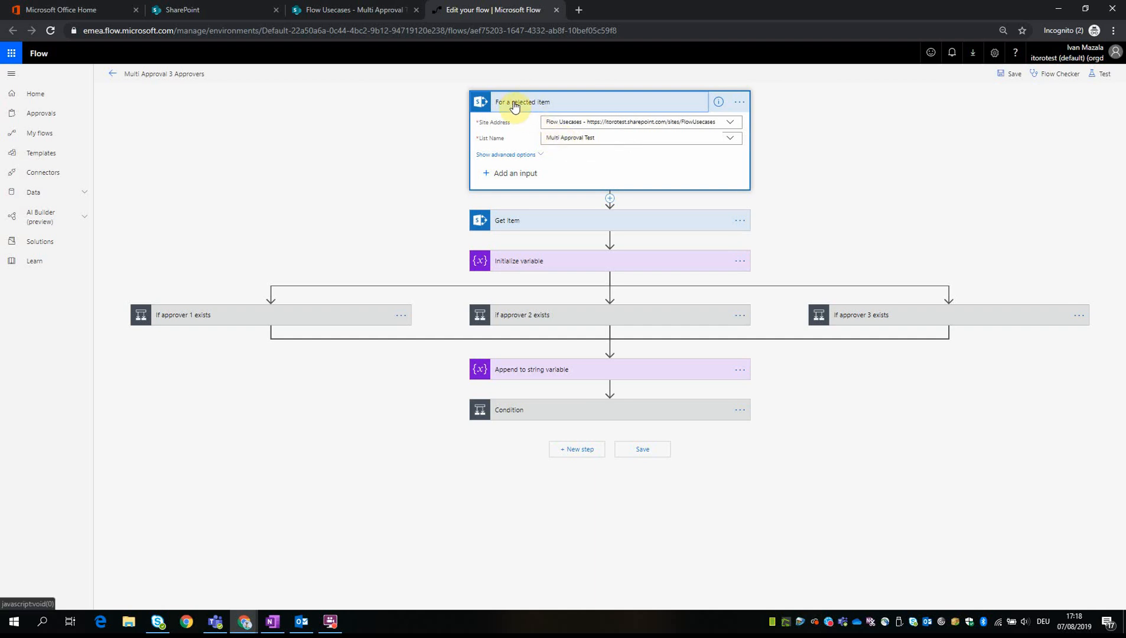
{"action": "mouse_move", "coordinate": [550, 137]}
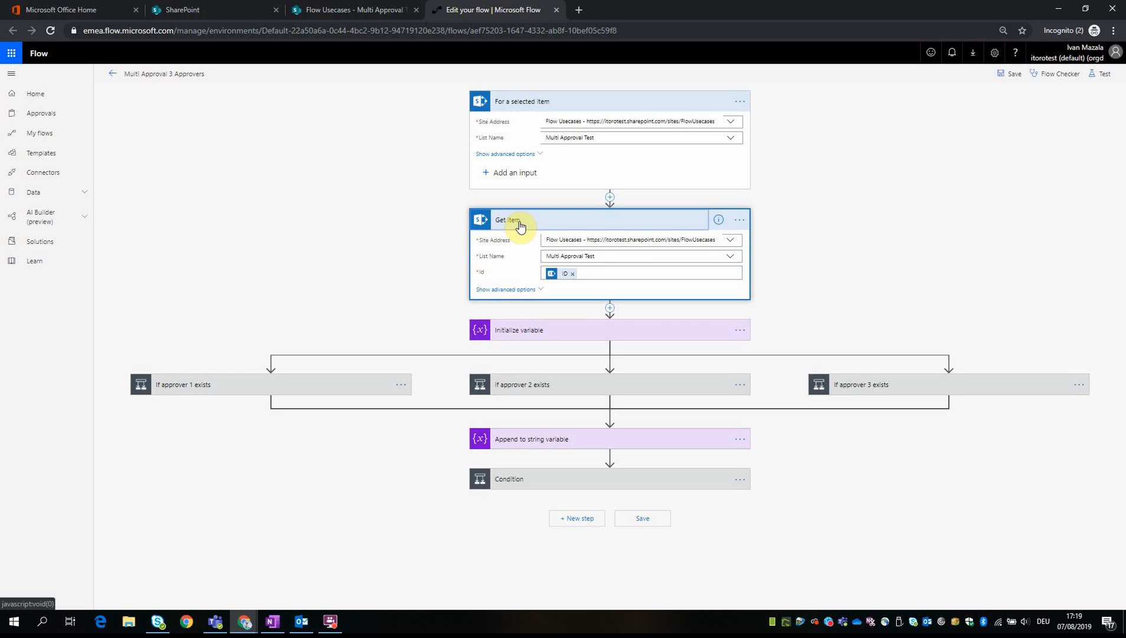
{"action": "mouse_move", "coordinate": [539, 224]}
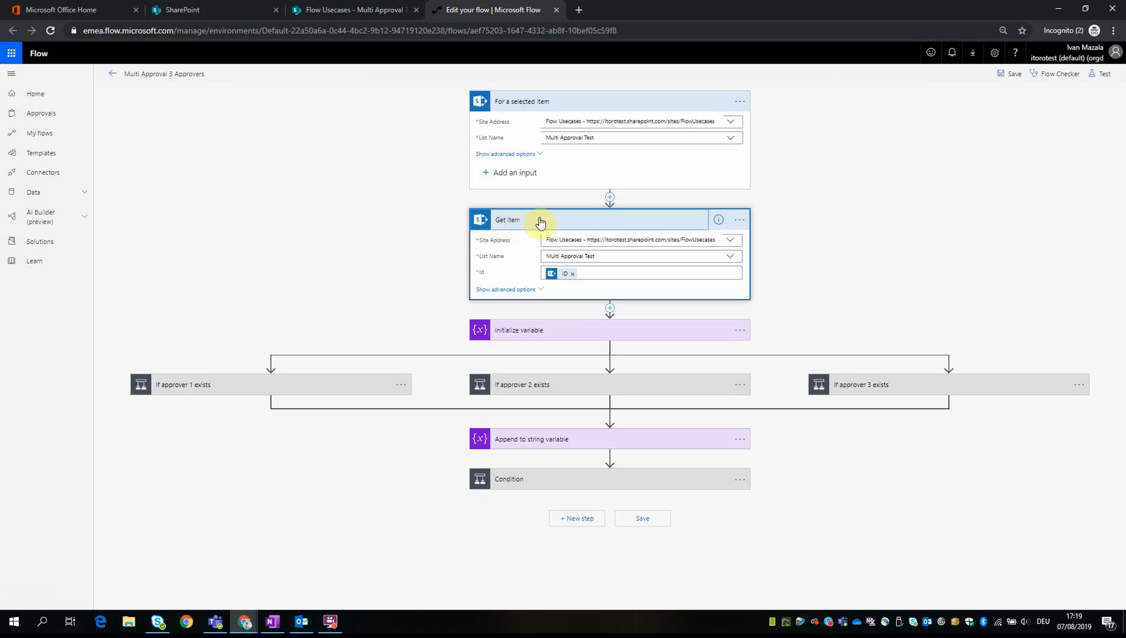
{"action": "mouse_move", "coordinate": [595, 269]}
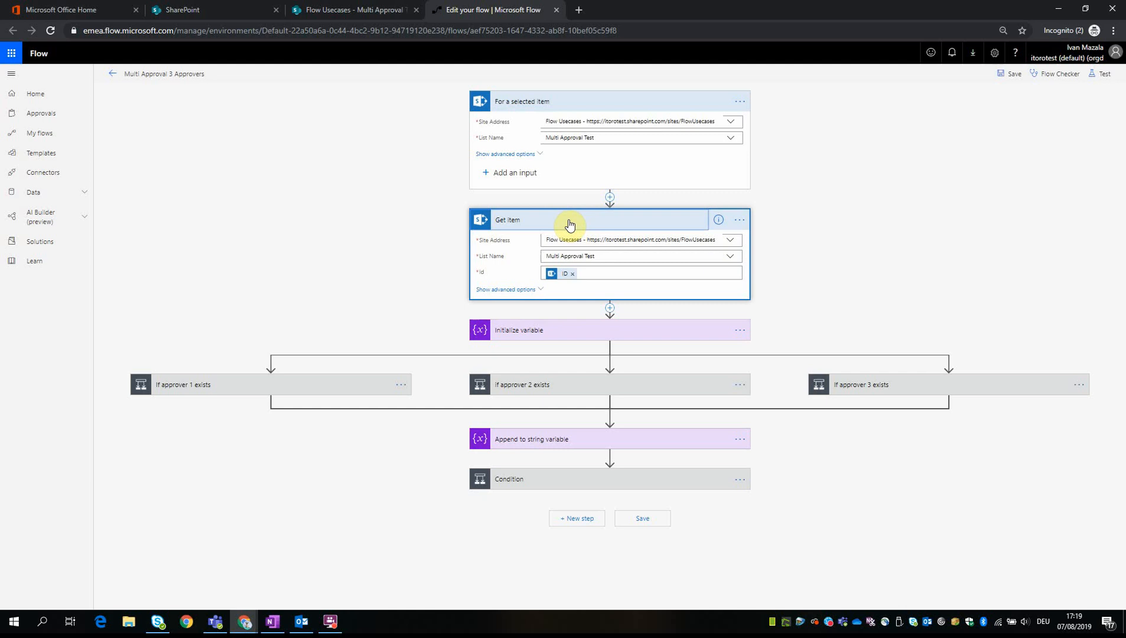
Step: Collapse Get item and expand Initialize variable showing AllResponses, String, empty value
{"action": "left_click", "coordinate": [567, 219]}
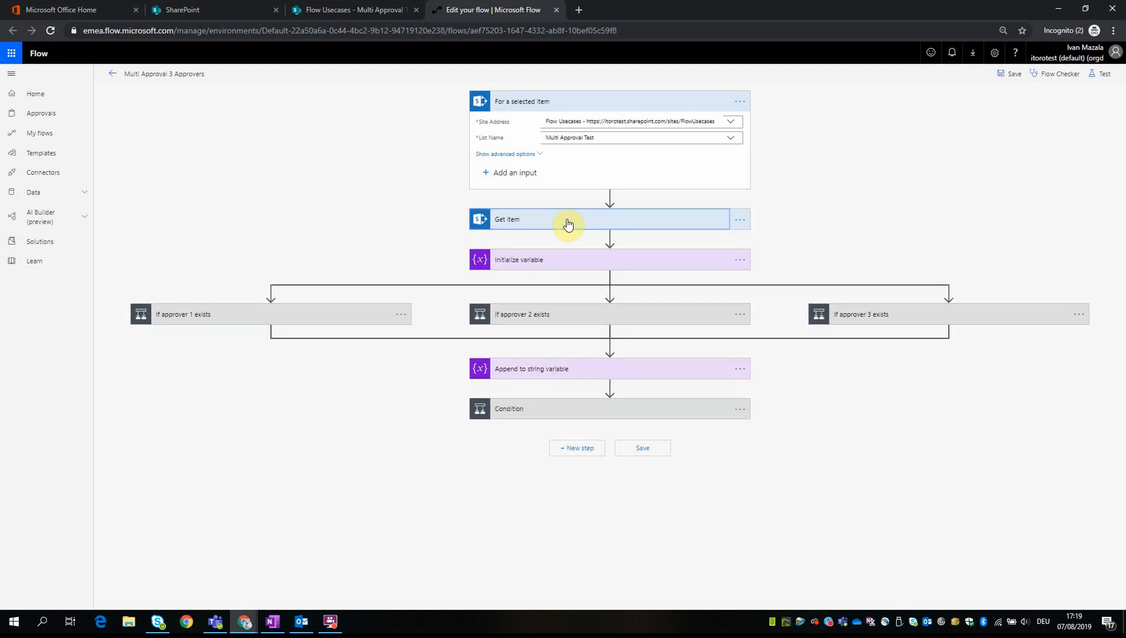
{"action": "mouse_move", "coordinate": [554, 255]}
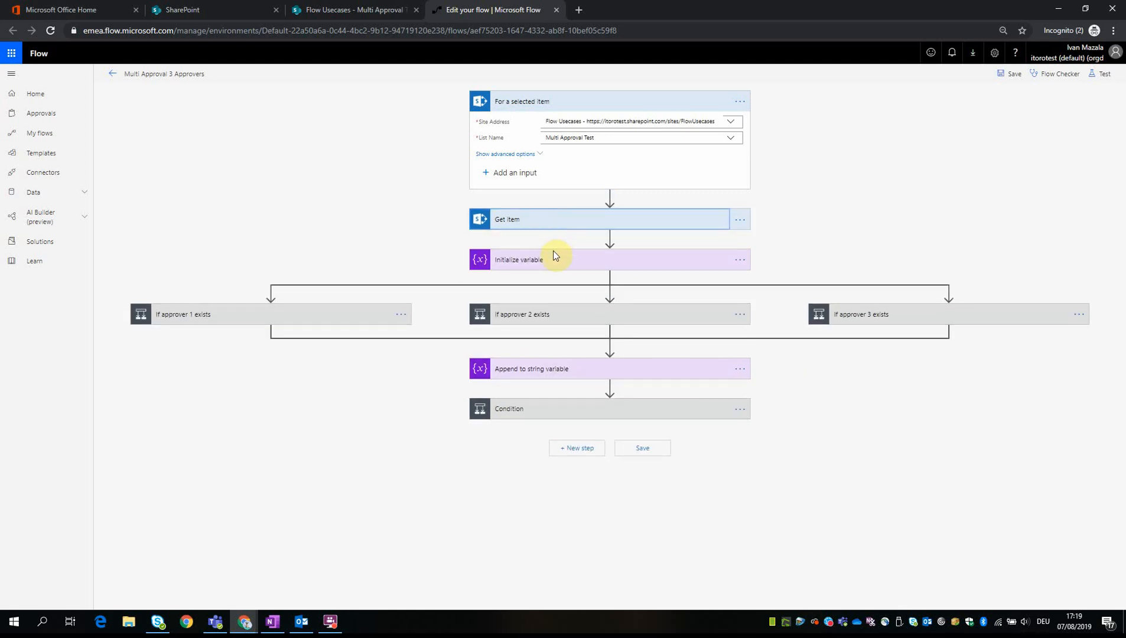
{"action": "mouse_move", "coordinate": [532, 270]}
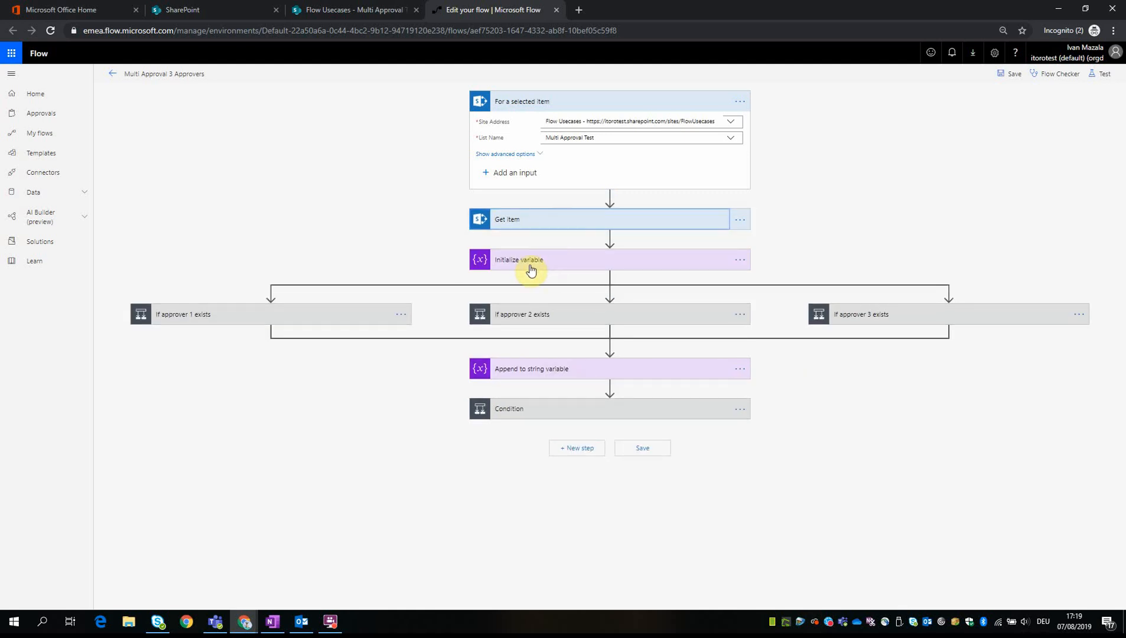
{"action": "left_click", "coordinate": [518, 260]}
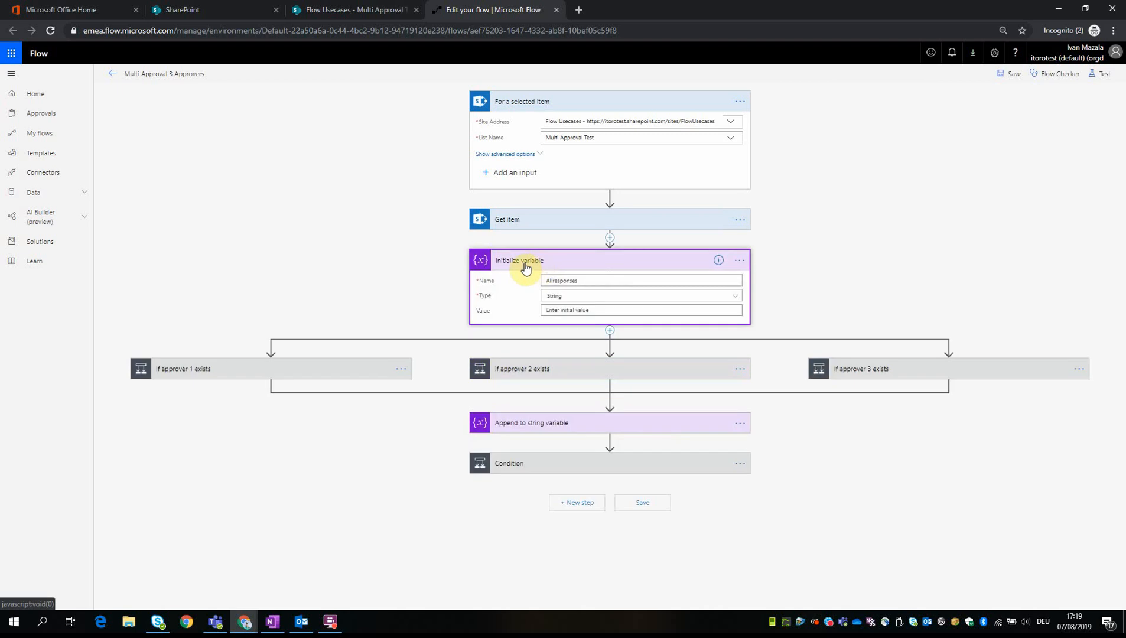
{"action": "mouse_move", "coordinate": [552, 265]}
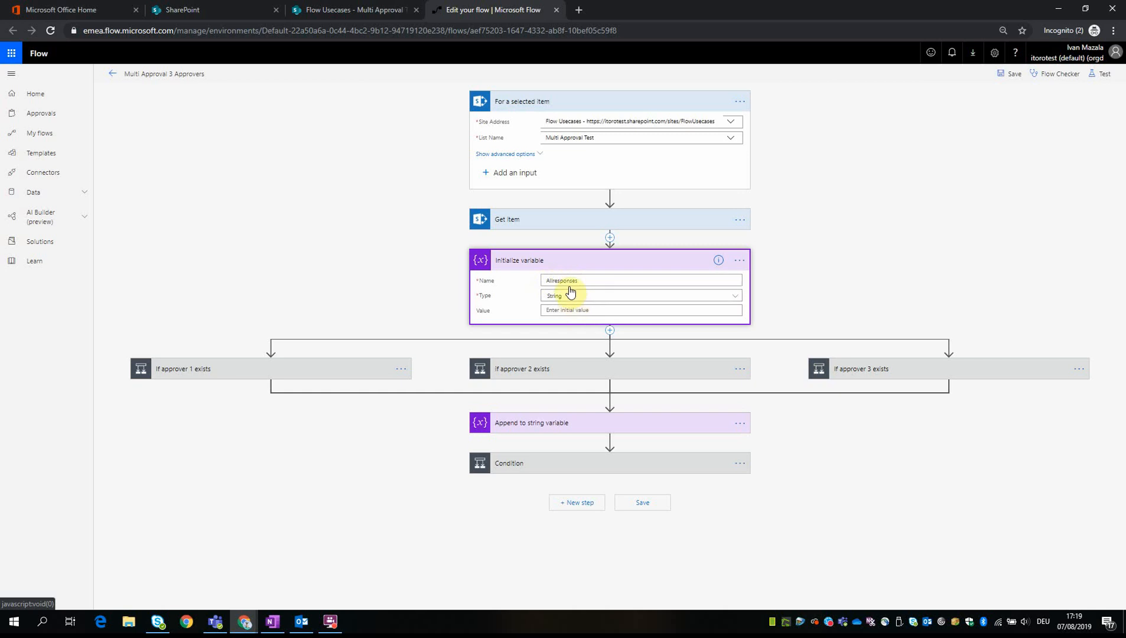
{"action": "mouse_move", "coordinate": [444, 311]}
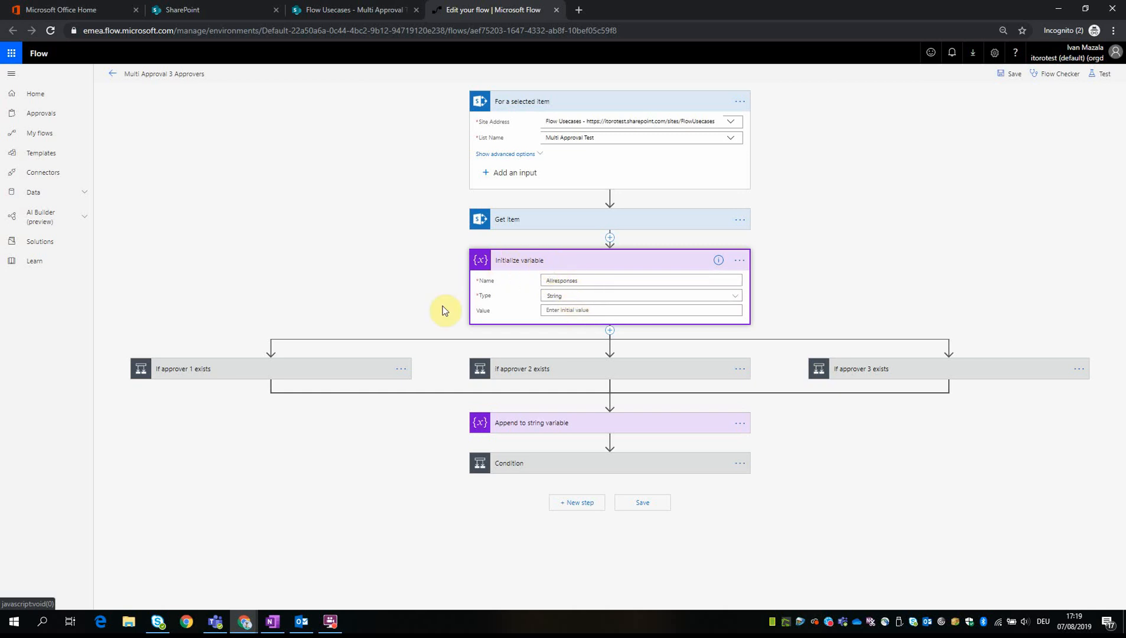
{"action": "mouse_move", "coordinate": [635, 375]}
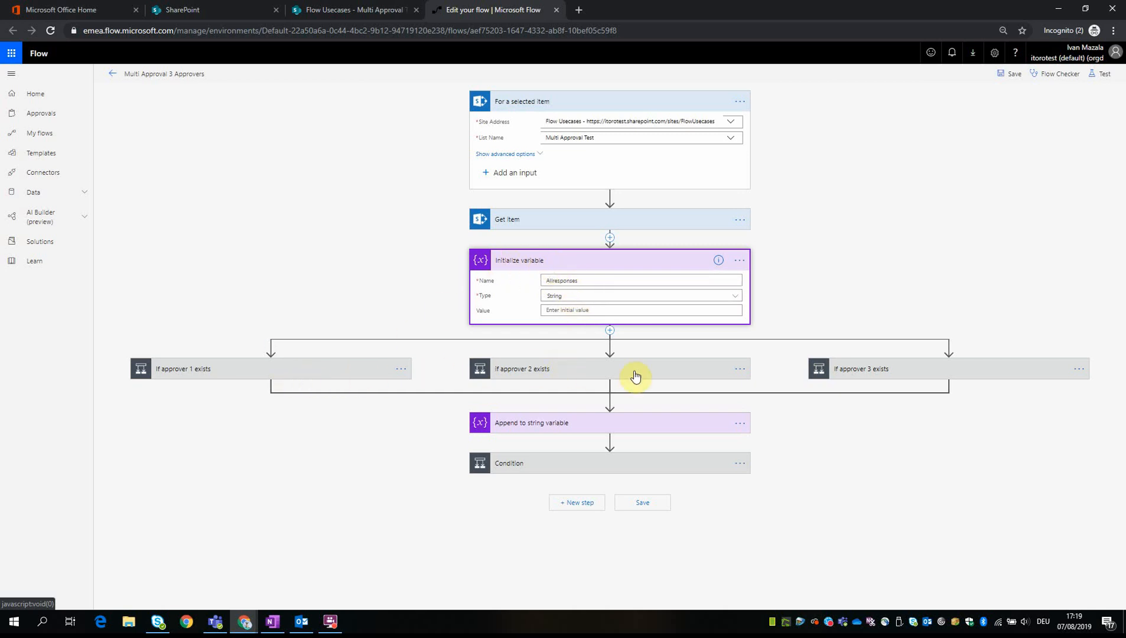
{"action": "mouse_move", "coordinate": [610, 238]}
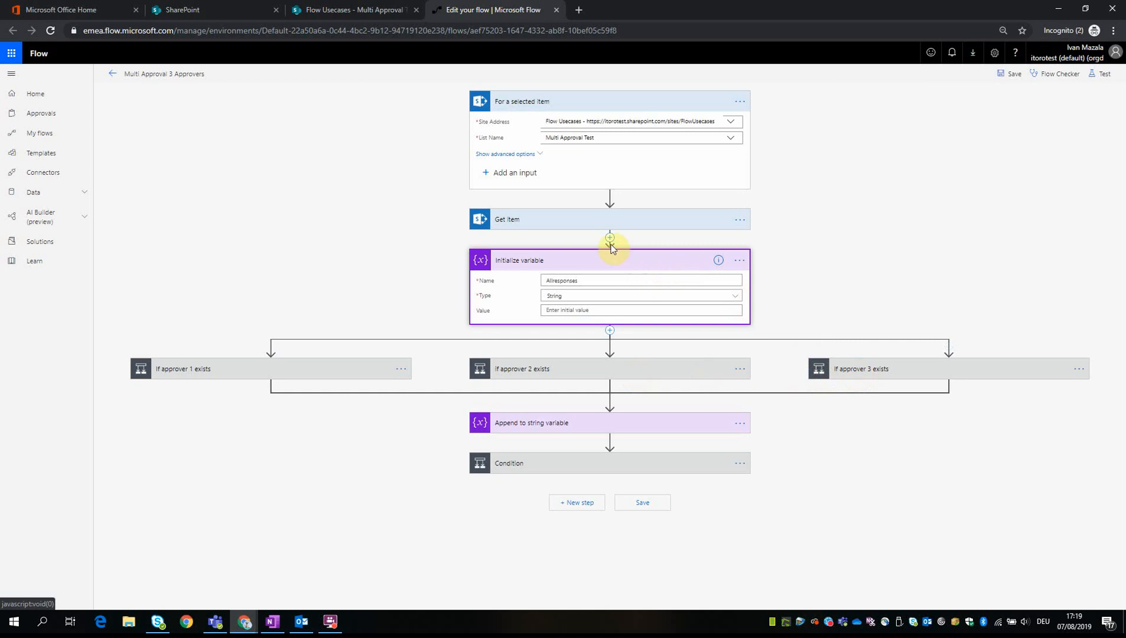
{"action": "mouse_move", "coordinate": [527, 265]}
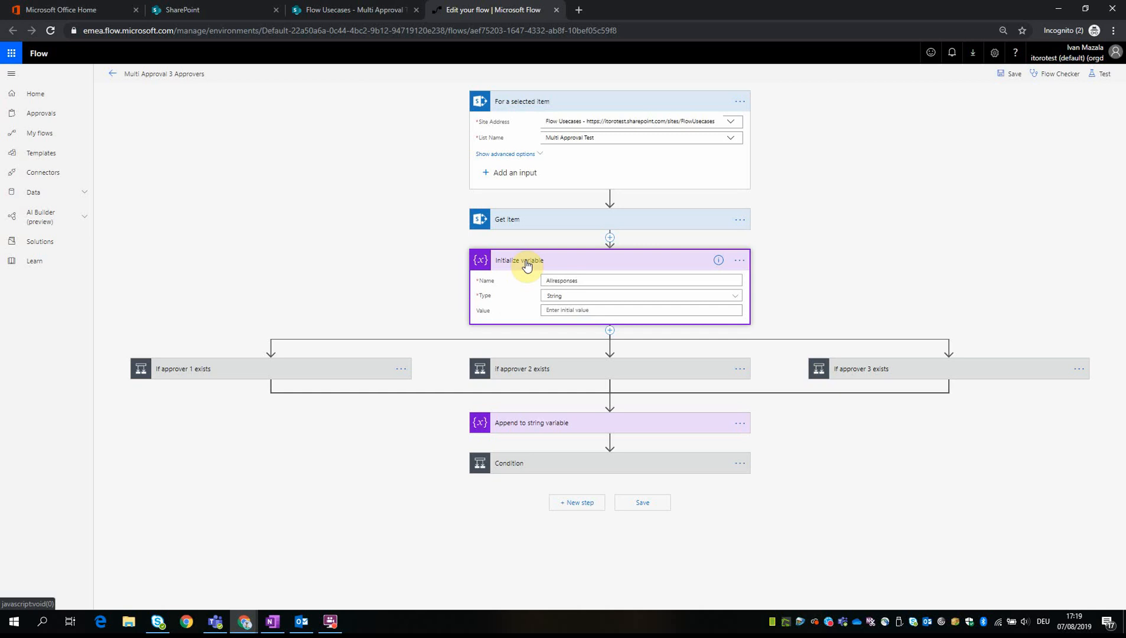
{"action": "mouse_move", "coordinate": [520, 285]}
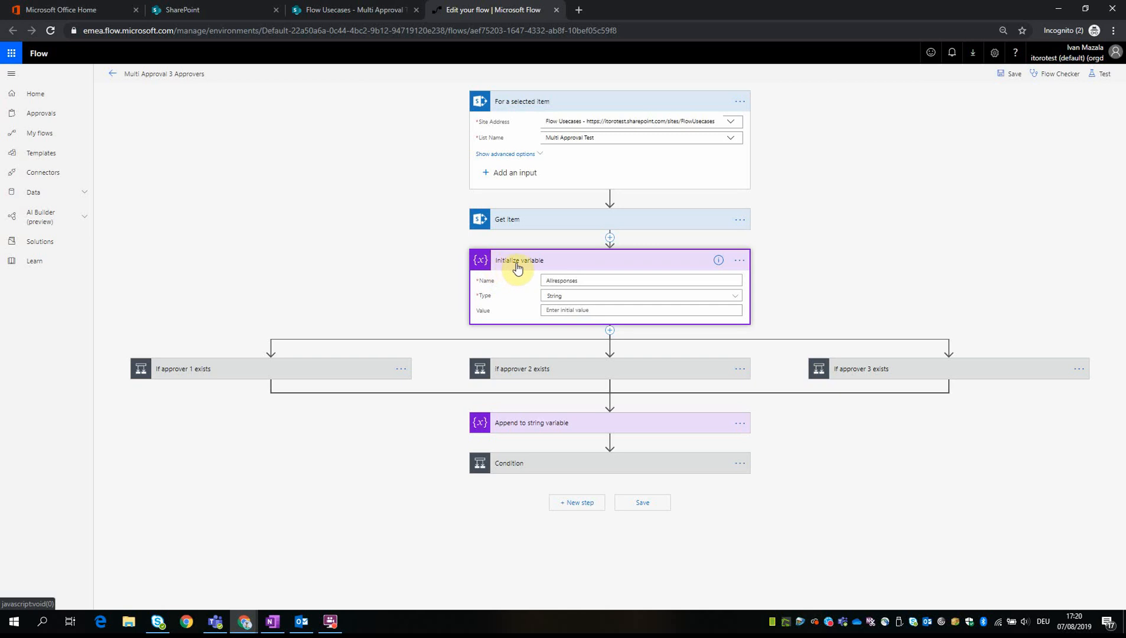
{"action": "mouse_move", "coordinate": [508, 293]}
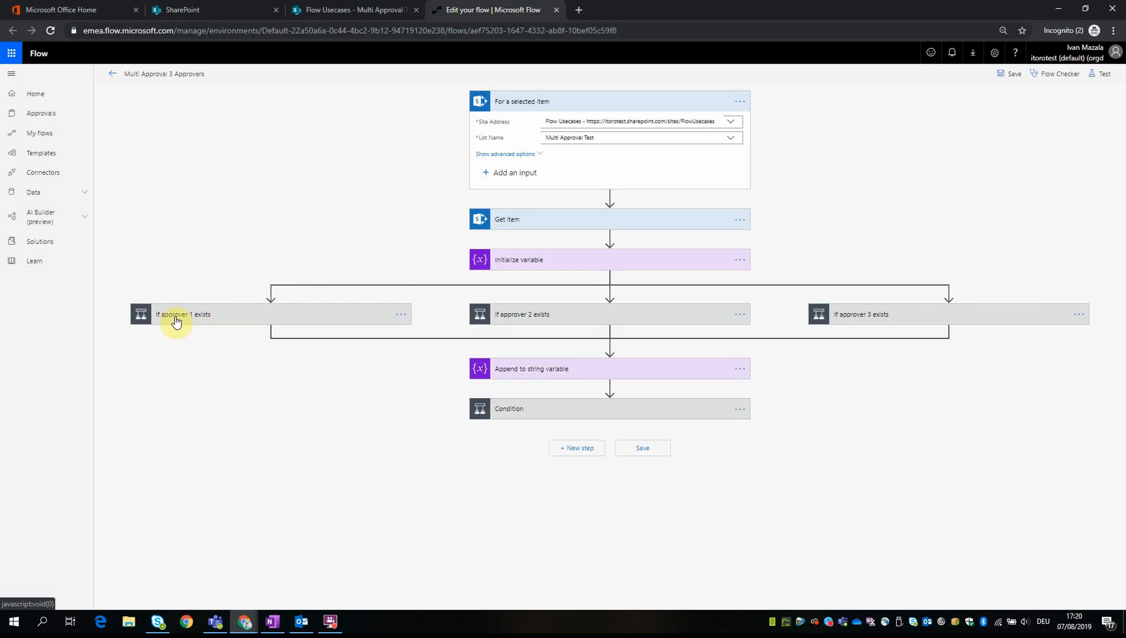
{"action": "mouse_move", "coordinate": [518, 330]}
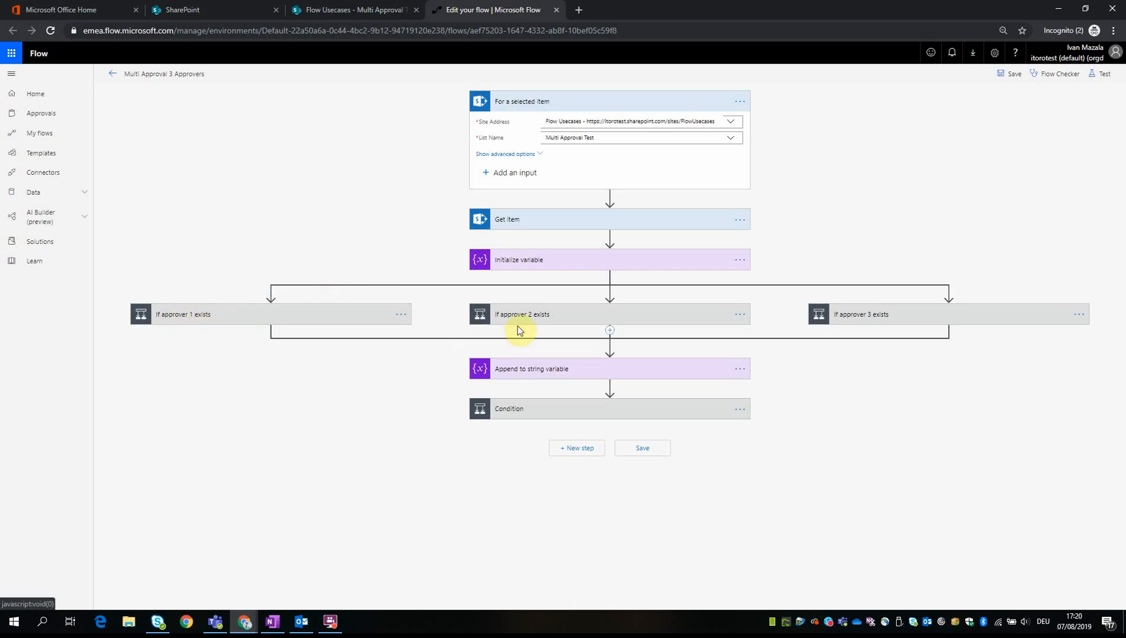
{"action": "mouse_move", "coordinate": [863, 324]}
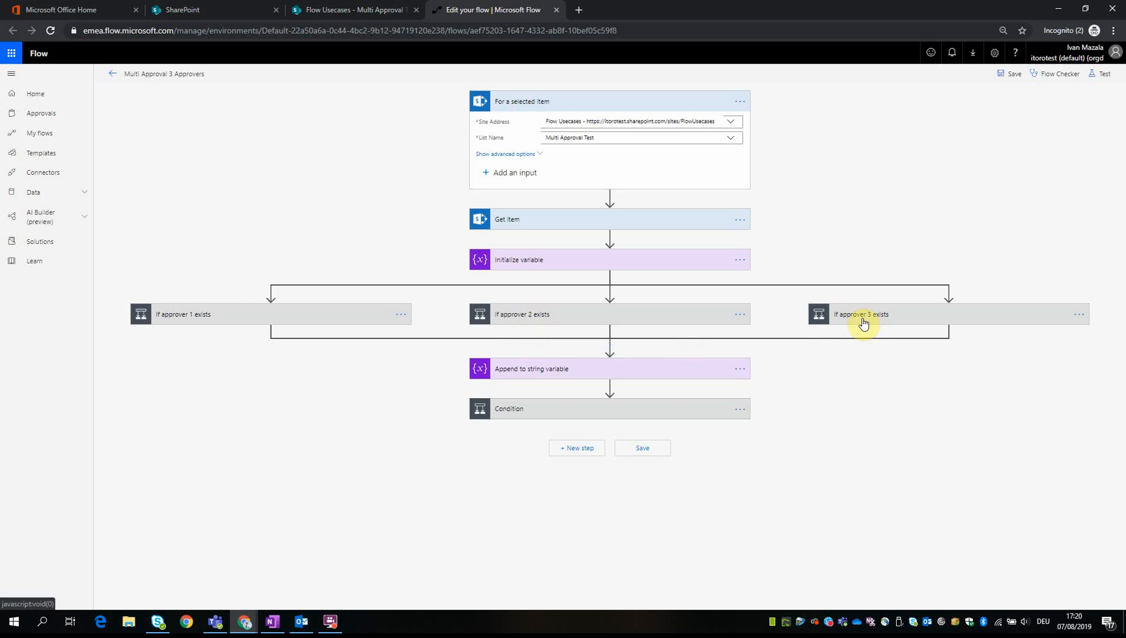
{"action": "mouse_move", "coordinate": [626, 321]}
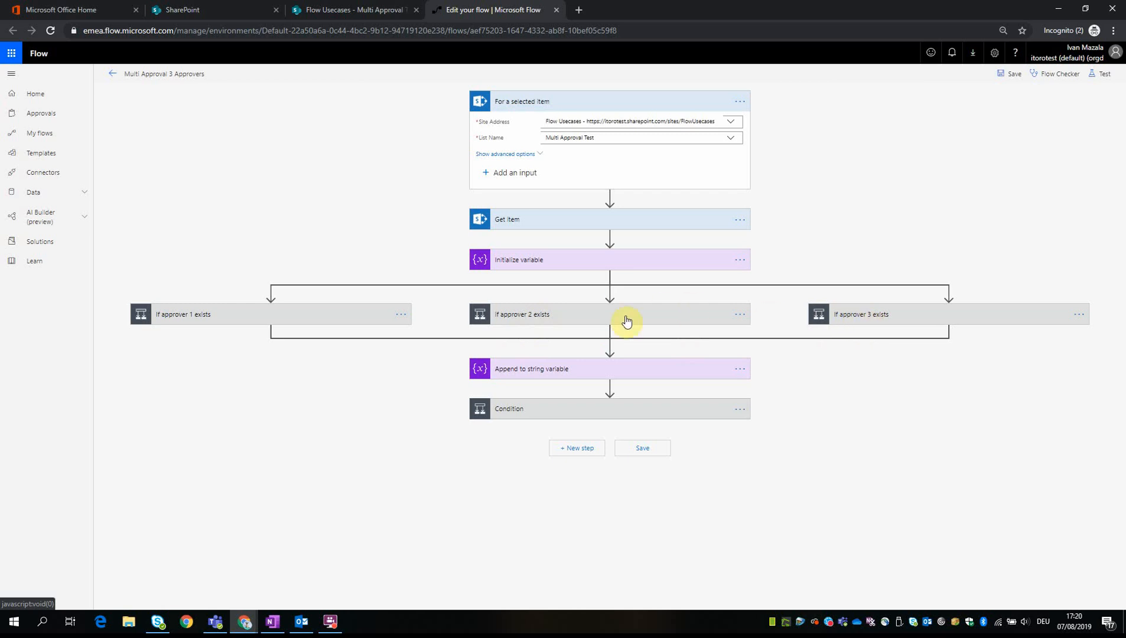
{"action": "mouse_move", "coordinate": [661, 327]}
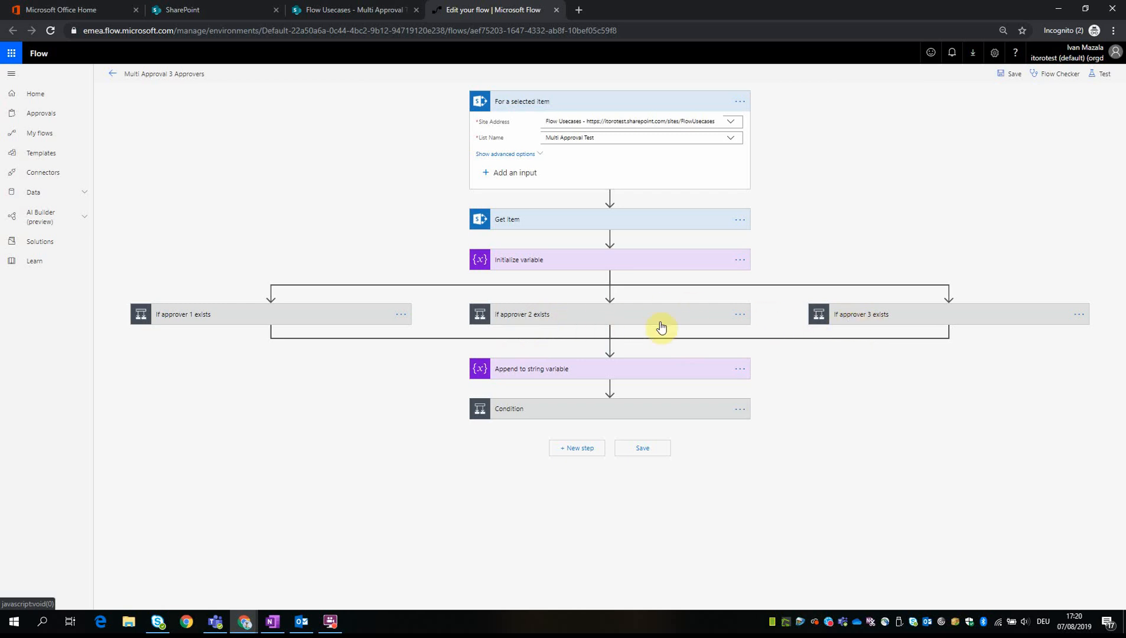
{"action": "mouse_move", "coordinate": [647, 317]}
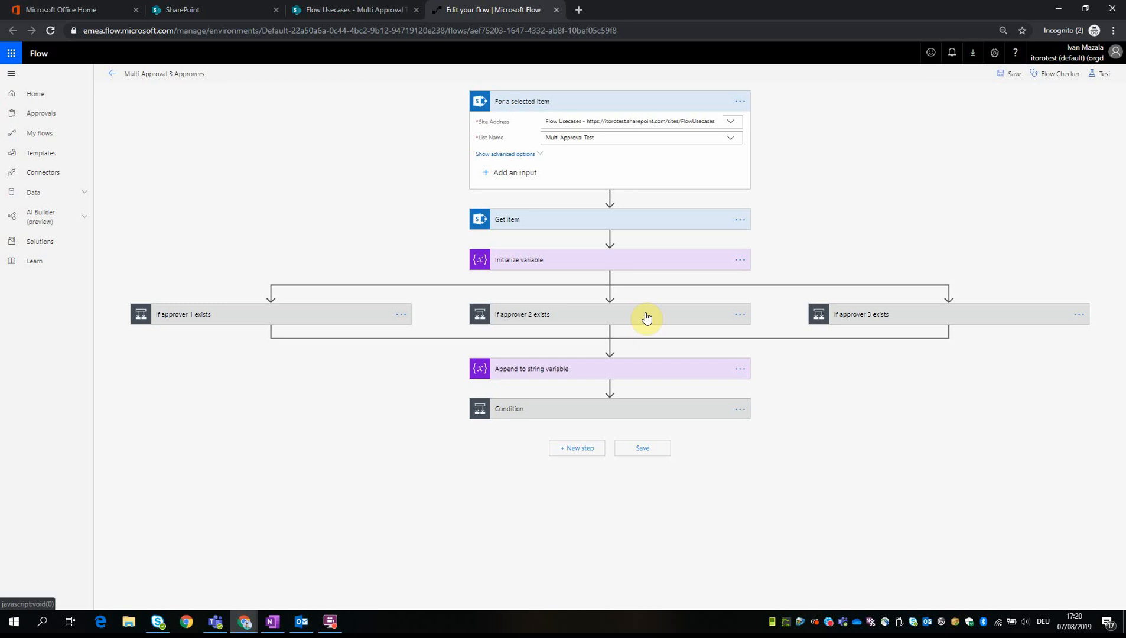
{"action": "mouse_move", "coordinate": [661, 321]}
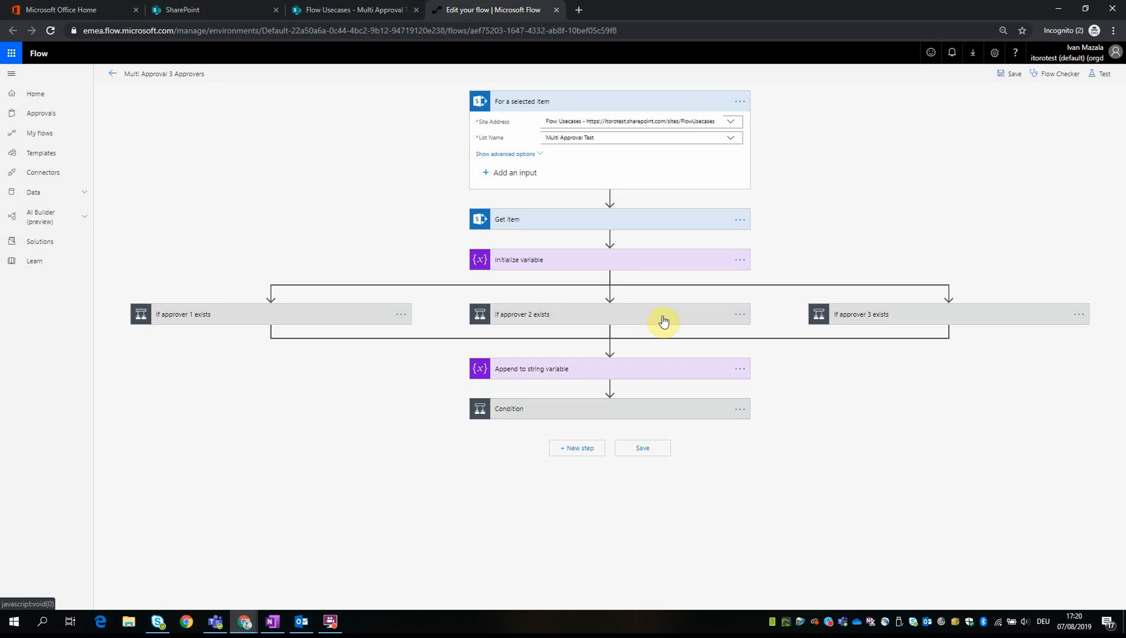
{"action": "mouse_move", "coordinate": [589, 320]}
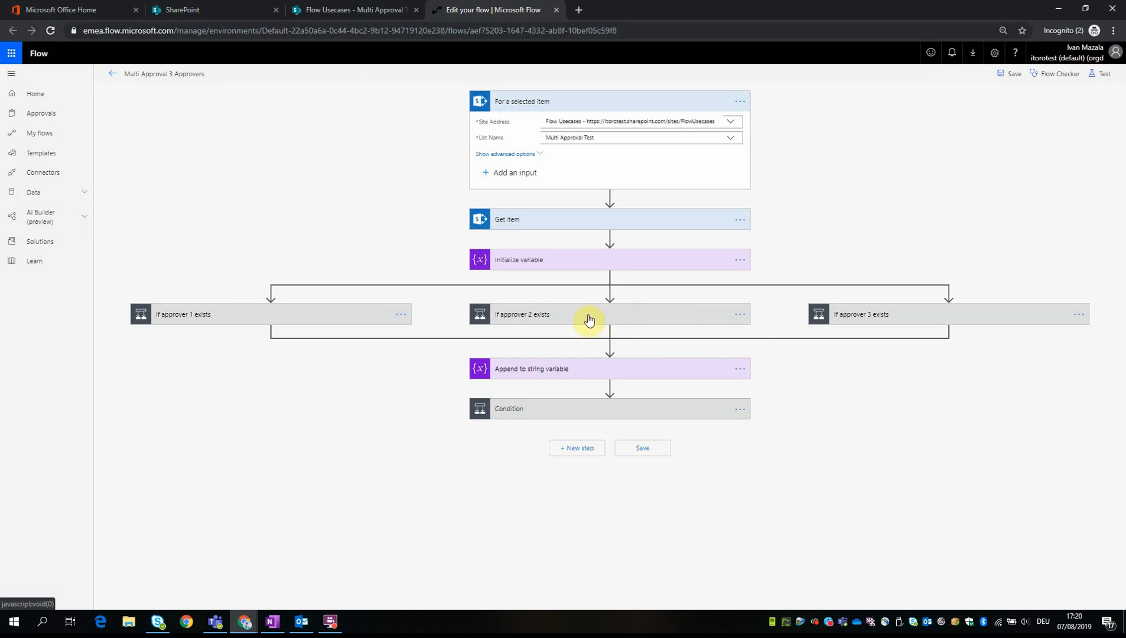
{"action": "mouse_move", "coordinate": [279, 303]}
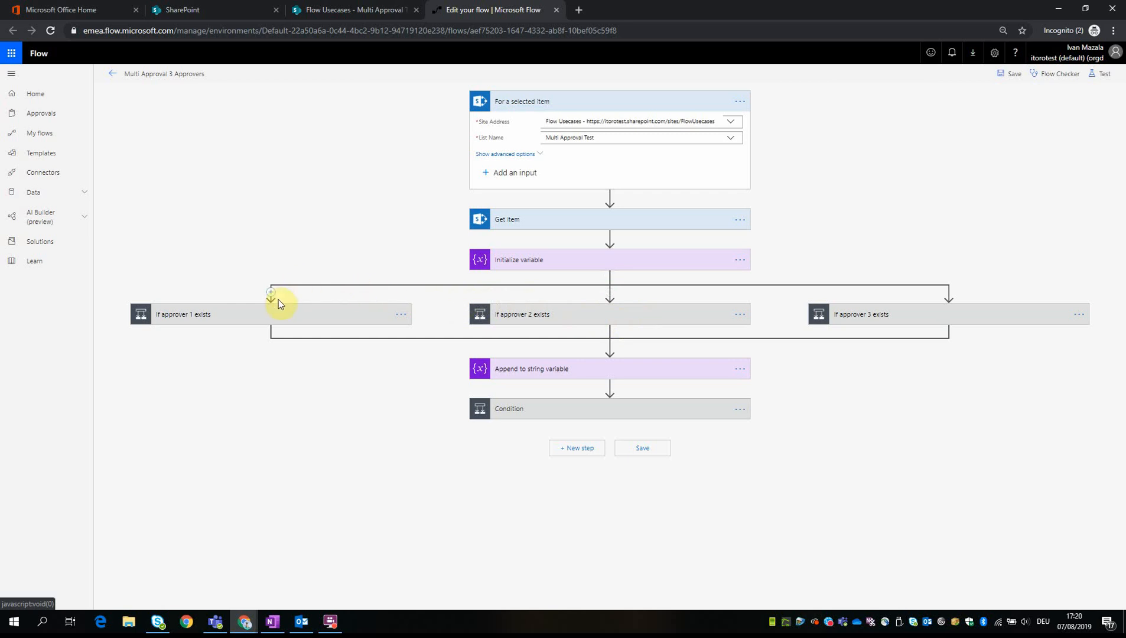
{"action": "mouse_move", "coordinate": [255, 317]}
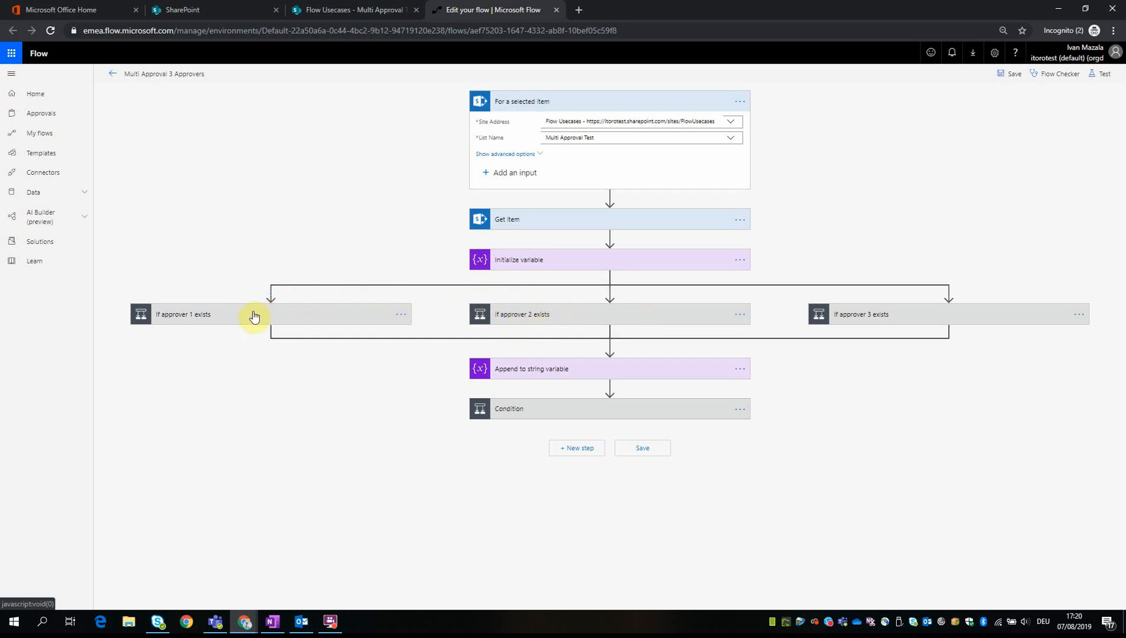
{"action": "mouse_move", "coordinate": [214, 319]}
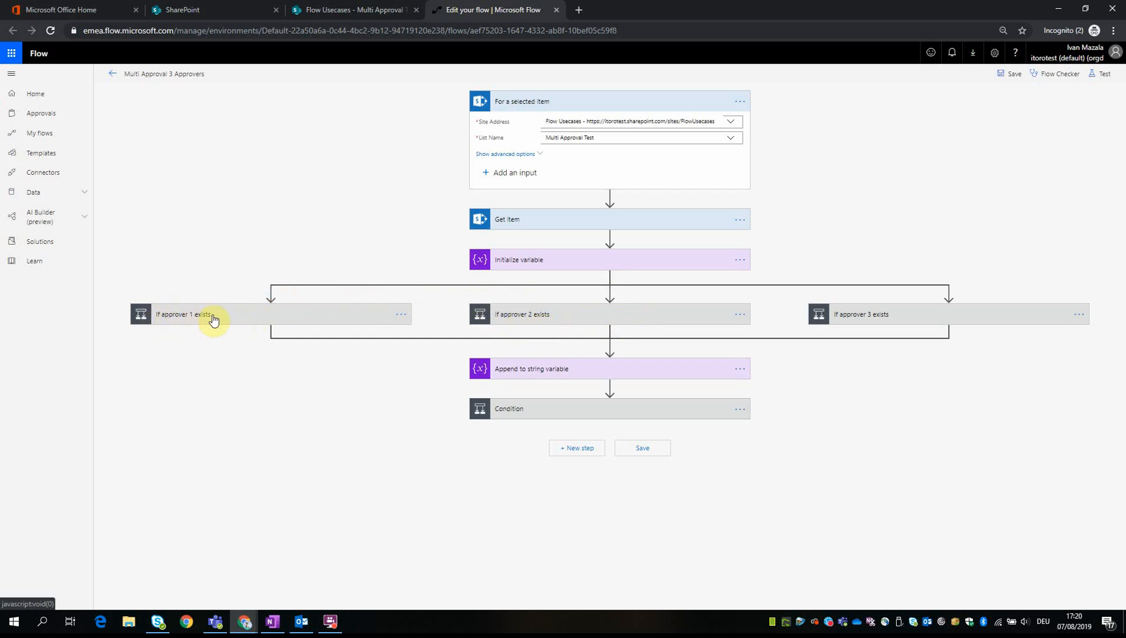
{"action": "mouse_move", "coordinate": [292, 319]}
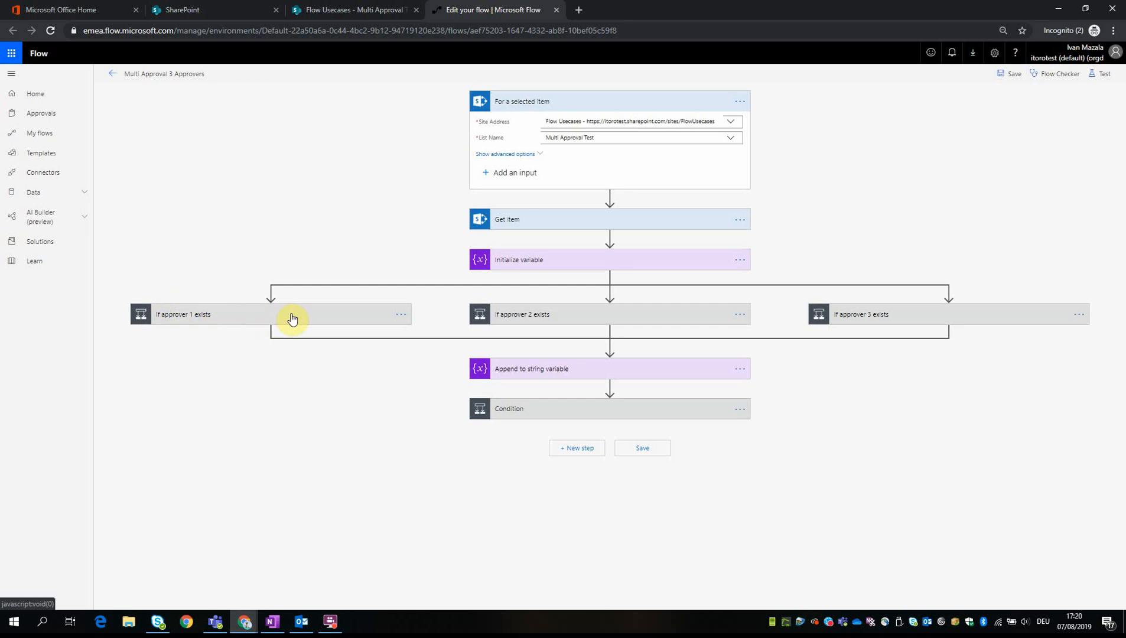
{"action": "mouse_move", "coordinate": [437, 321]}
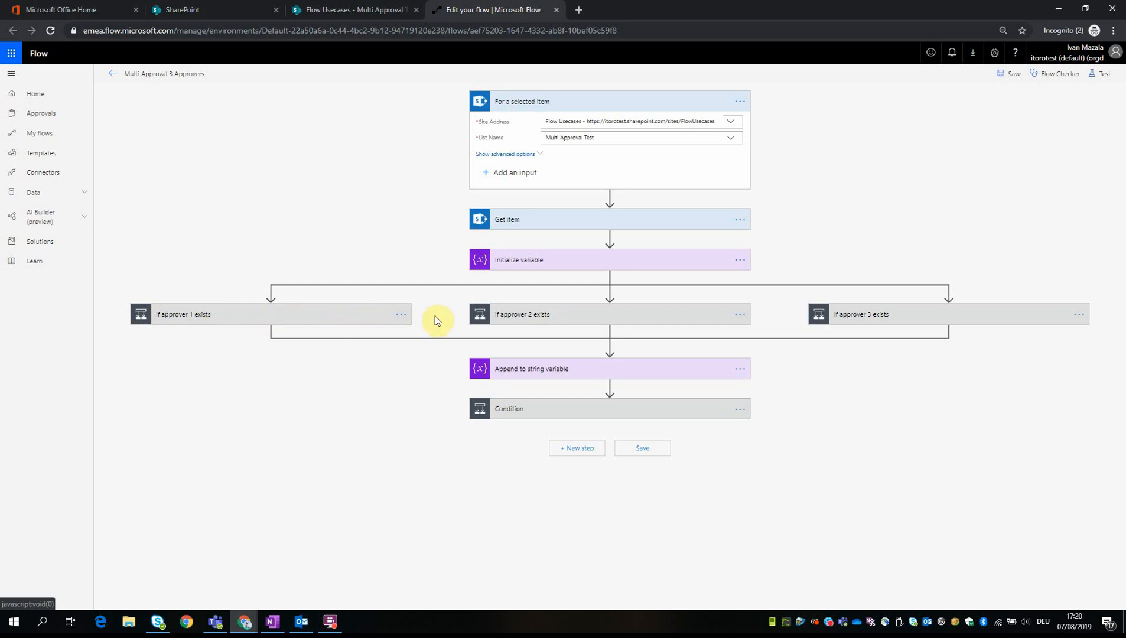
{"action": "mouse_move", "coordinate": [376, 318]}
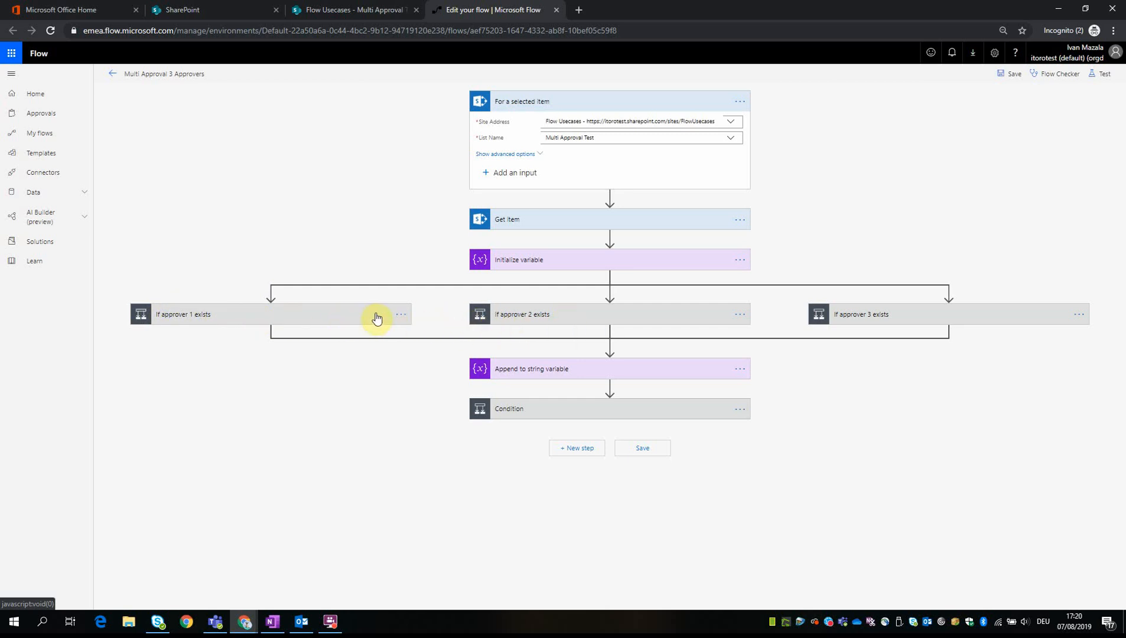
{"action": "mouse_move", "coordinate": [478, 327]}
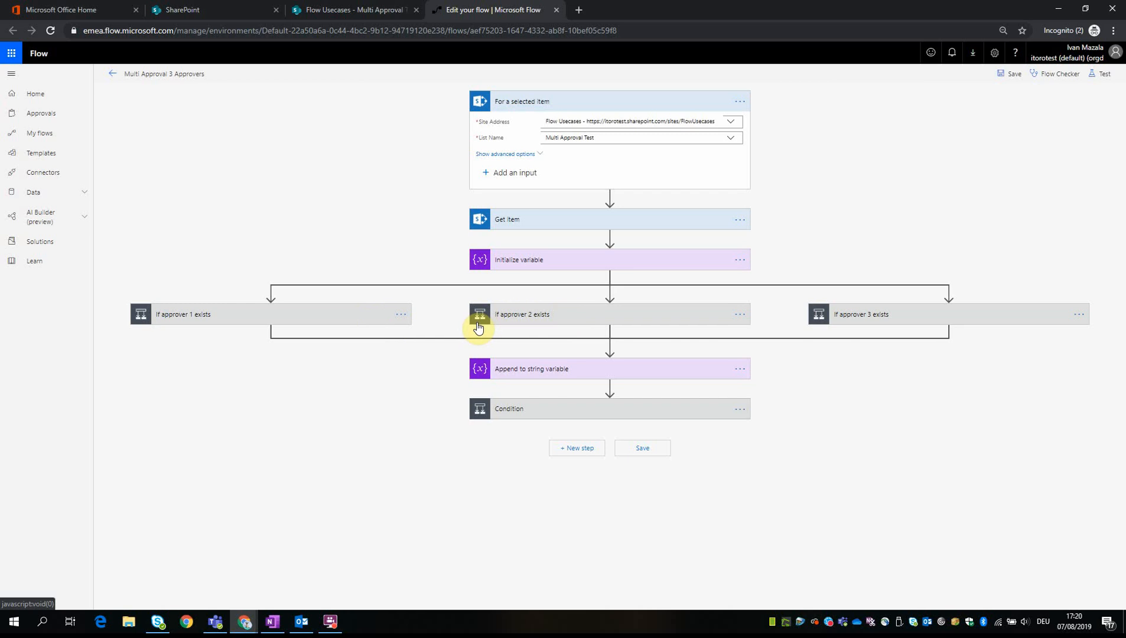
{"action": "mouse_move", "coordinate": [421, 317]}
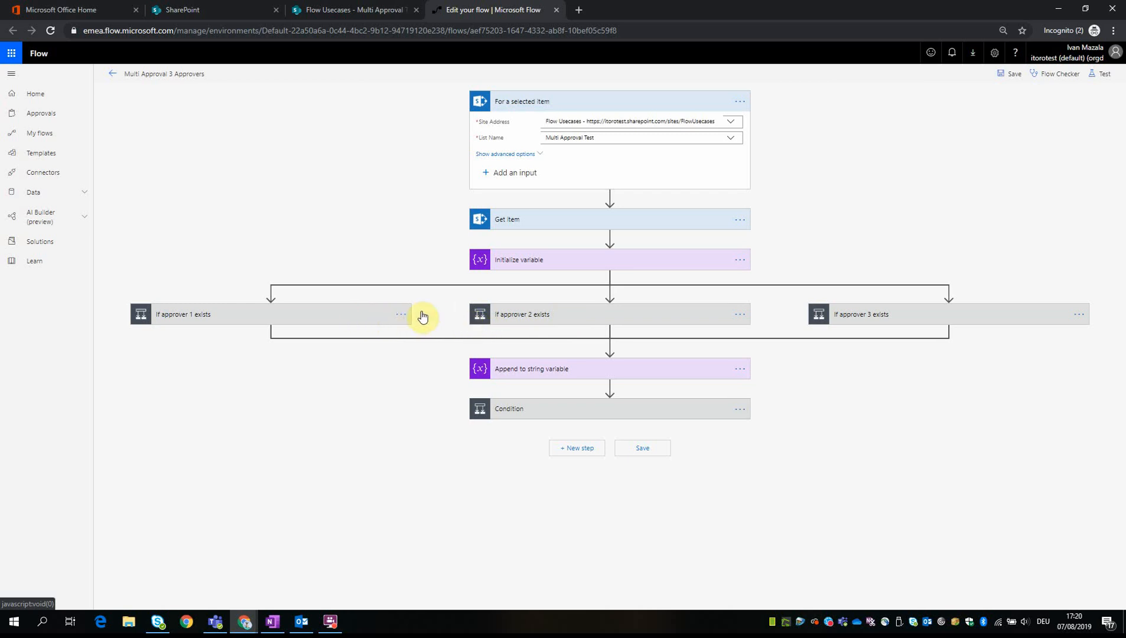
{"action": "mouse_move", "coordinate": [552, 333]}
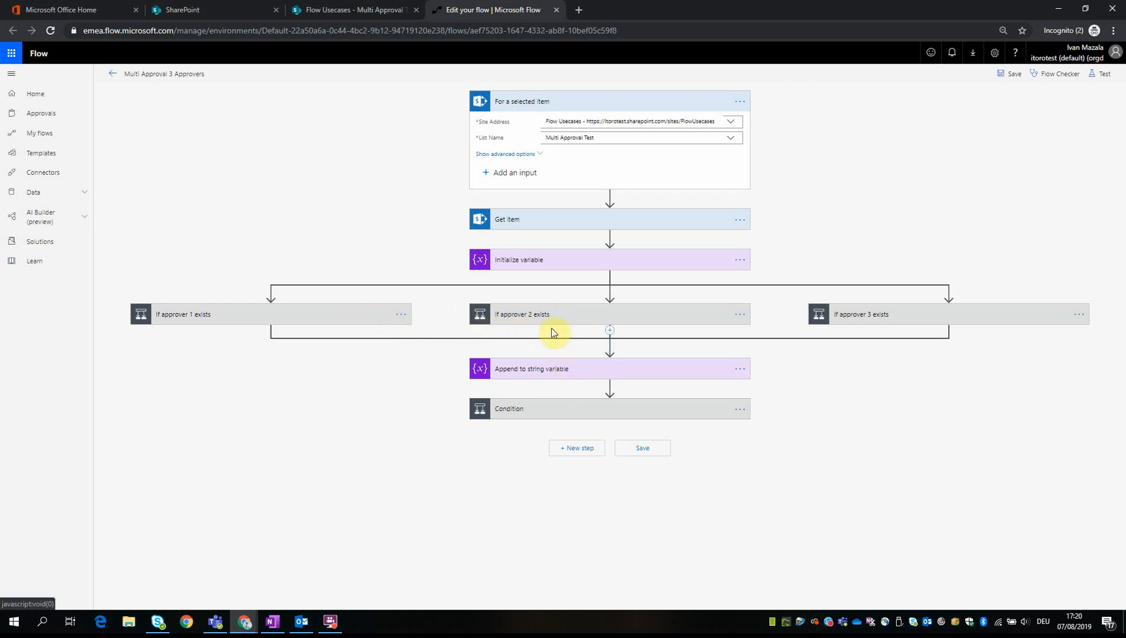
{"action": "mouse_move", "coordinate": [378, 321]}
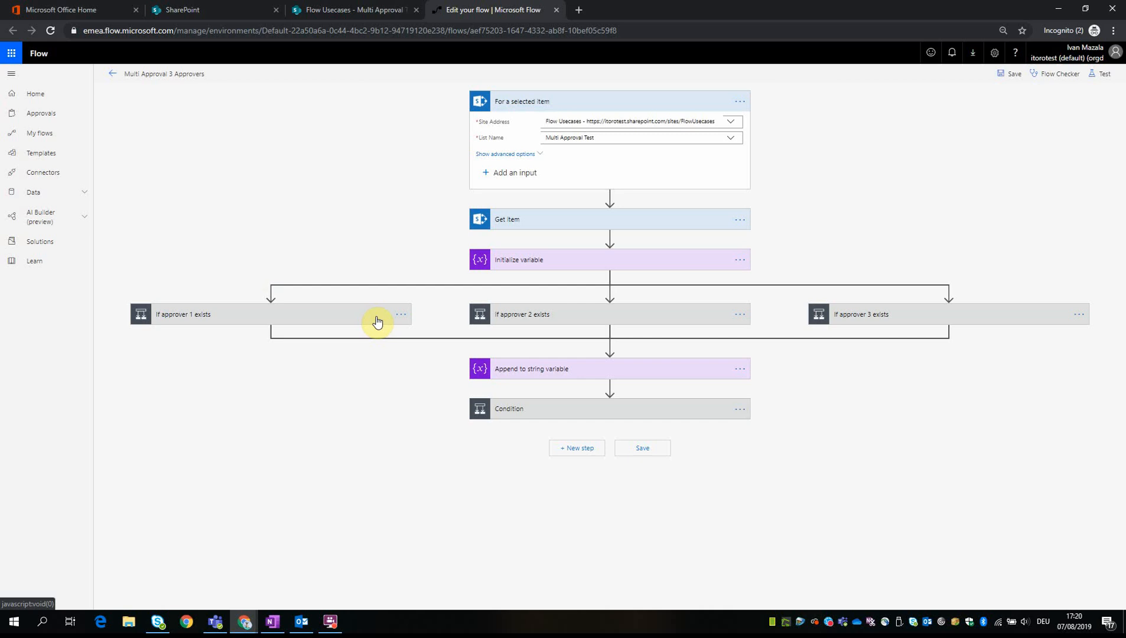
{"action": "mouse_move", "coordinate": [355, 325]}
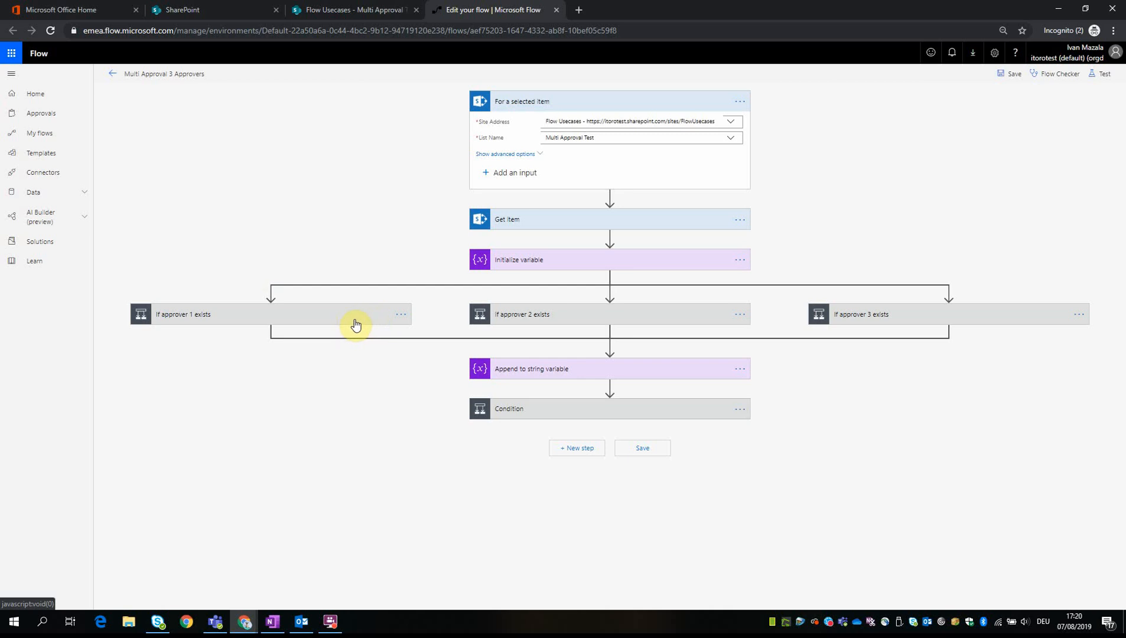
{"action": "mouse_move", "coordinate": [393, 325]}
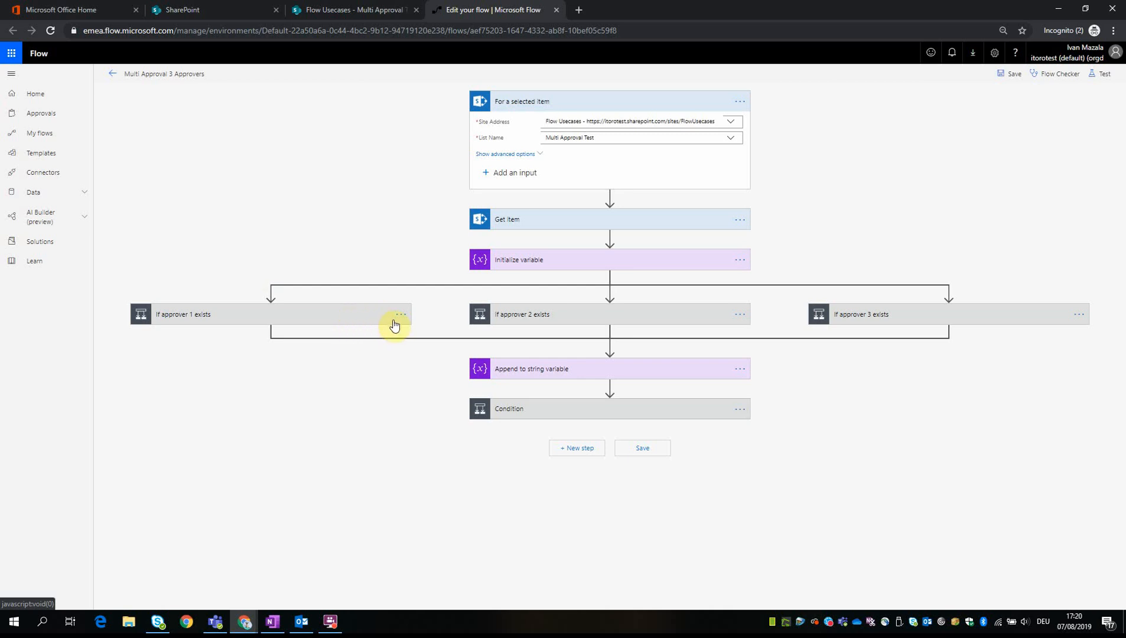
{"action": "mouse_move", "coordinate": [564, 366]}
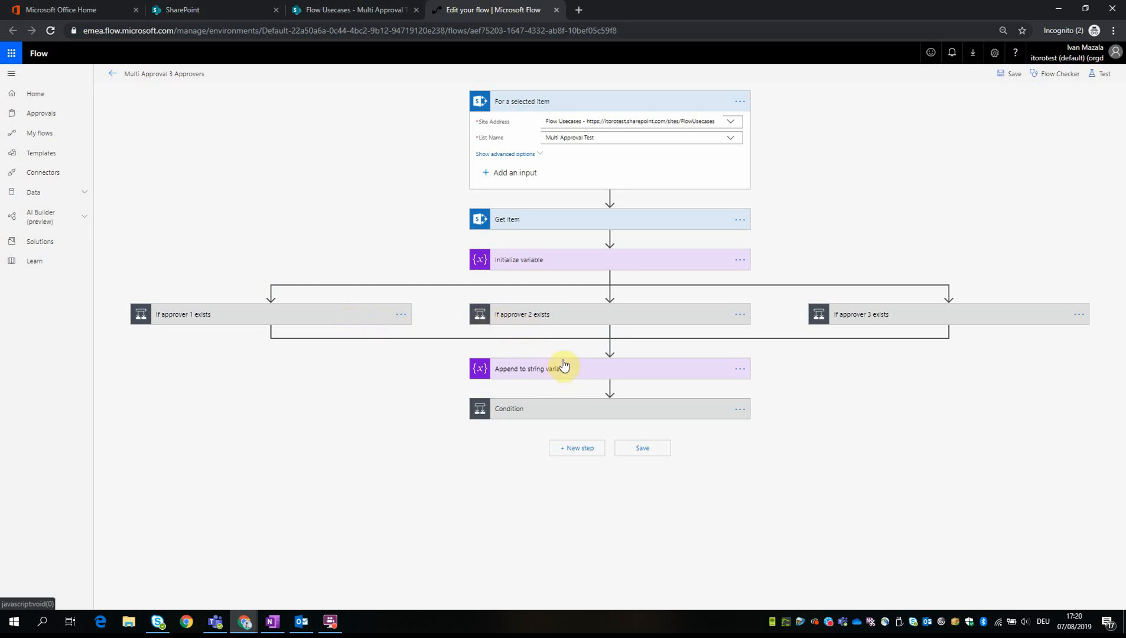
Step: Expand the Append to string variable step that builds AllResponses from Response values
{"action": "left_click", "coordinate": [564, 367]}
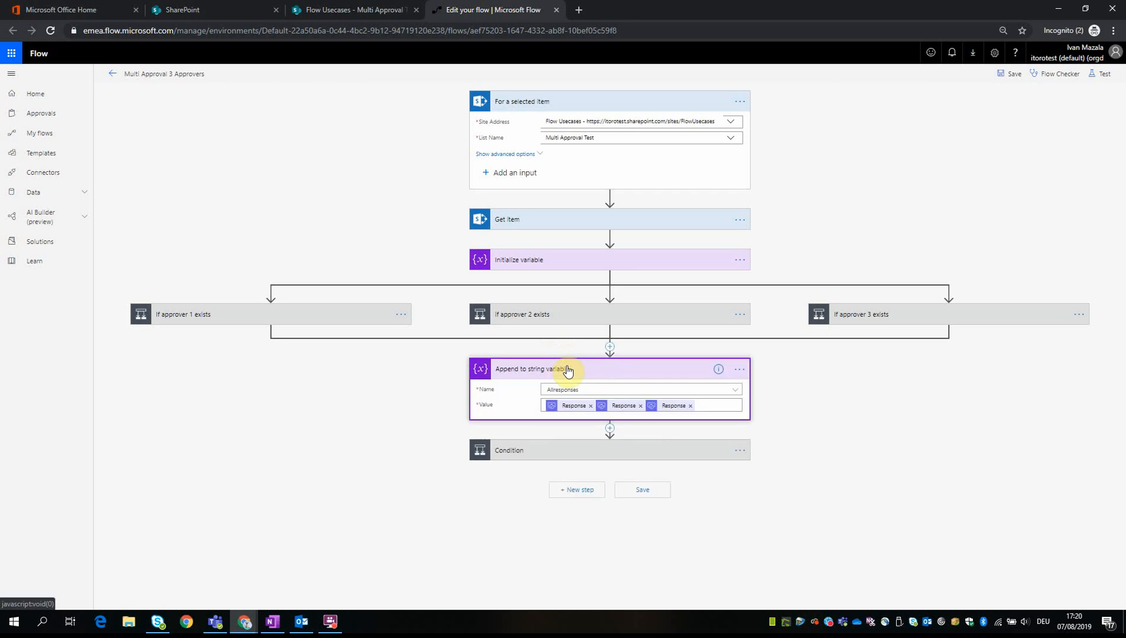
{"action": "mouse_move", "coordinate": [506, 377]}
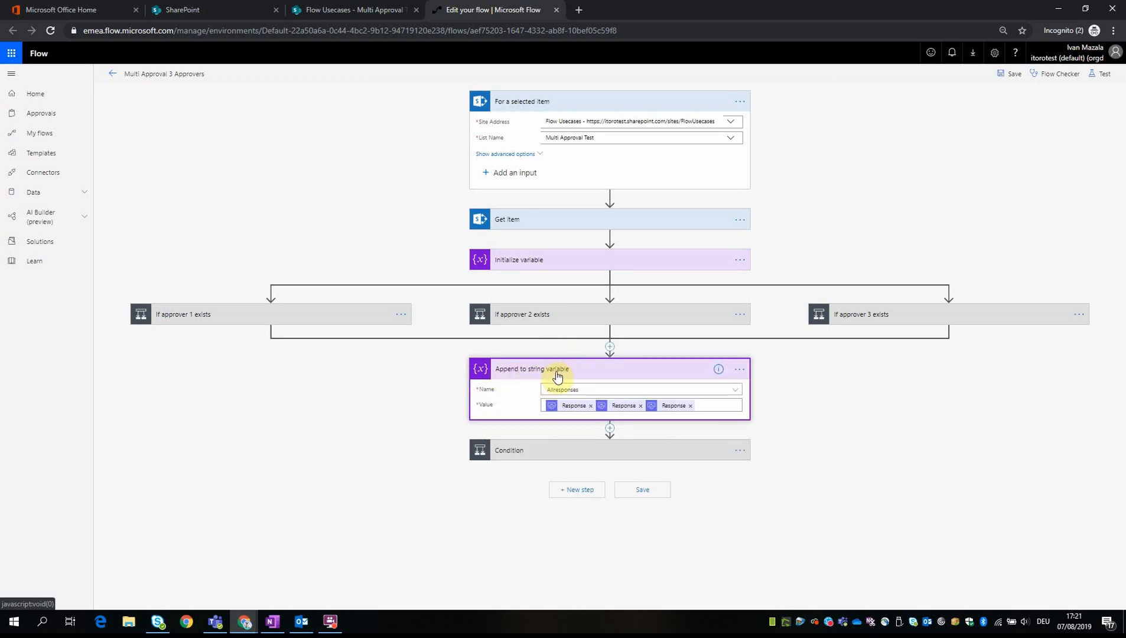
{"action": "mouse_move", "coordinate": [544, 265]}
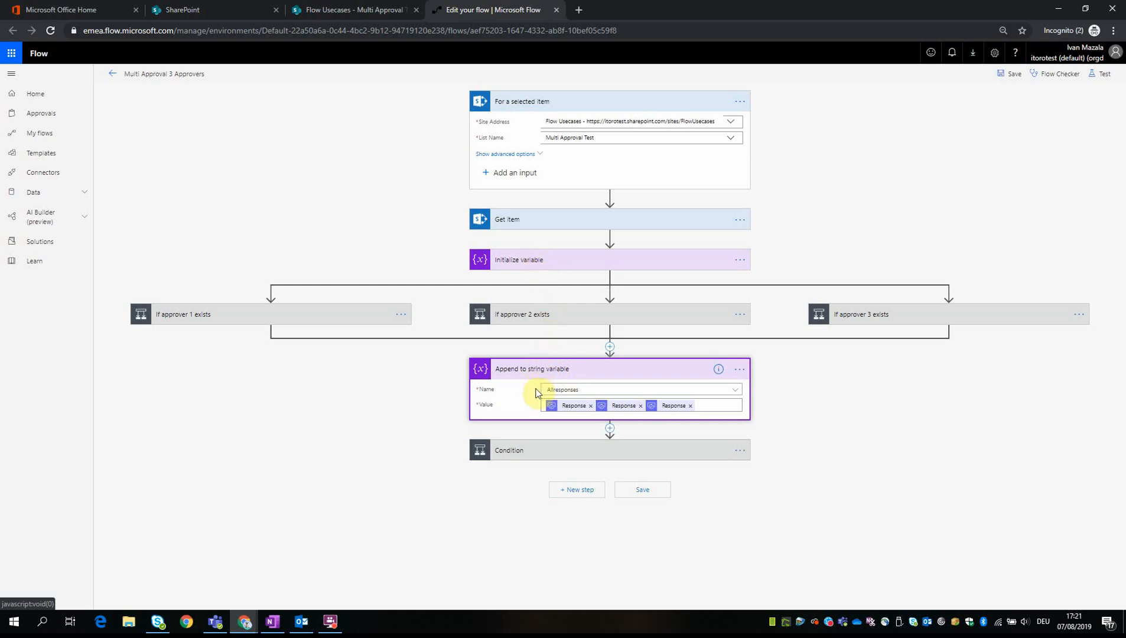
{"action": "mouse_move", "coordinate": [664, 405]}
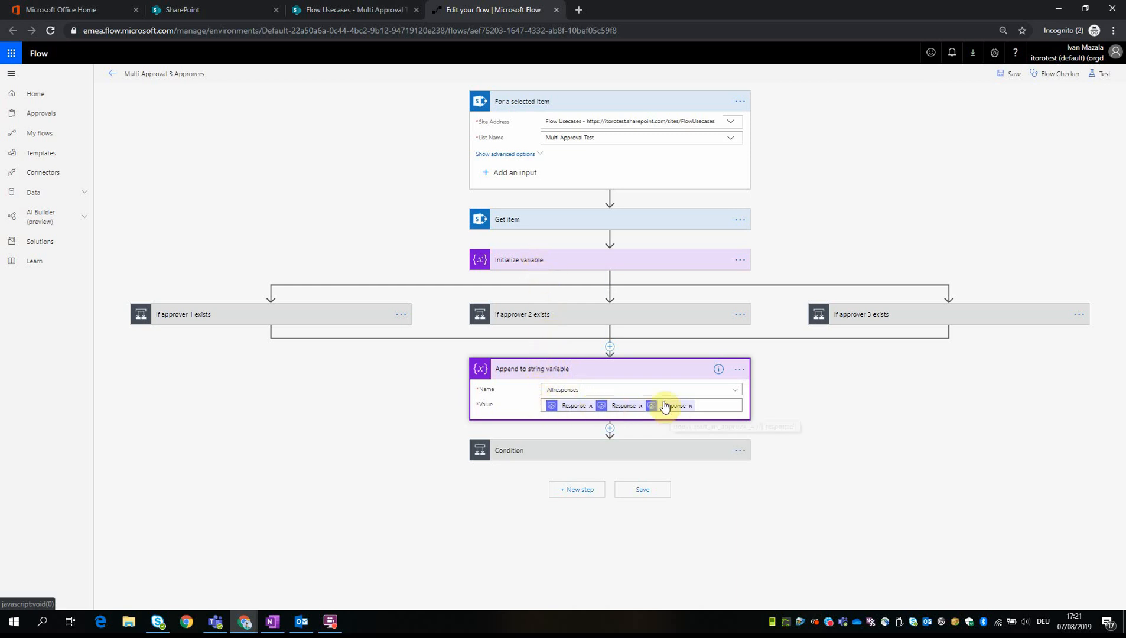
{"action": "mouse_move", "coordinate": [527, 313]}
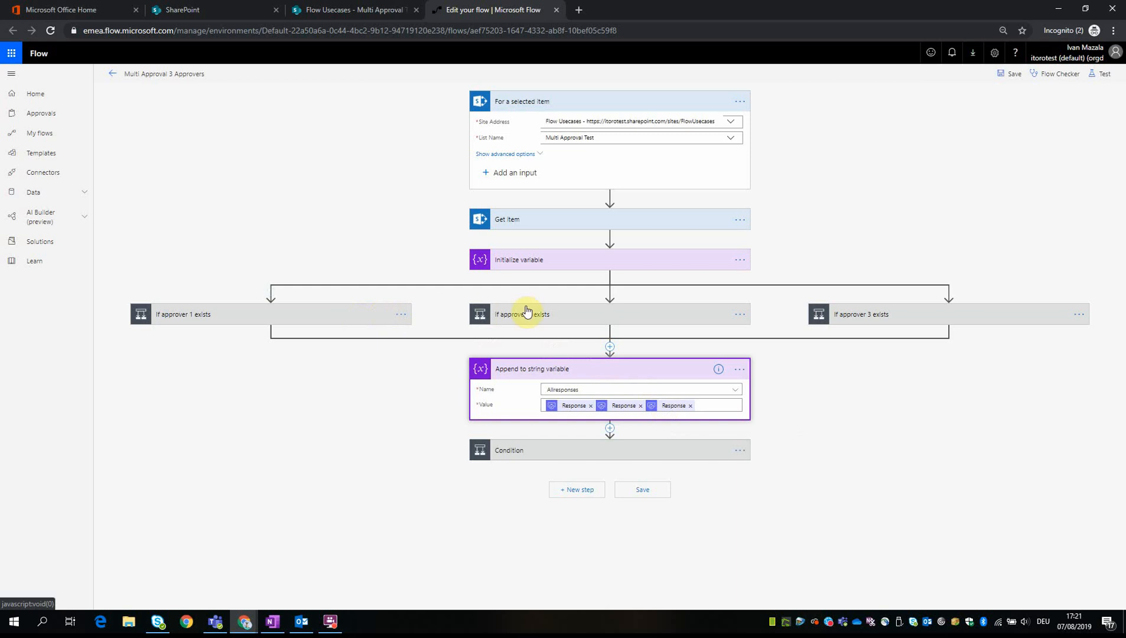
{"action": "mouse_move", "coordinate": [601, 375]}
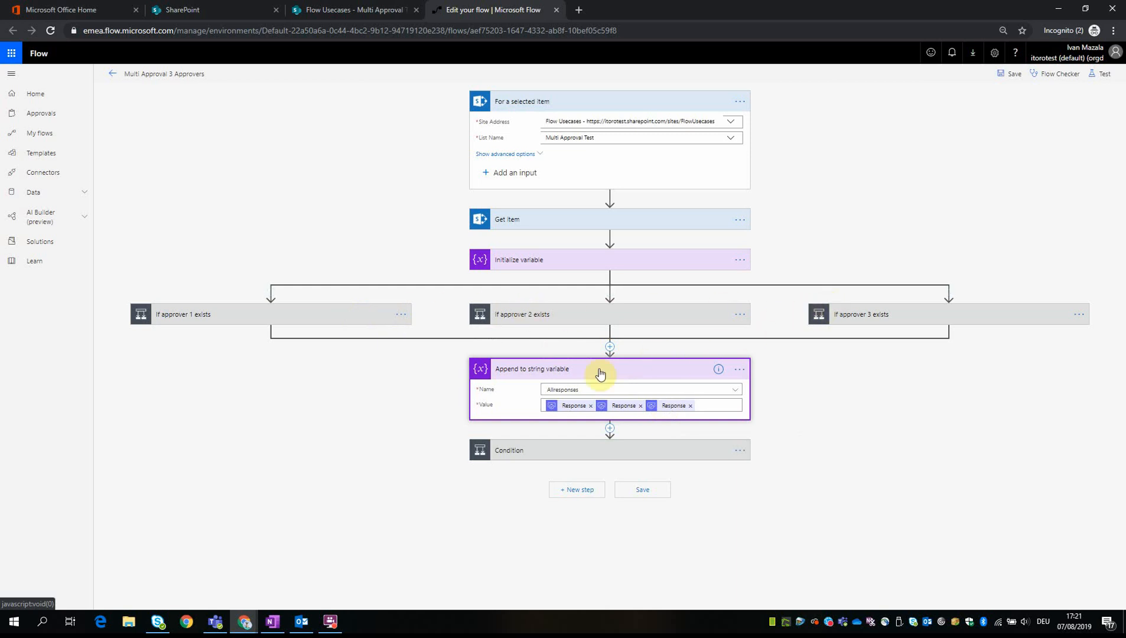
{"action": "mouse_move", "coordinate": [567, 405]}
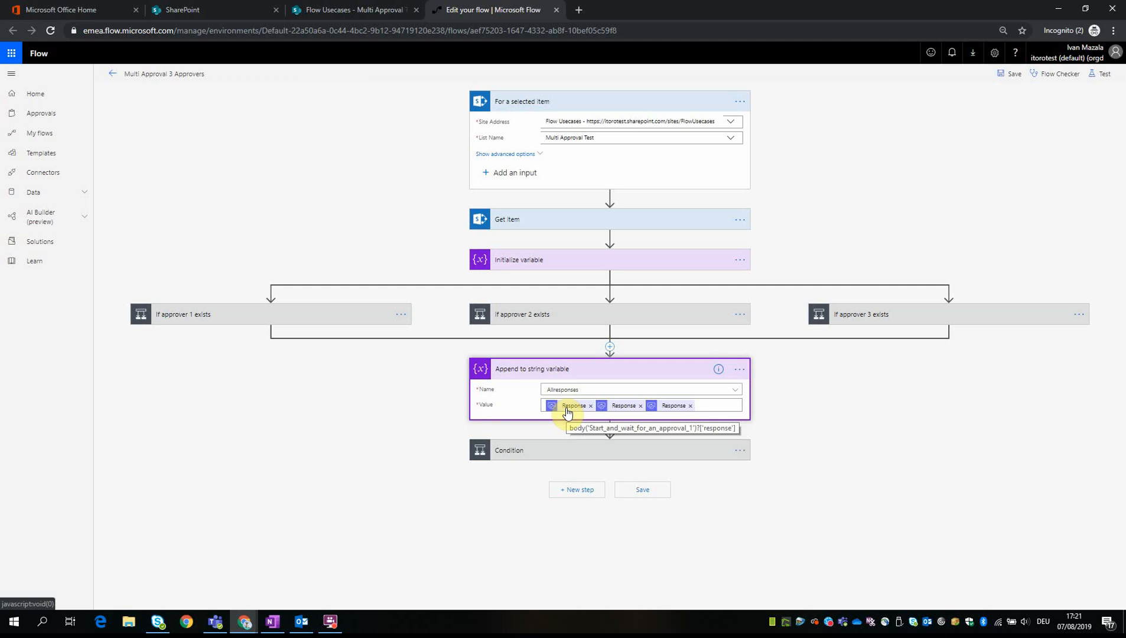
{"action": "mouse_move", "coordinate": [616, 413]}
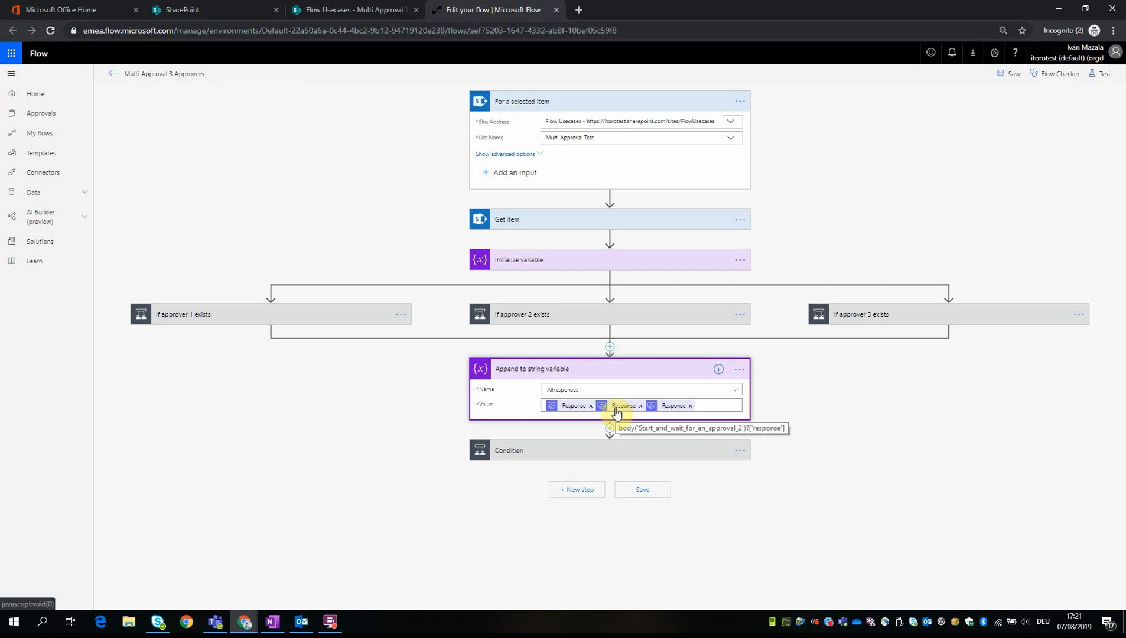
{"action": "mouse_move", "coordinate": [662, 411]}
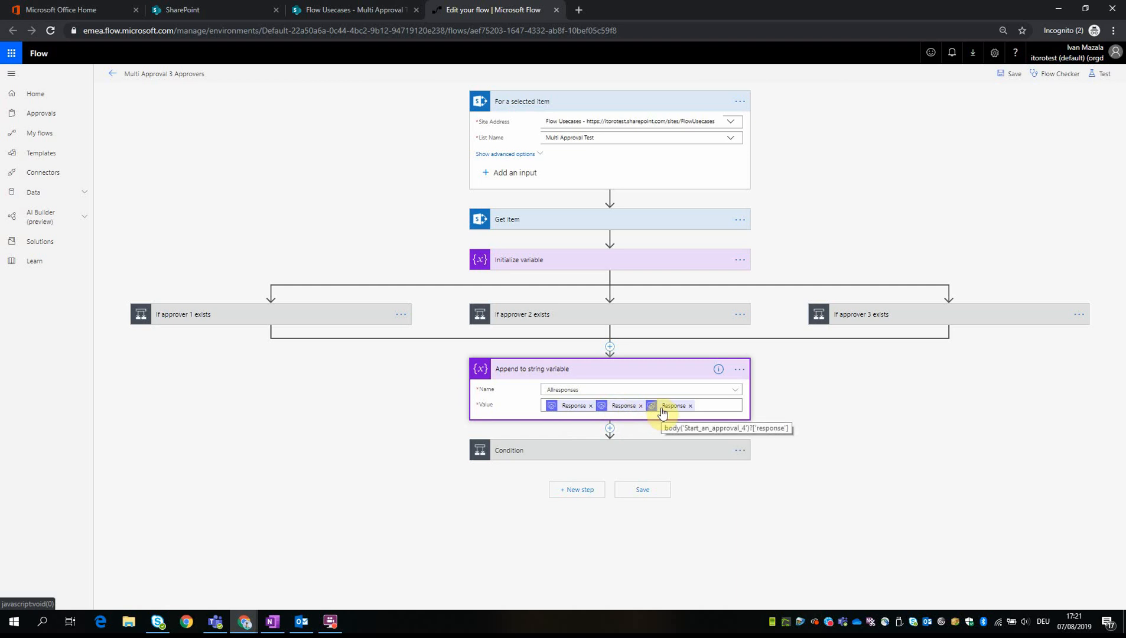
{"action": "mouse_move", "coordinate": [691, 411]}
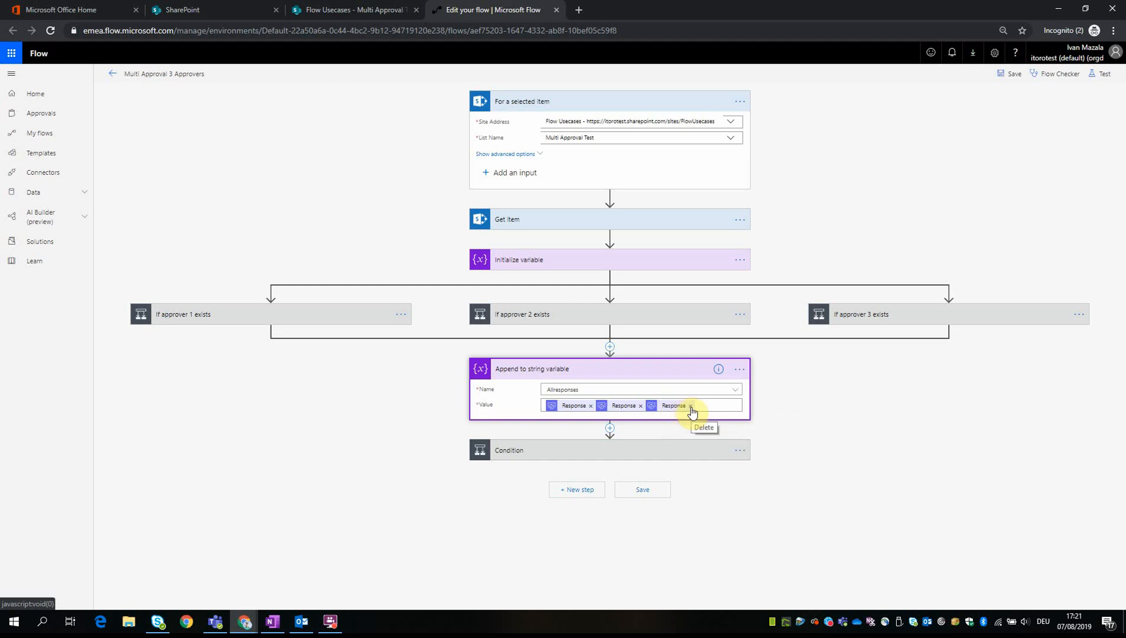
Step: Remove the third Response token and rename the third approver's step to Start an approval 3
{"action": "left_click", "coordinate": [689, 404]}
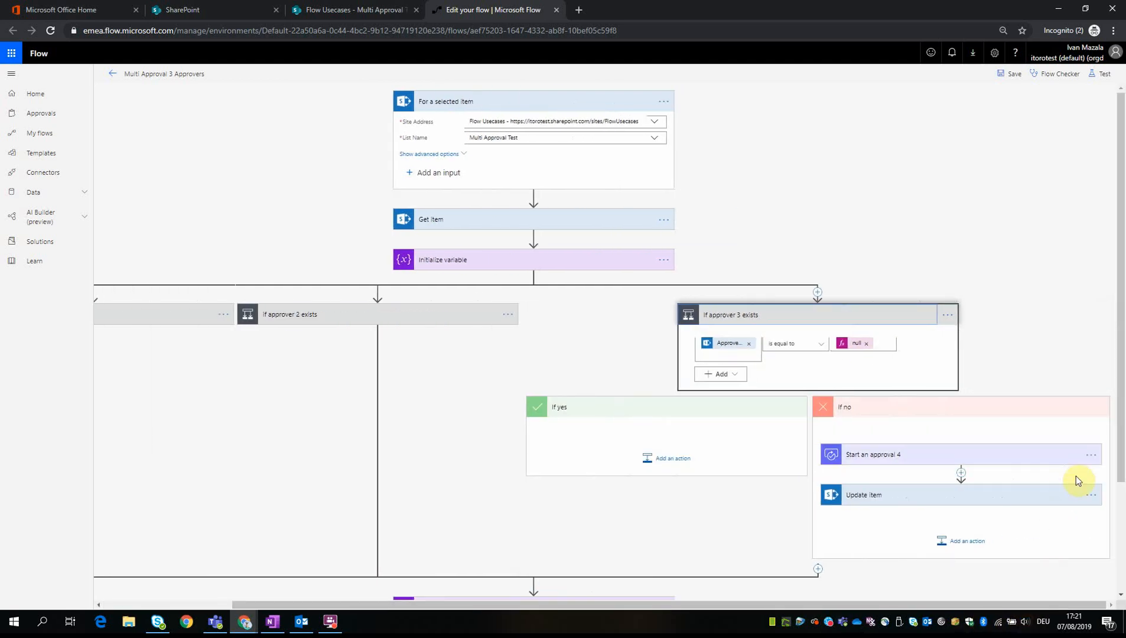
{"action": "left_click", "coordinate": [1090, 454]}
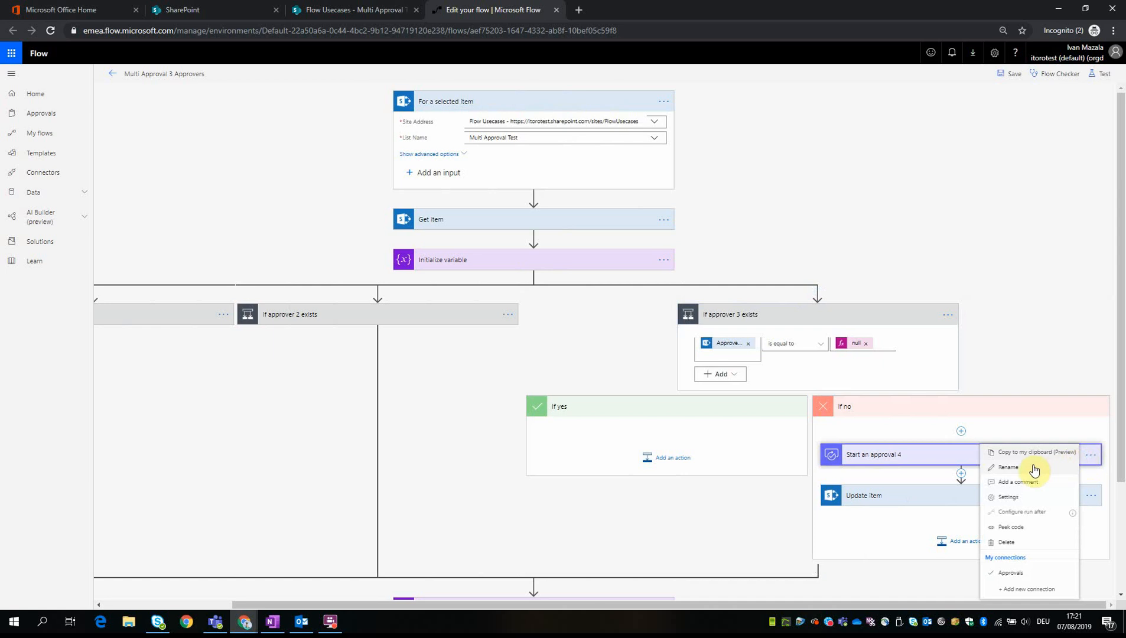
{"action": "left_click", "coordinate": [1008, 468]}
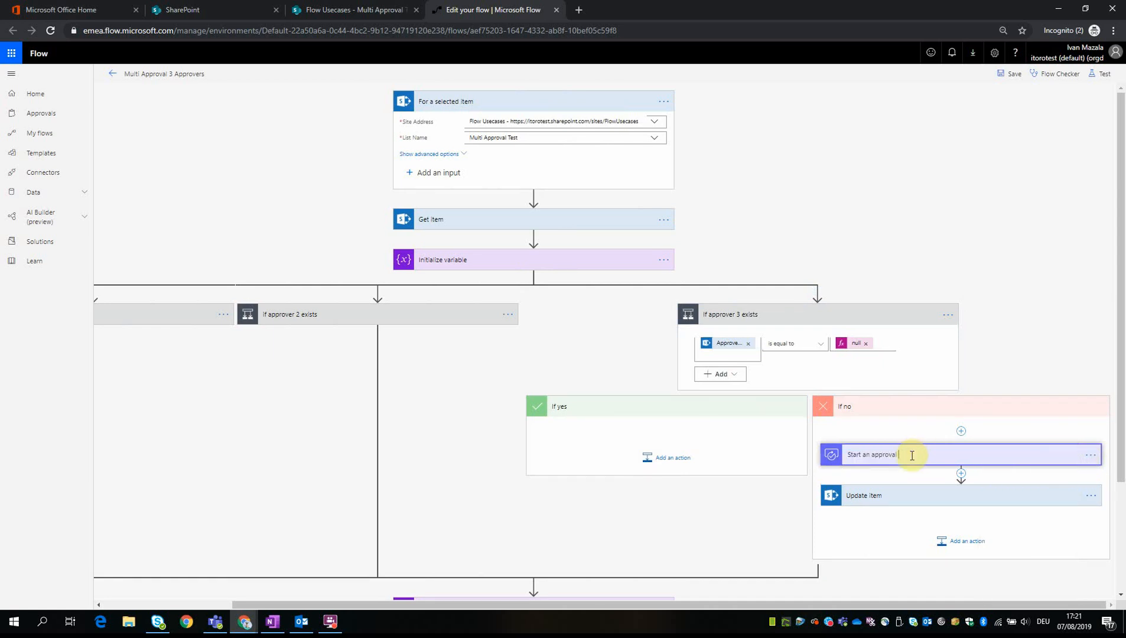
{"action": "type", "text": "3"}
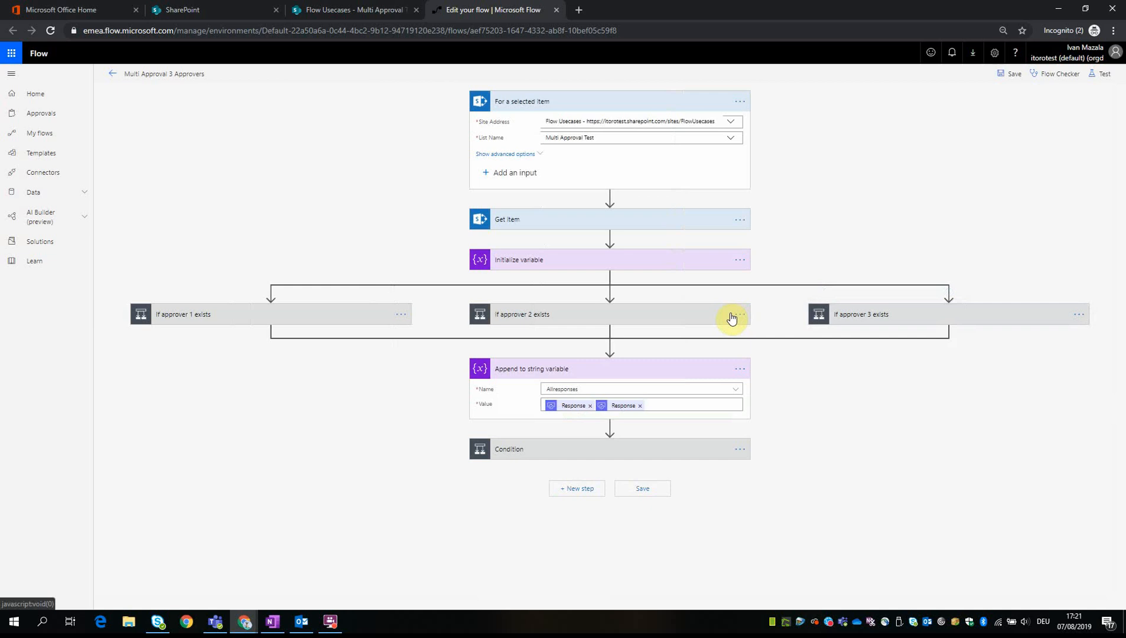
Step: Save the flow so the renamed Start an approval 3 step becomes available as dynamic content
{"action": "left_click", "coordinate": [689, 404]}
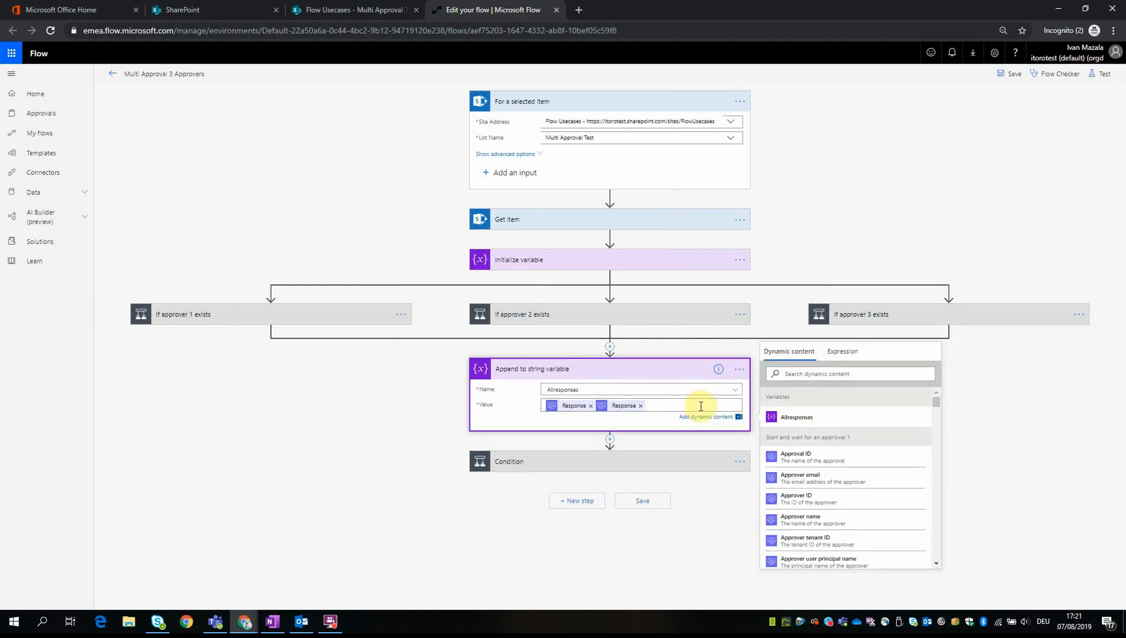
{"action": "left_click", "coordinate": [847, 374]}
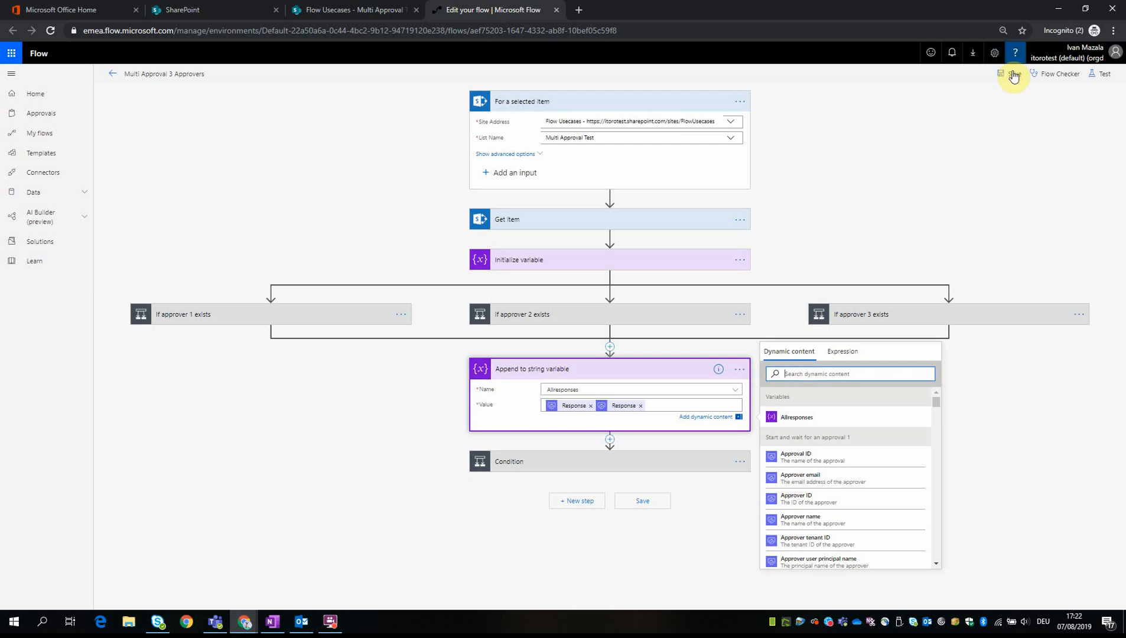
{"action": "left_click", "coordinate": [1014, 73]}
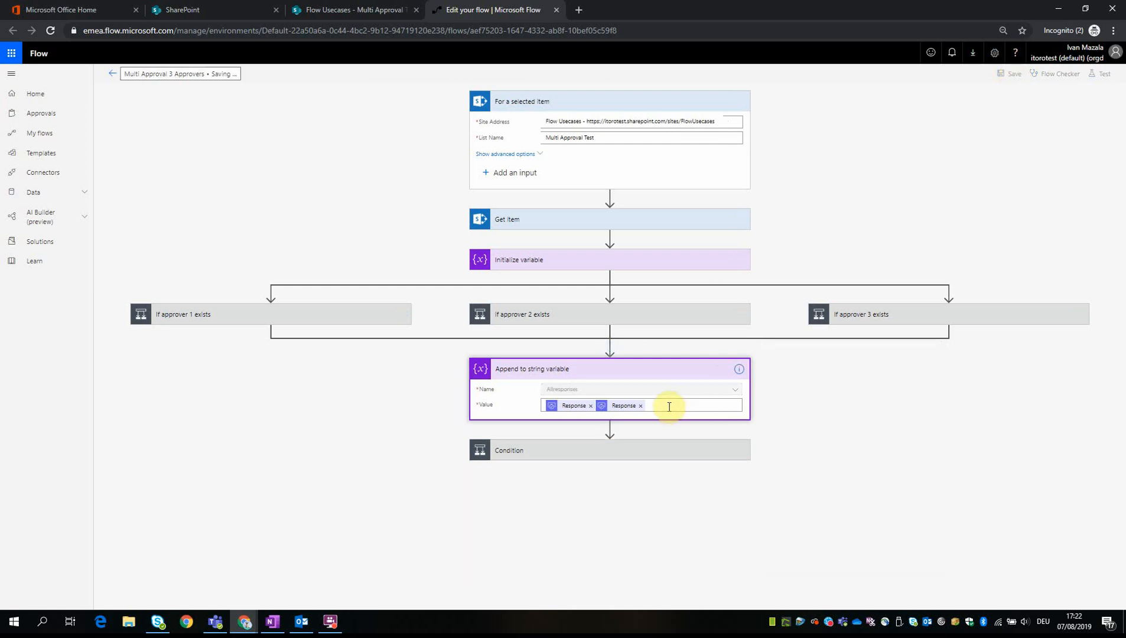
Step: Add Start an approval 3's Response to the Allresponses Value field via dynamic content search 'respon'
{"action": "left_click", "coordinate": [688, 404]}
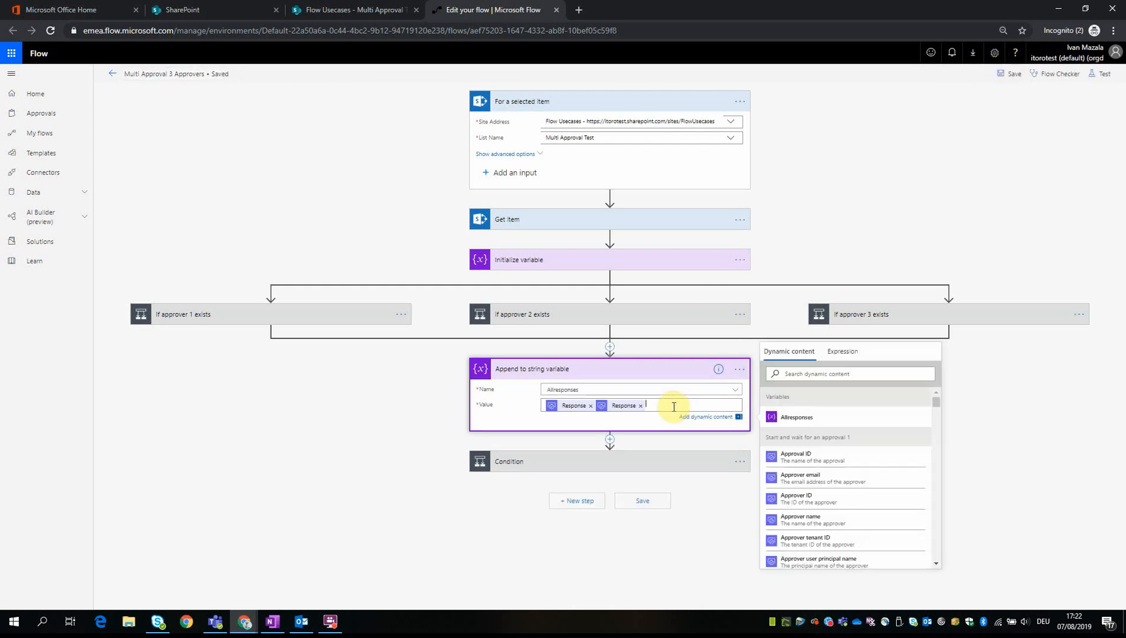
{"action": "left_click", "coordinate": [847, 373]}
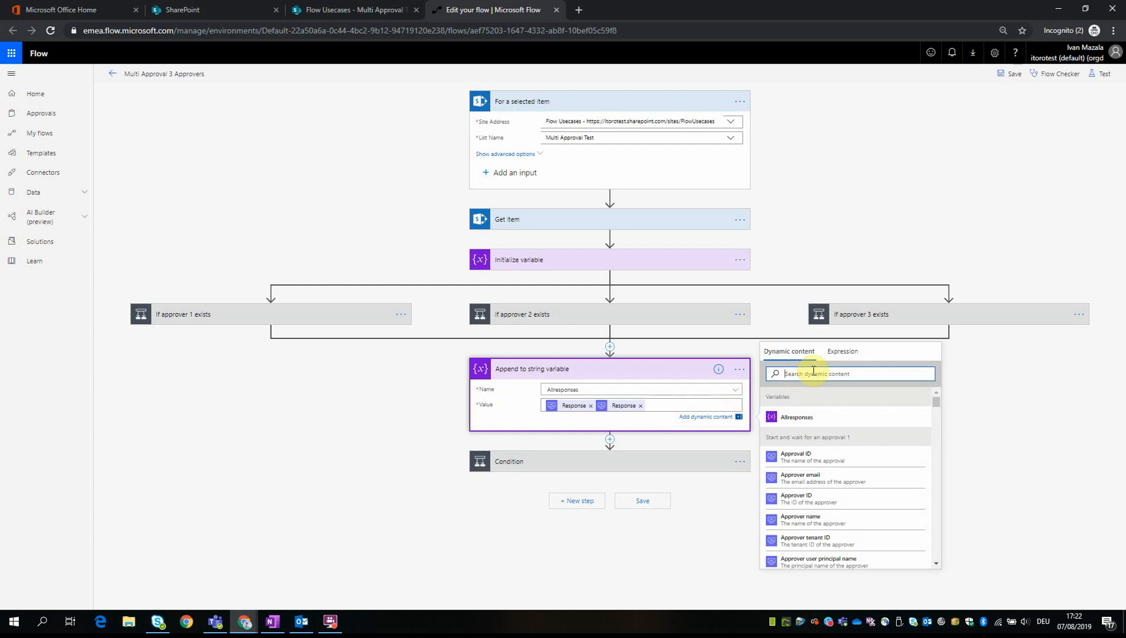
{"action": "type", "text": "respon"}
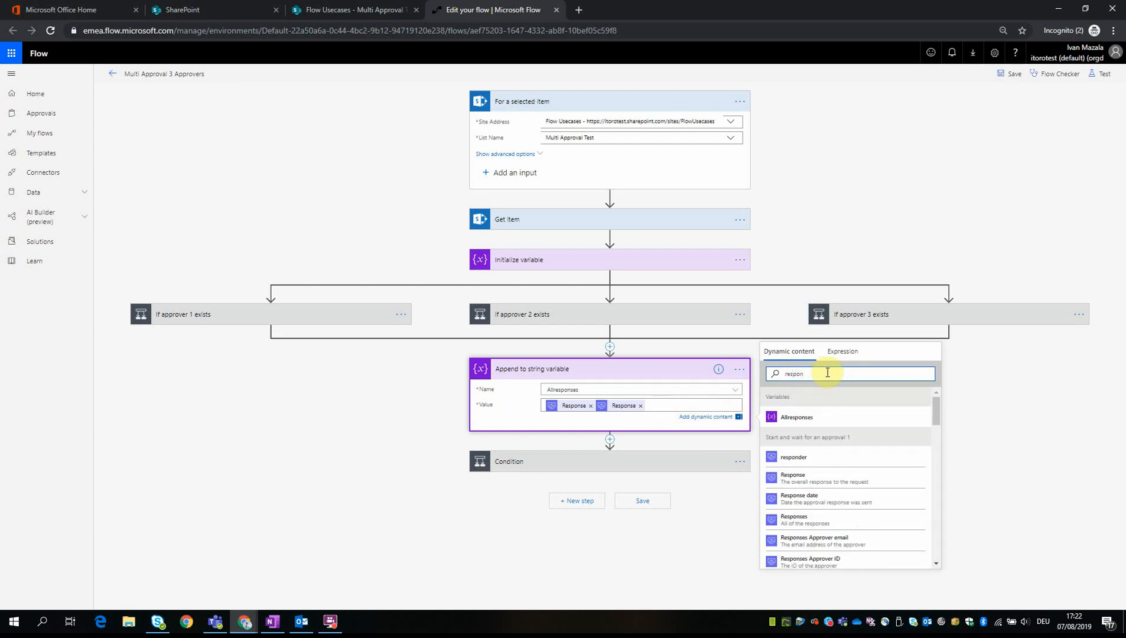
{"action": "scroll", "scroll_direction": "down", "scroll_amount": 3}
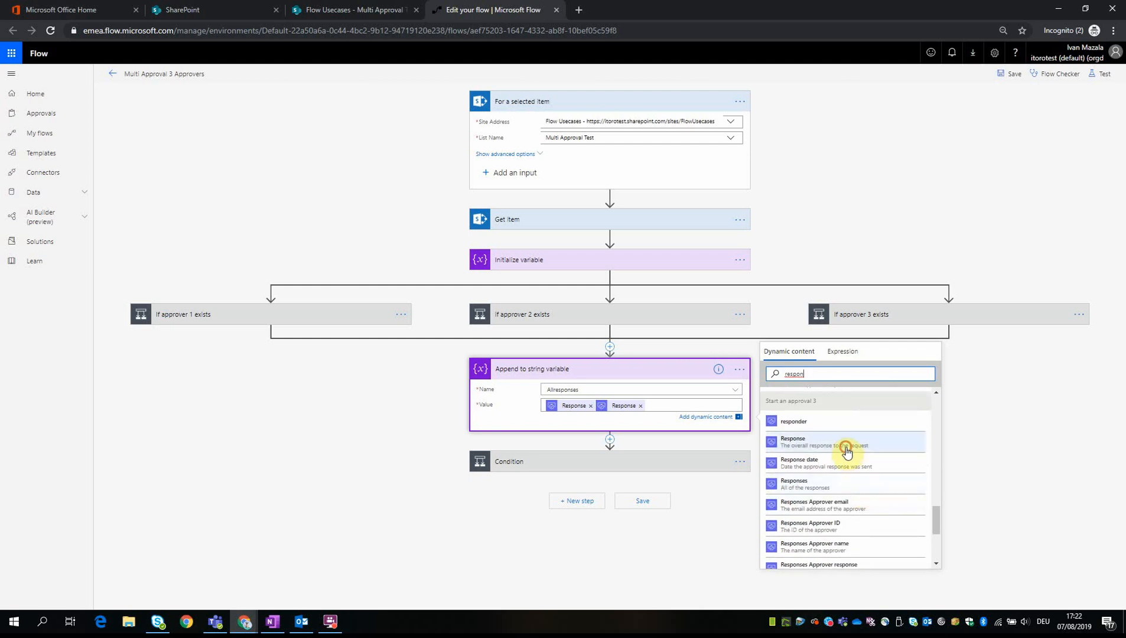
{"action": "left_click", "coordinate": [846, 442]}
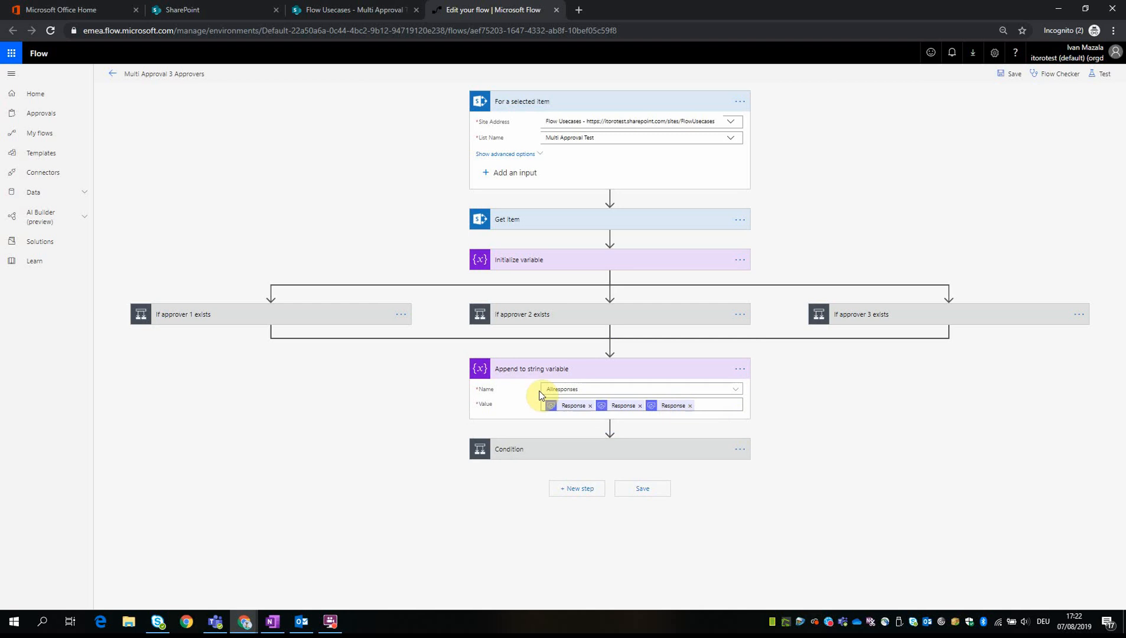
{"action": "mouse_move", "coordinate": [520, 380]}
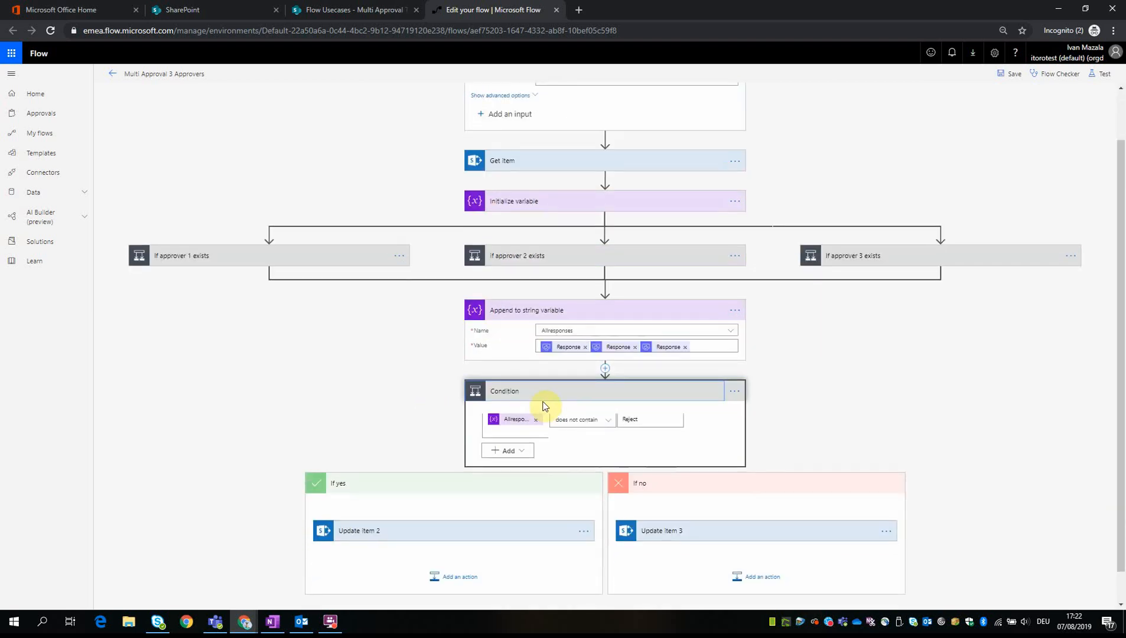
{"action": "mouse_move", "coordinate": [557, 397]}
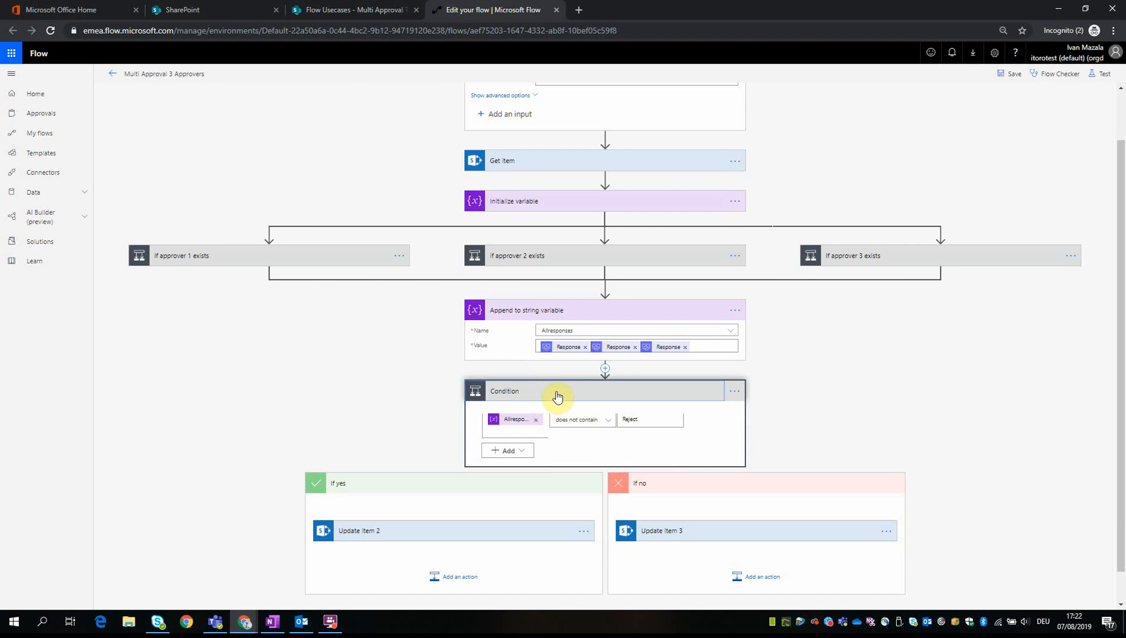
{"action": "mouse_move", "coordinate": [536, 395]}
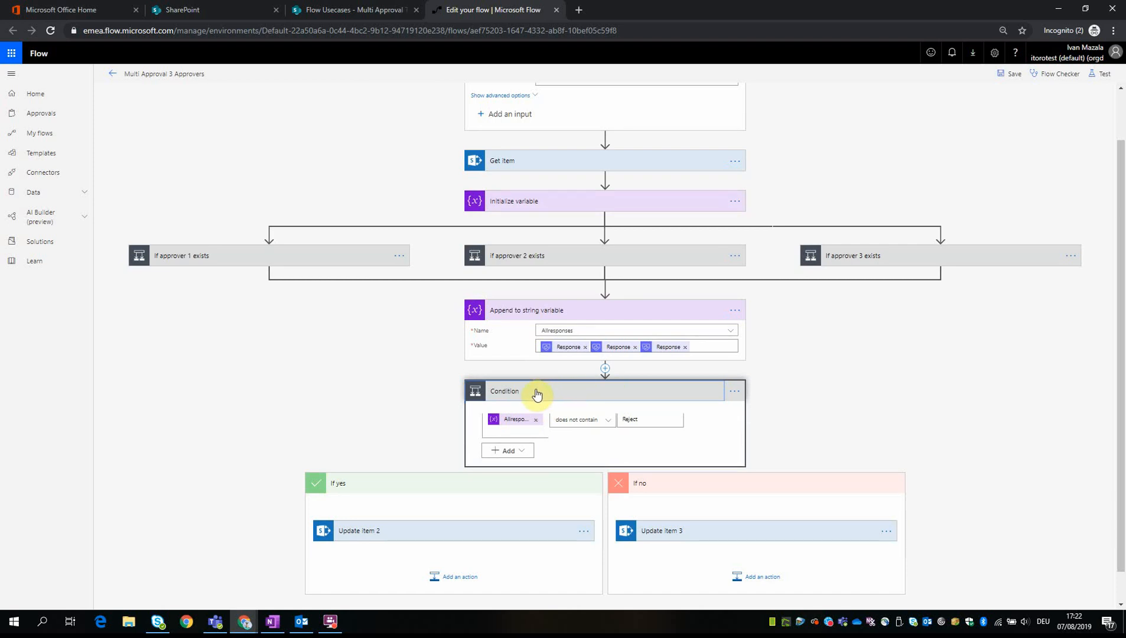
{"action": "mouse_move", "coordinate": [564, 420]}
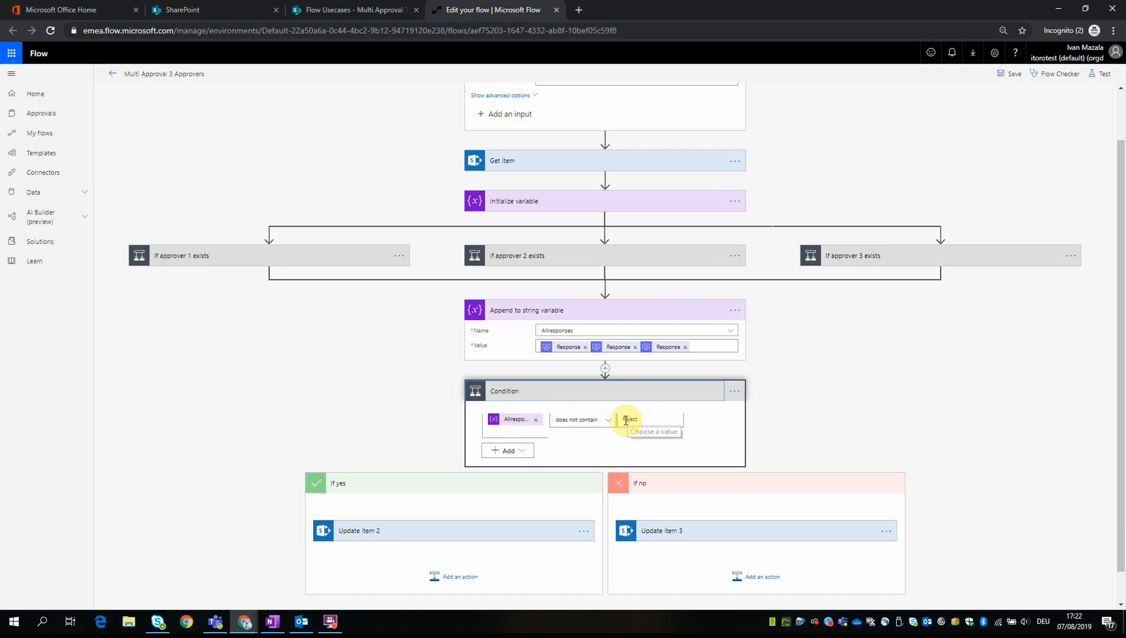
Step: Set the Condition's comparison value to Reject for the AllResponses does-not-contain test
{"action": "type", "text": "Reject"}
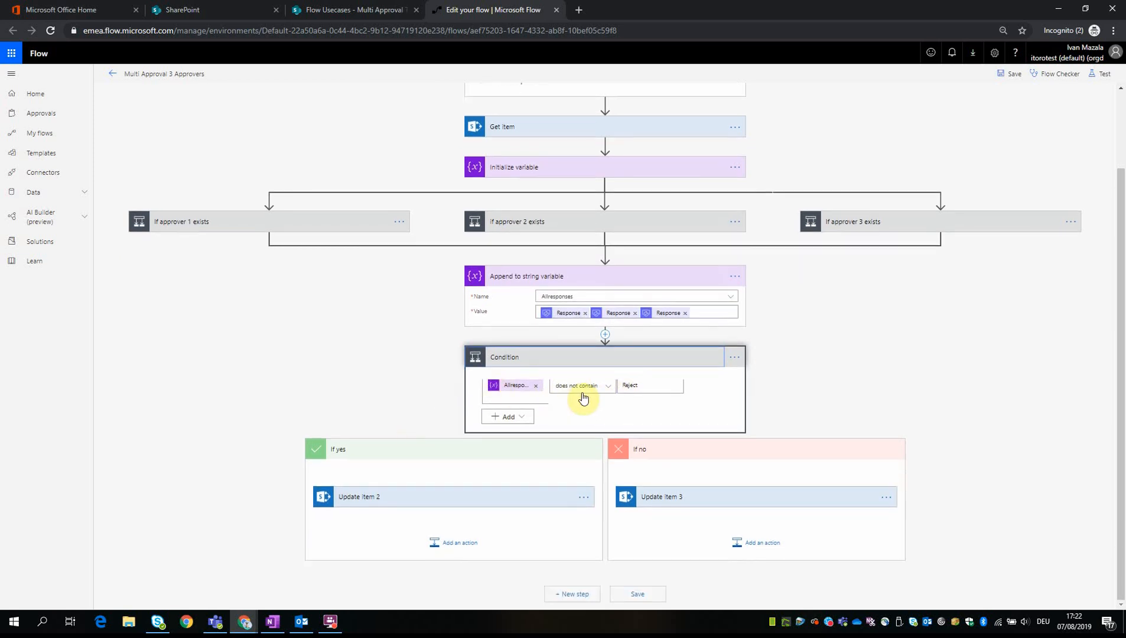
{"action": "mouse_move", "coordinate": [422, 496]}
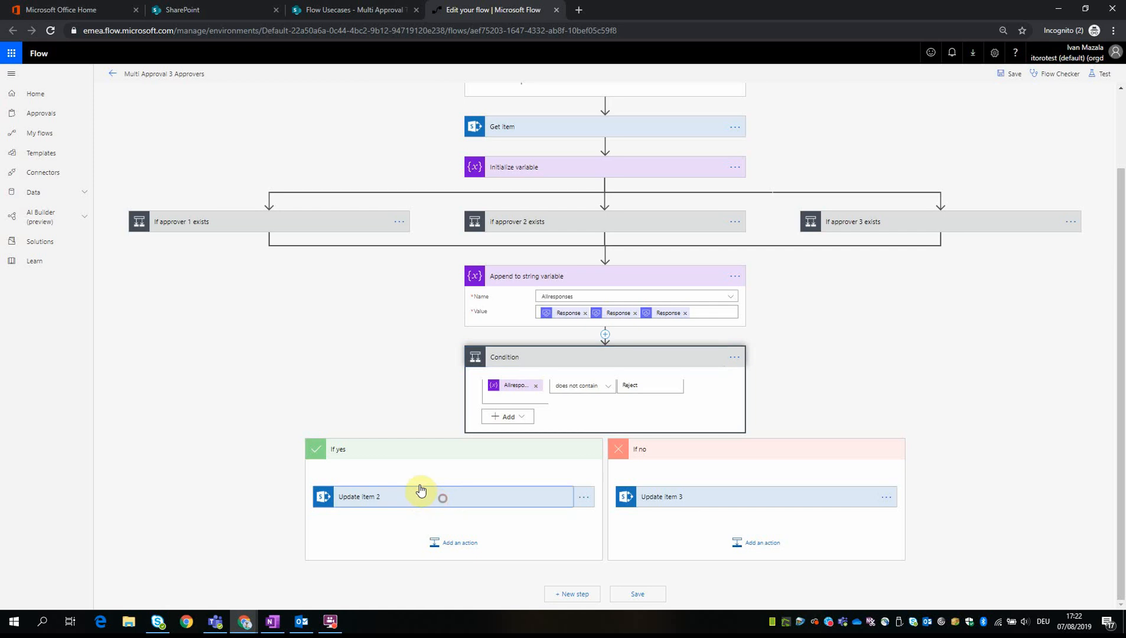
Step: Expand Update item 2 keeping Status Approved, then expand Update item 3 showing Status Rejected
{"action": "left_click", "coordinate": [359, 497]}
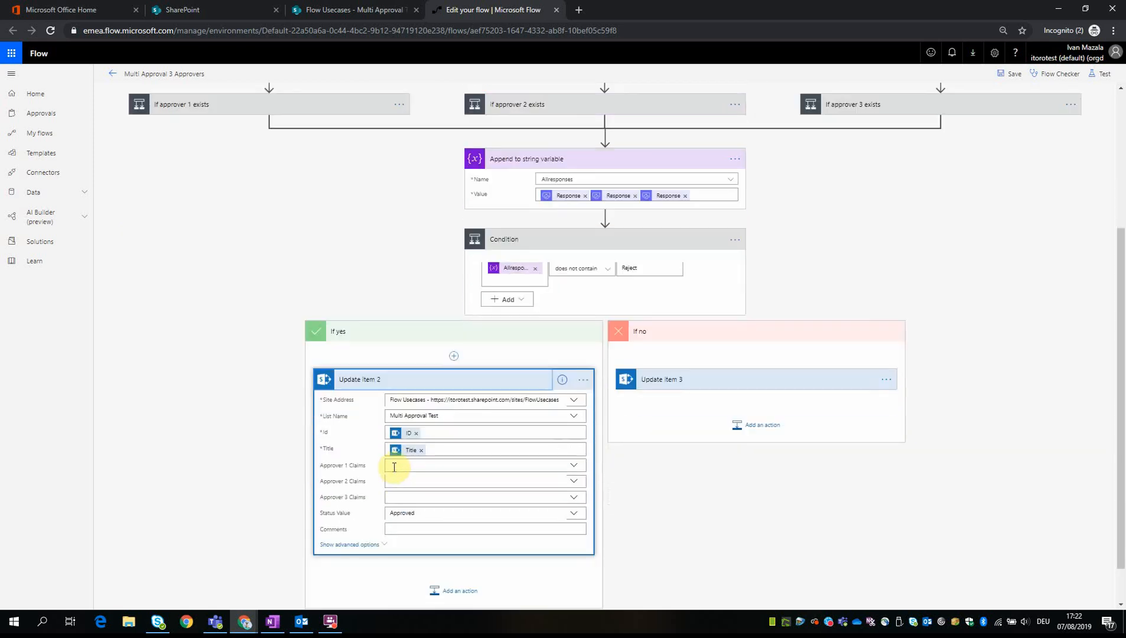
{"action": "mouse_move", "coordinate": [368, 395]}
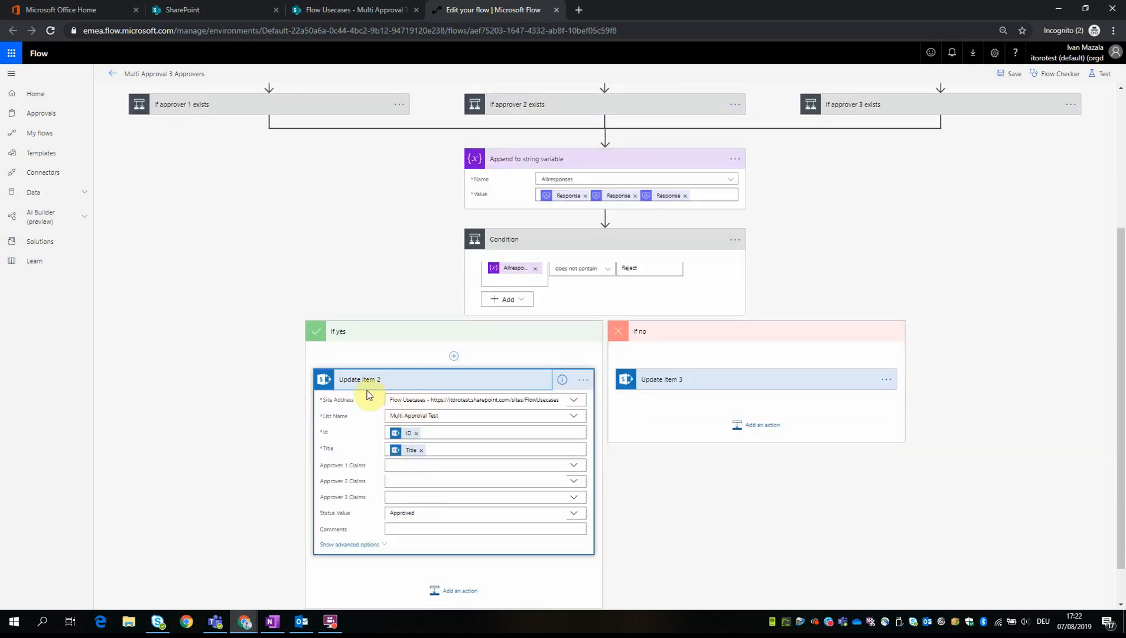
{"action": "mouse_move", "coordinate": [325, 382]}
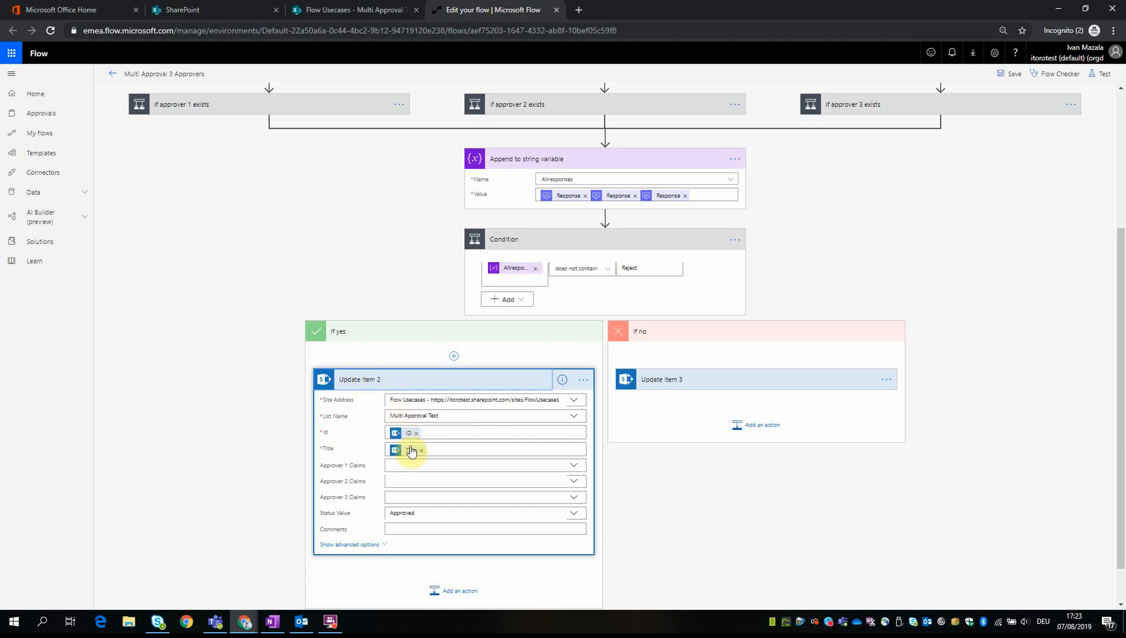
{"action": "mouse_move", "coordinate": [399, 523]}
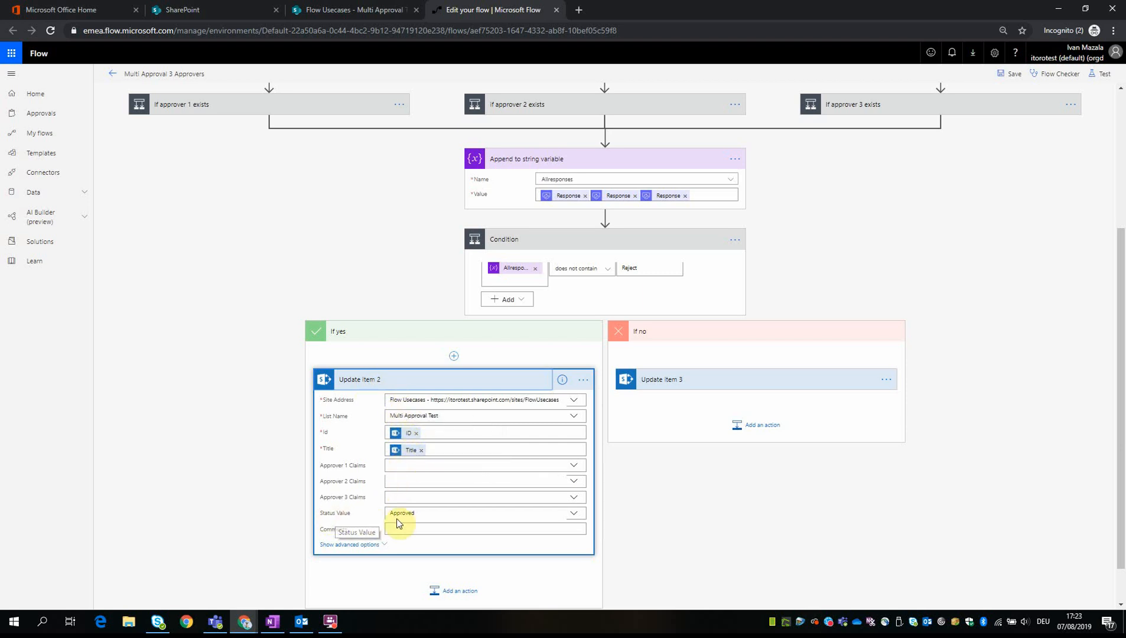
{"action": "left_click", "coordinate": [573, 512]}
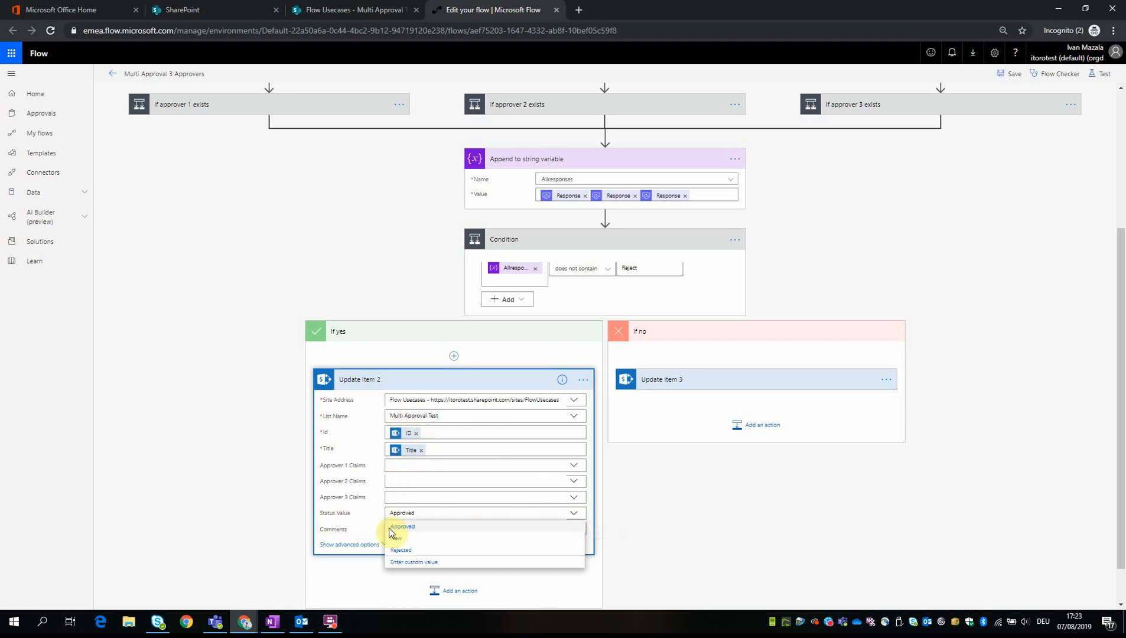
{"action": "left_click", "coordinate": [402, 526]}
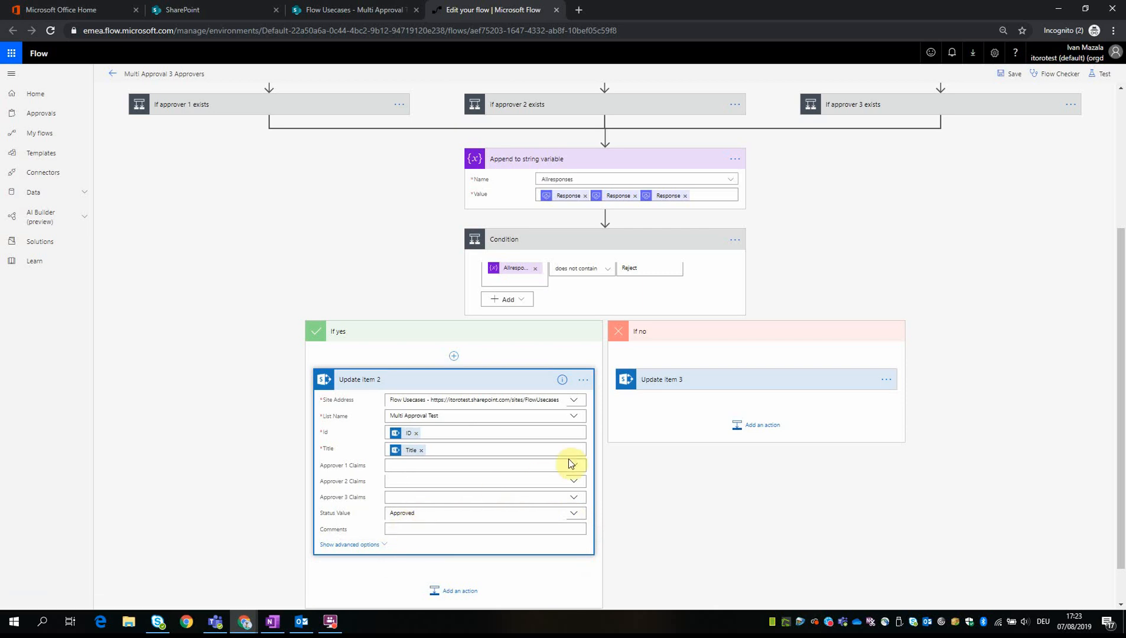
{"action": "mouse_move", "coordinate": [621, 276]}
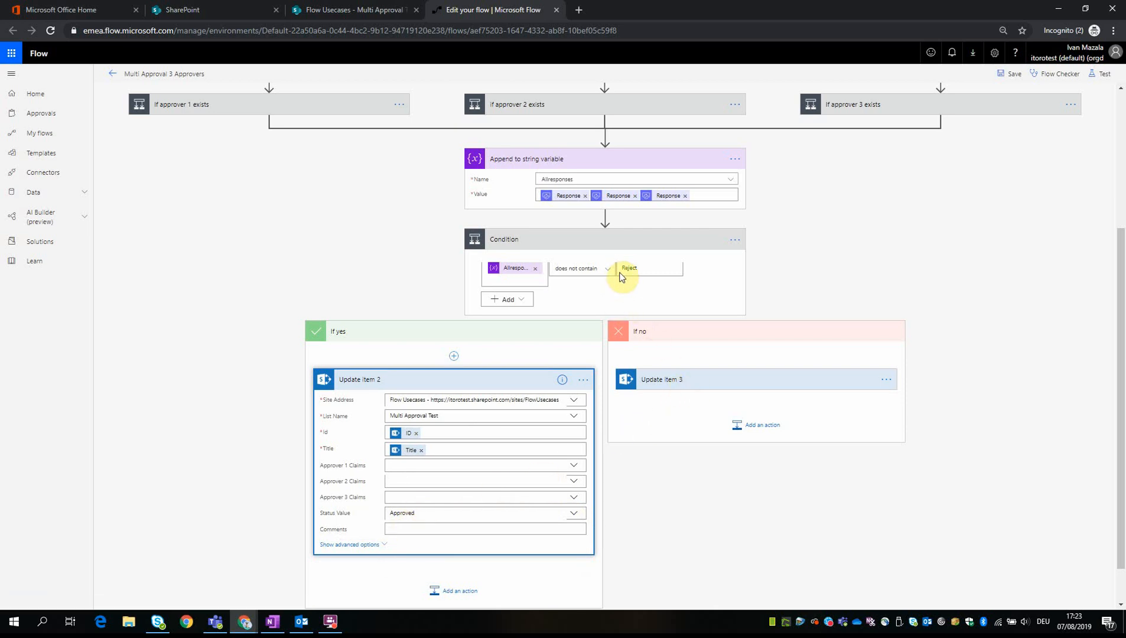
{"action": "mouse_move", "coordinate": [632, 280]}
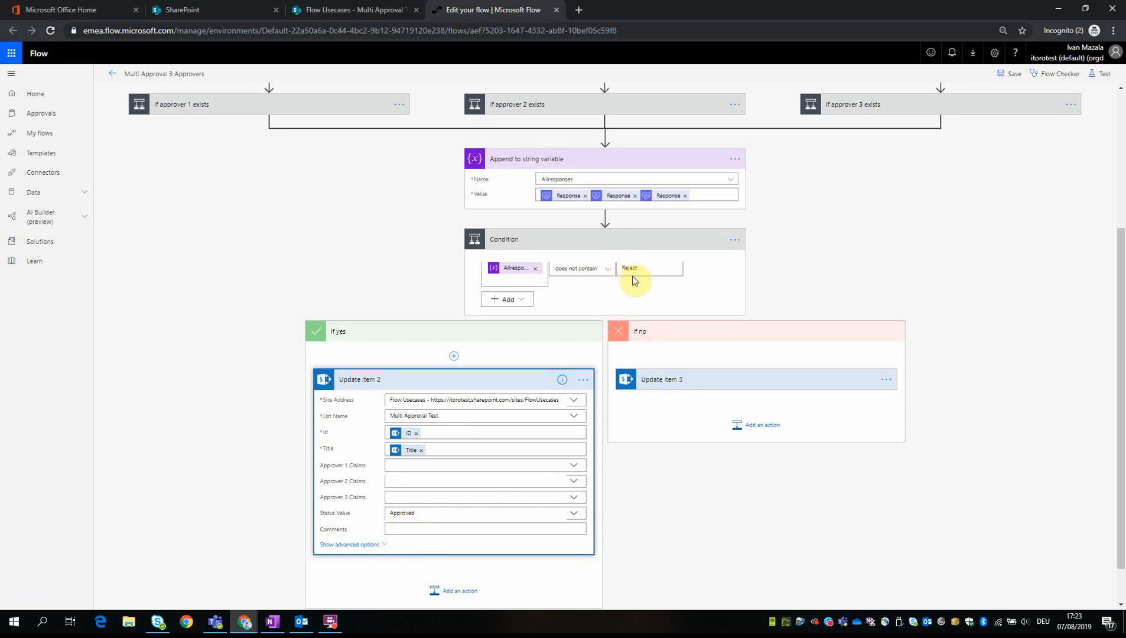
{"action": "left_click", "coordinate": [650, 267]}
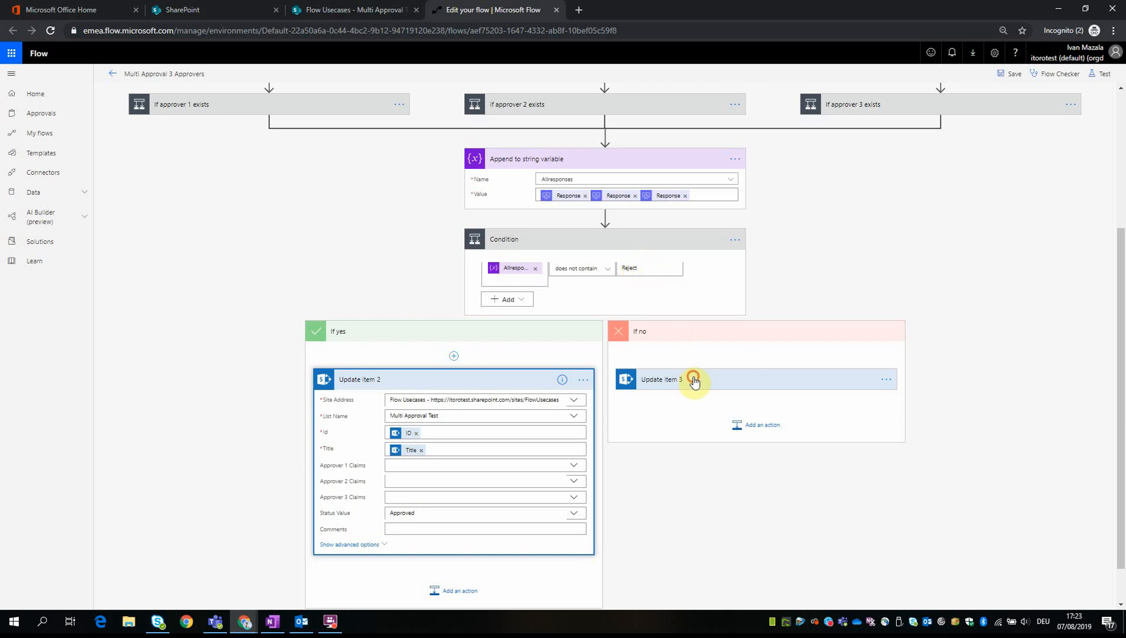
{"action": "left_click", "coordinate": [661, 380]}
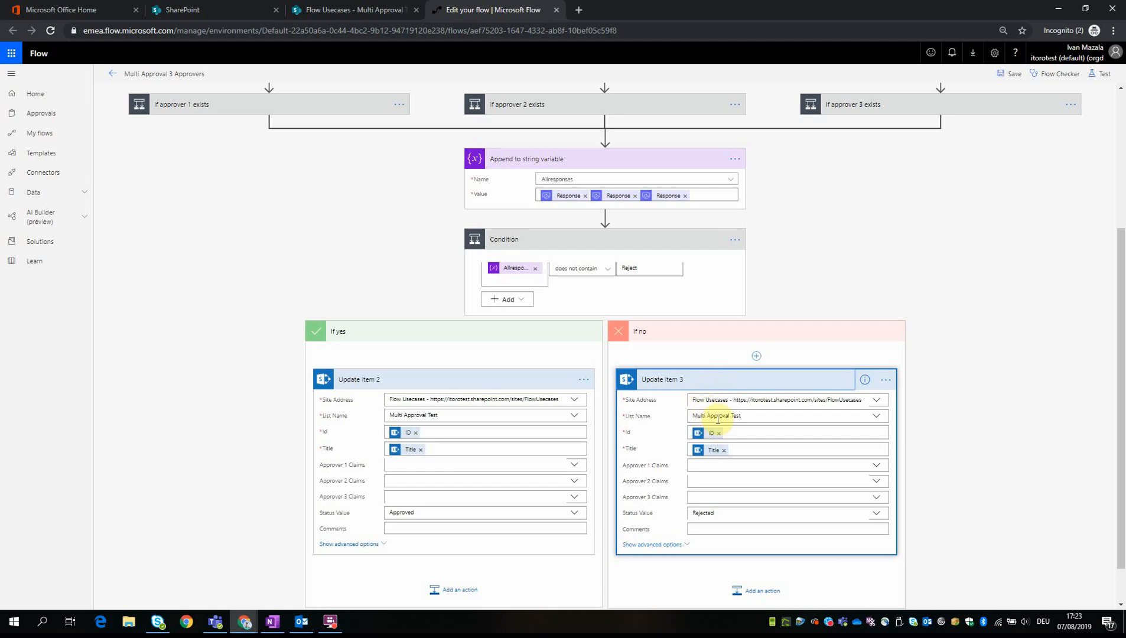
{"action": "mouse_move", "coordinate": [714, 415]}
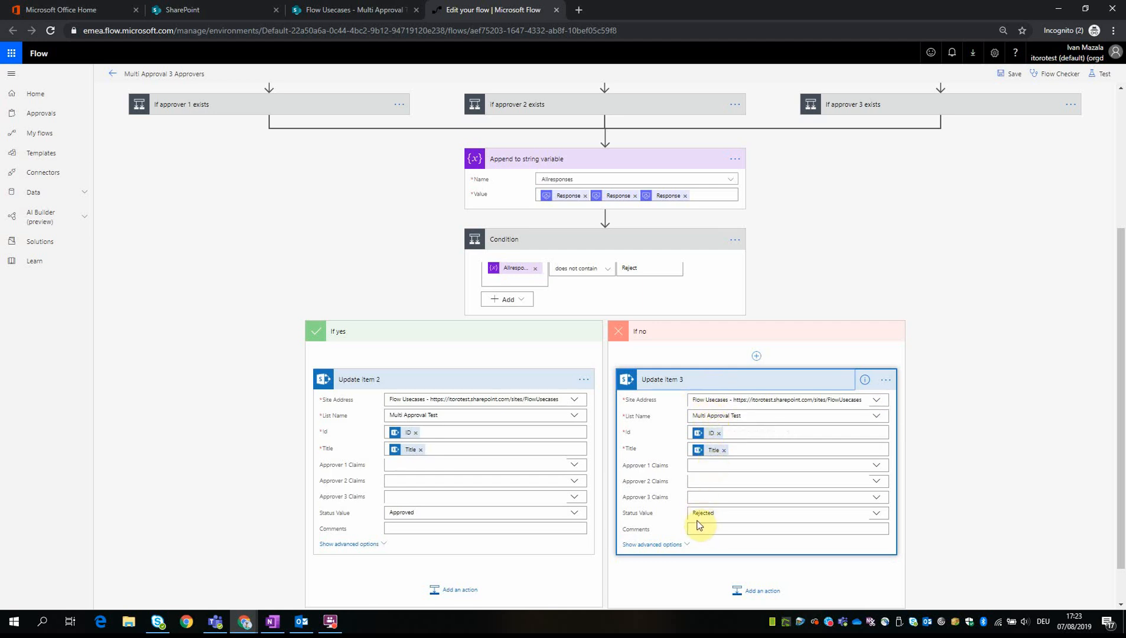
{"action": "mouse_move", "coordinate": [777, 533]}
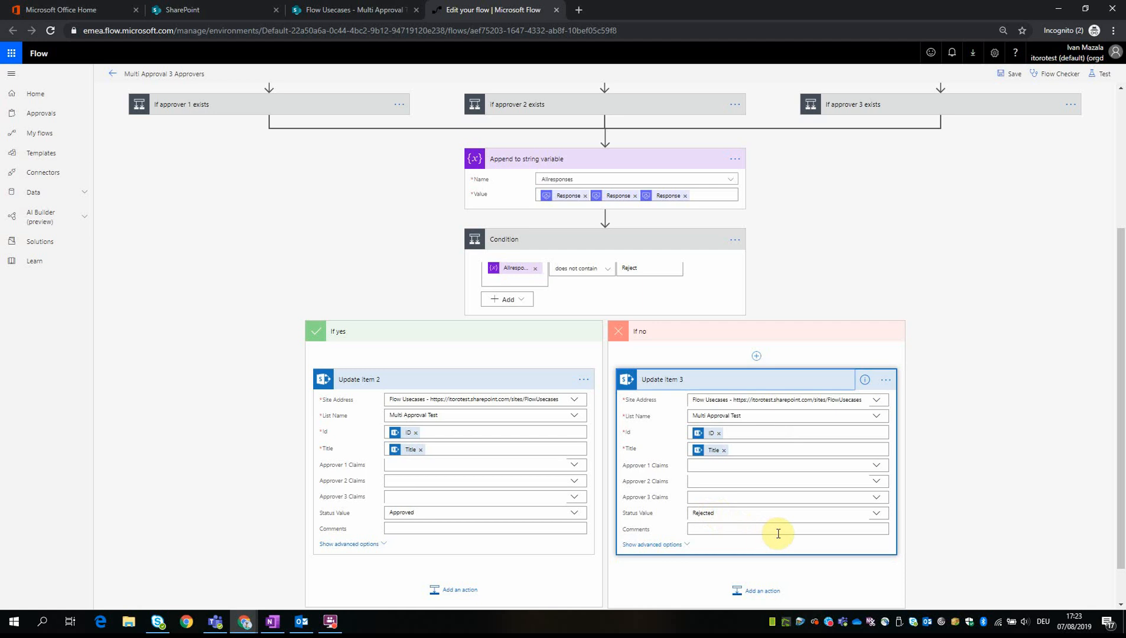
Step: Scroll through the expanded If approver 1 exists condition to view its yes and no branches
{"action": "scroll", "scroll_direction": "up", "scroll_amount": 3}
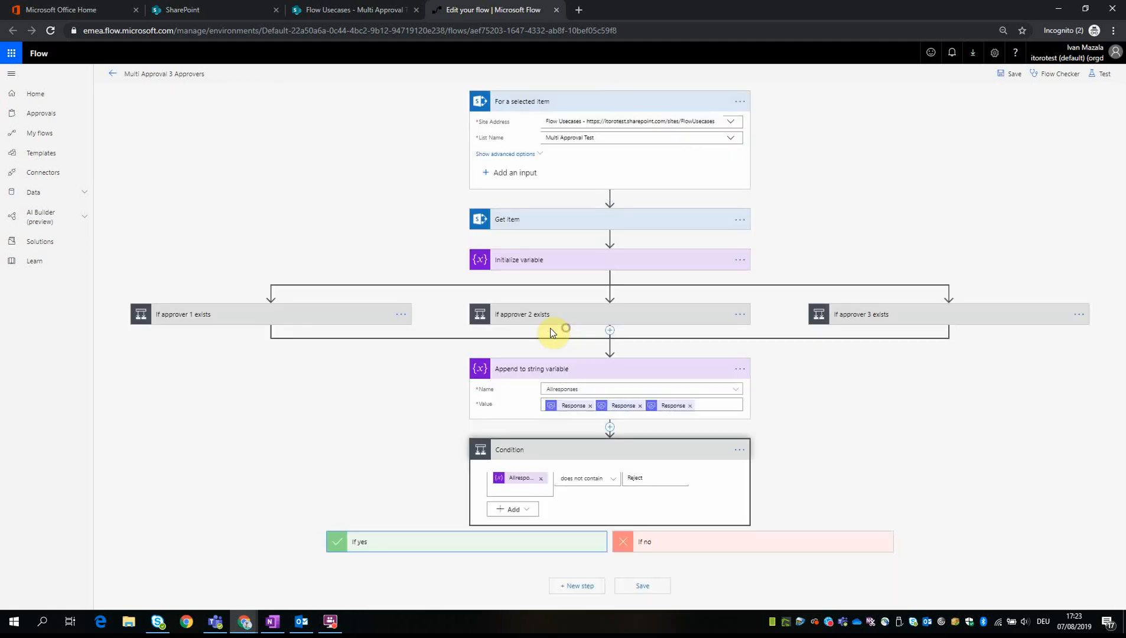
{"action": "mouse_move", "coordinate": [226, 317]}
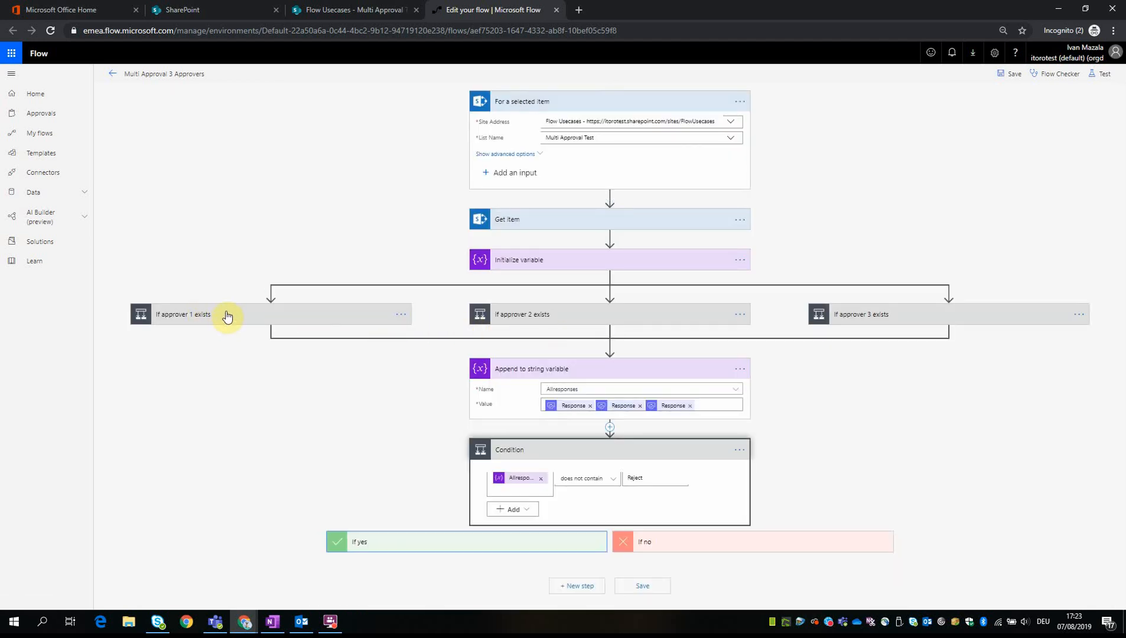
{"action": "mouse_move", "coordinate": [242, 318]}
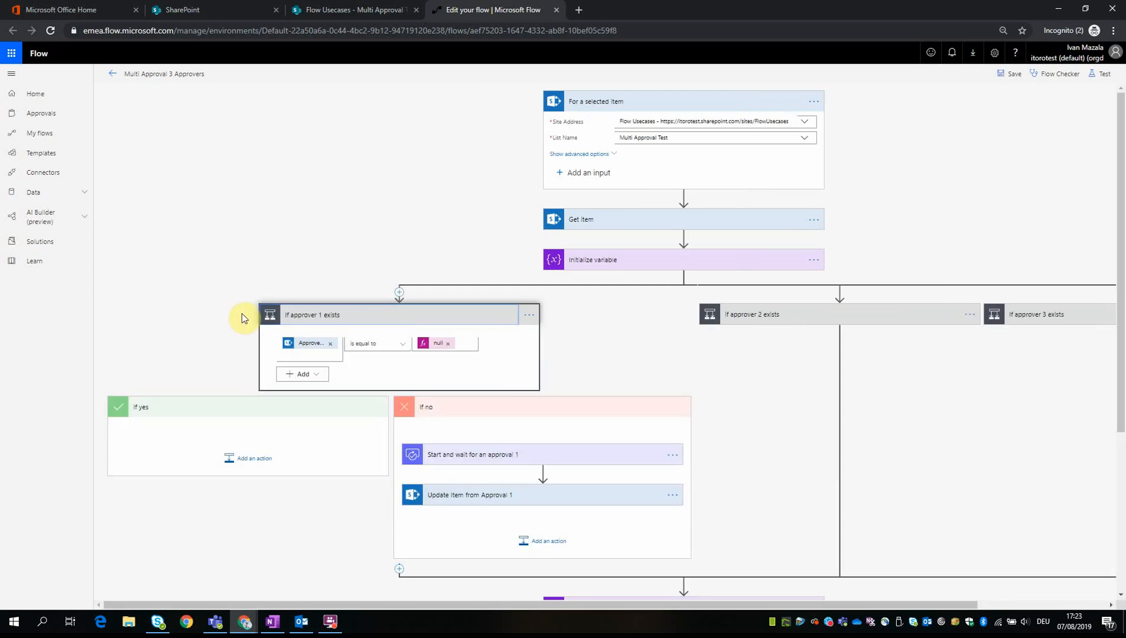
{"action": "mouse_move", "coordinate": [342, 268]}
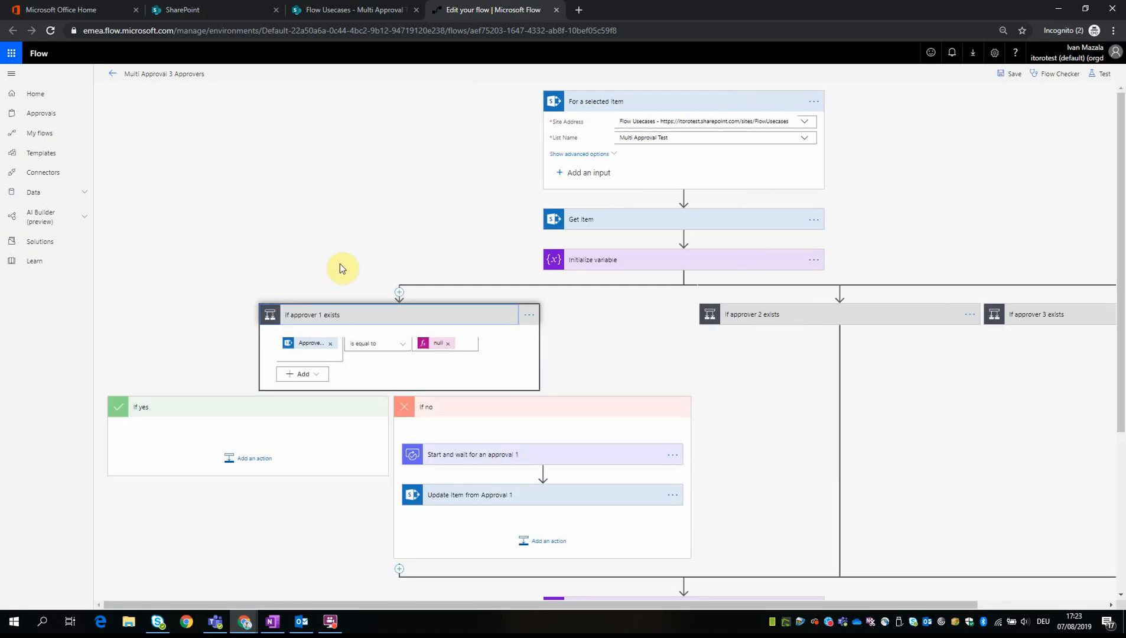
{"action": "mouse_move", "coordinate": [312, 318]}
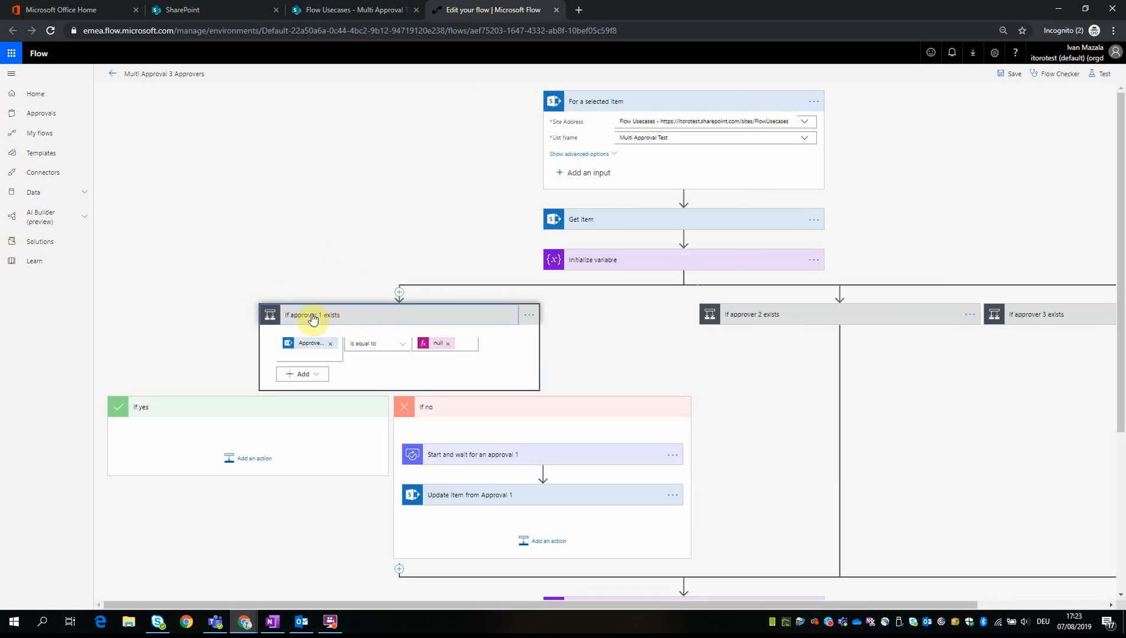
{"action": "mouse_move", "coordinate": [334, 324]}
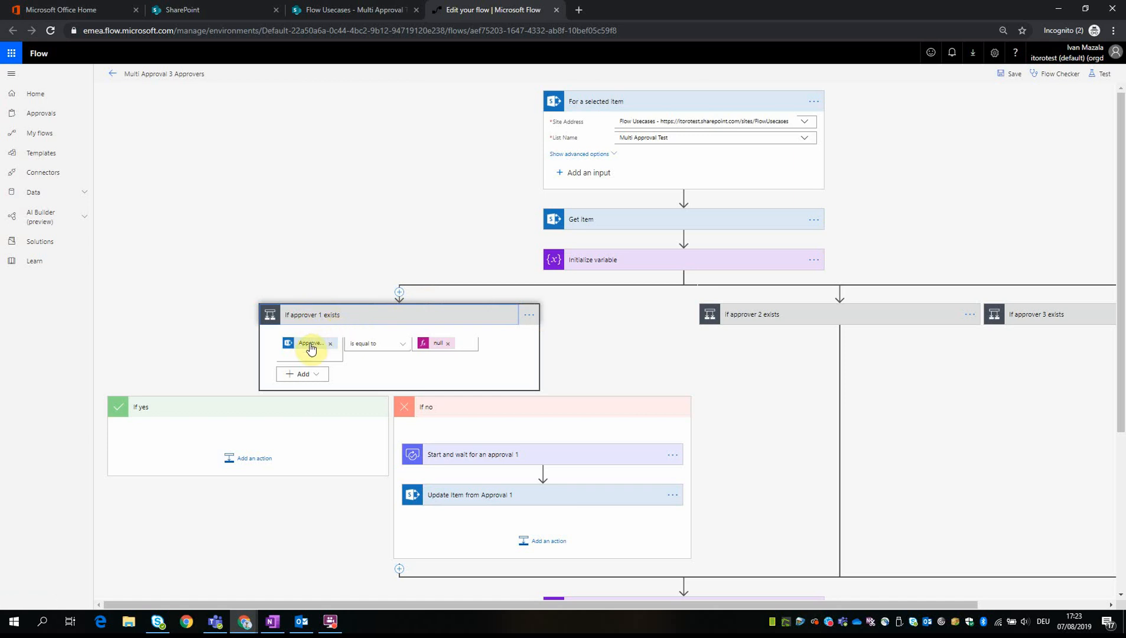
{"action": "mouse_move", "coordinate": [310, 346]}
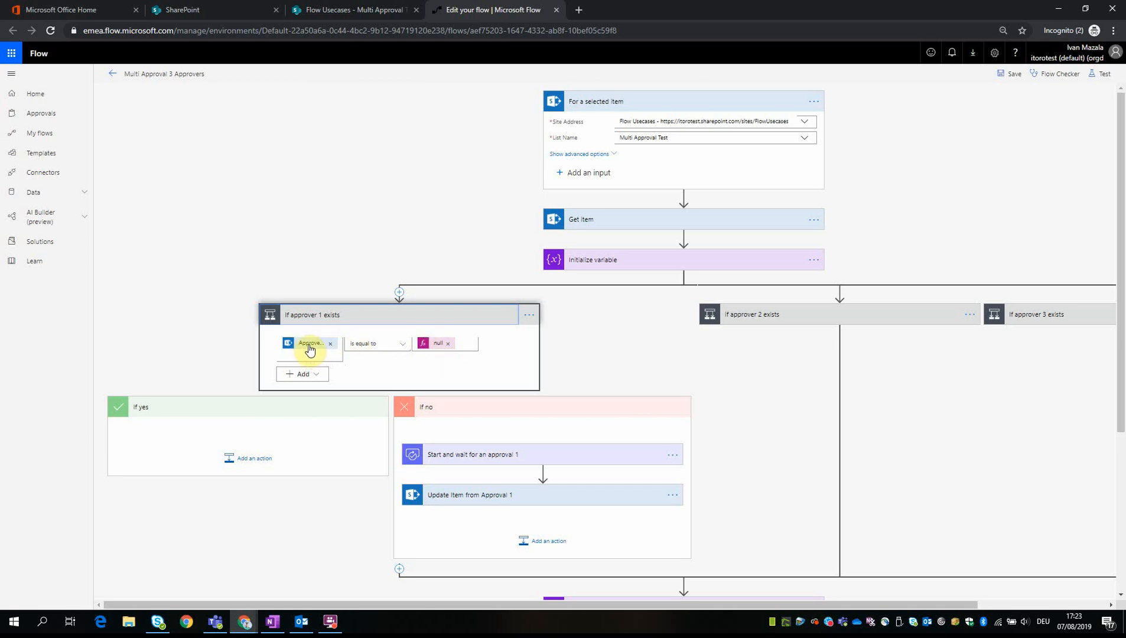
{"action": "mouse_move", "coordinate": [310, 345]}
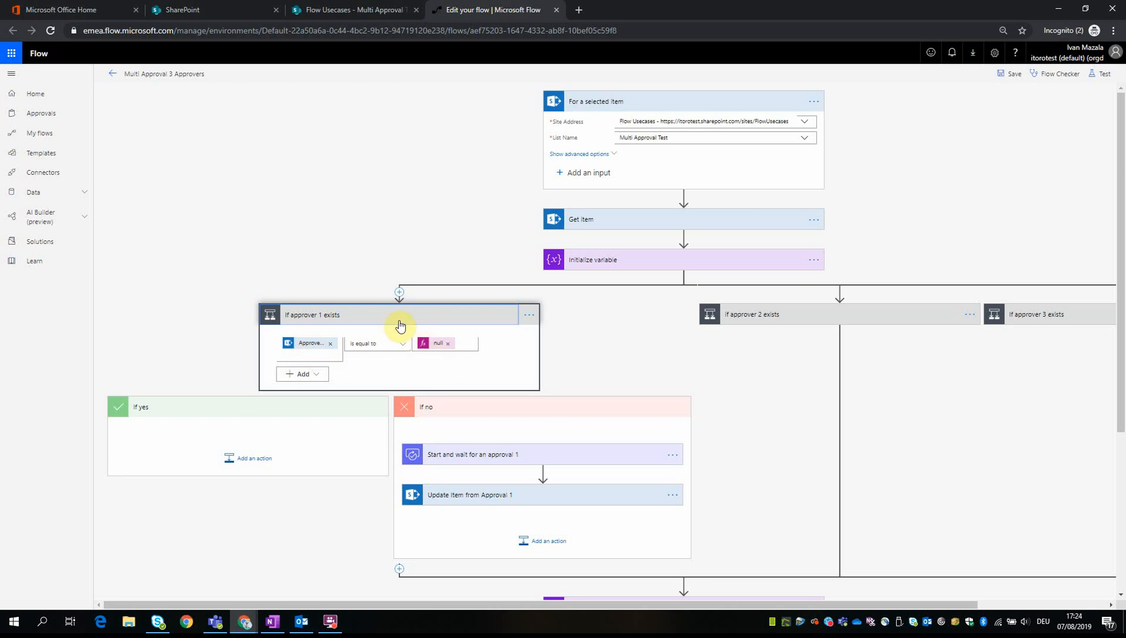
{"action": "mouse_move", "coordinate": [363, 358]}
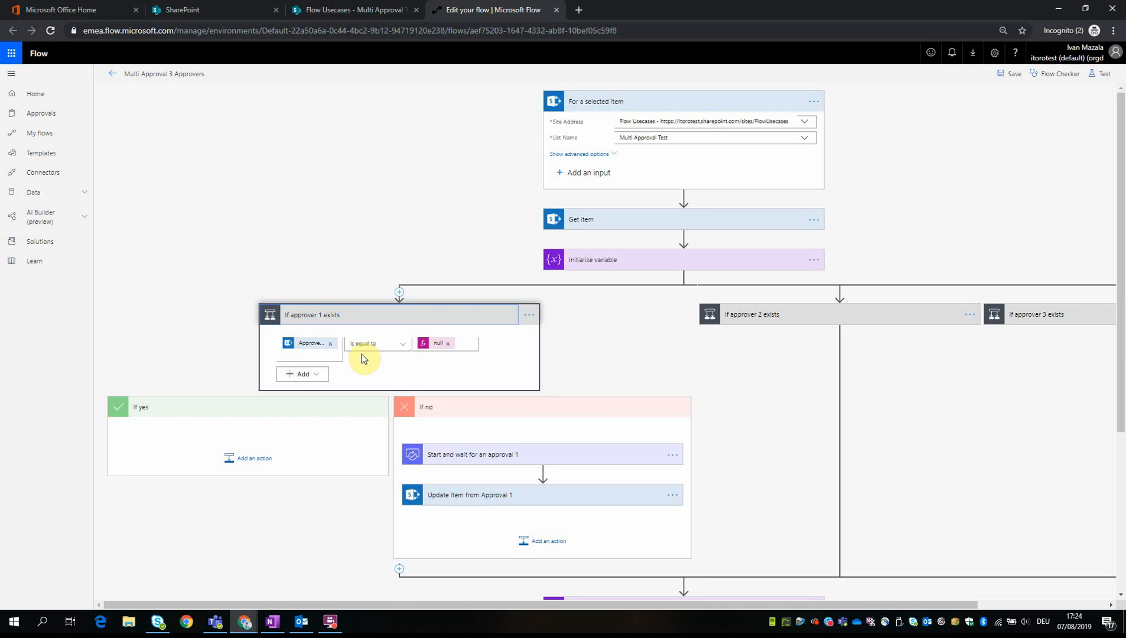
{"action": "mouse_move", "coordinate": [360, 393]}
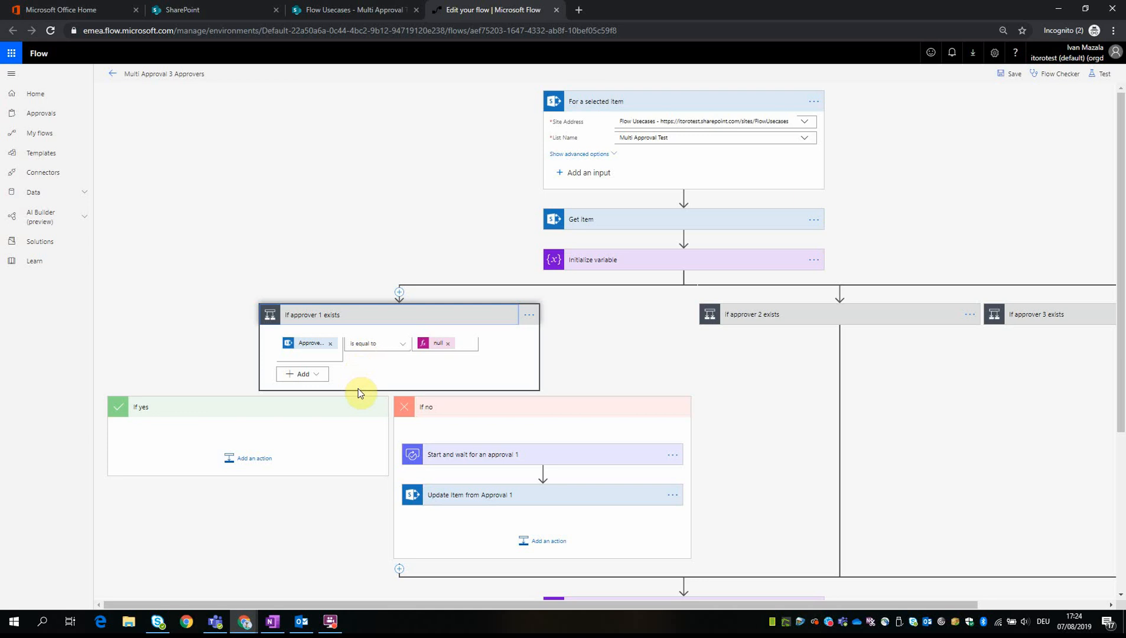
{"action": "mouse_move", "coordinate": [457, 423]}
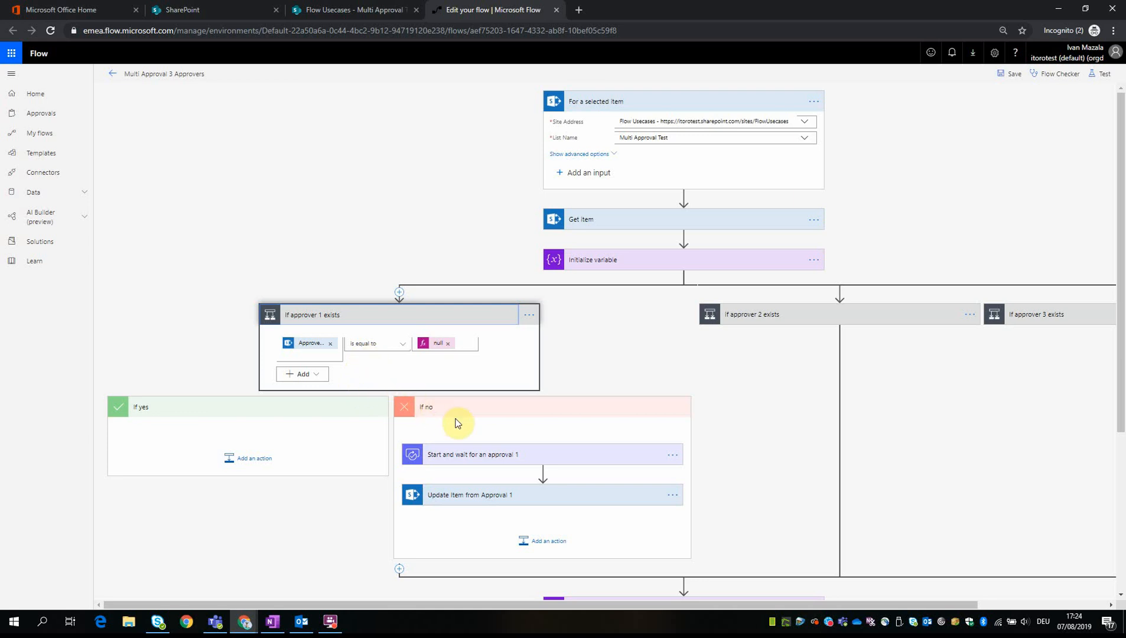
{"action": "scroll", "scroll_direction": "down", "scroll_amount": 3}
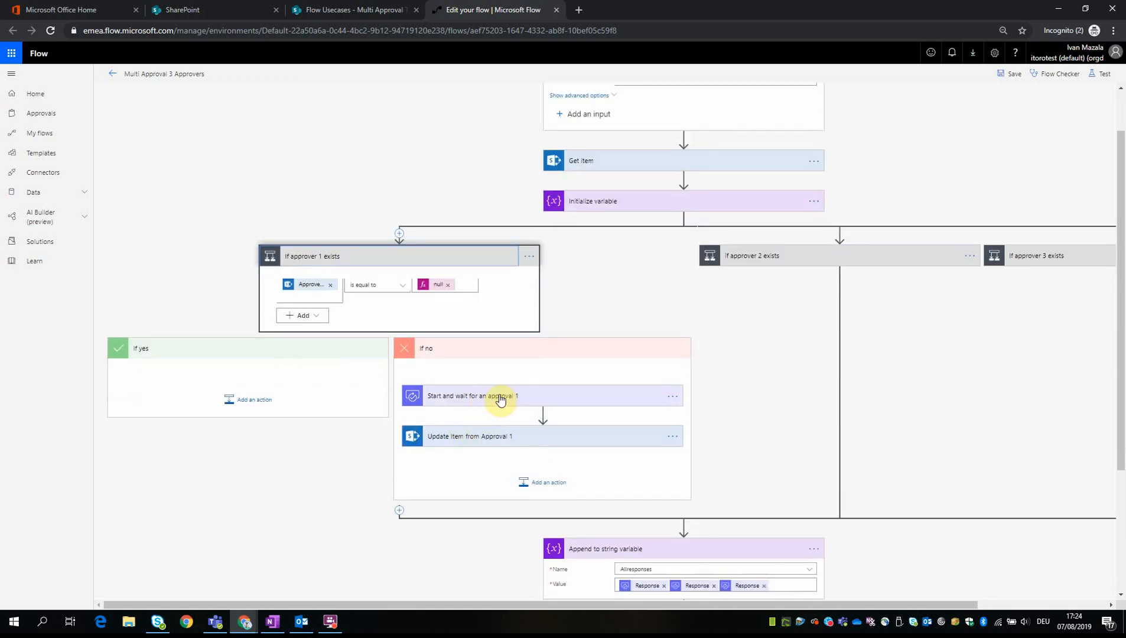
{"action": "mouse_move", "coordinate": [463, 341]}
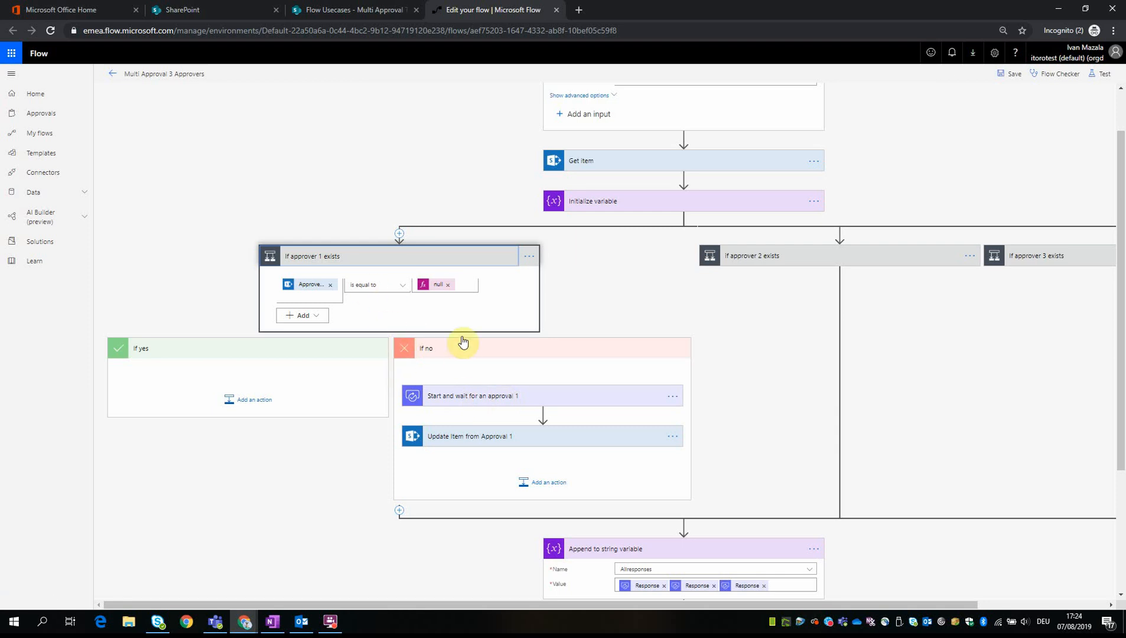
{"action": "mouse_move", "coordinate": [477, 404]}
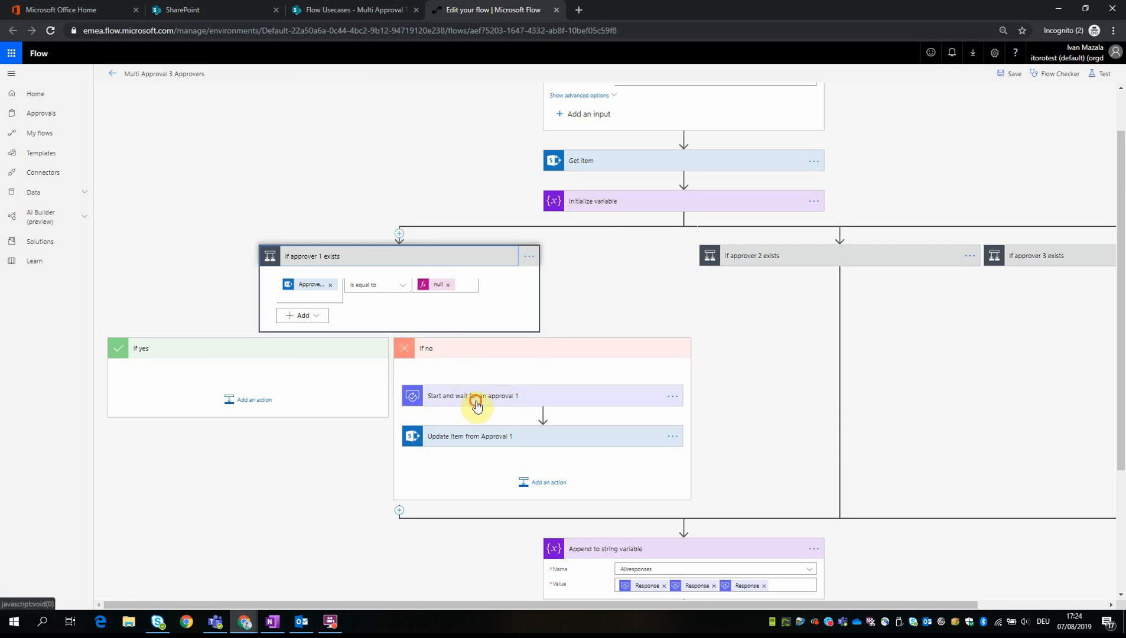
{"action": "left_click", "coordinate": [472, 395]}
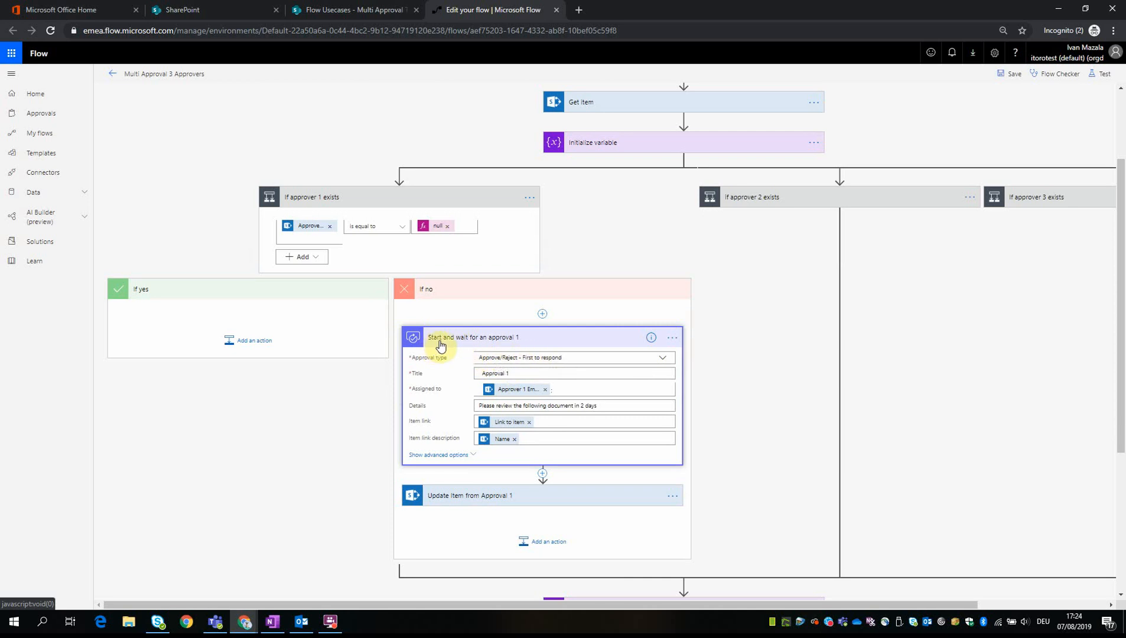
{"action": "mouse_move", "coordinate": [478, 345]}
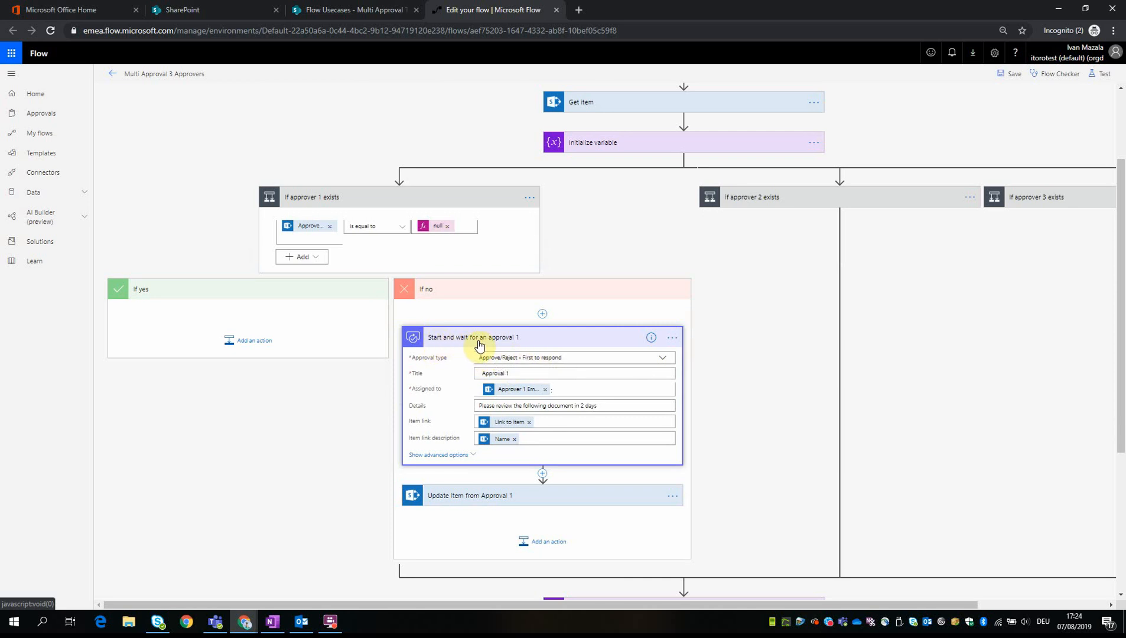
{"action": "mouse_move", "coordinate": [534, 348]}
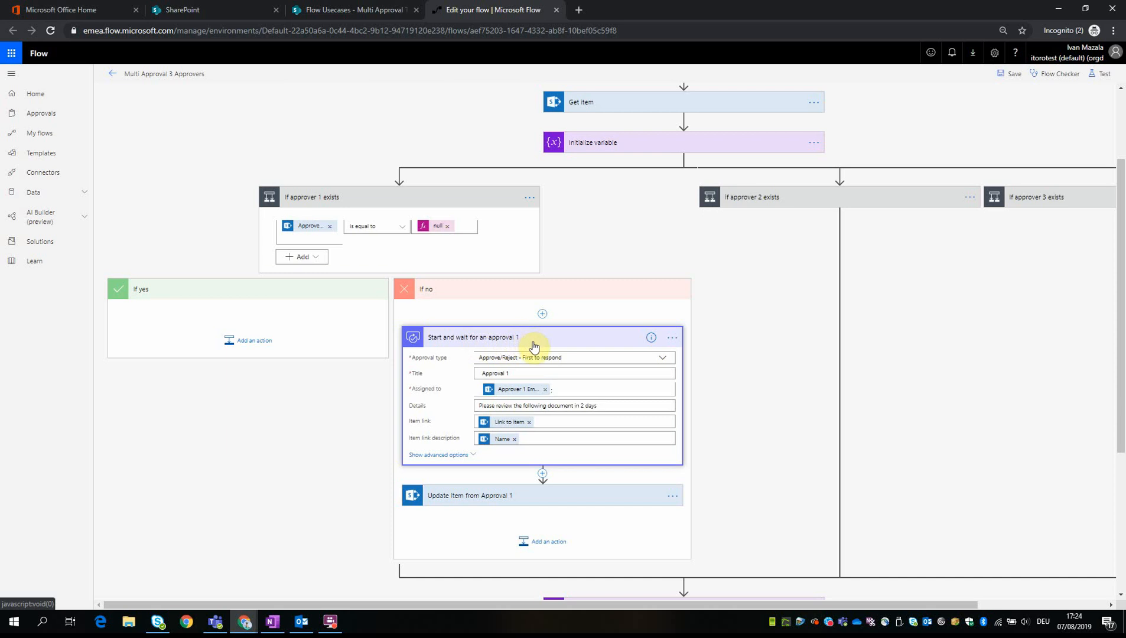
{"action": "mouse_move", "coordinate": [466, 397]}
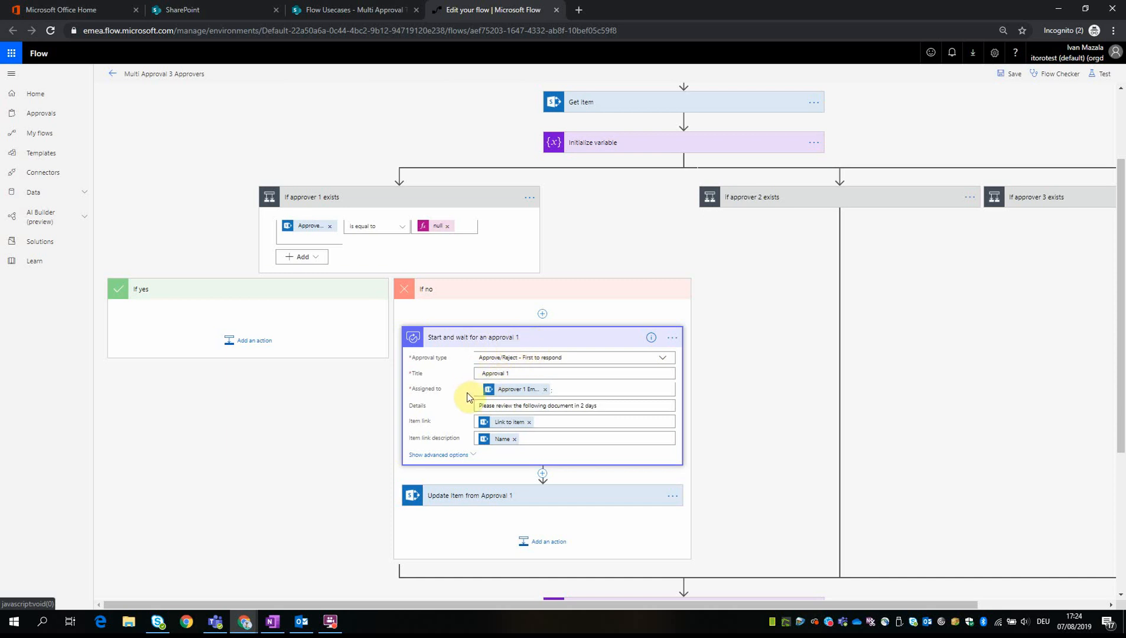
{"action": "mouse_move", "coordinate": [514, 388]}
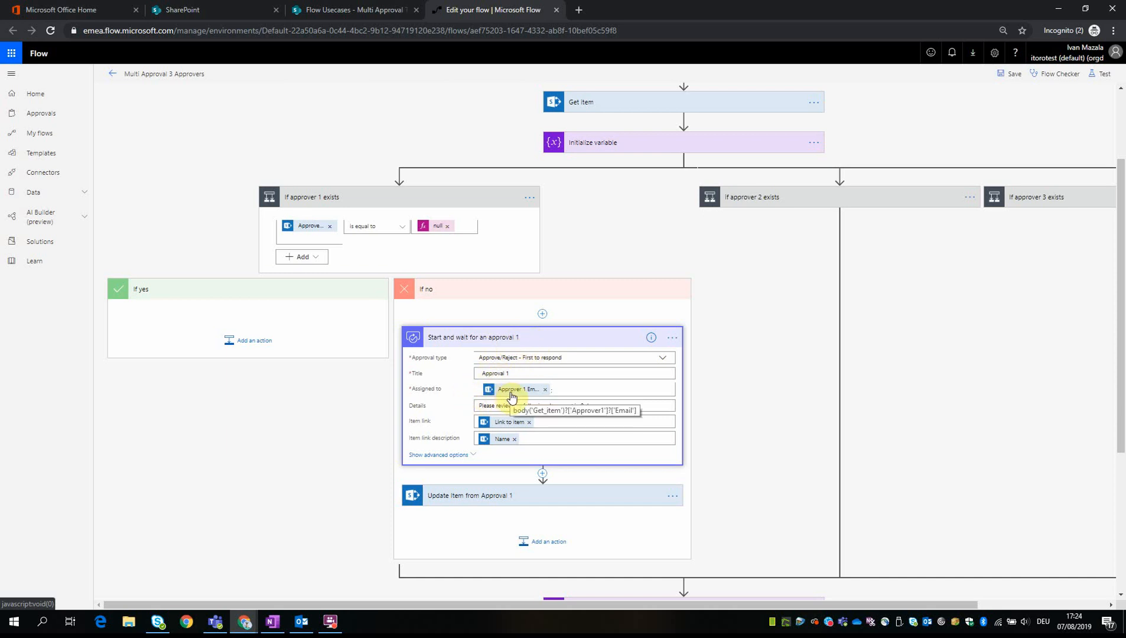
{"action": "mouse_move", "coordinate": [522, 393]}
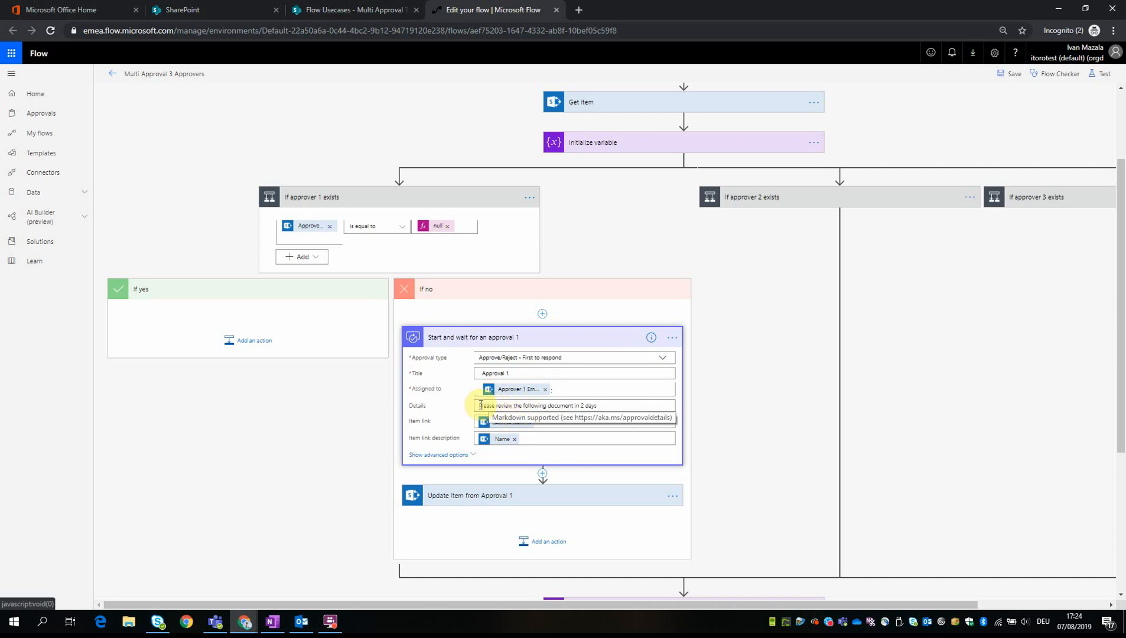
{"action": "left_click", "coordinate": [567, 405]}
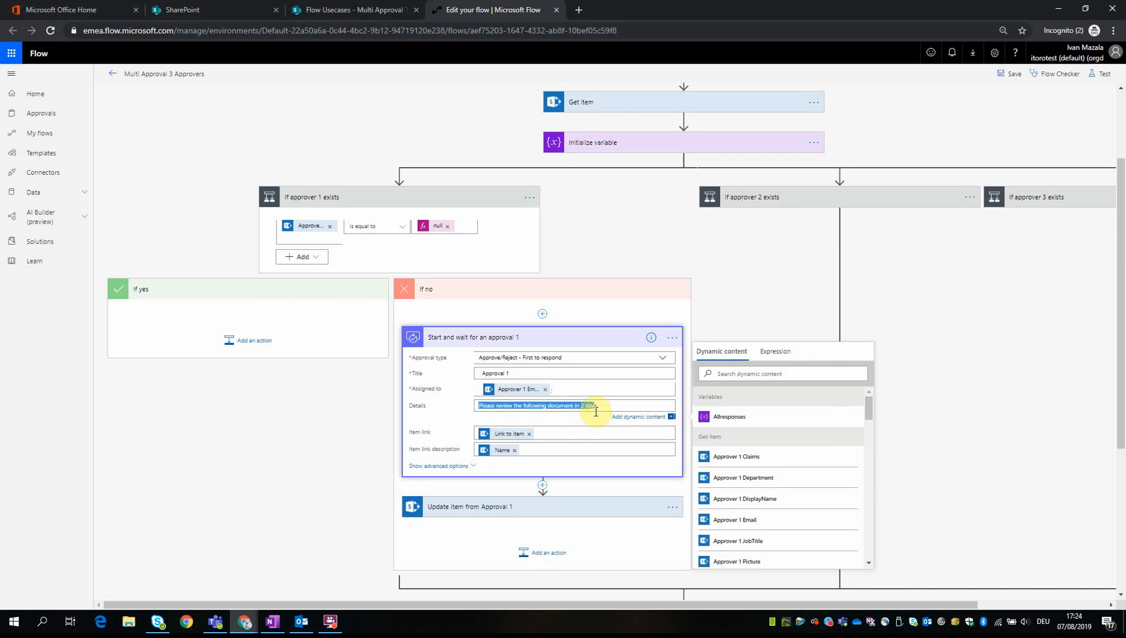
{"action": "mouse_move", "coordinate": [513, 434]}
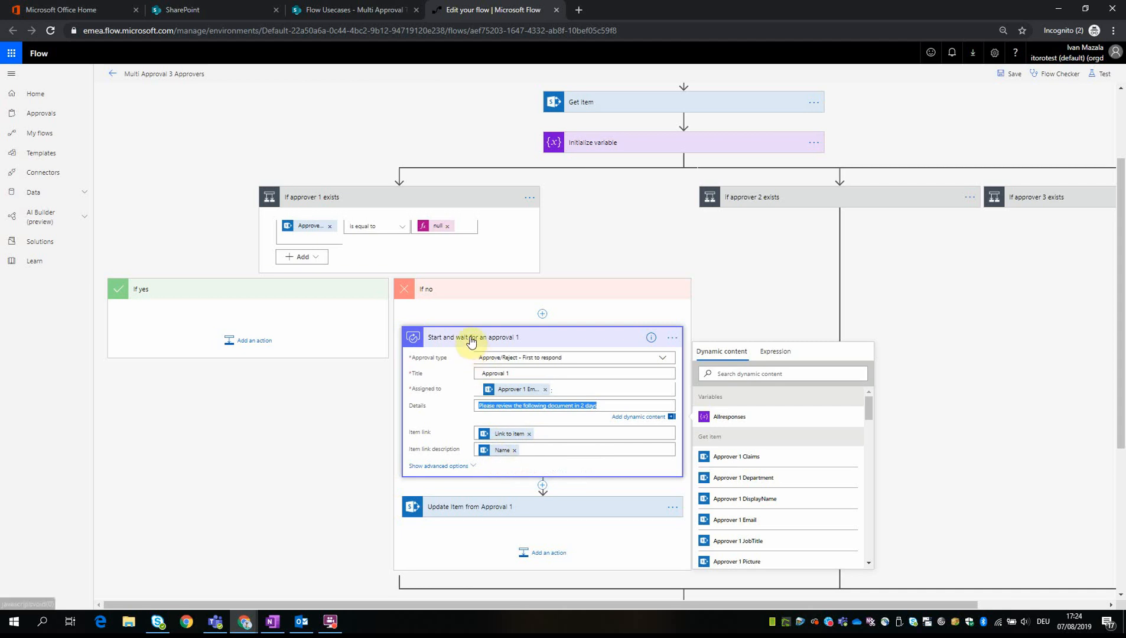
{"action": "left_click", "coordinate": [471, 336]}
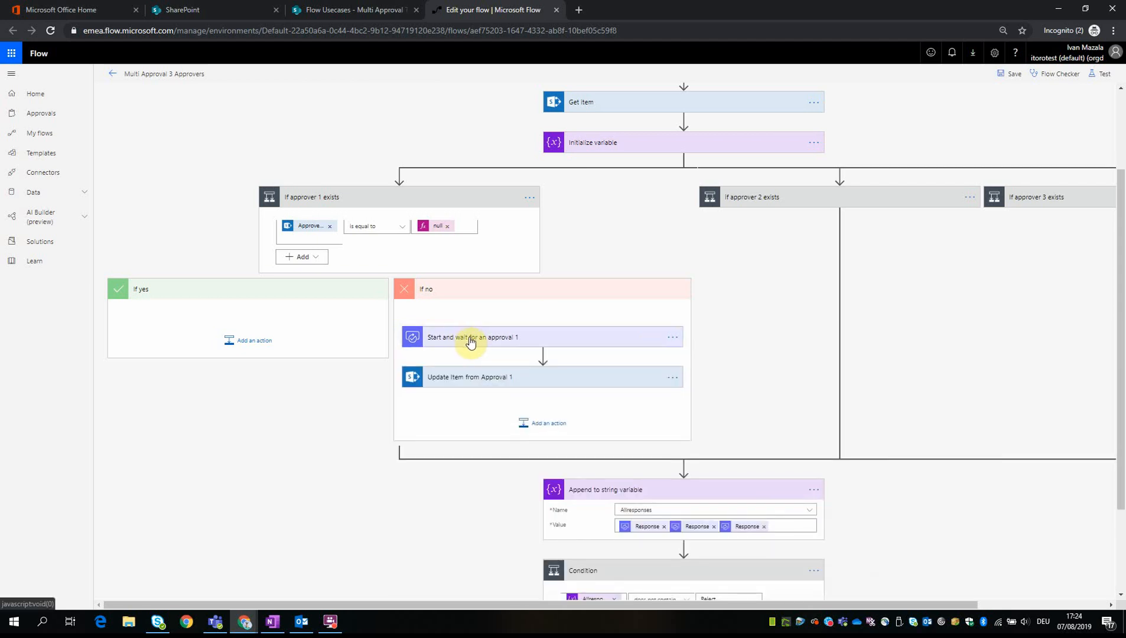
{"action": "left_click", "coordinate": [469, 377]}
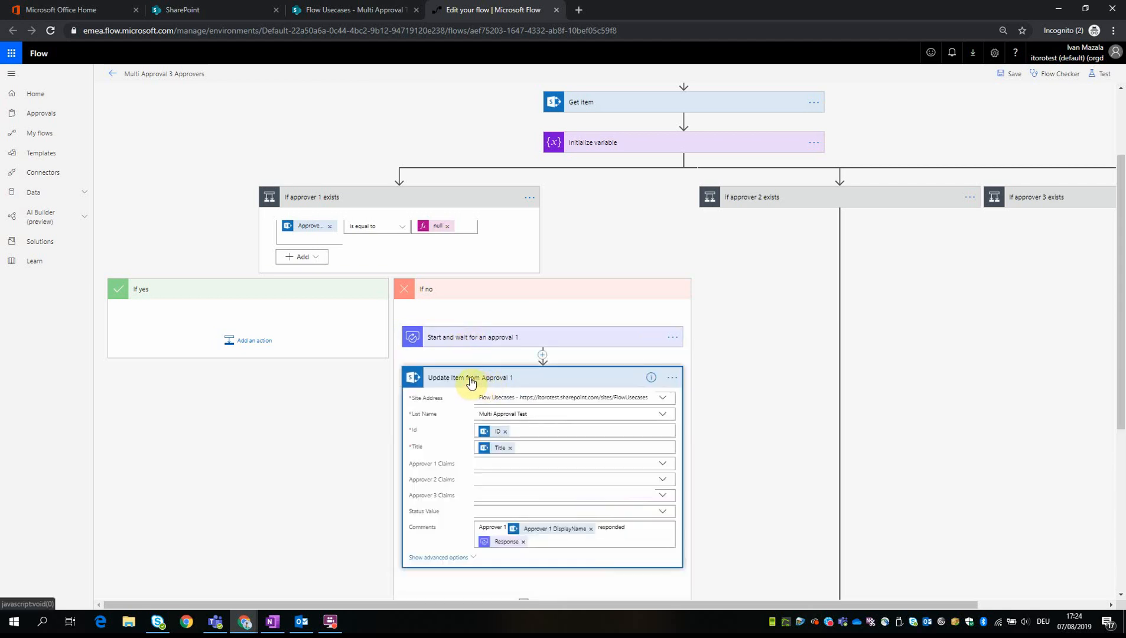
{"action": "scroll", "scroll_direction": "down", "scroll_amount": 3}
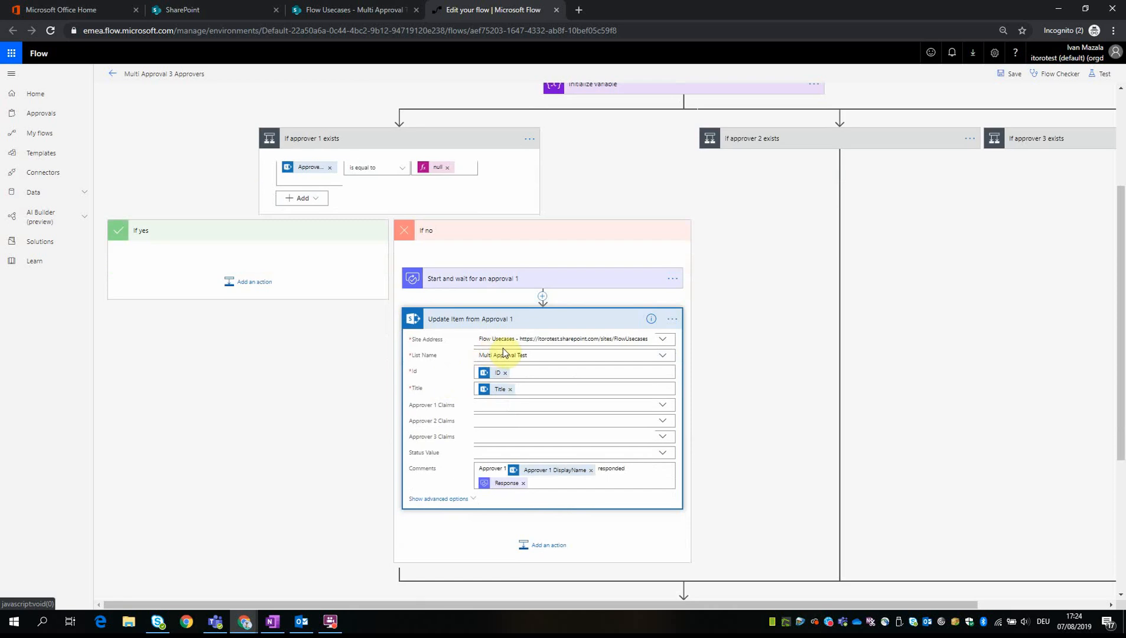
{"action": "mouse_move", "coordinate": [474, 332]}
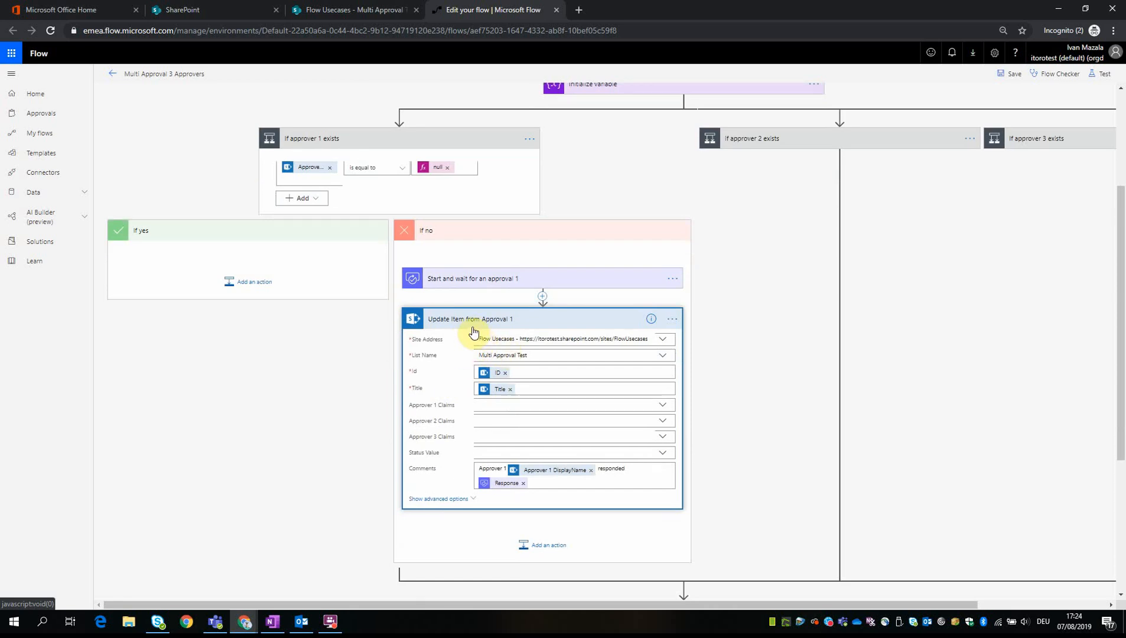
{"action": "mouse_move", "coordinate": [456, 318]}
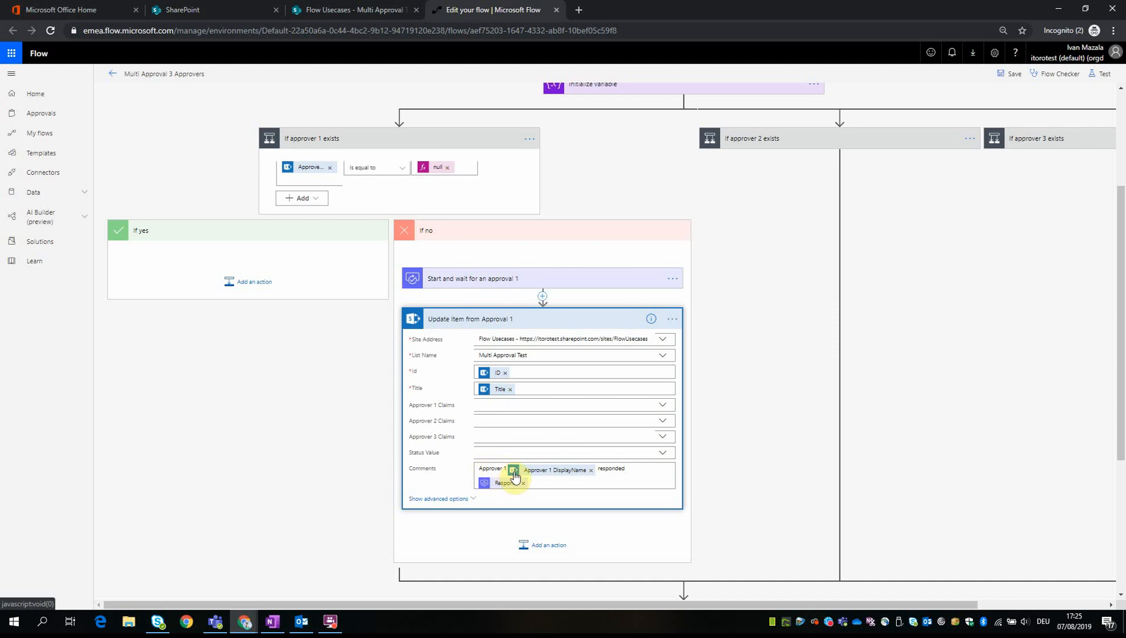
{"action": "mouse_move", "coordinate": [558, 479]}
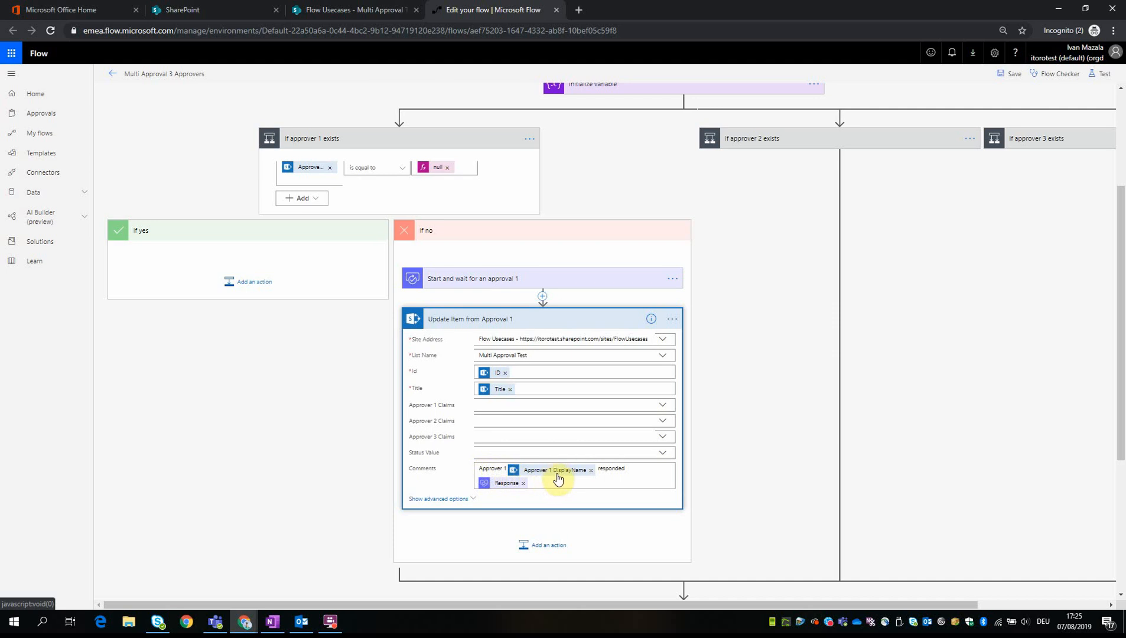
{"action": "mouse_move", "coordinate": [575, 473]}
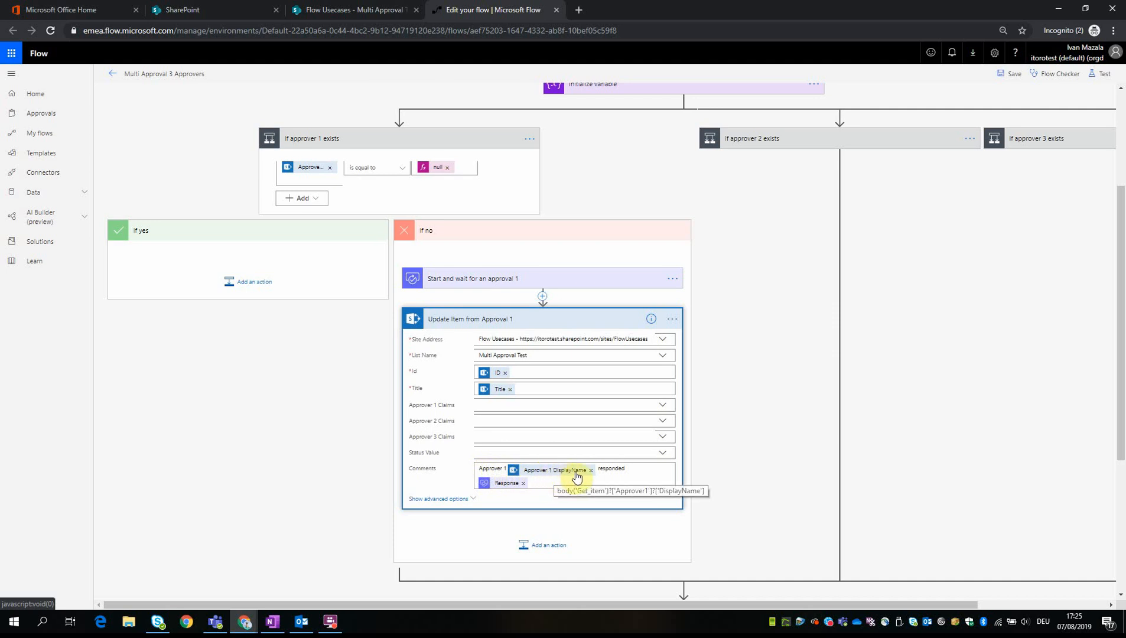
{"action": "mouse_move", "coordinate": [512, 491]}
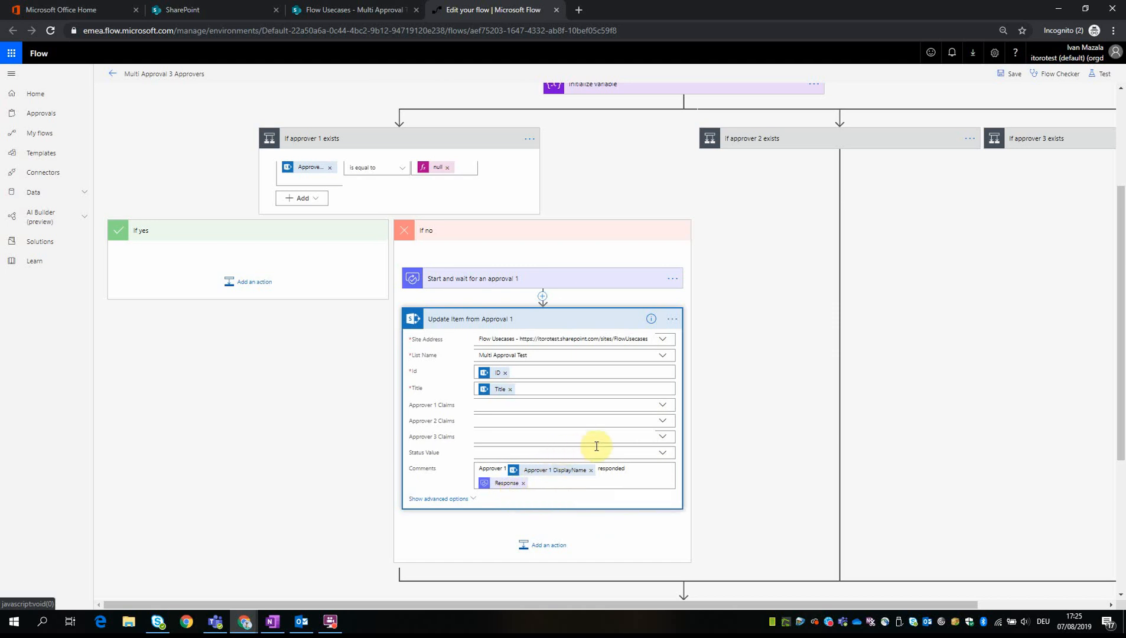
{"action": "mouse_move", "coordinate": [568, 327]}
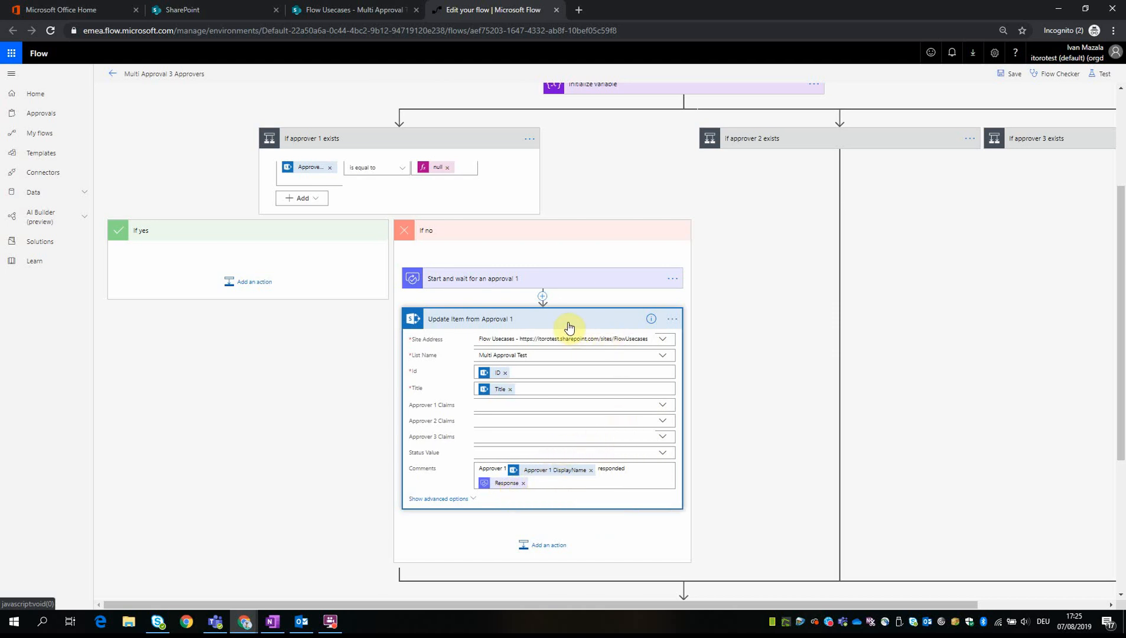
{"action": "left_click", "coordinate": [539, 317]}
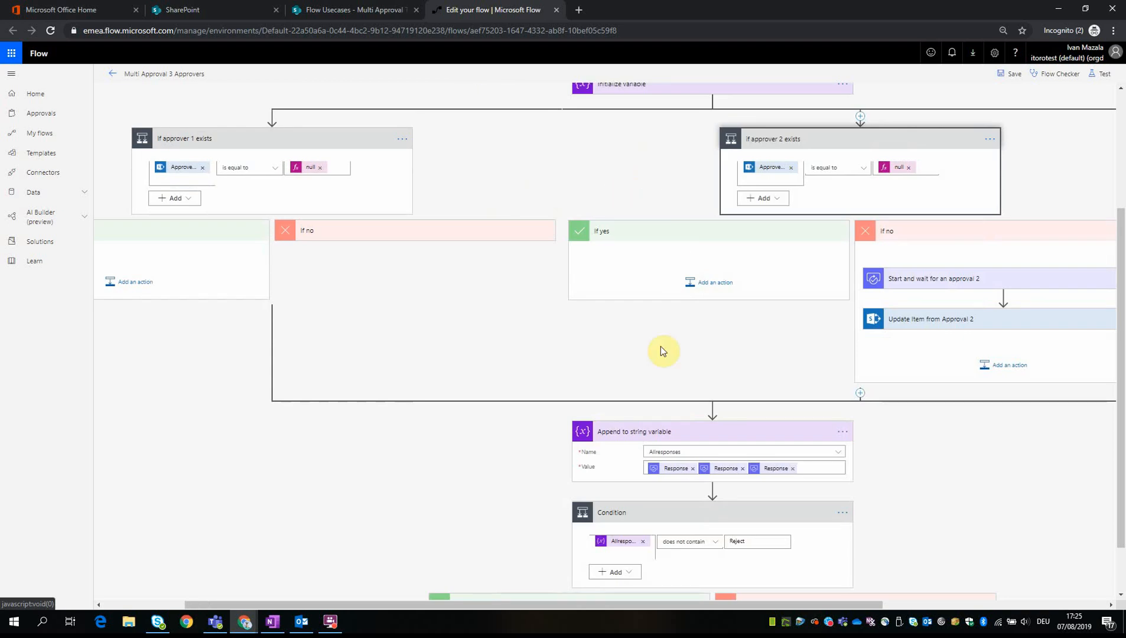
{"action": "scroll", "scroll_direction": "left", "scroll_amount": 3}
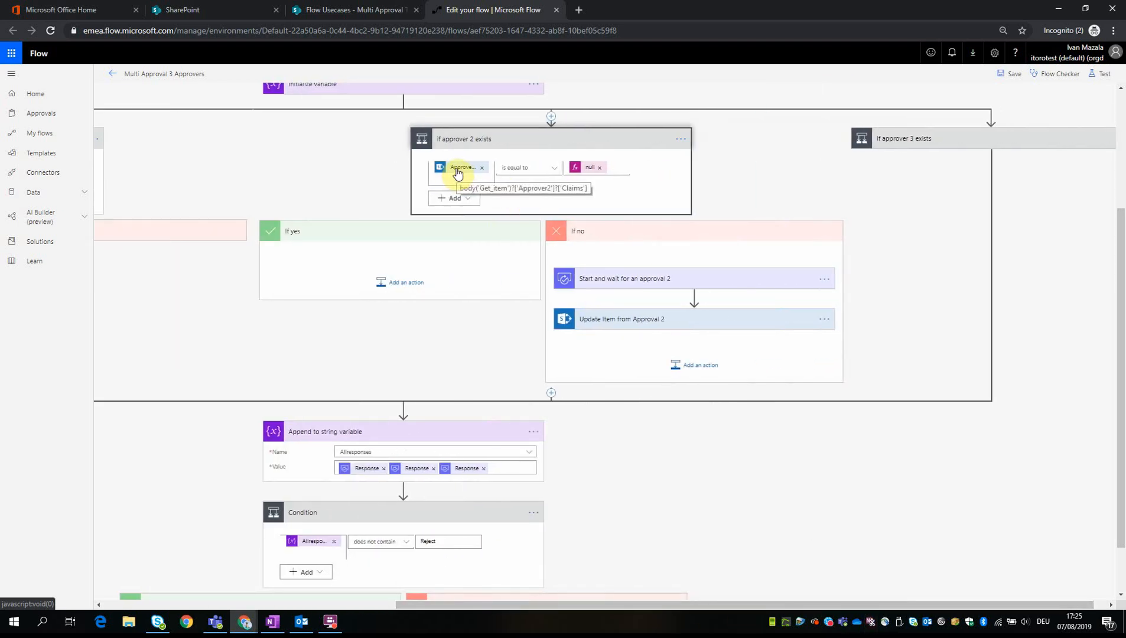
{"action": "mouse_move", "coordinate": [470, 169]}
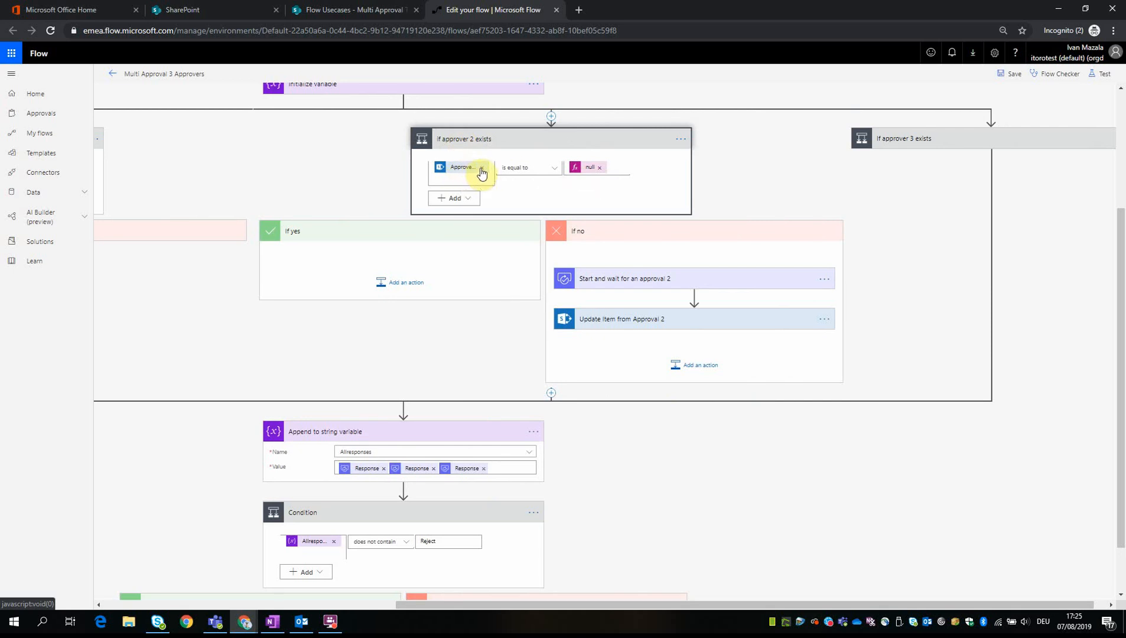
{"action": "mouse_move", "coordinate": [462, 170]}
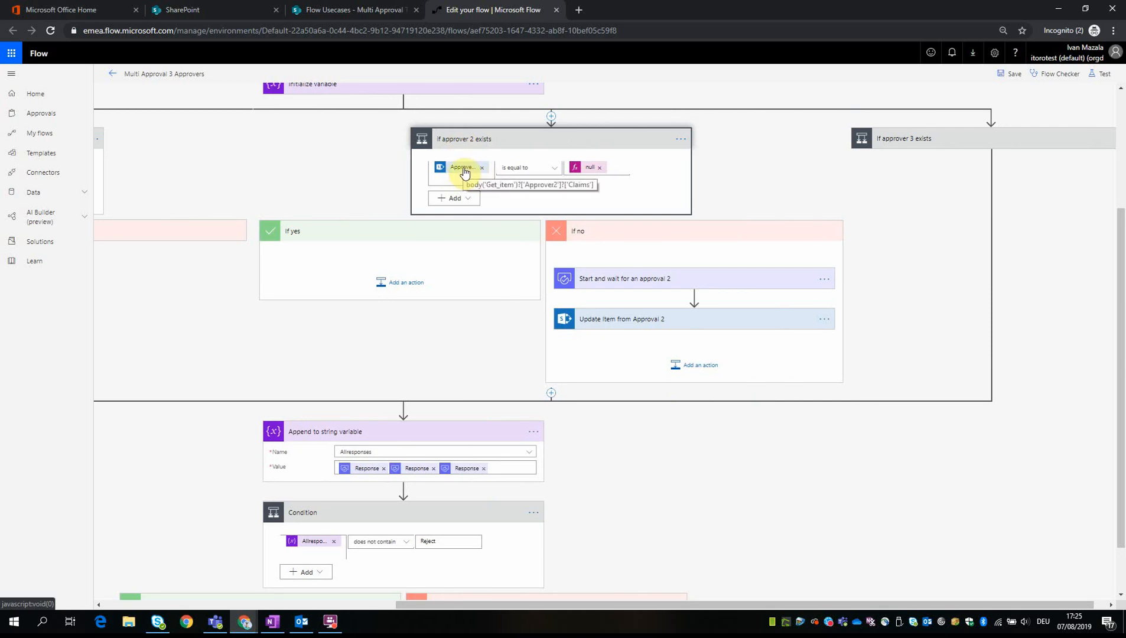
{"action": "mouse_move", "coordinate": [567, 171]}
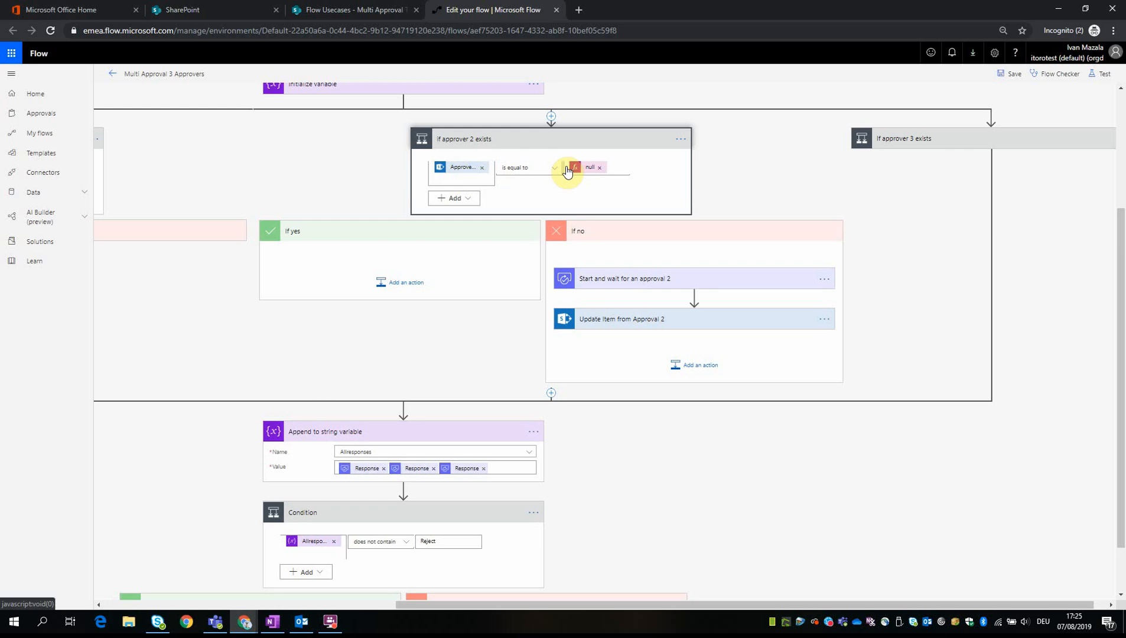
{"action": "mouse_move", "coordinate": [574, 170]}
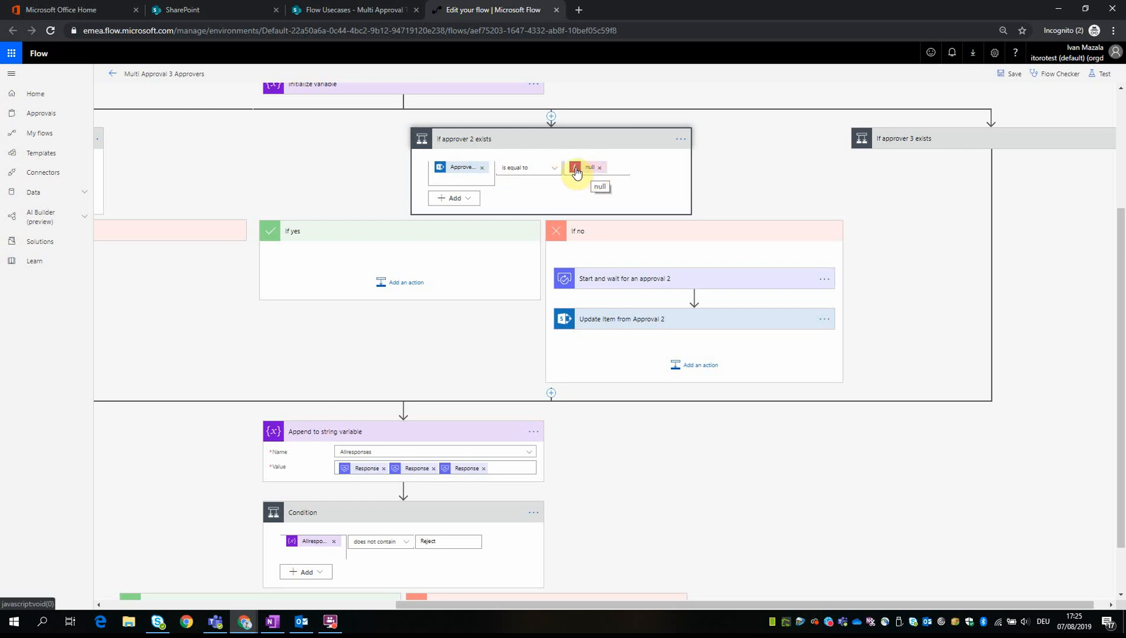
{"action": "mouse_move", "coordinate": [614, 272]}
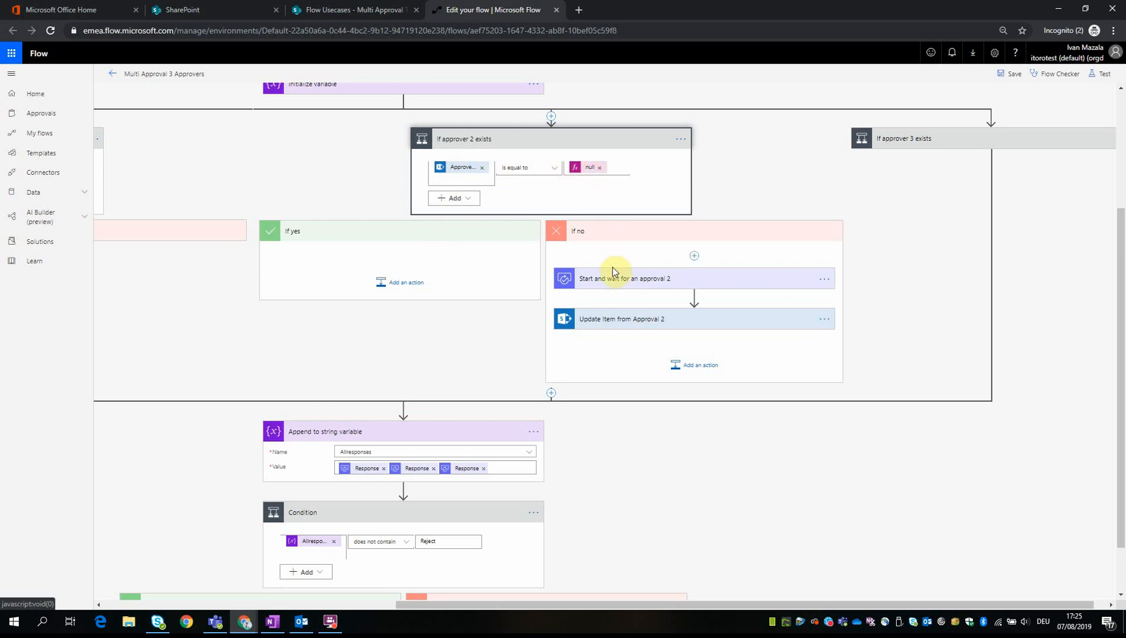
{"action": "mouse_move", "coordinate": [635, 287]}
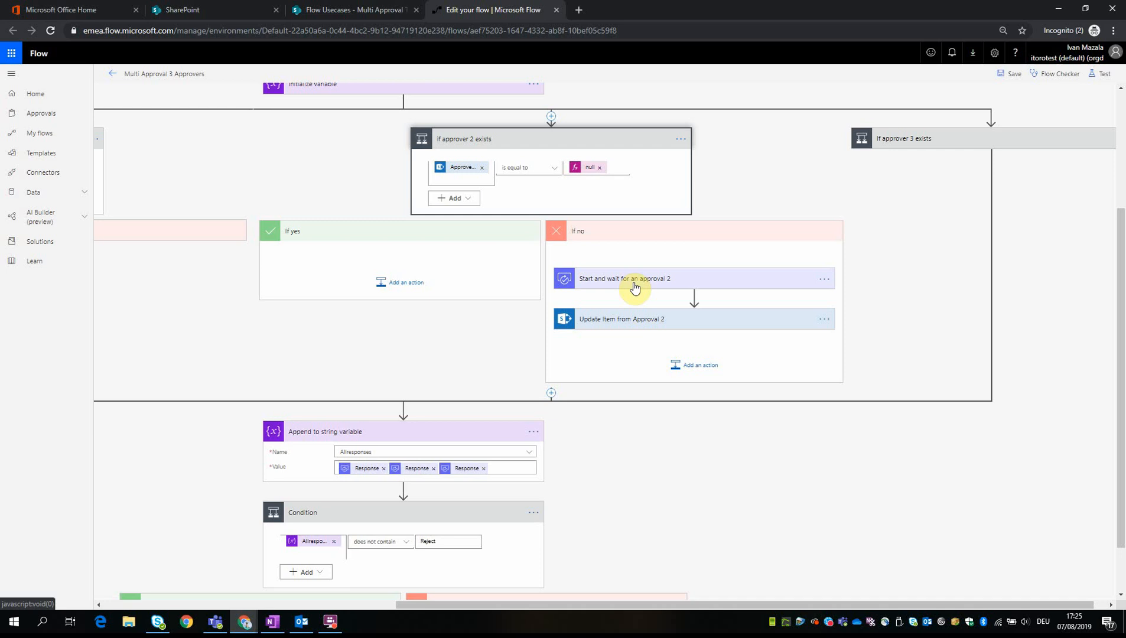
{"action": "left_click", "coordinate": [623, 278]}
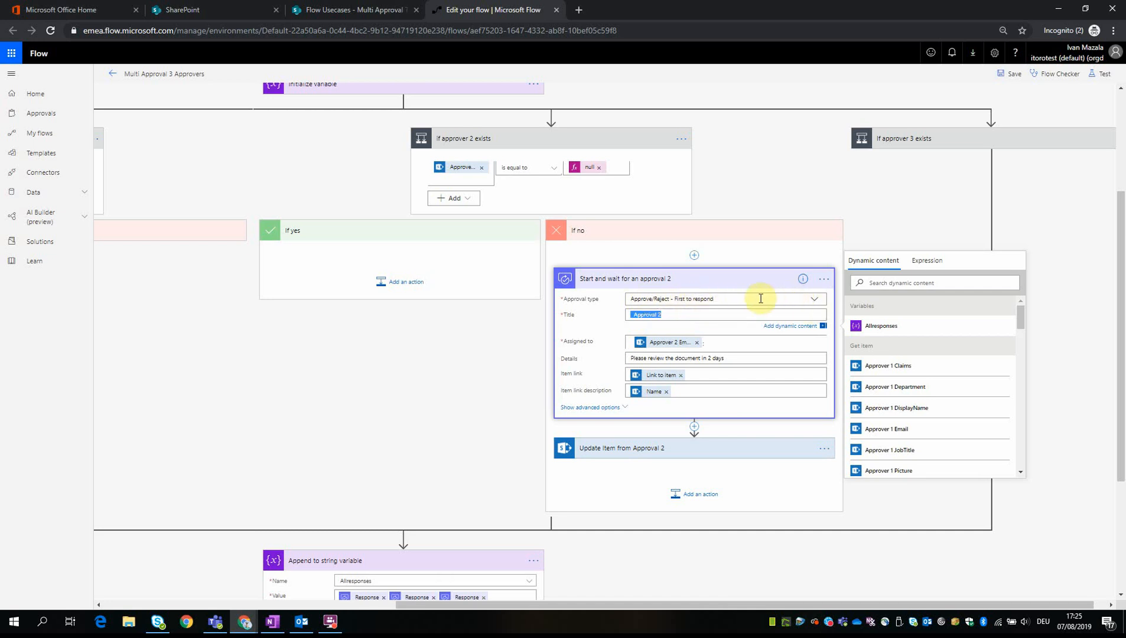
{"action": "mouse_move", "coordinate": [597, 351]}
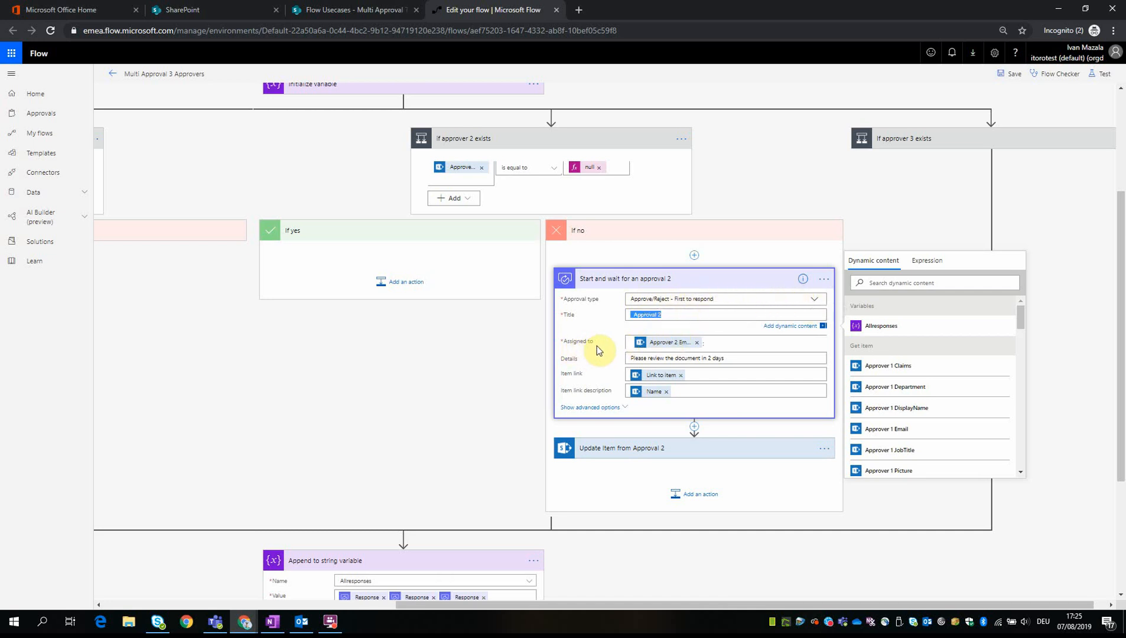
{"action": "mouse_move", "coordinate": [693, 341]}
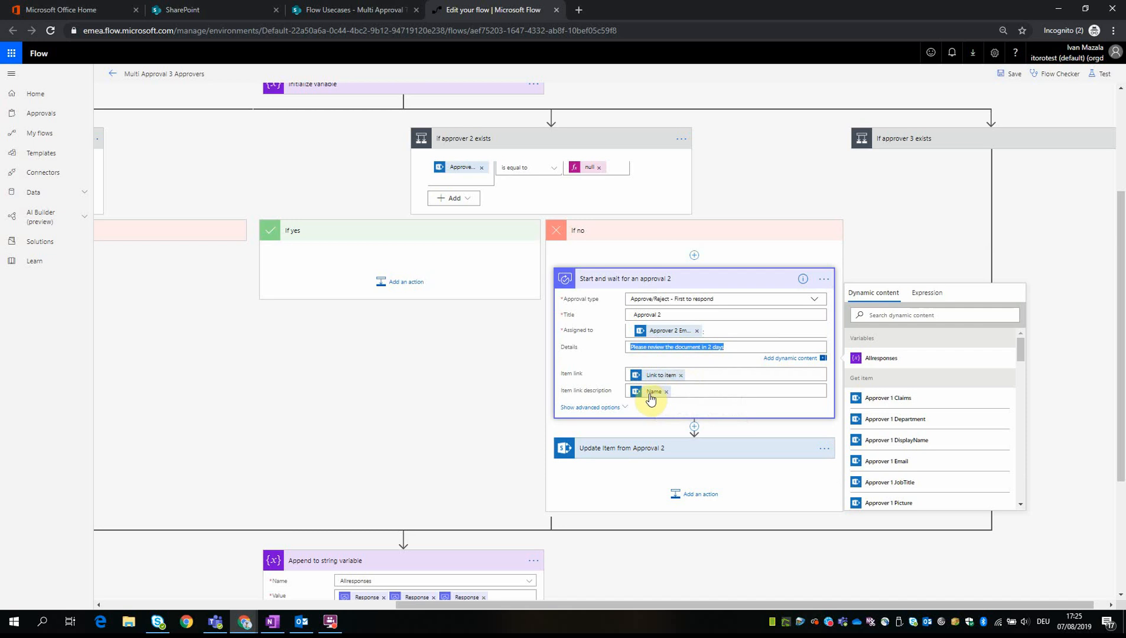
{"action": "mouse_move", "coordinate": [774, 364]}
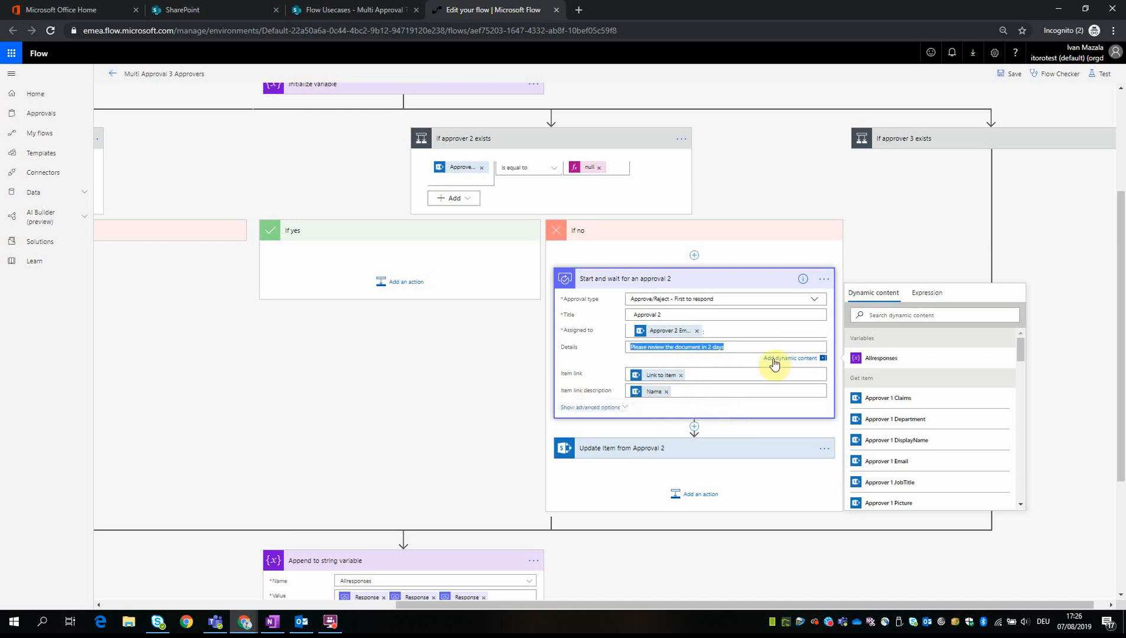
{"action": "left_click", "coordinate": [624, 277]}
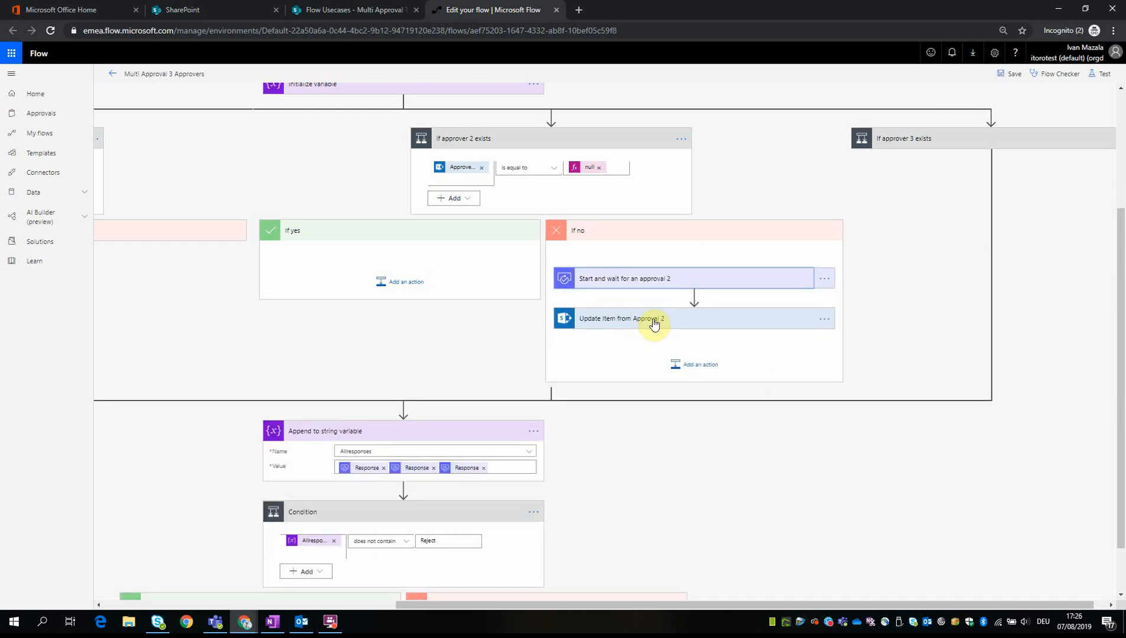
{"action": "left_click", "coordinate": [621, 318]}
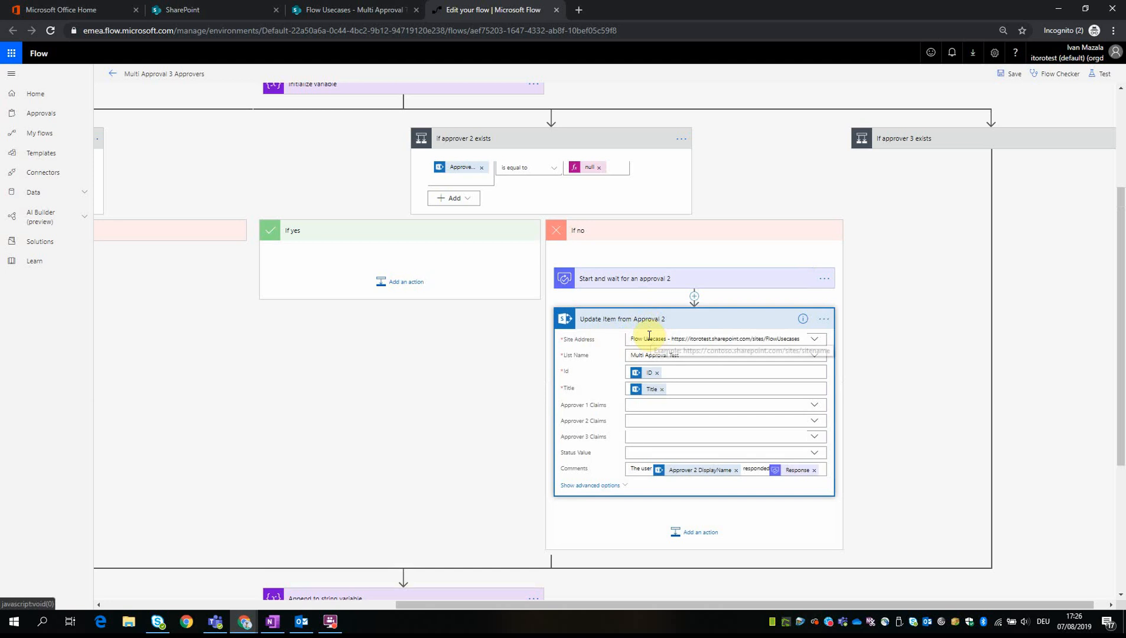
{"action": "mouse_move", "coordinate": [461, 292]}
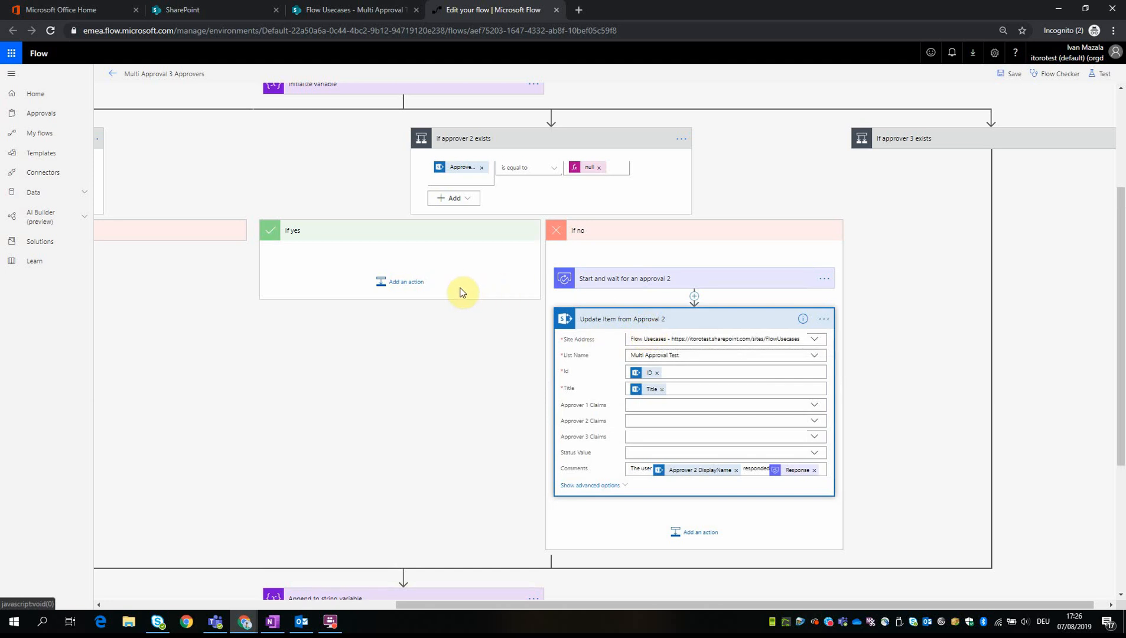
{"action": "mouse_move", "coordinate": [693, 370]}
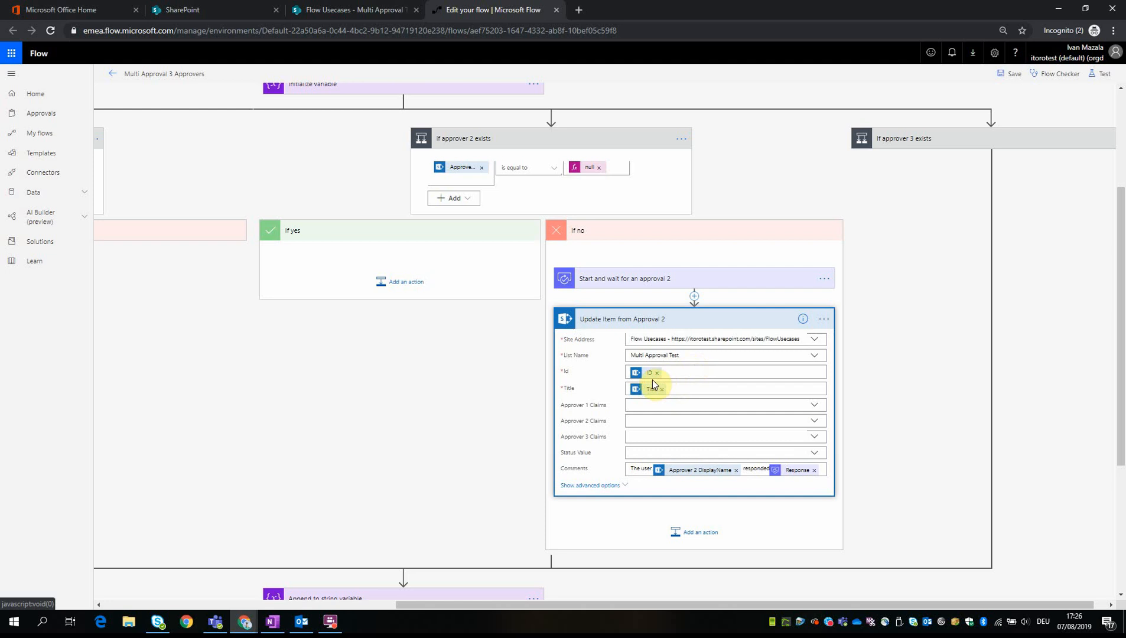
{"action": "mouse_move", "coordinate": [682, 476]}
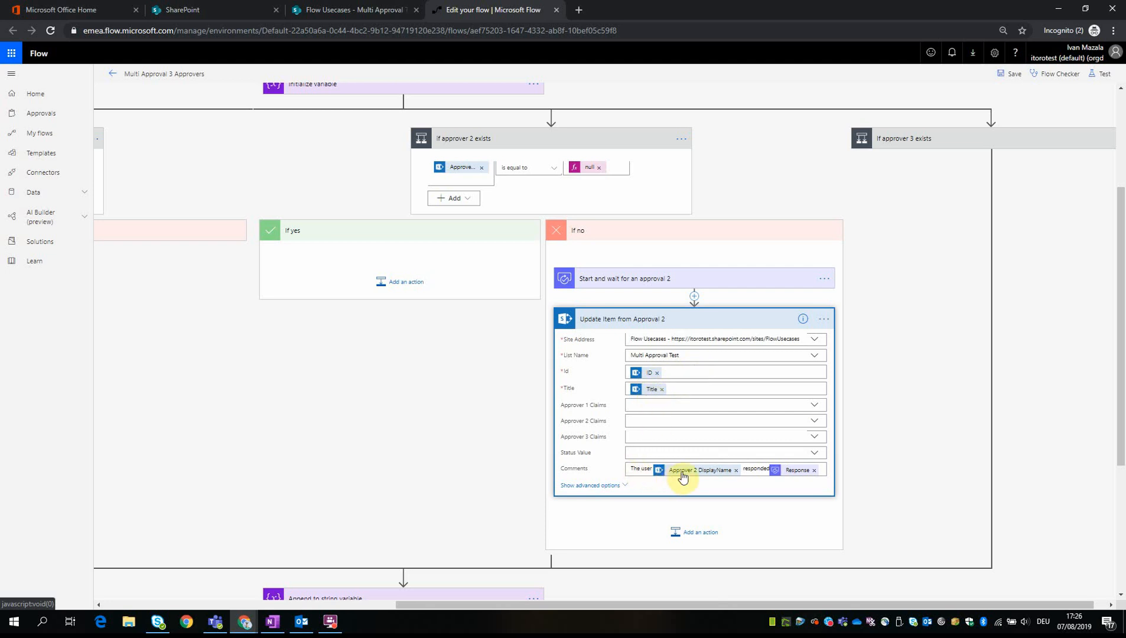
{"action": "mouse_move", "coordinate": [797, 470]}
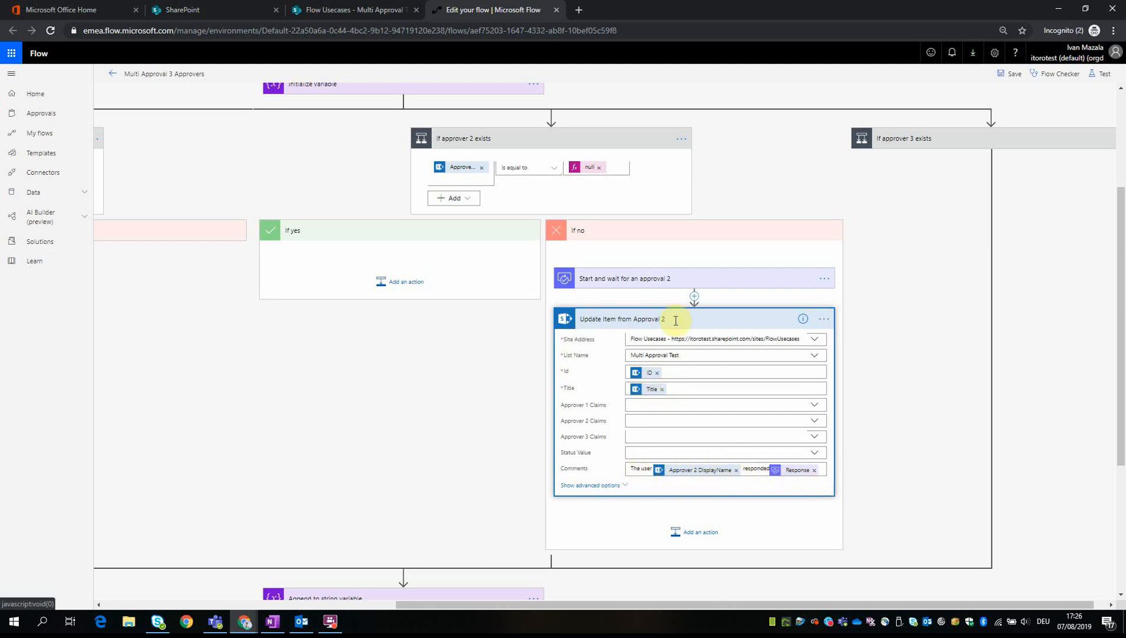
{"action": "left_click", "coordinate": [622, 318]}
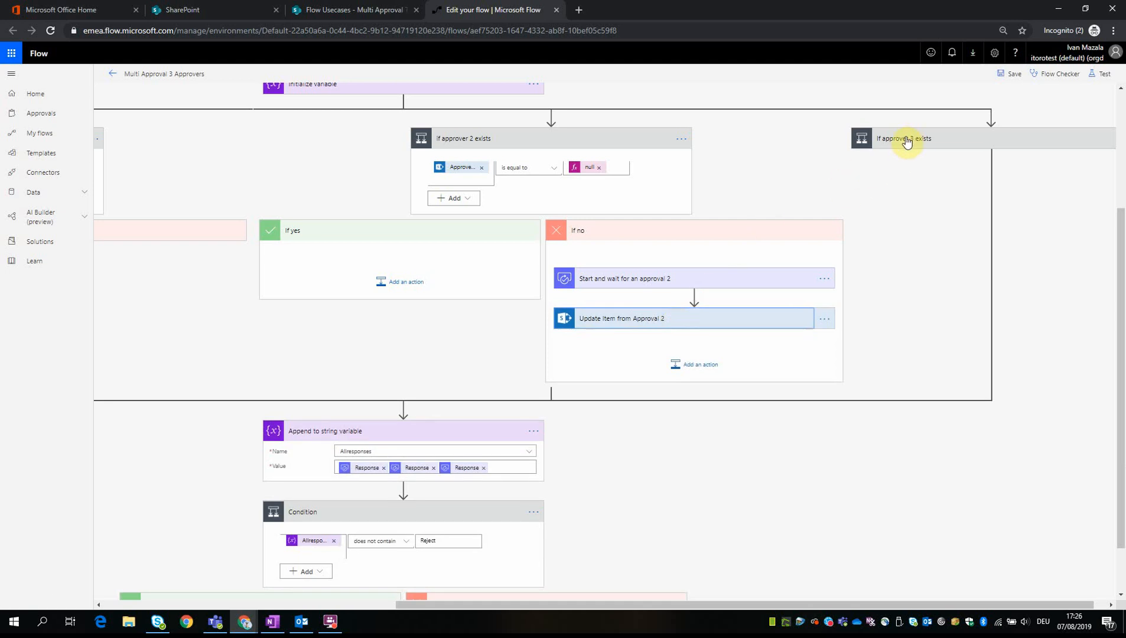
{"action": "mouse_move", "coordinate": [453, 139]}
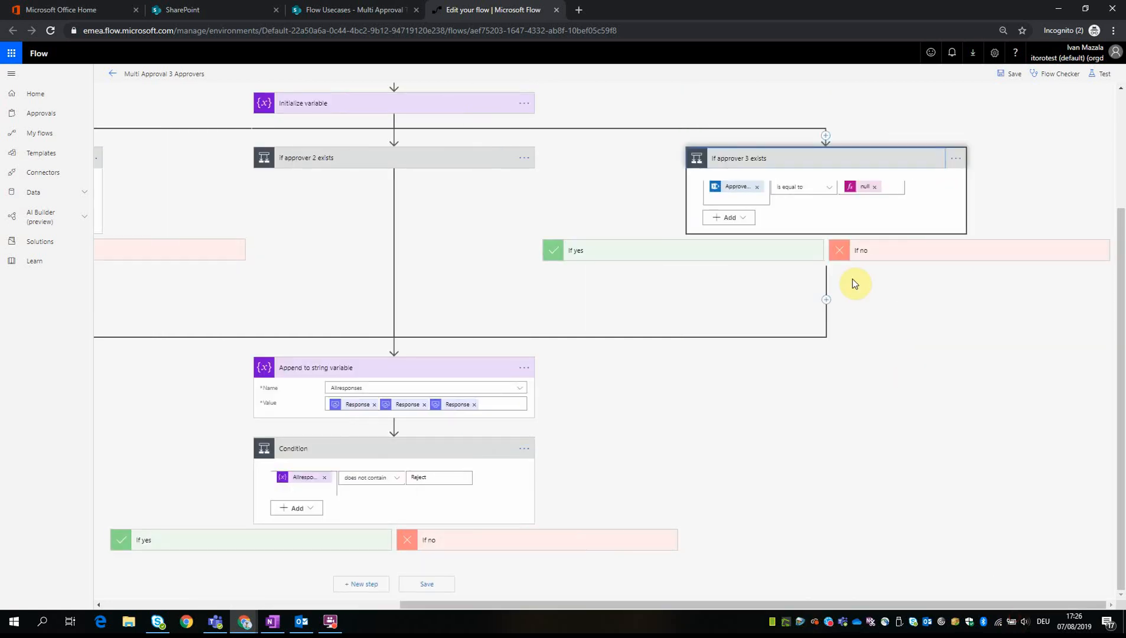
{"action": "mouse_move", "coordinate": [736, 187]}
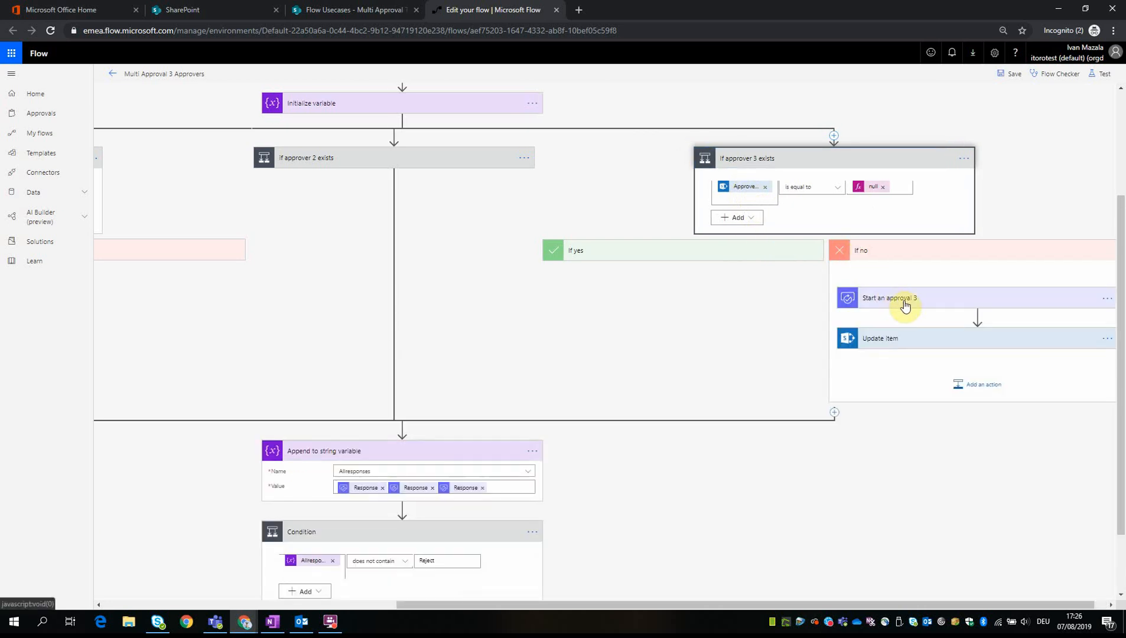
{"action": "left_click", "coordinate": [888, 297]}
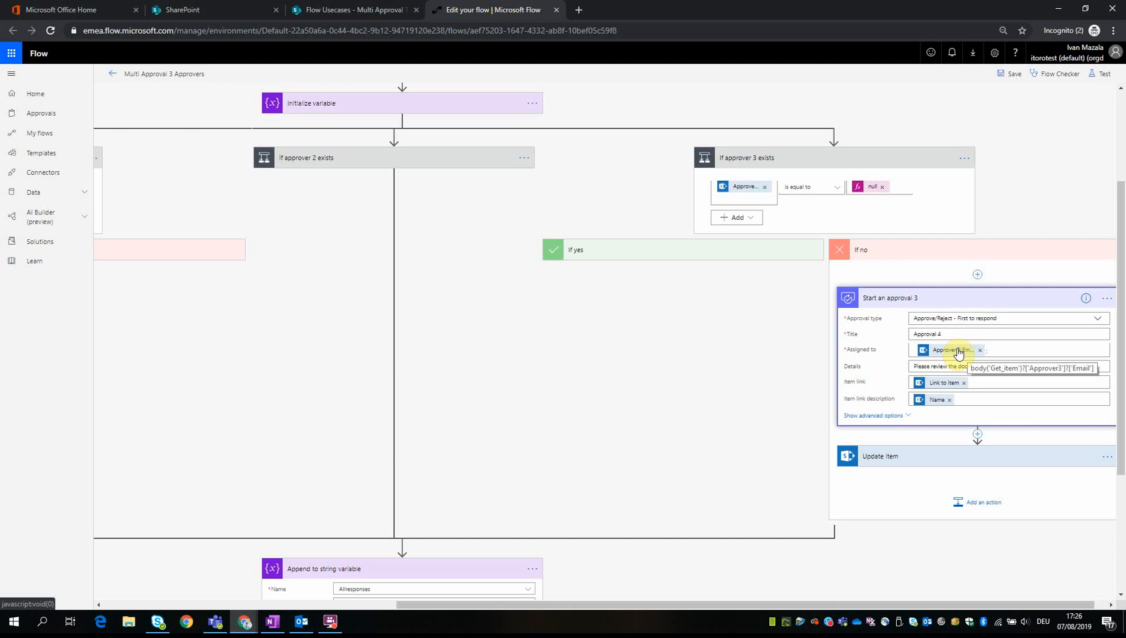
{"action": "mouse_move", "coordinate": [926, 458]}
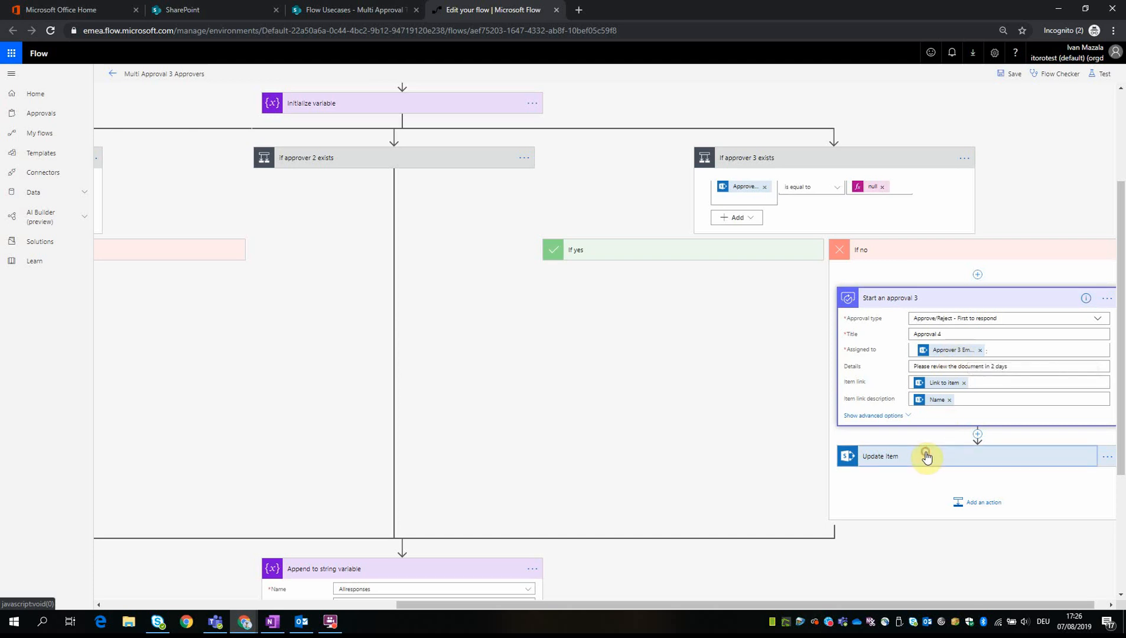
{"action": "left_click", "coordinate": [927, 457]}
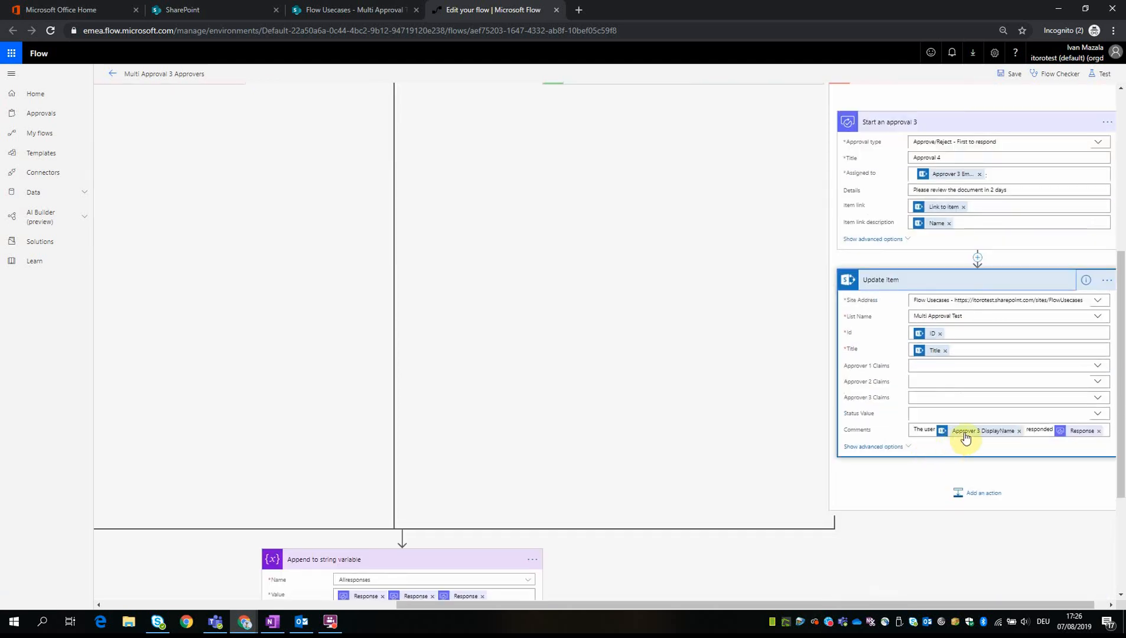
{"action": "mouse_move", "coordinate": [1081, 437]}
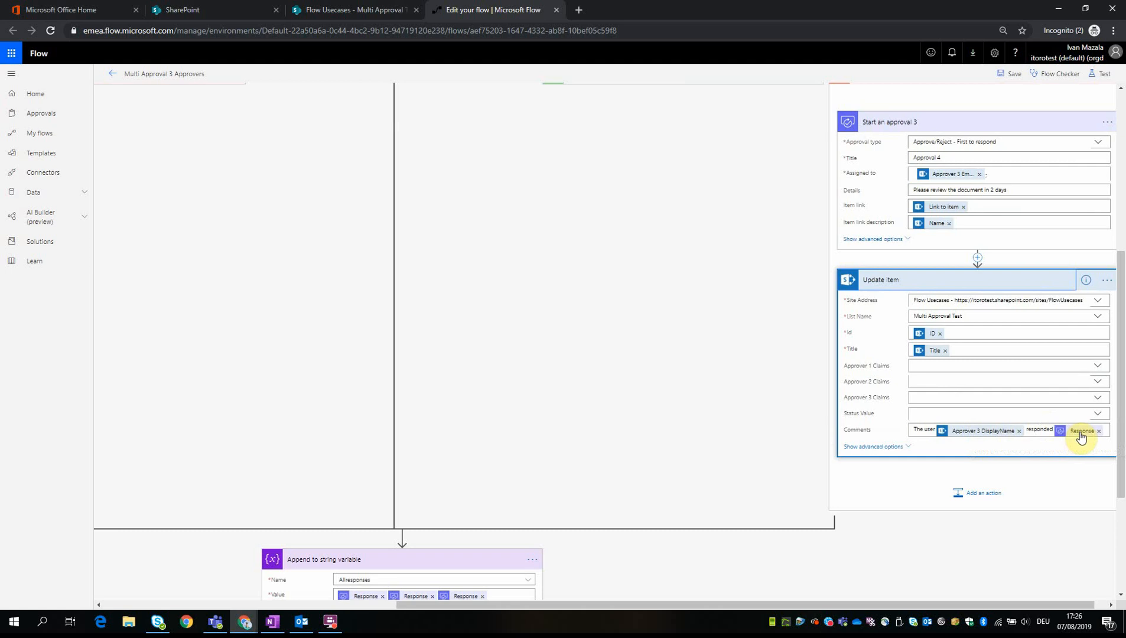
{"action": "mouse_move", "coordinate": [755, 608]}
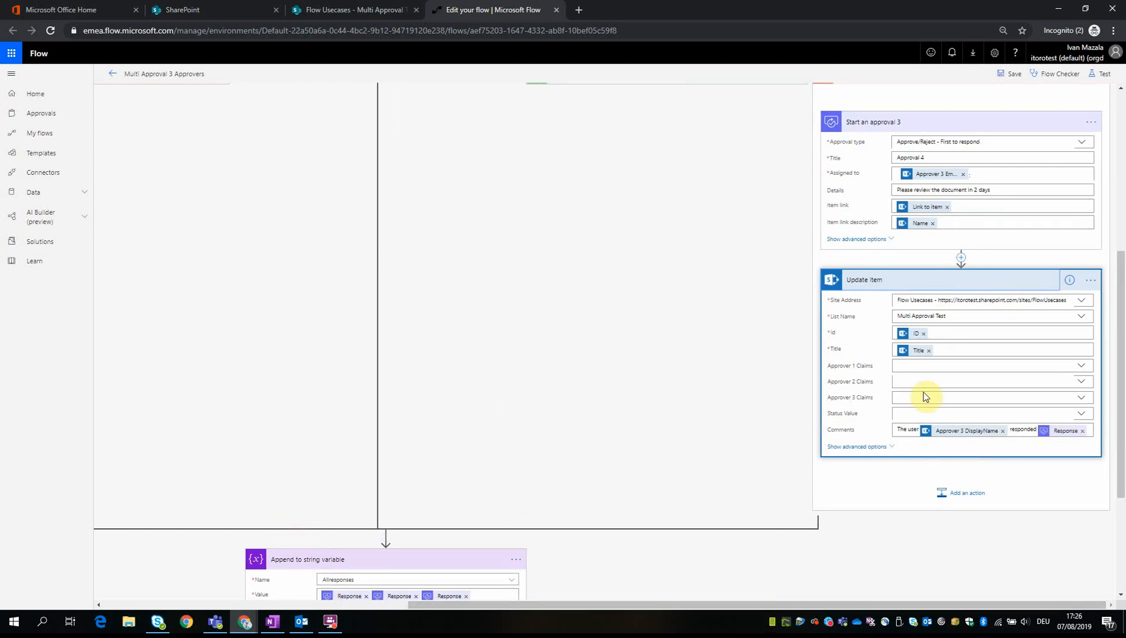
{"action": "scroll", "scroll_direction": "up", "scroll_amount": 3}
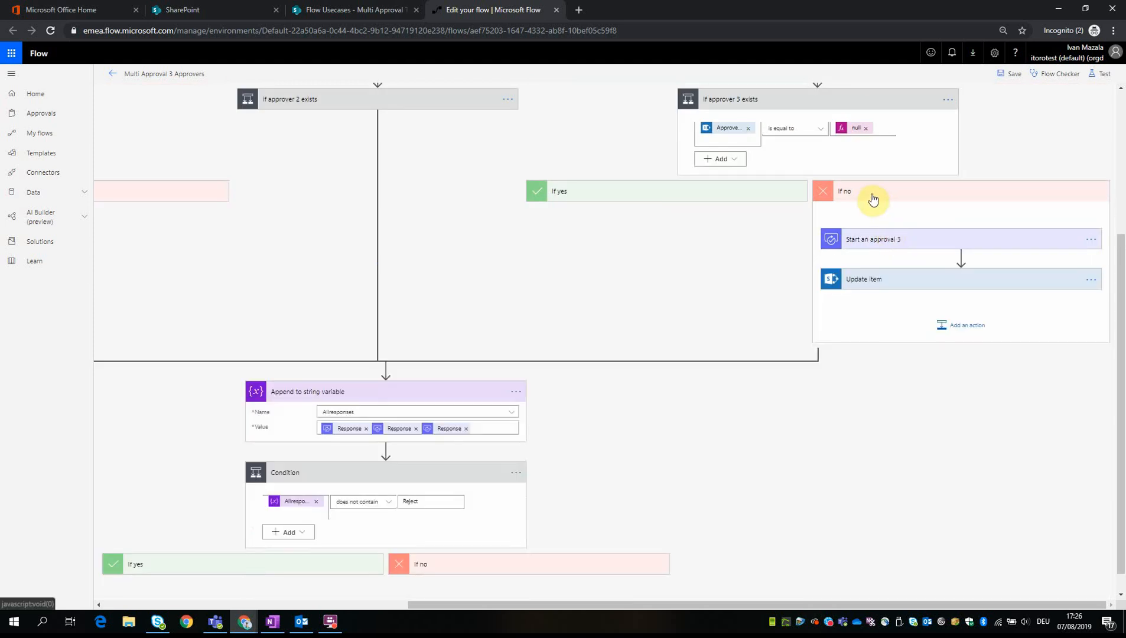
{"action": "scroll", "scroll_direction": "up", "scroll_amount": 3}
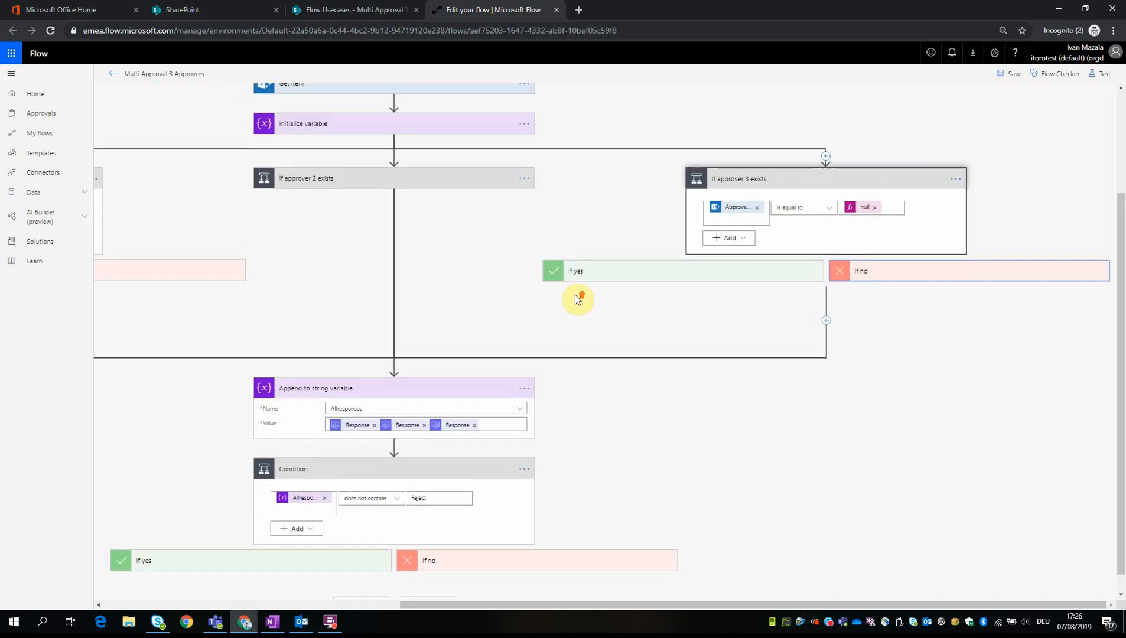
{"action": "scroll", "scroll_direction": "up", "scroll_amount": 3}
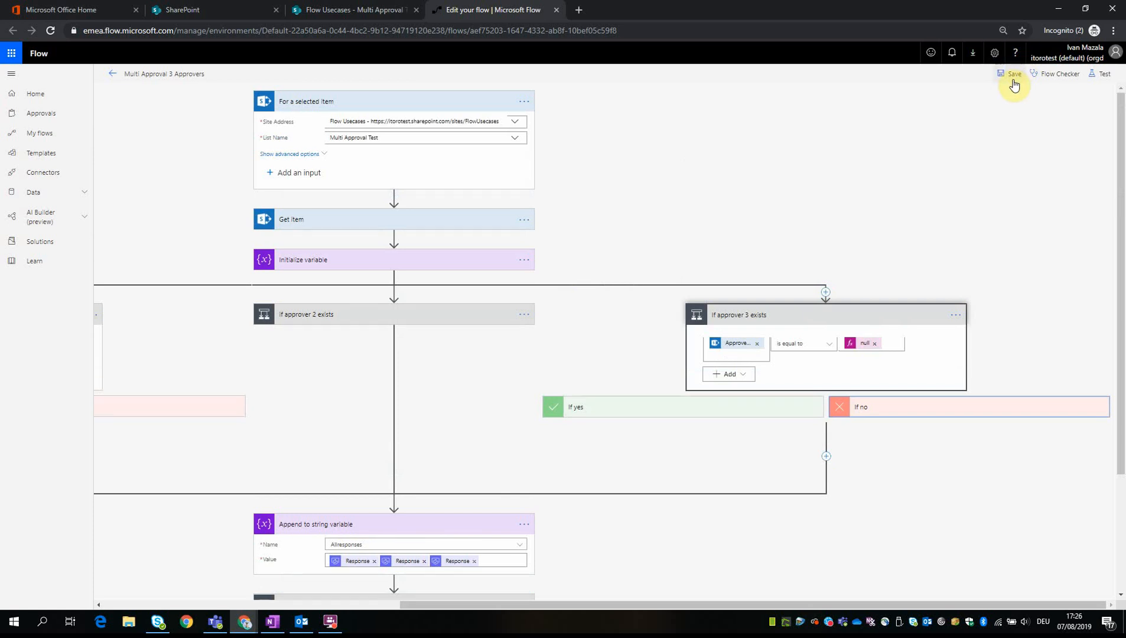
{"action": "left_click", "coordinate": [1014, 74]}
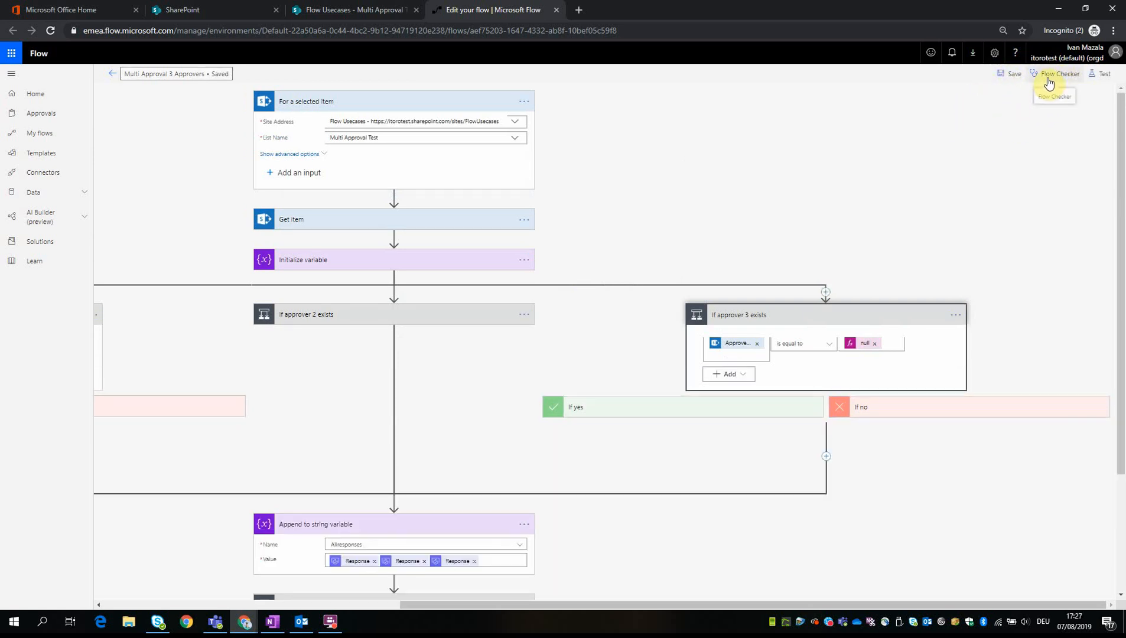
{"action": "left_click", "coordinate": [1057, 74]}
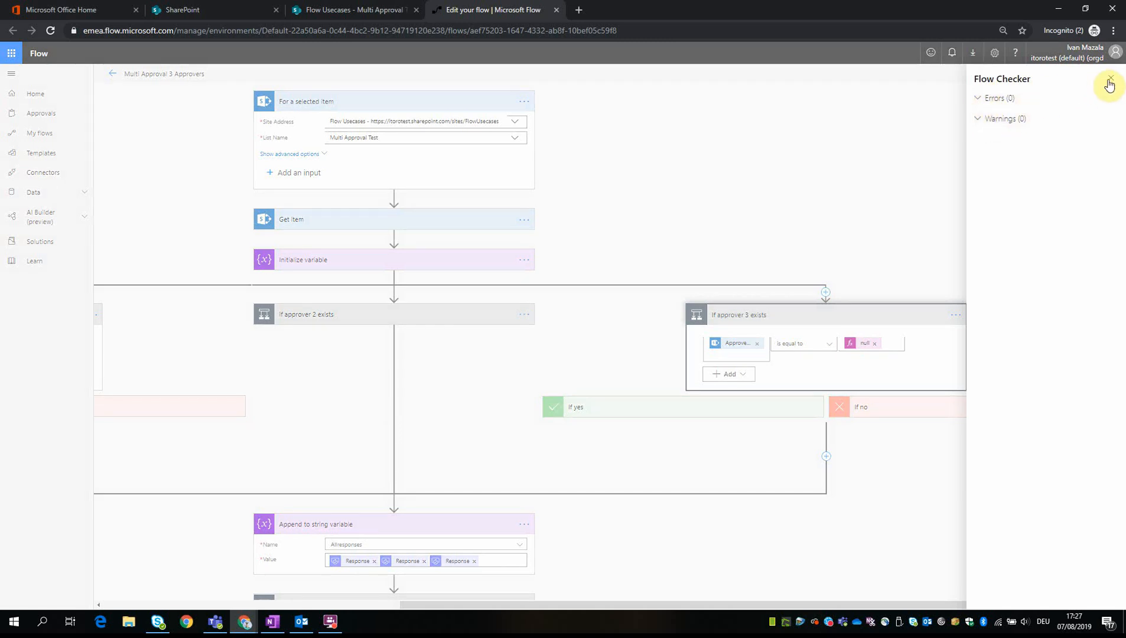
{"action": "left_click", "coordinate": [1109, 82]}
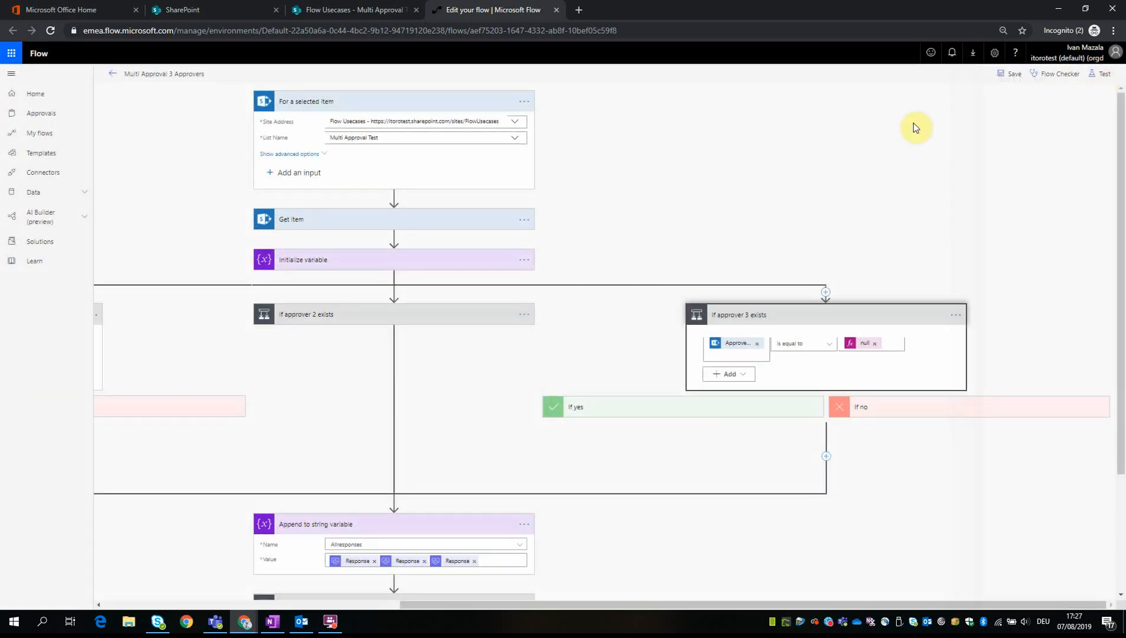
{"action": "mouse_move", "coordinate": [319, 55]}
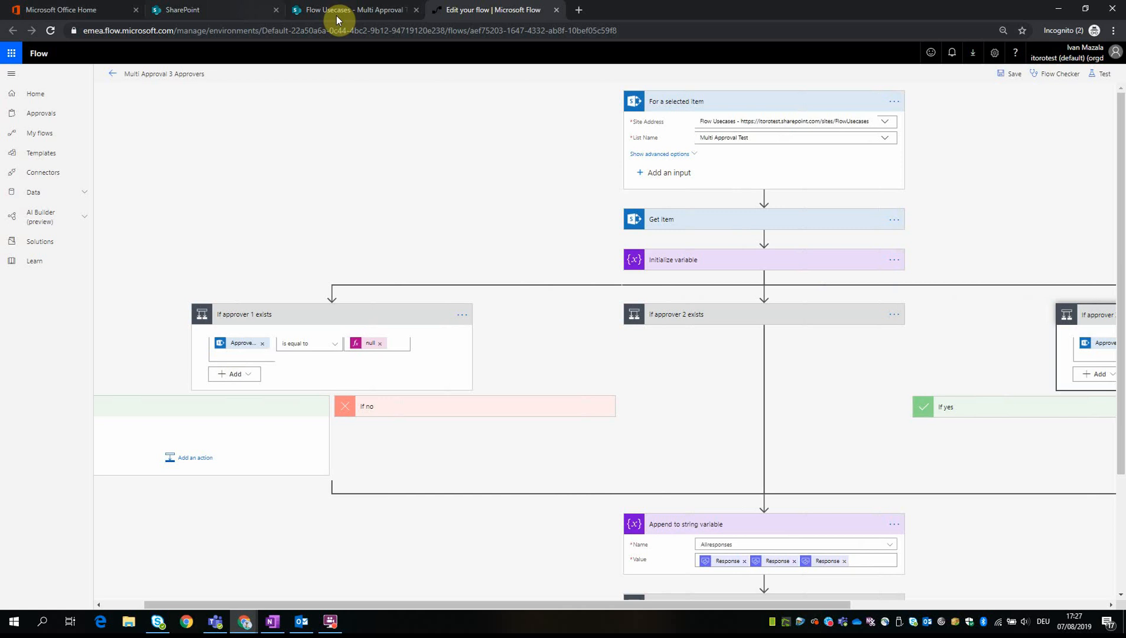
{"action": "mouse_move", "coordinate": [238, 13]}
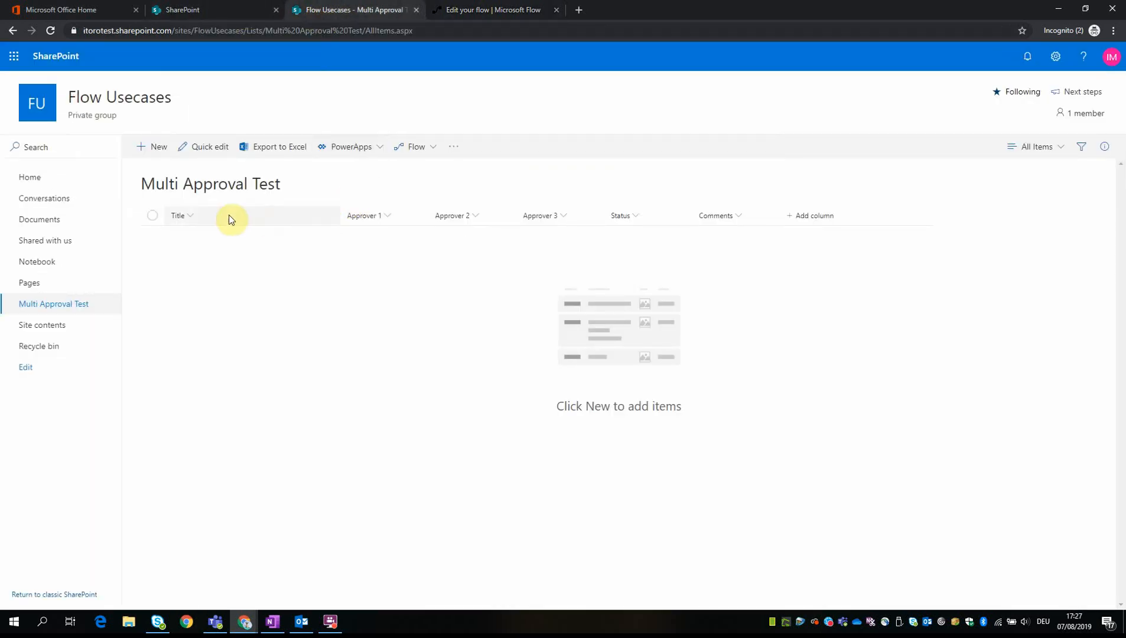
Step: Create list item 'test item 1' with Ivan as first and second approver and save it
{"action": "left_click", "coordinate": [159, 146]}
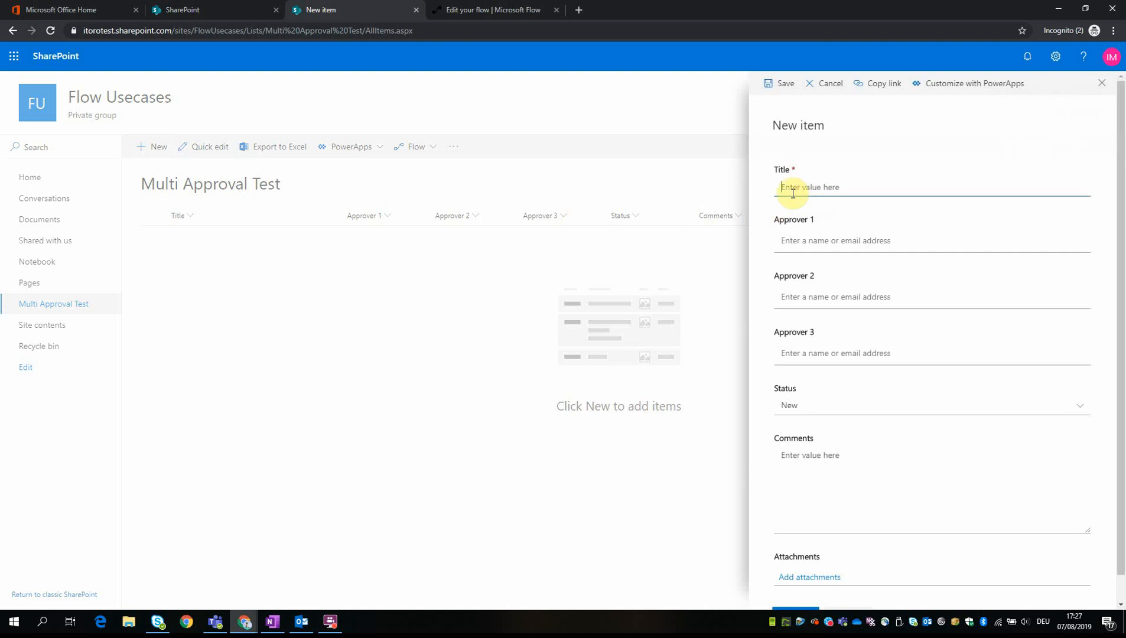
{"action": "type", "text": "test item"}
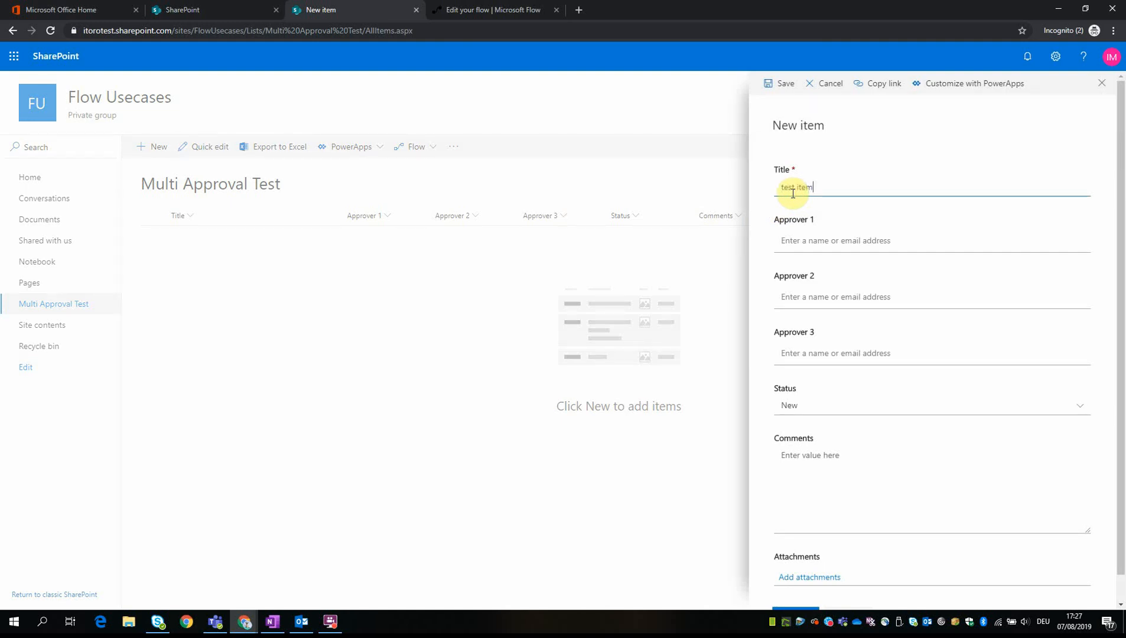
{"action": "type", "text": "1"}
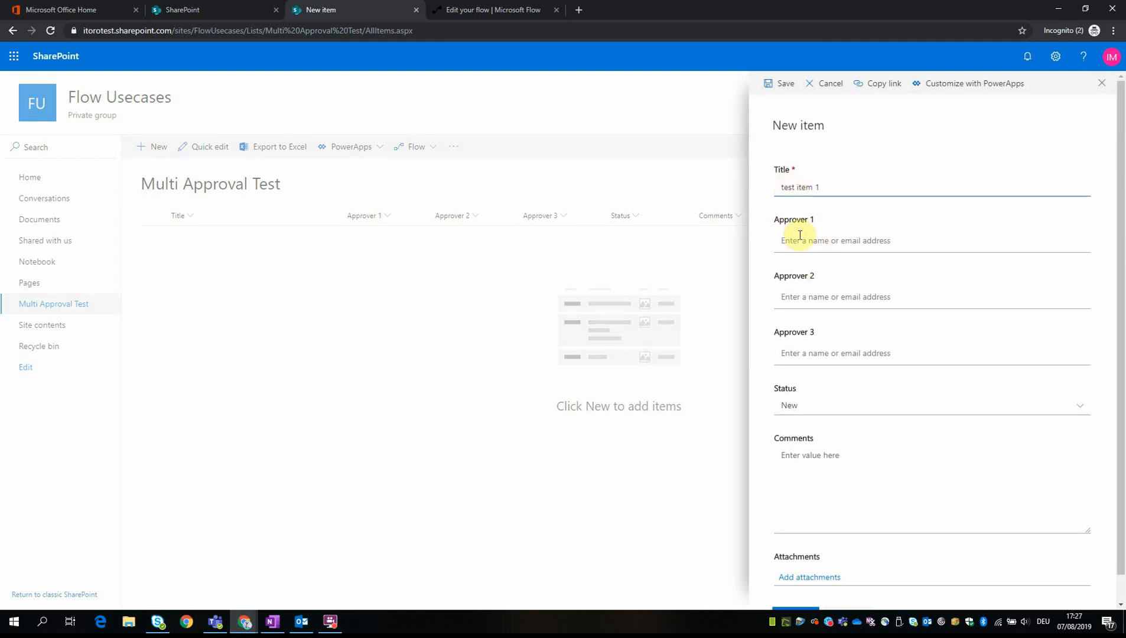
{"action": "type", "text": "im"}
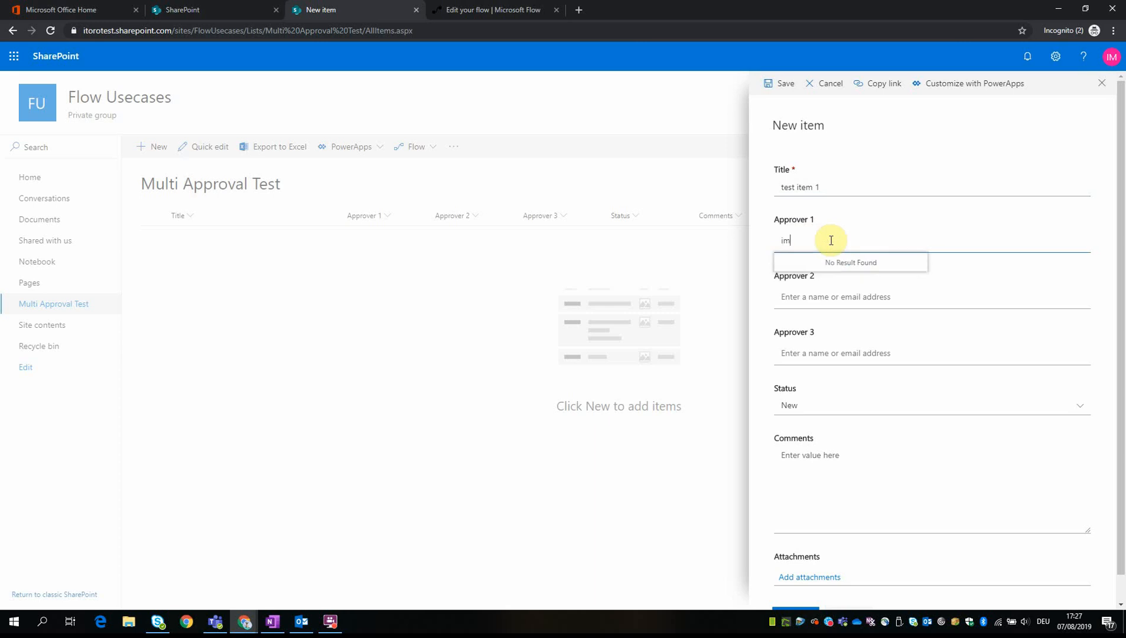
{"action": "type", "text": "ivan"}
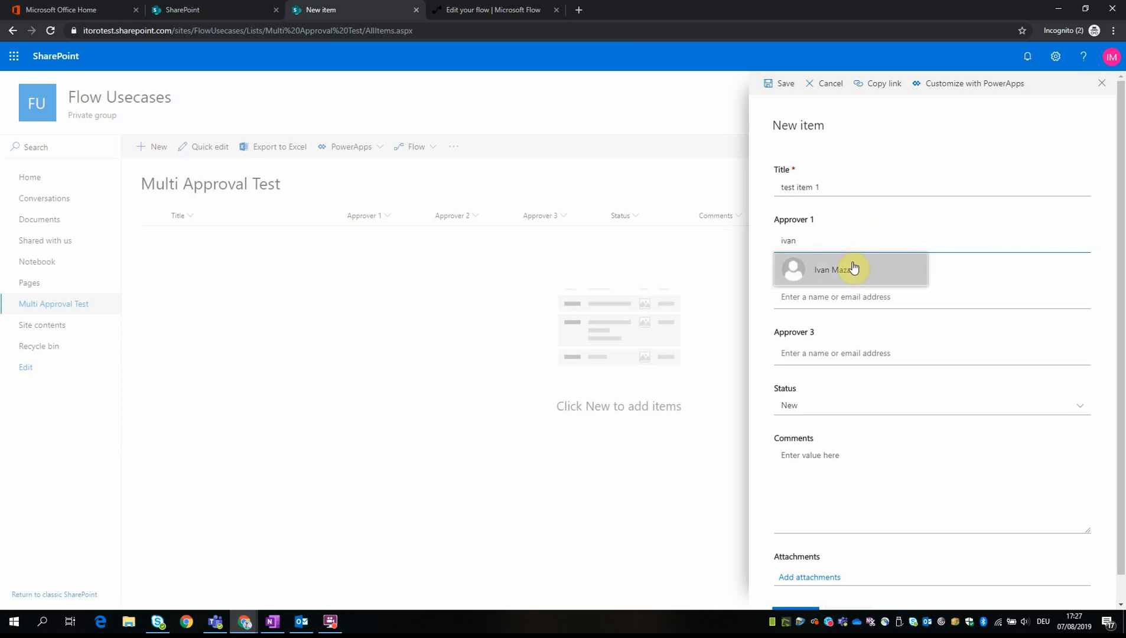
{"action": "left_click", "coordinate": [851, 270]}
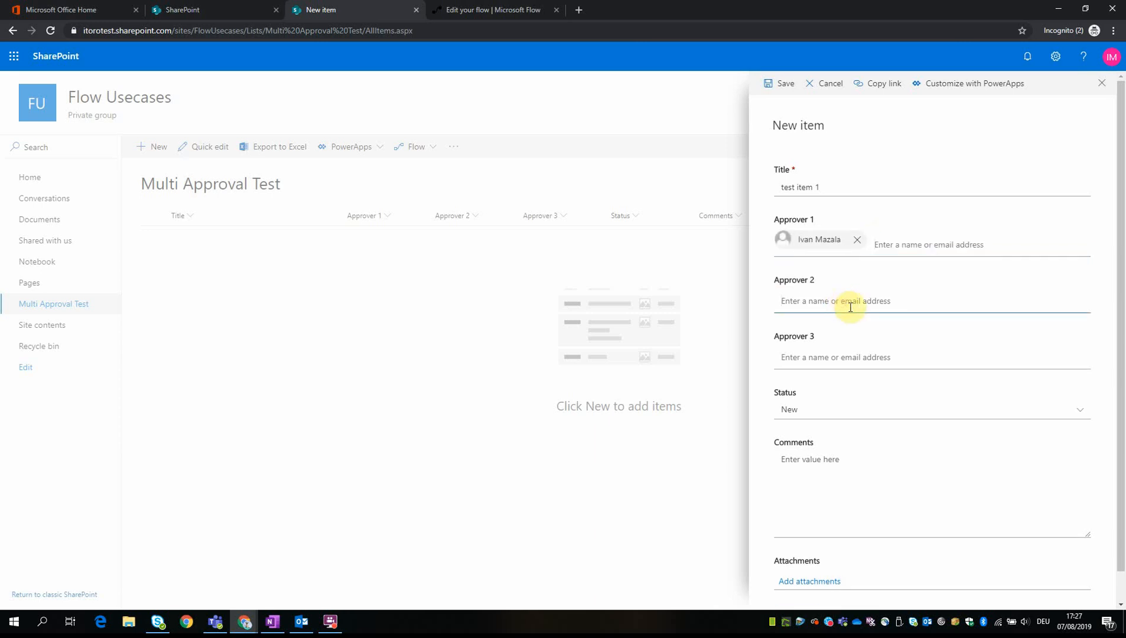
{"action": "type", "text": "ivan"}
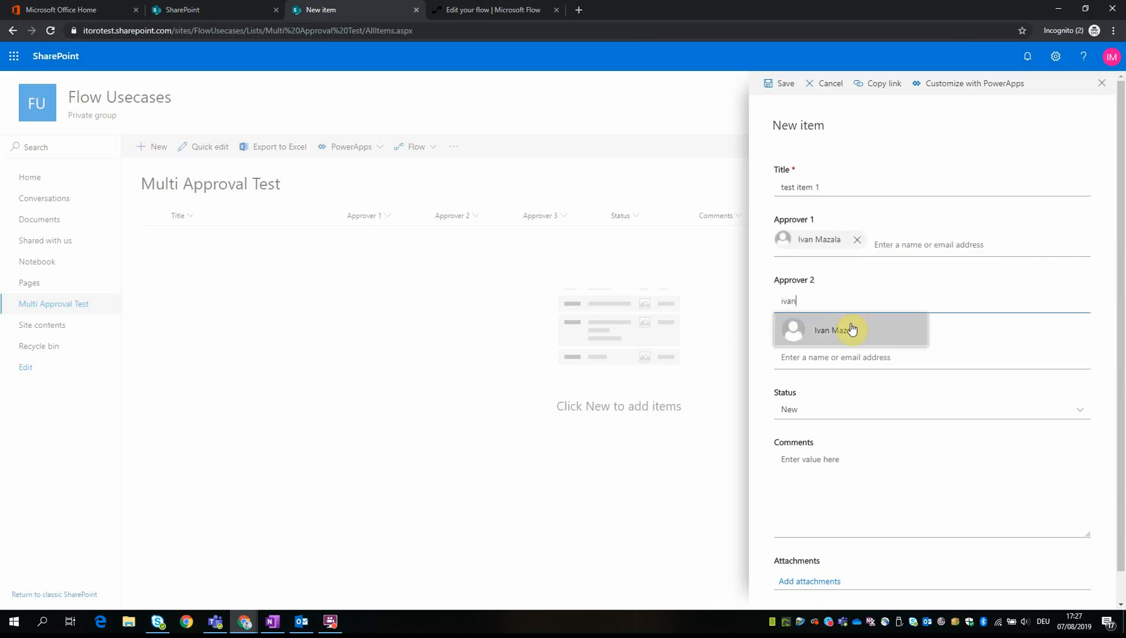
{"action": "left_click", "coordinate": [850, 329]}
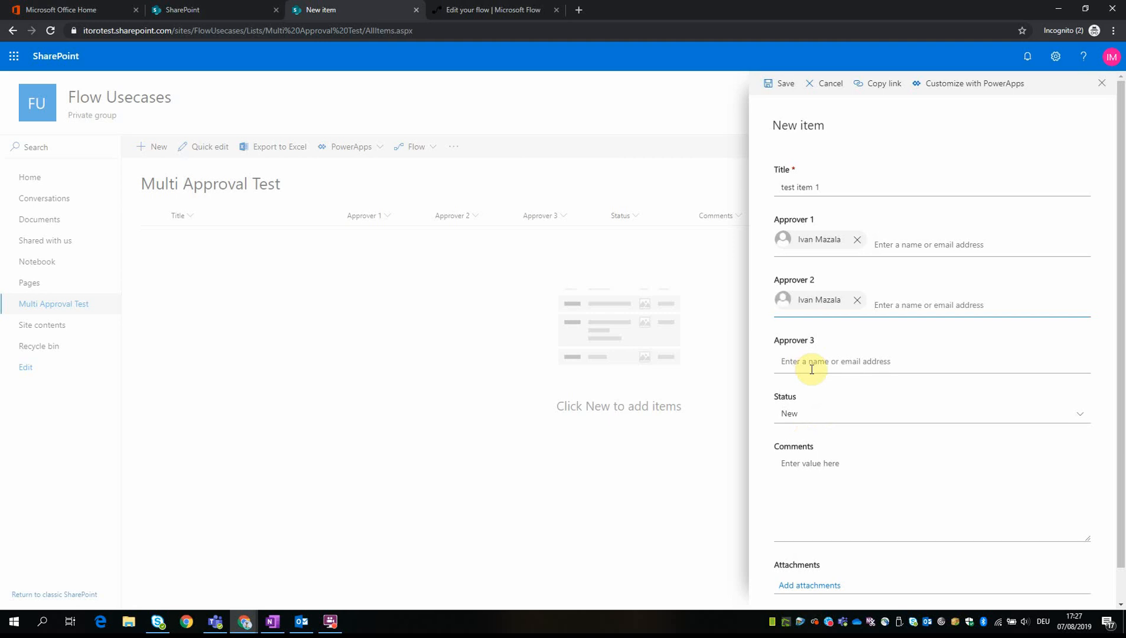
{"action": "scroll", "scroll_direction": "down", "scroll_amount": 3}
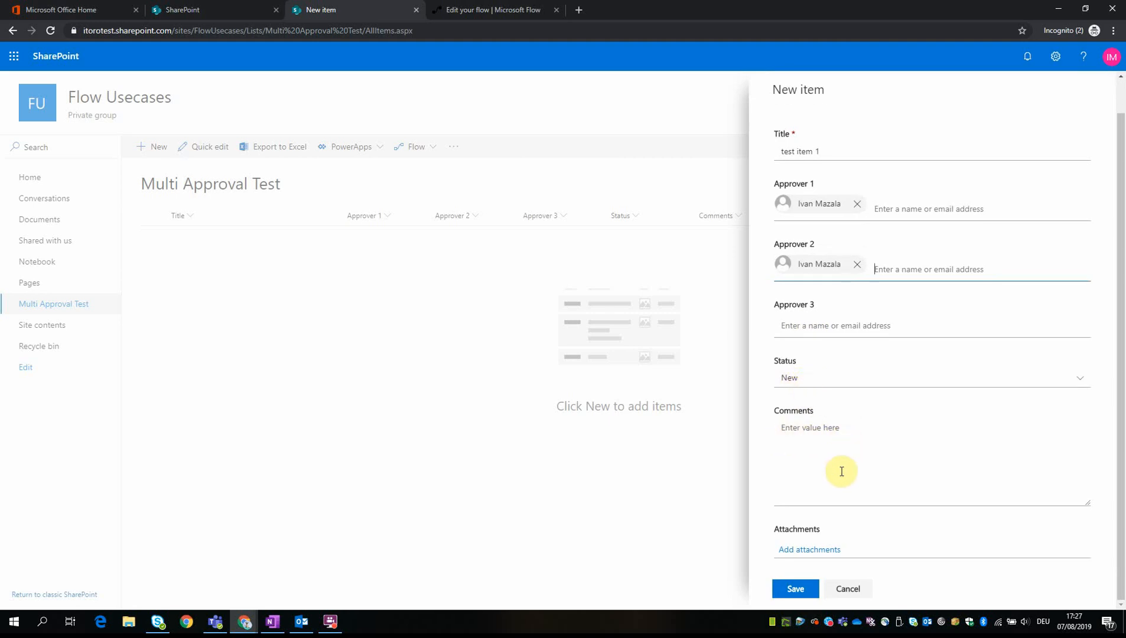
{"action": "mouse_move", "coordinate": [795, 588]}
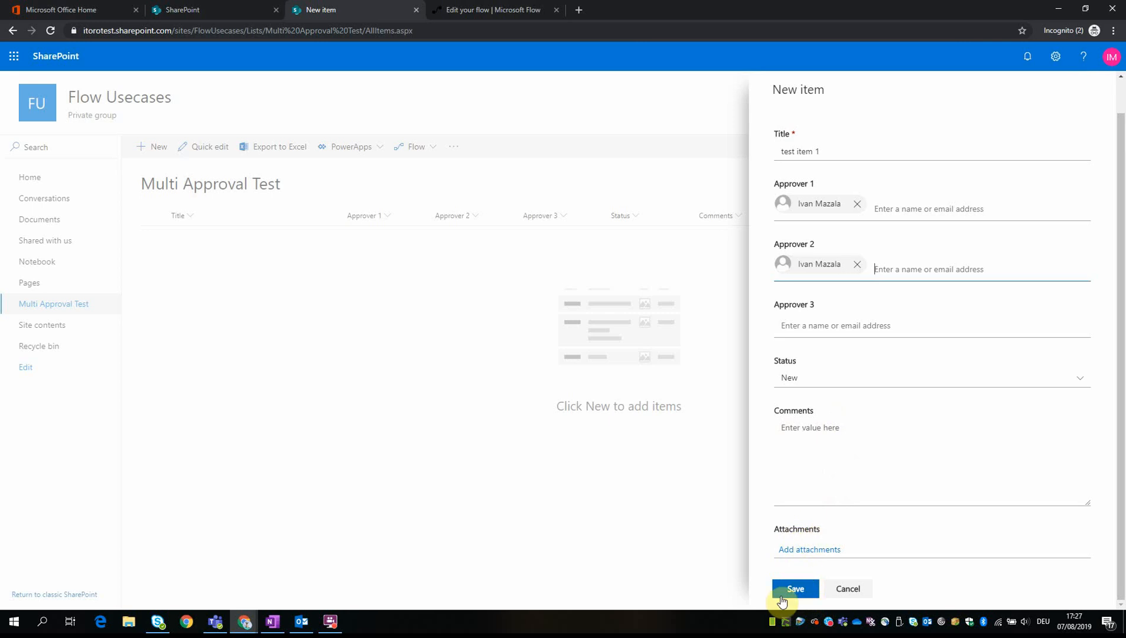
{"action": "mouse_move", "coordinate": [810, 319]}
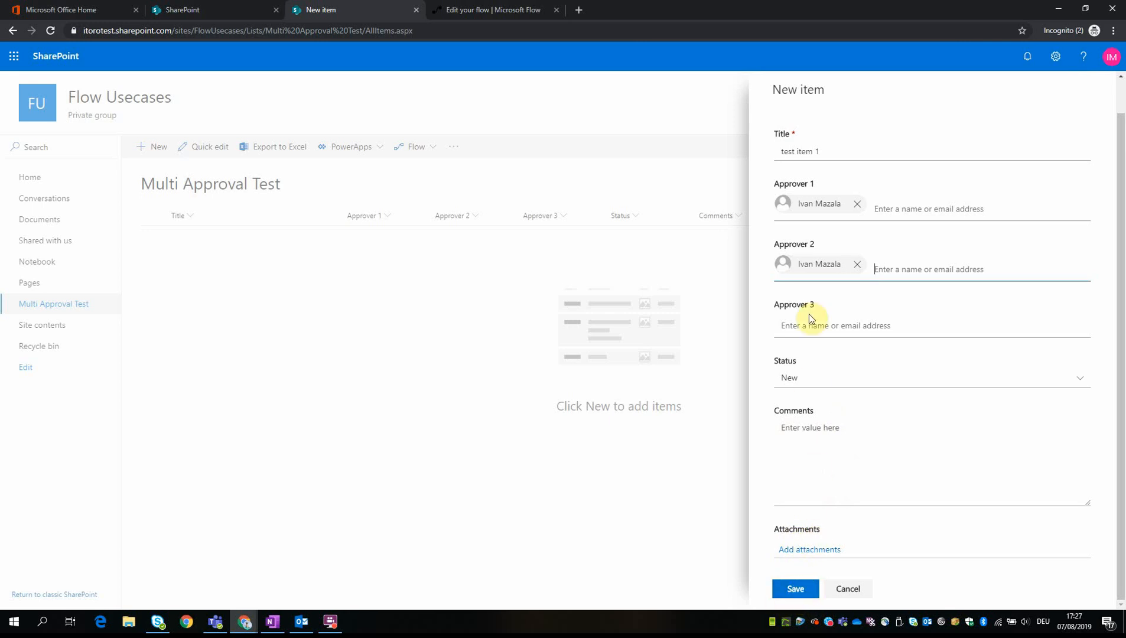
{"action": "mouse_move", "coordinate": [814, 222]}
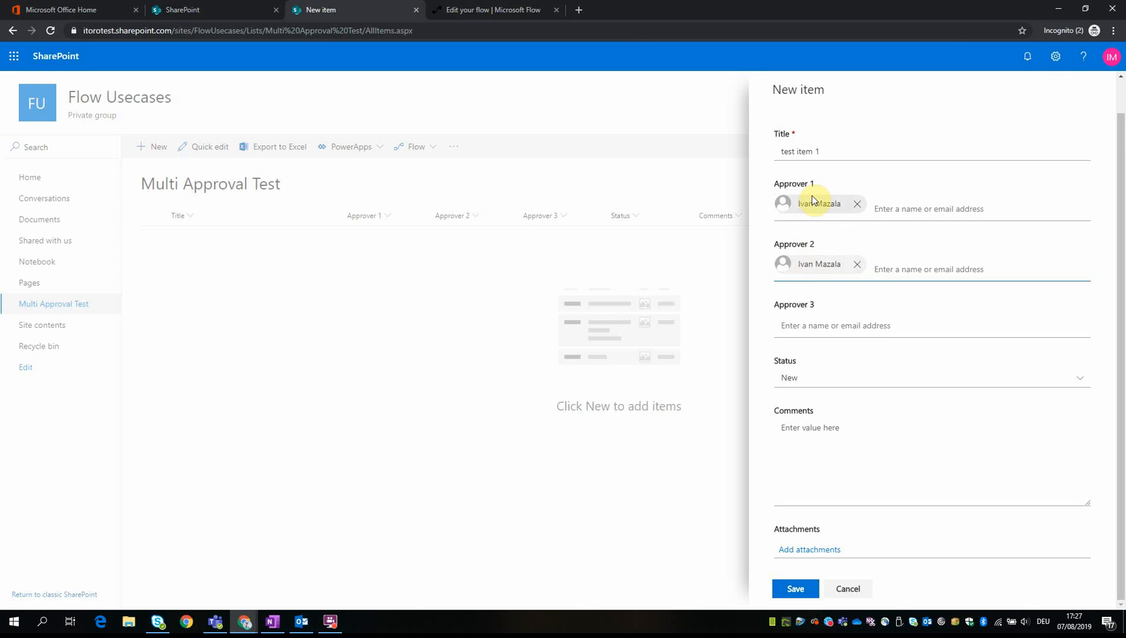
{"action": "mouse_move", "coordinate": [811, 227]}
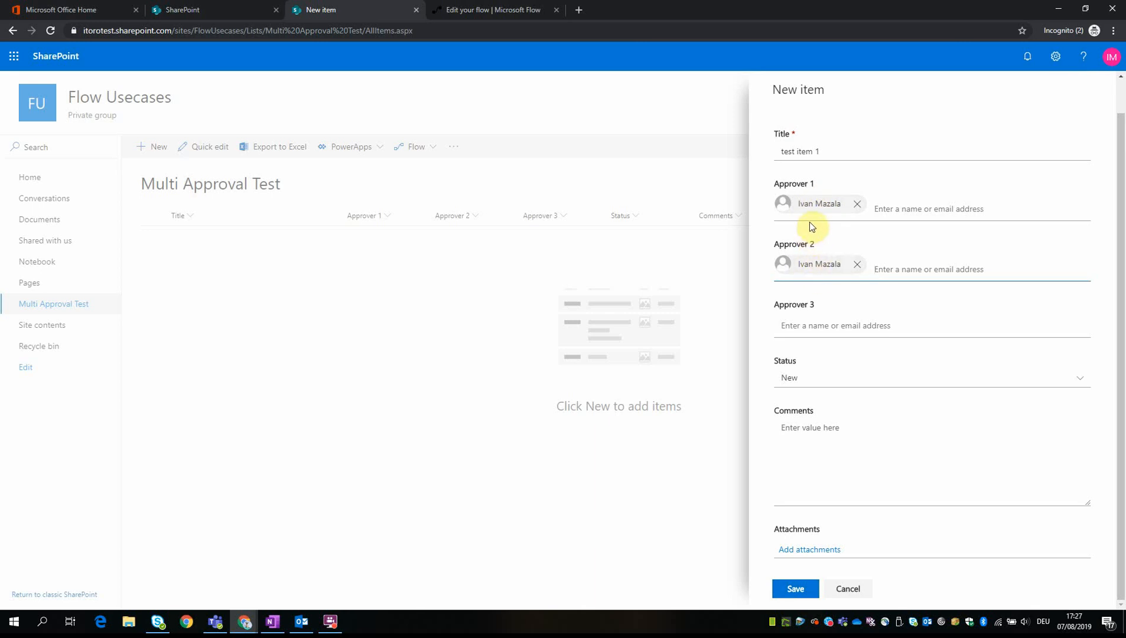
{"action": "mouse_move", "coordinate": [801, 569]}
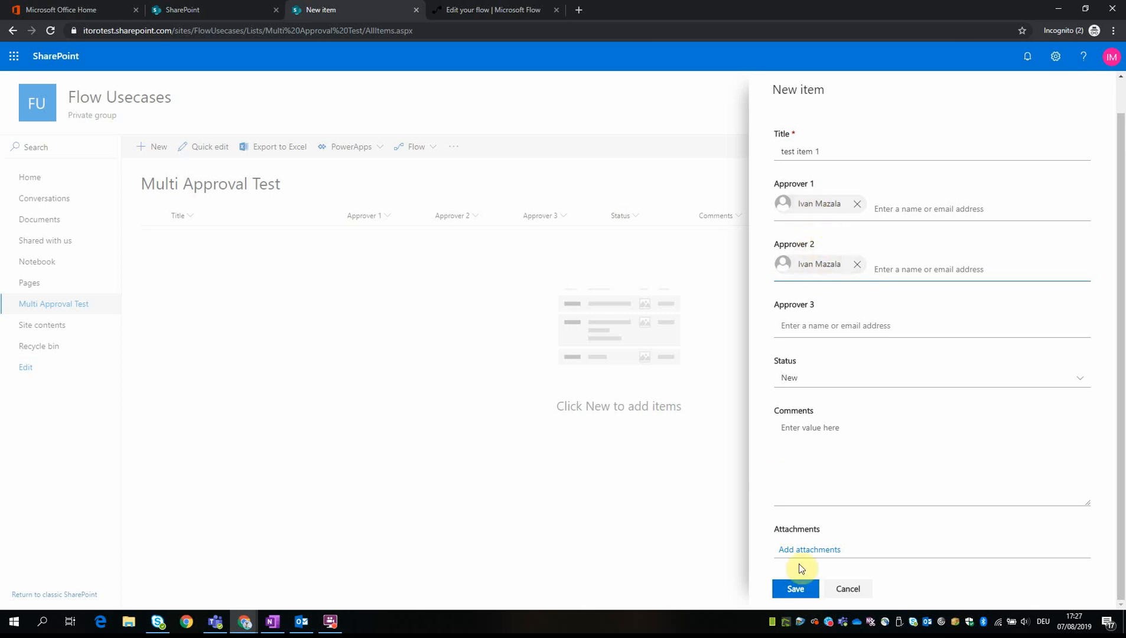
{"action": "left_click", "coordinate": [795, 588]}
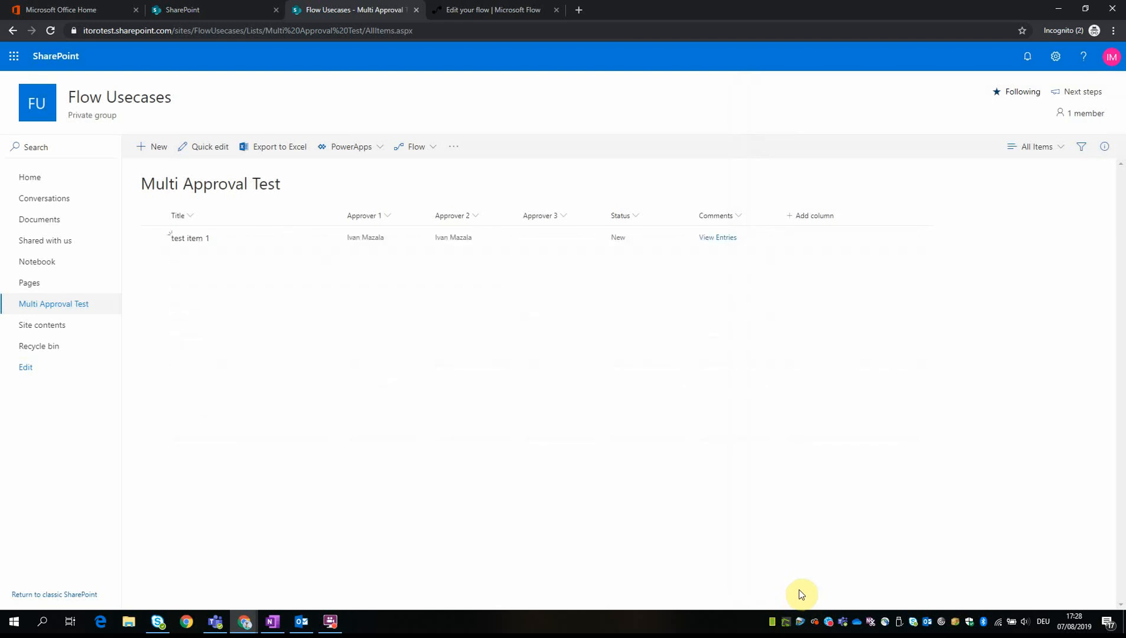
{"action": "mouse_move", "coordinate": [468, 308]}
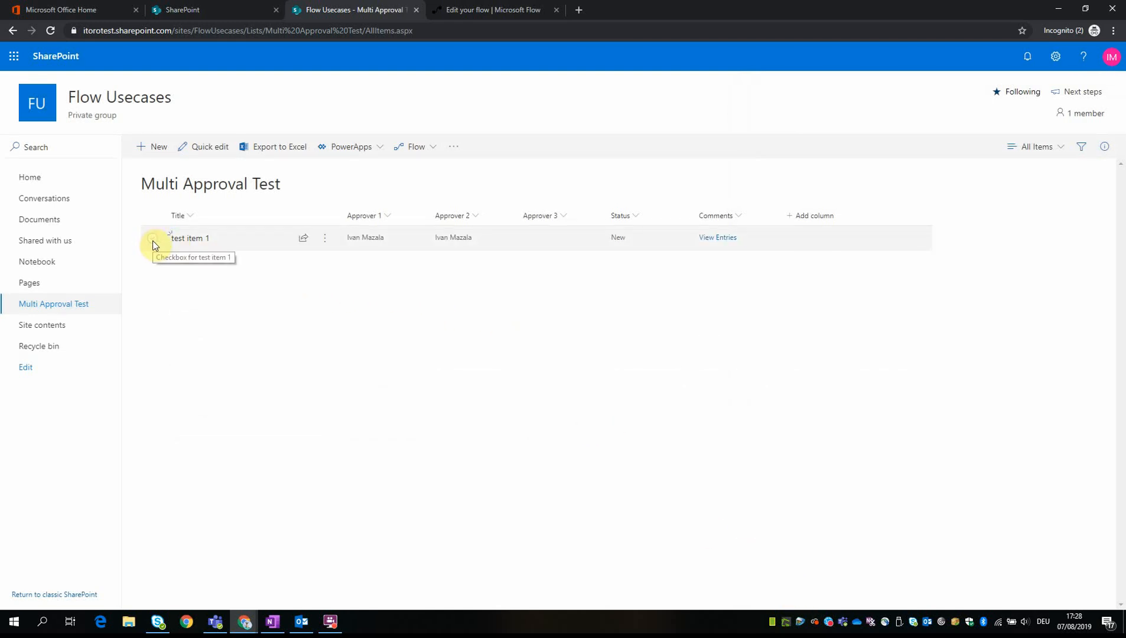
Step: Start the Multi Approval 3 Approvers flow on test item 1, accepting its SharePoint connection
{"action": "left_click", "coordinate": [153, 237]}
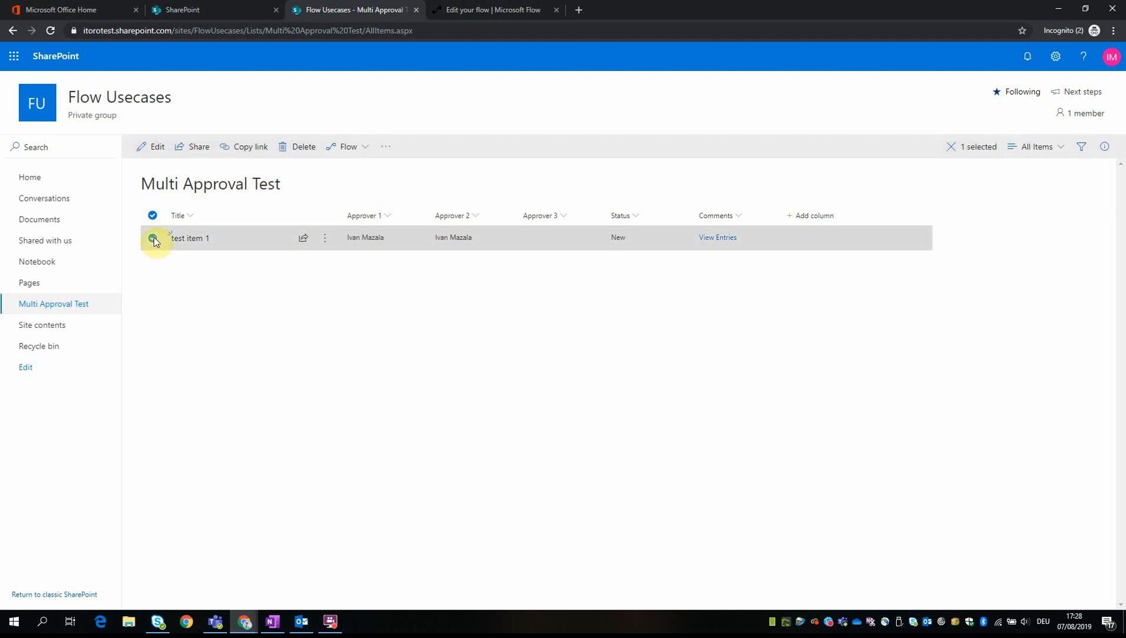
{"action": "left_click", "coordinate": [349, 146]}
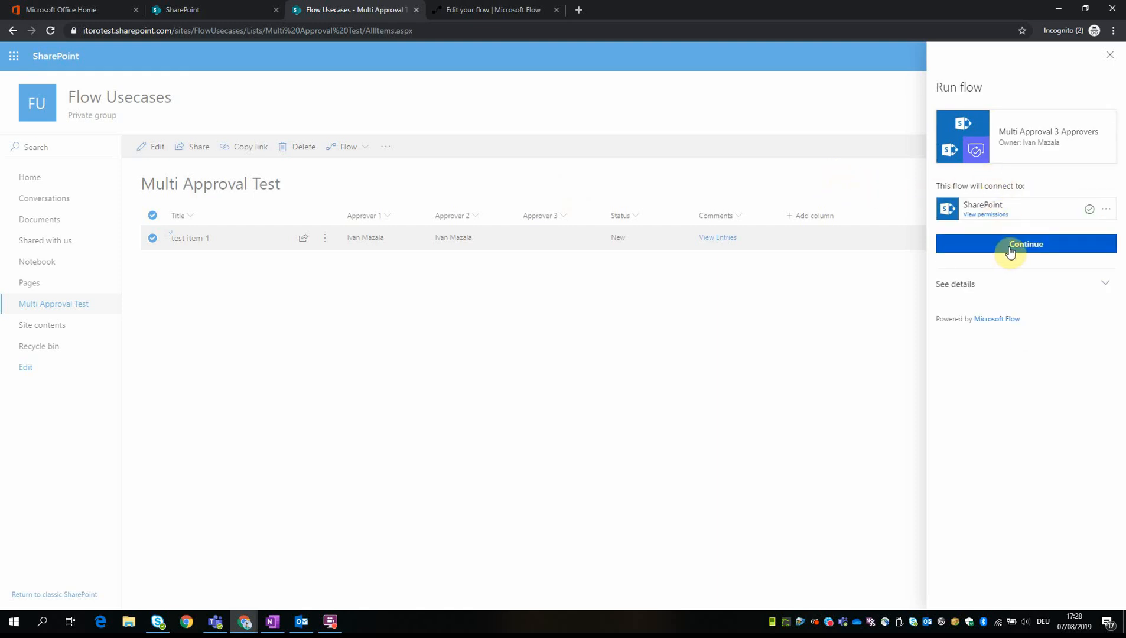
{"action": "left_click", "coordinate": [1024, 243]}
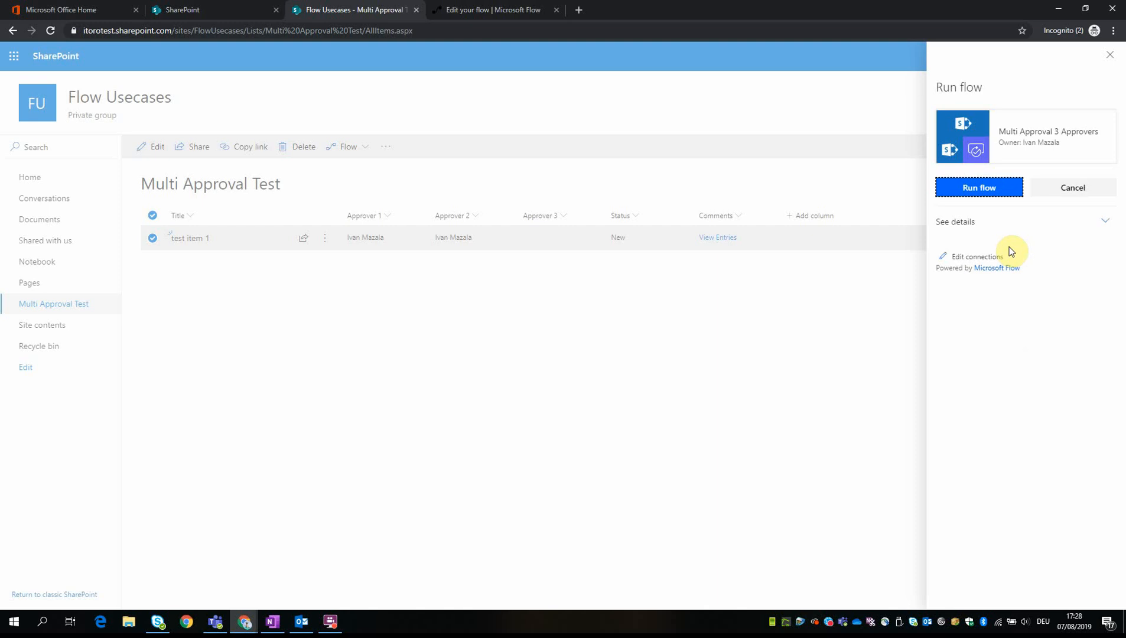
{"action": "mouse_move", "coordinate": [994, 158]}
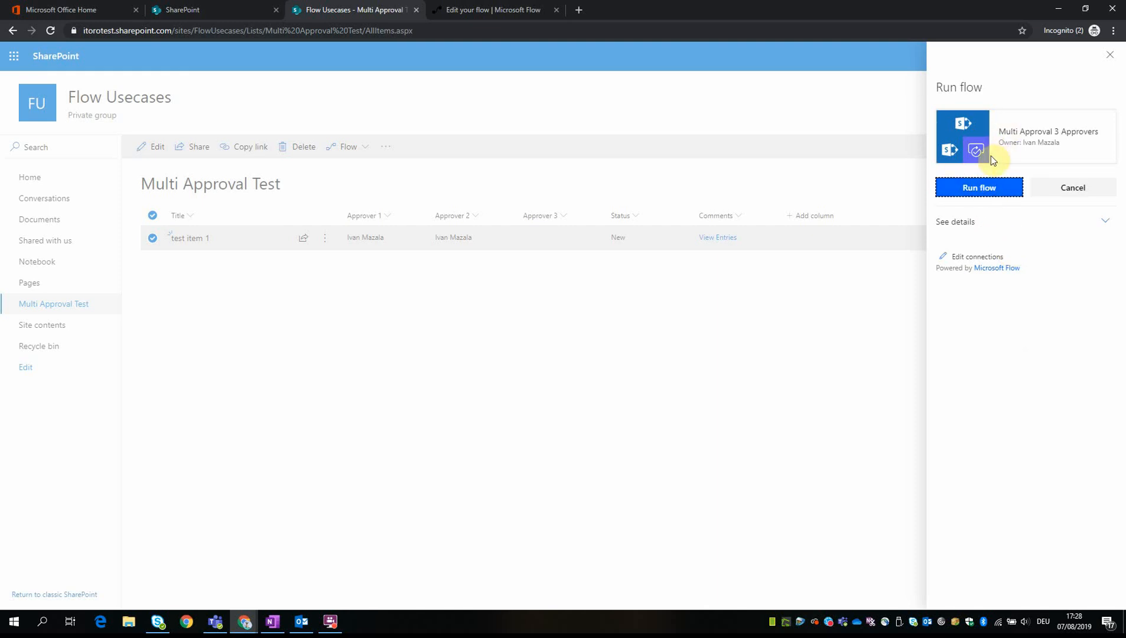
{"action": "left_click", "coordinate": [978, 188]}
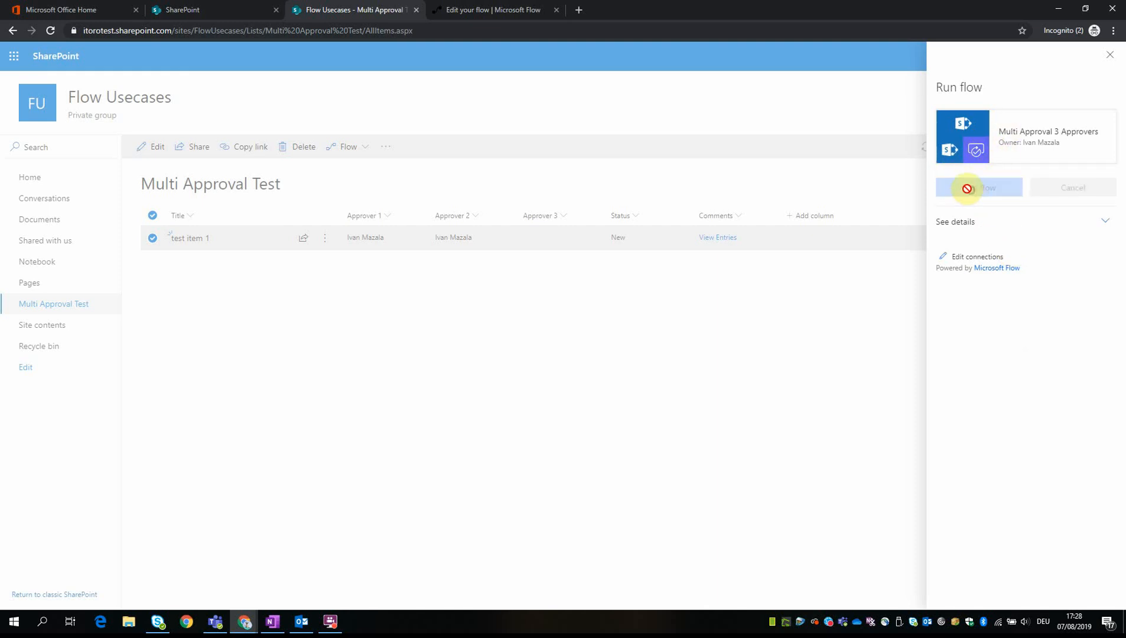
{"action": "left_click", "coordinate": [978, 188]}
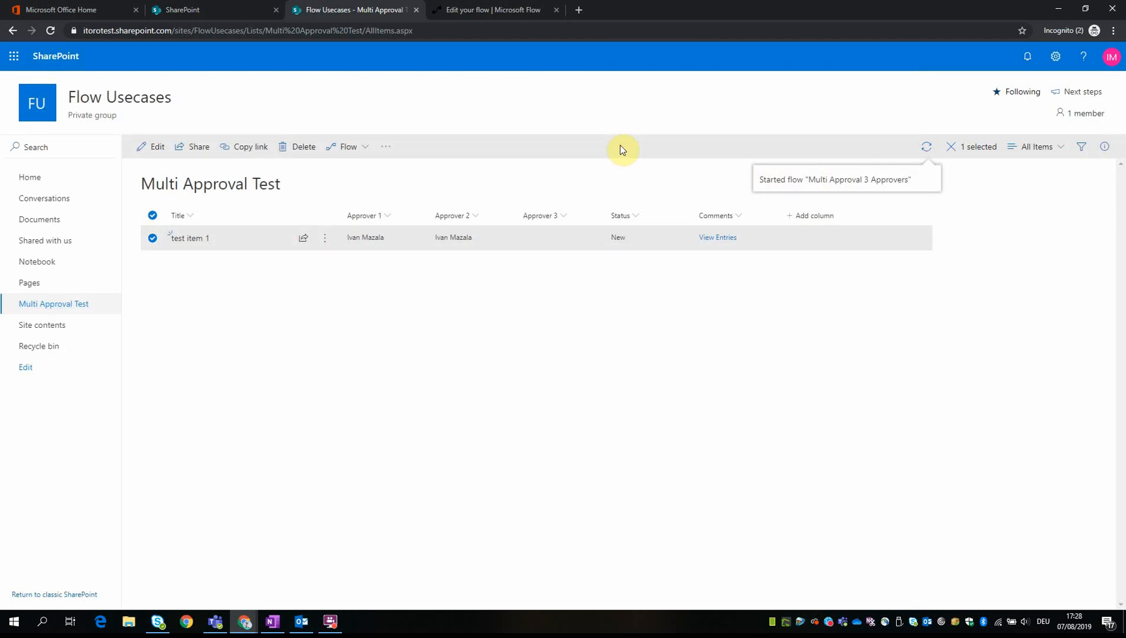
{"action": "mouse_move", "coordinate": [605, 148]}
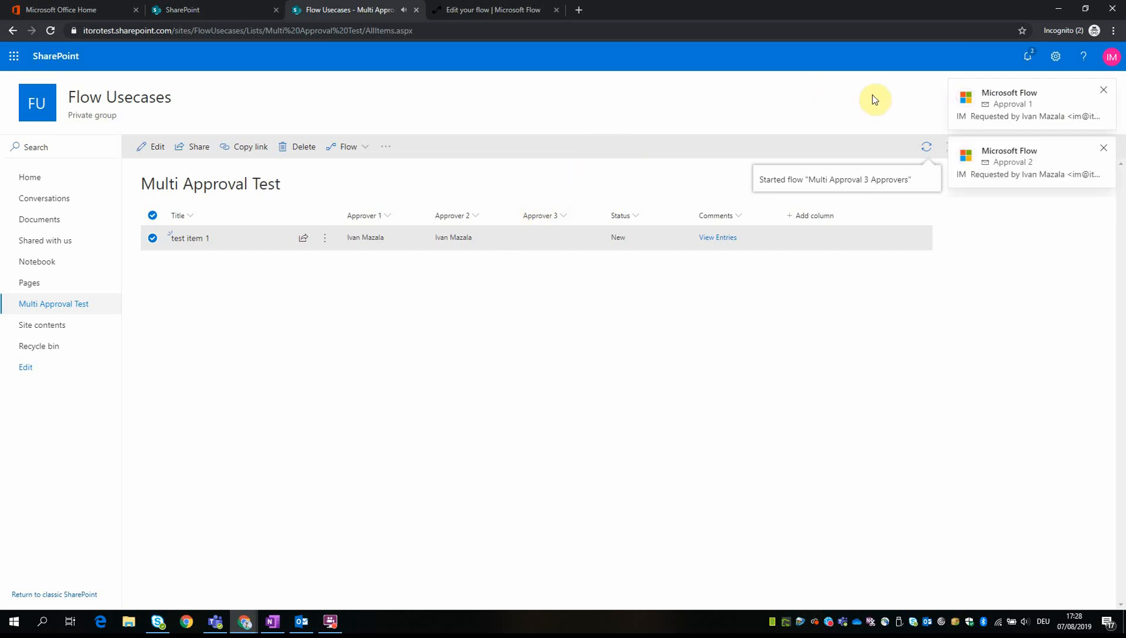
{"action": "mouse_move", "coordinate": [734, 89]}
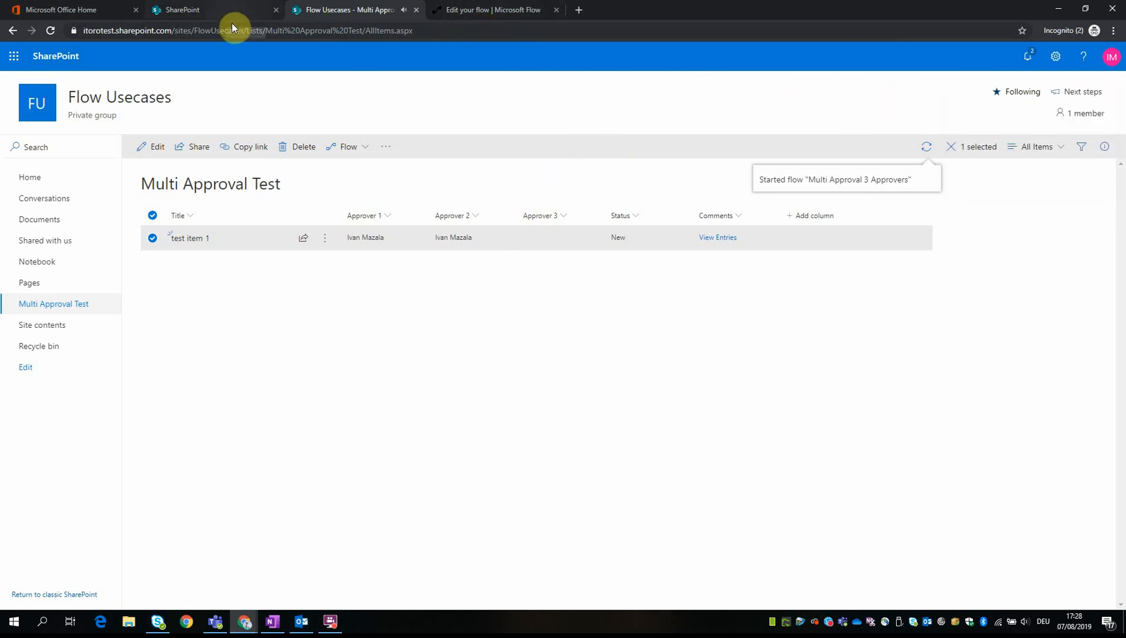
{"action": "mouse_move", "coordinate": [471, 13]}
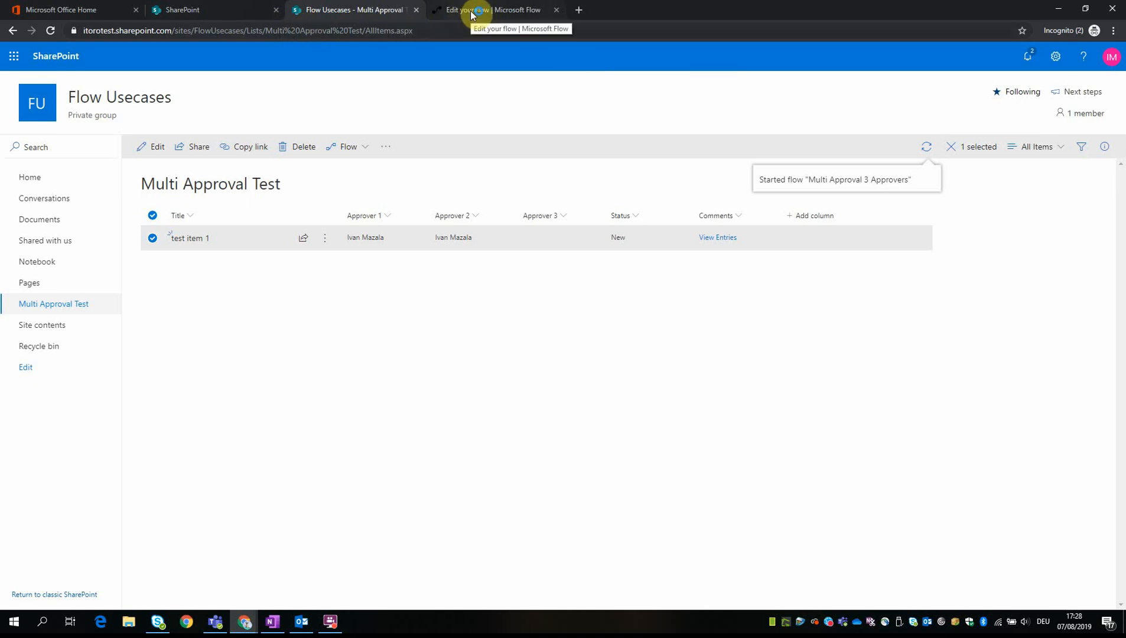
Step: In Flow's received approvals, select the Approval 1 request and begin approving it
{"action": "left_click", "coordinate": [494, 10]}
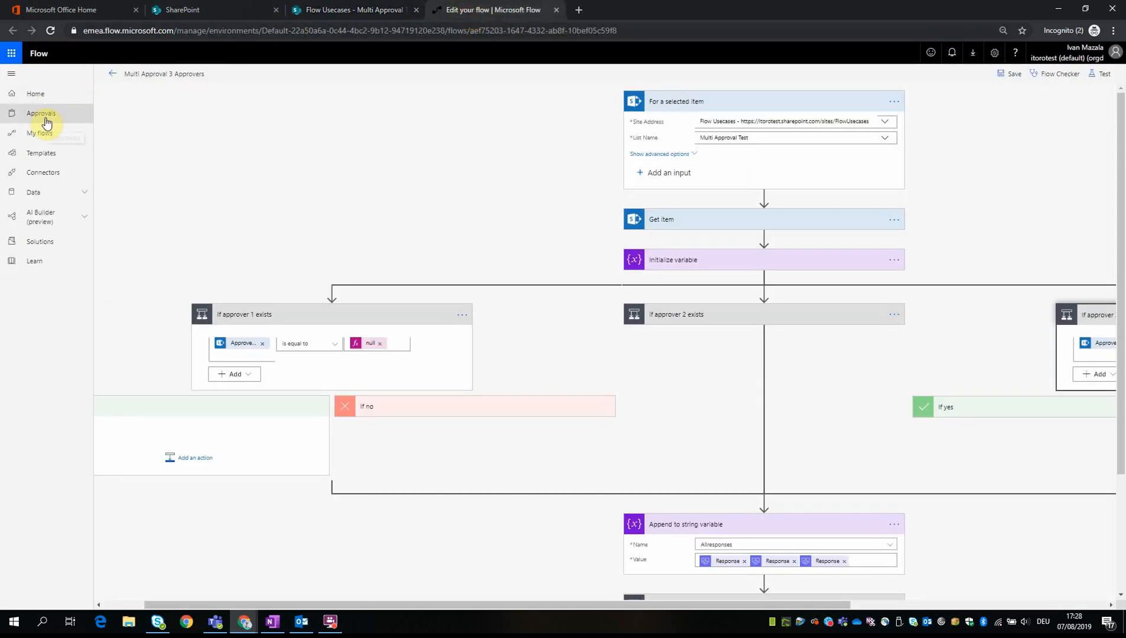
{"action": "left_click", "coordinate": [41, 113]}
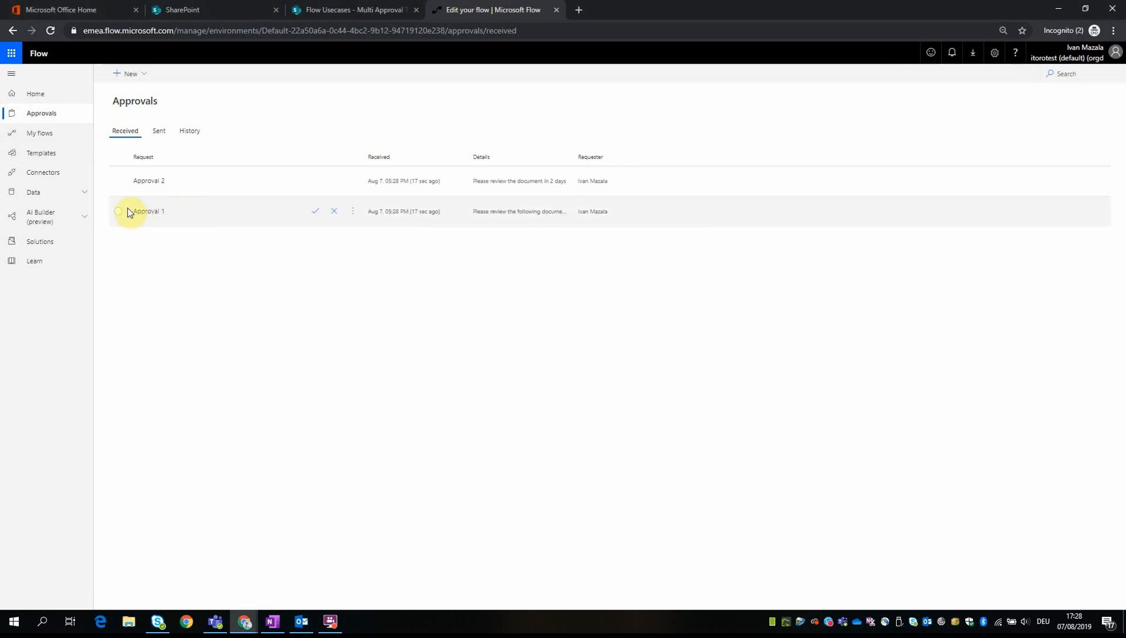
{"action": "left_click", "coordinate": [119, 212]}
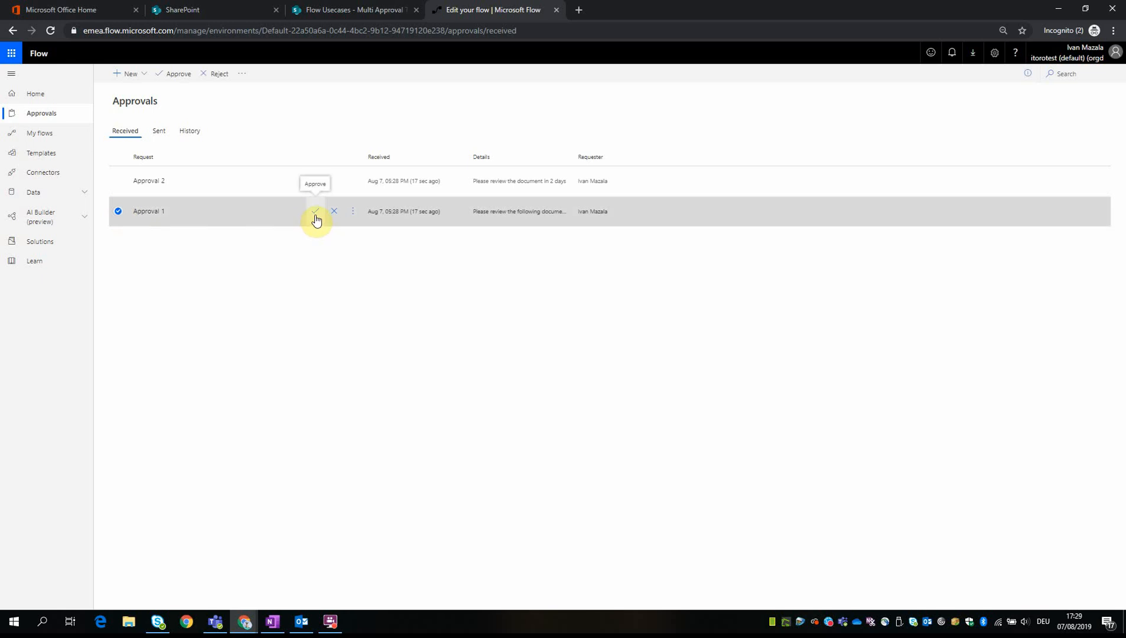
{"action": "left_click", "coordinate": [315, 211]}
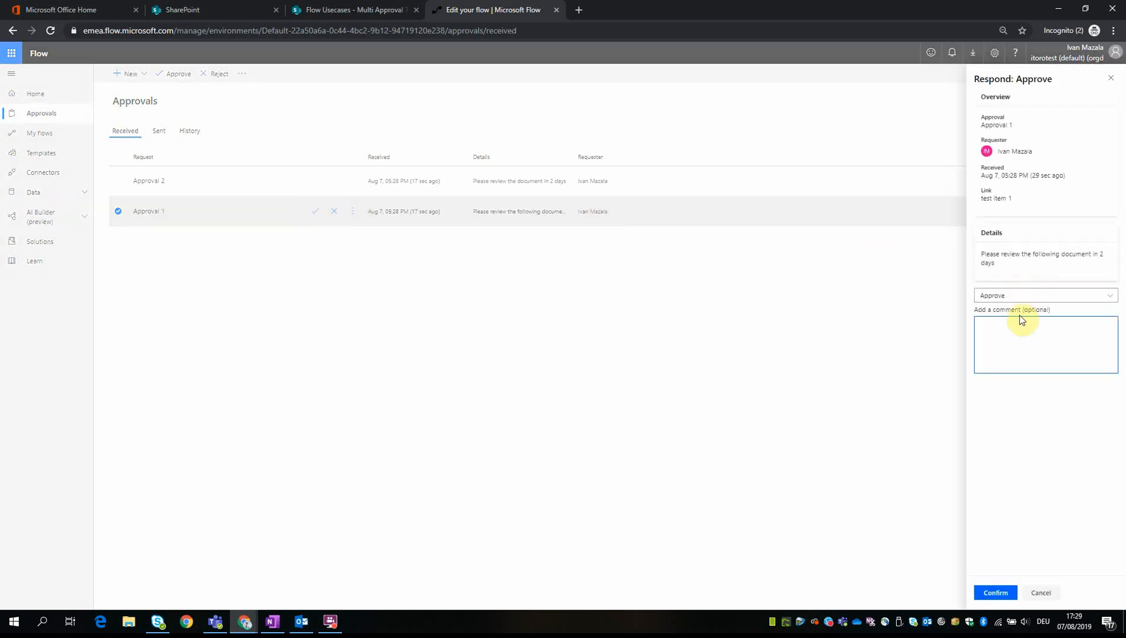
Step: Confirm Approval 1 with the comment "test comment from approval 1"
{"action": "type", "text": "test"}
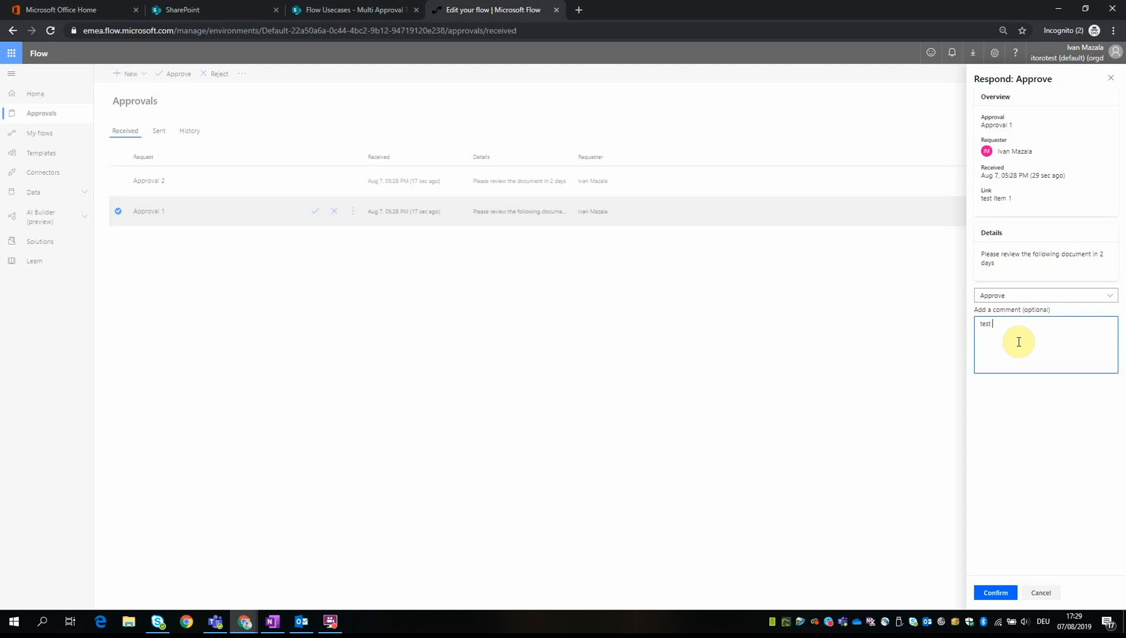
{"action": "type", "text": "comment"}
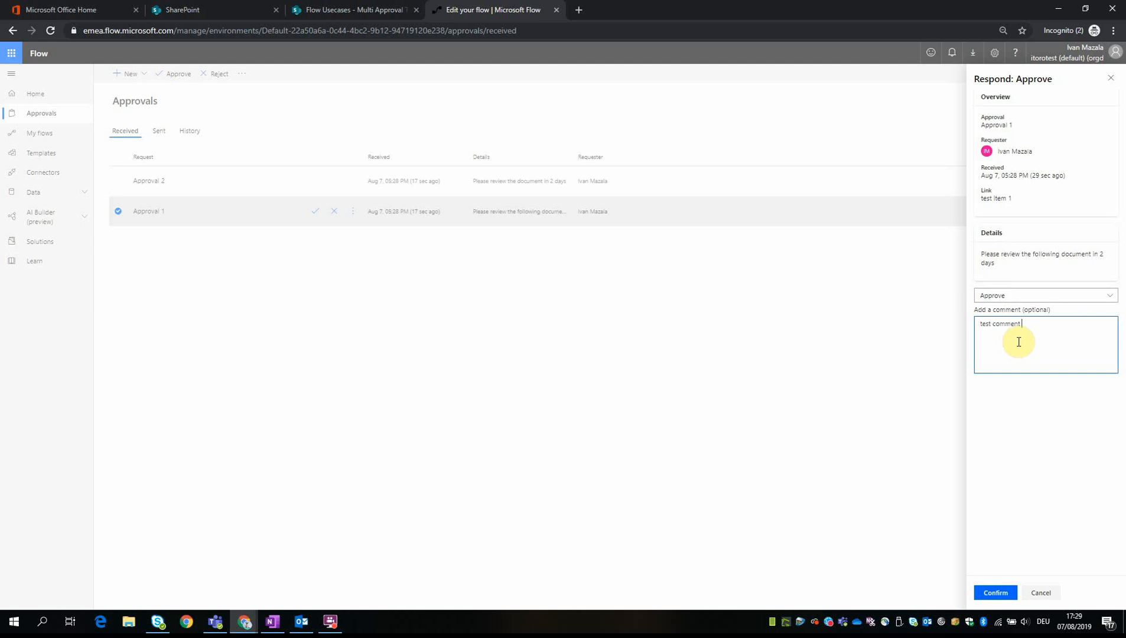
{"action": "type", "text": "from approval1"}
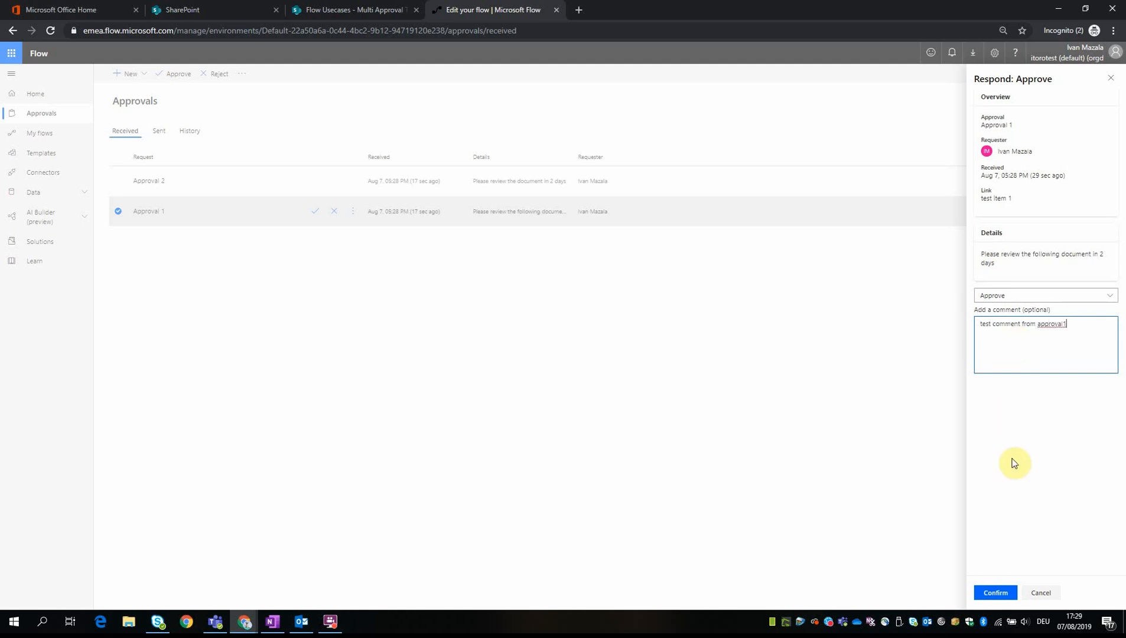
{"action": "left_click", "coordinate": [995, 591]}
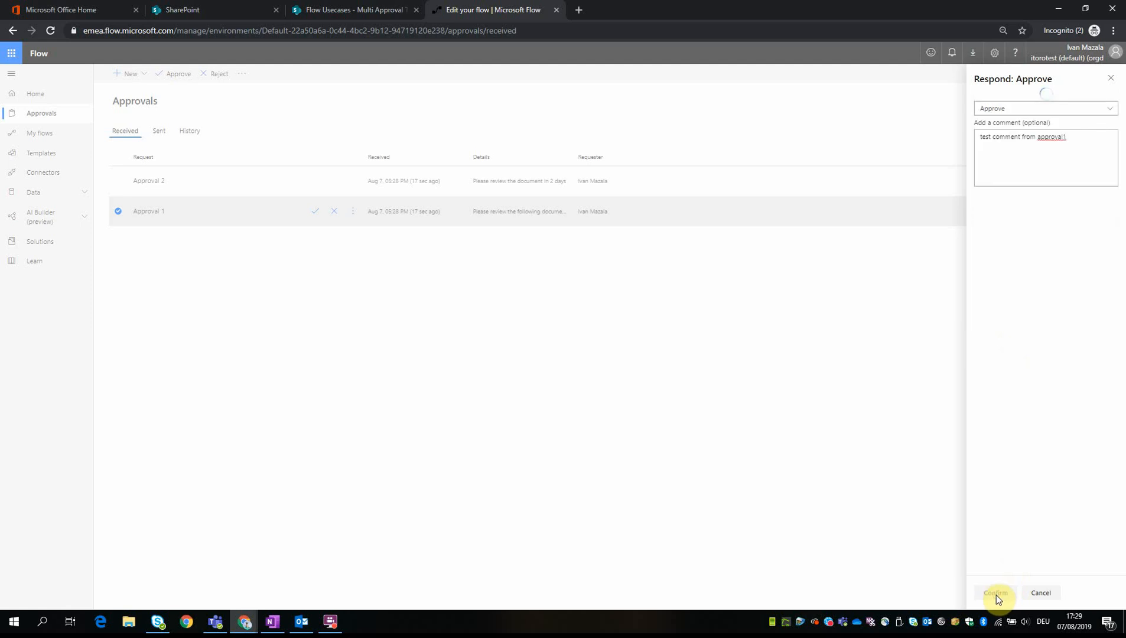
{"action": "left_click", "coordinate": [995, 593]}
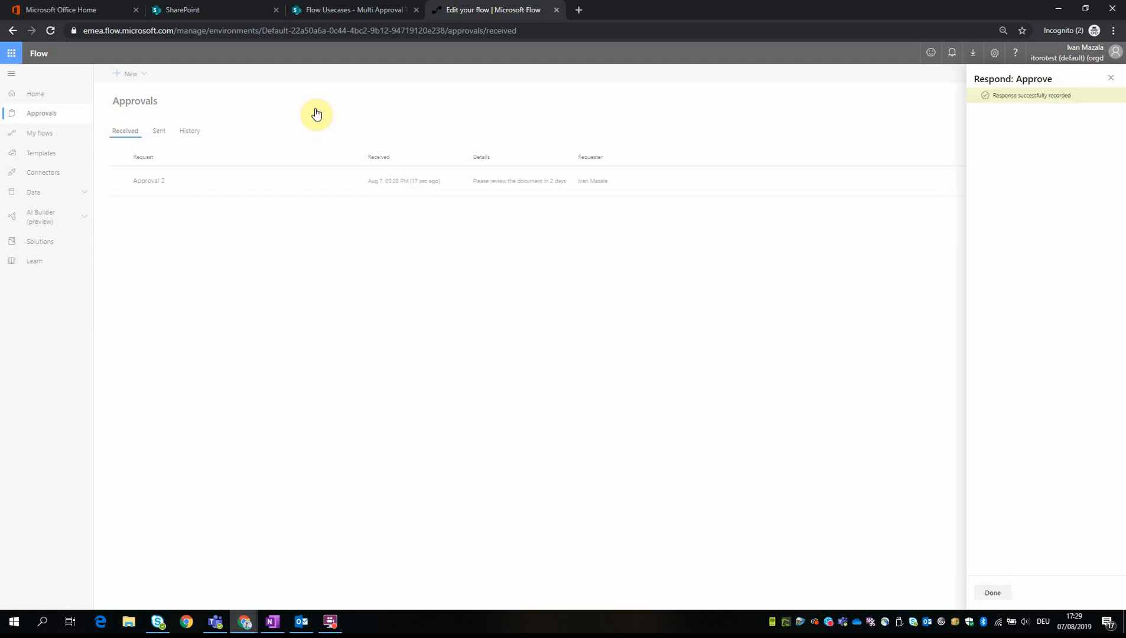
{"action": "mouse_move", "coordinate": [226, 13]}
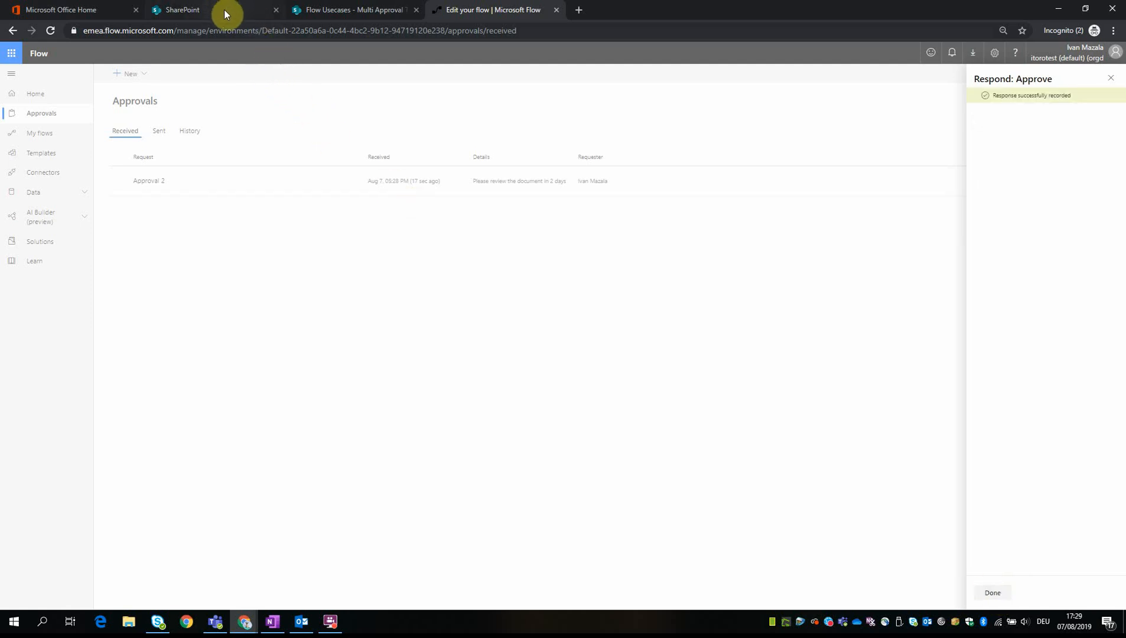
Step: View test item 1's entries in the Multi Approval Test list, showing Approver 1's comment and status New
{"action": "left_click", "coordinate": [182, 9]}
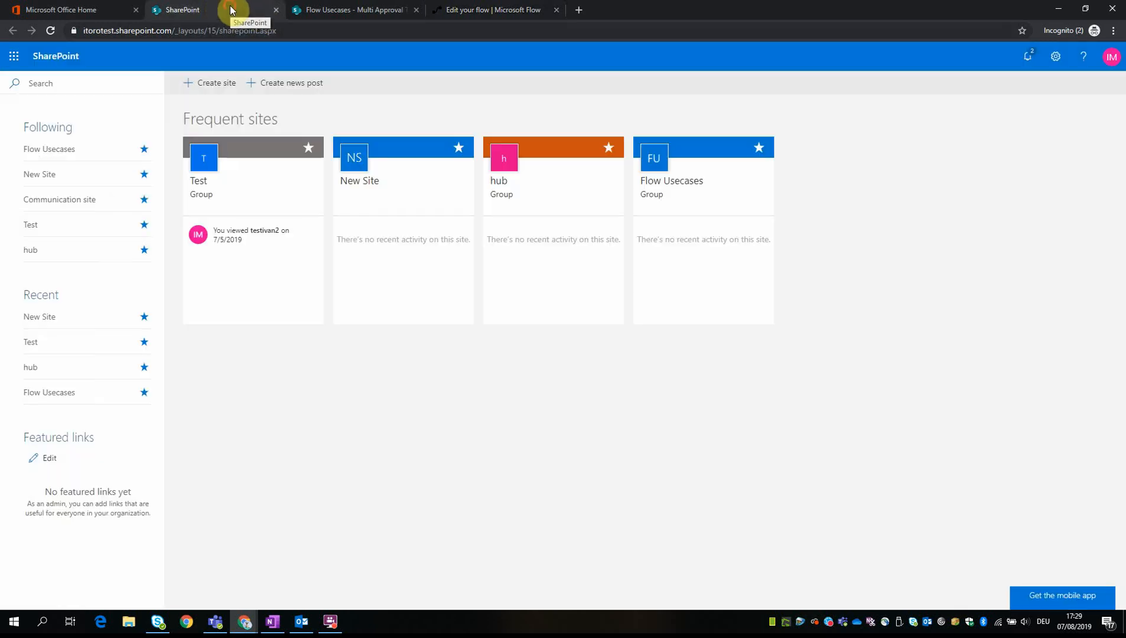
{"action": "left_click", "coordinate": [351, 9]}
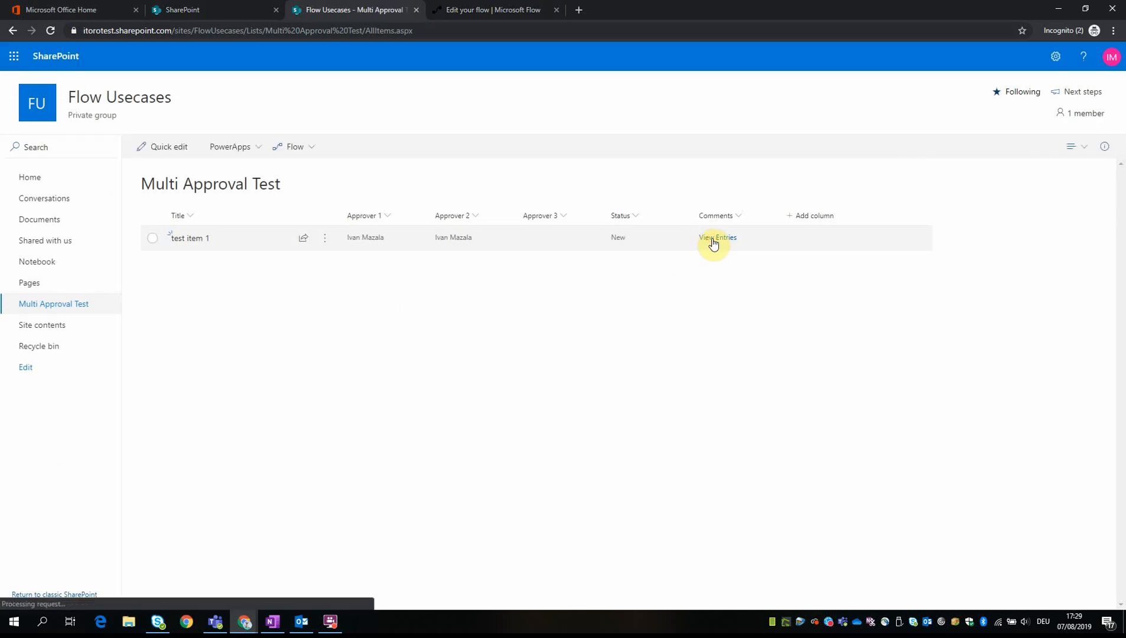
{"action": "left_click", "coordinate": [717, 238]}
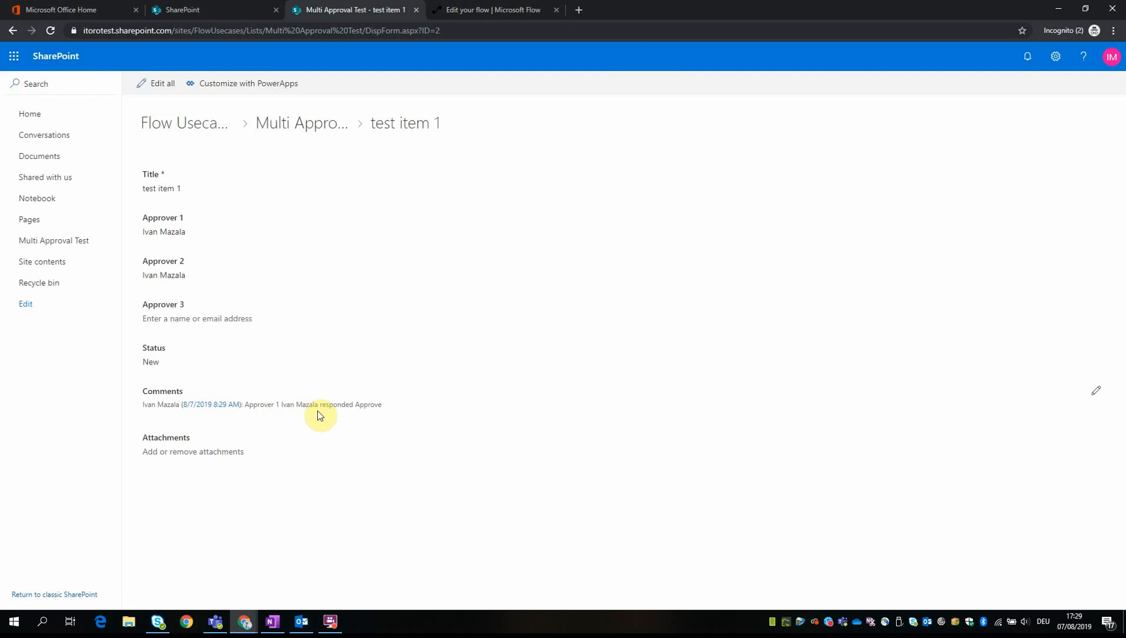
{"action": "mouse_move", "coordinate": [242, 10]}
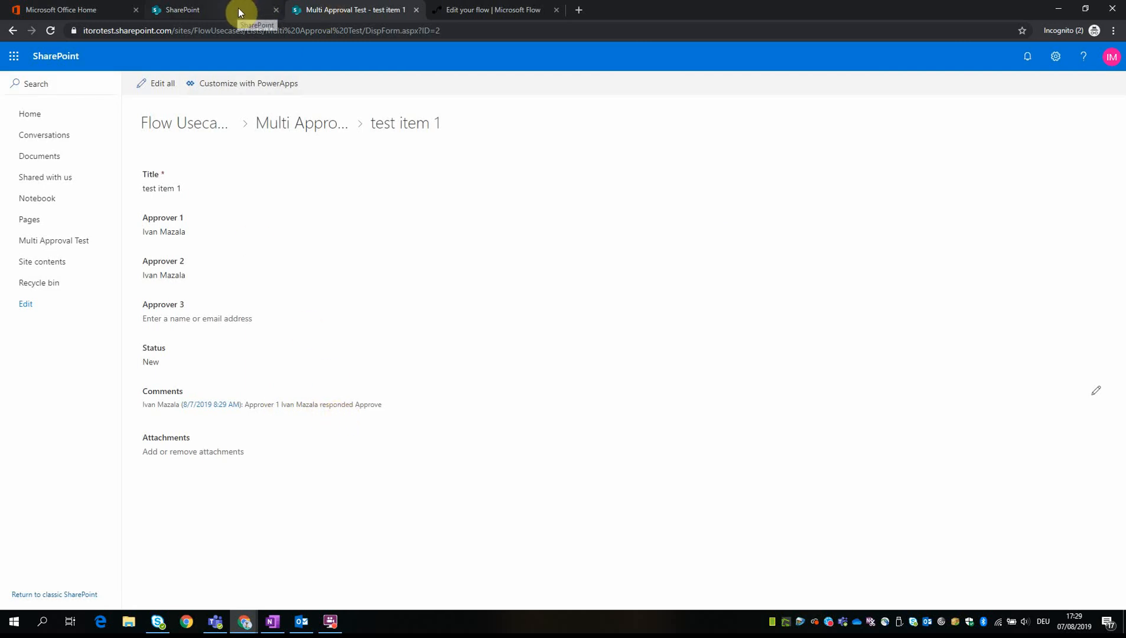
Step: Approve Approval 2 with the comment "test approval 2", leaving no pending approvals
{"action": "left_click", "coordinate": [490, 9]}
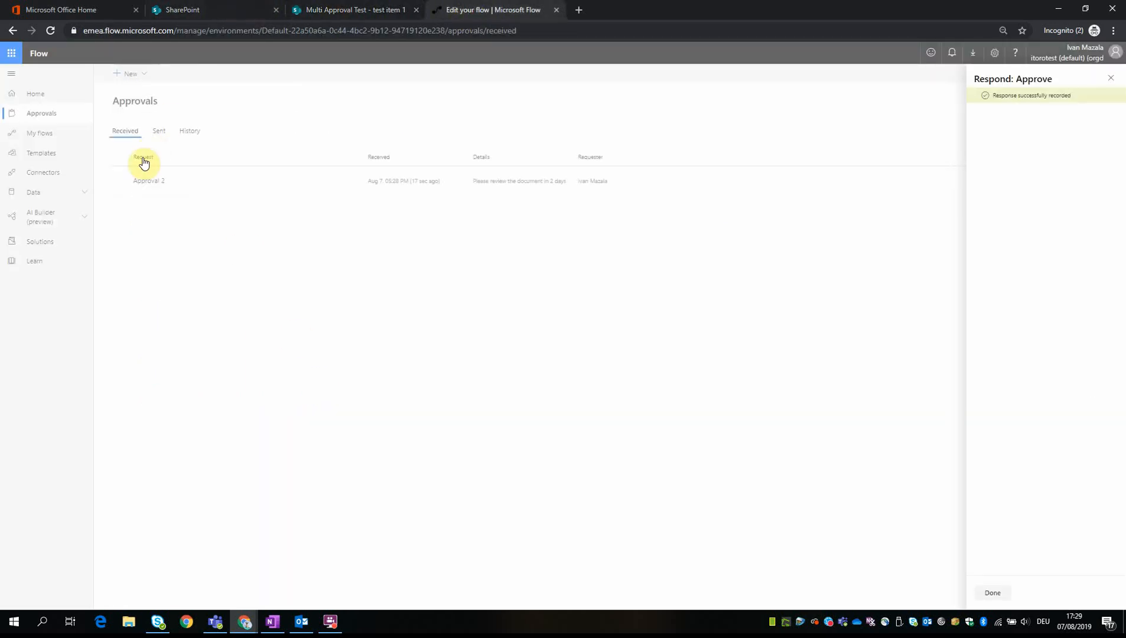
{"action": "left_click", "coordinate": [120, 181]}
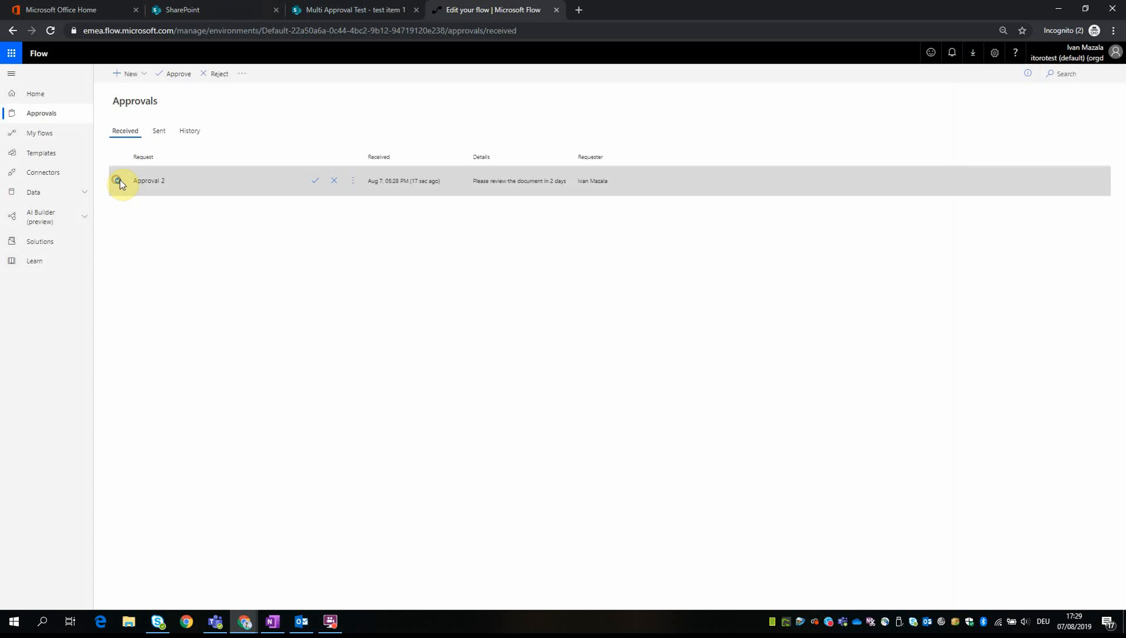
{"action": "left_click", "coordinate": [119, 181]}
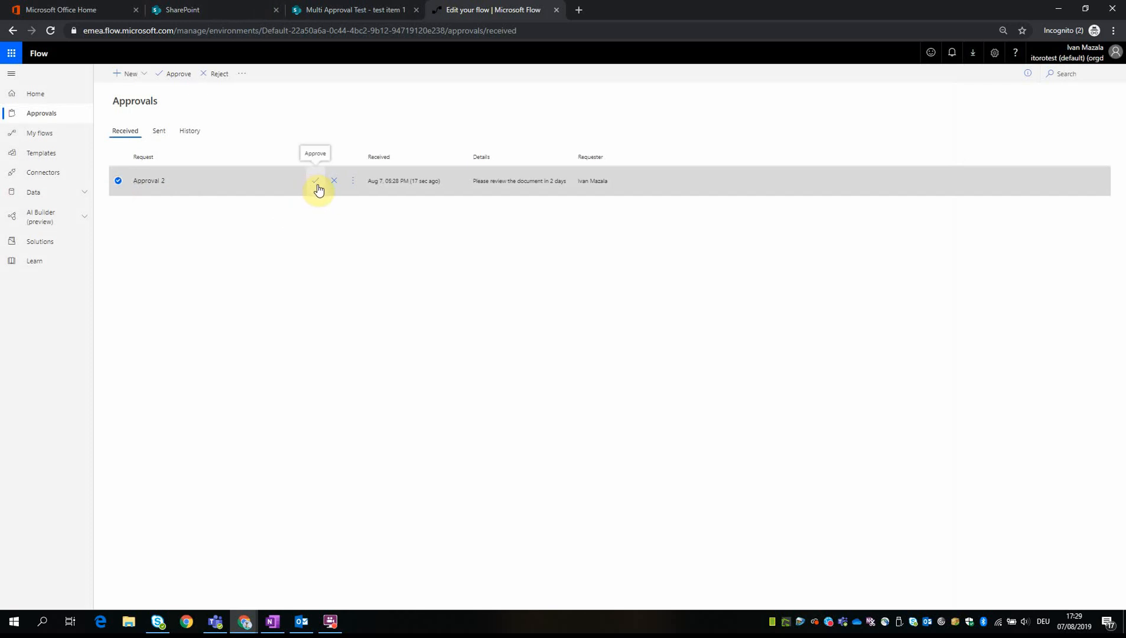
{"action": "left_click", "coordinate": [314, 181]}
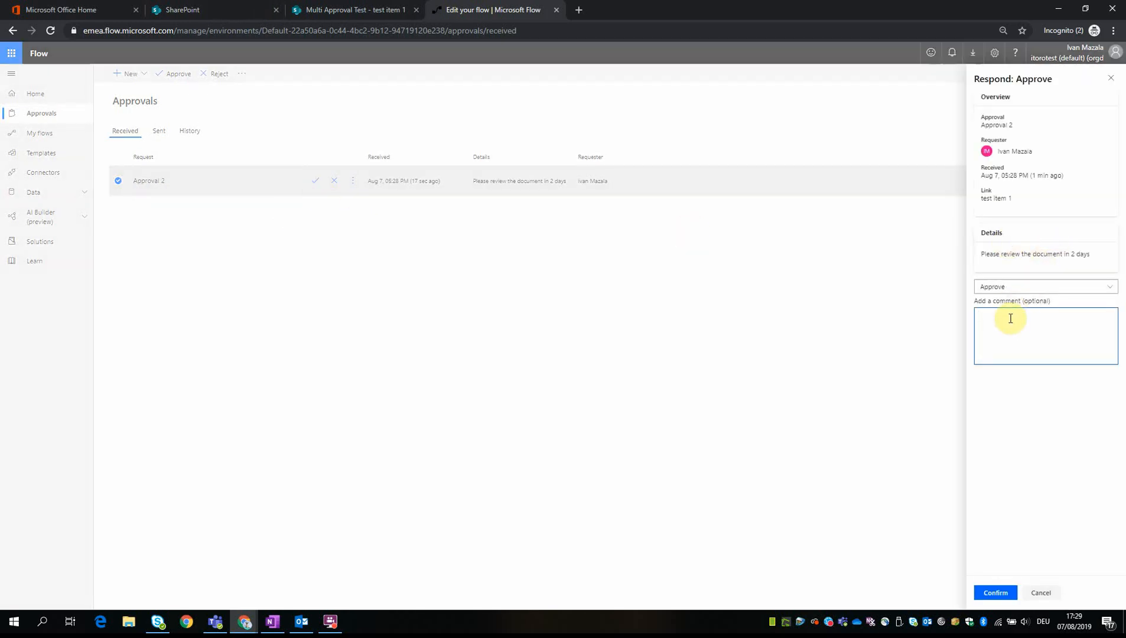
{"action": "mouse_move", "coordinate": [1015, 324]}
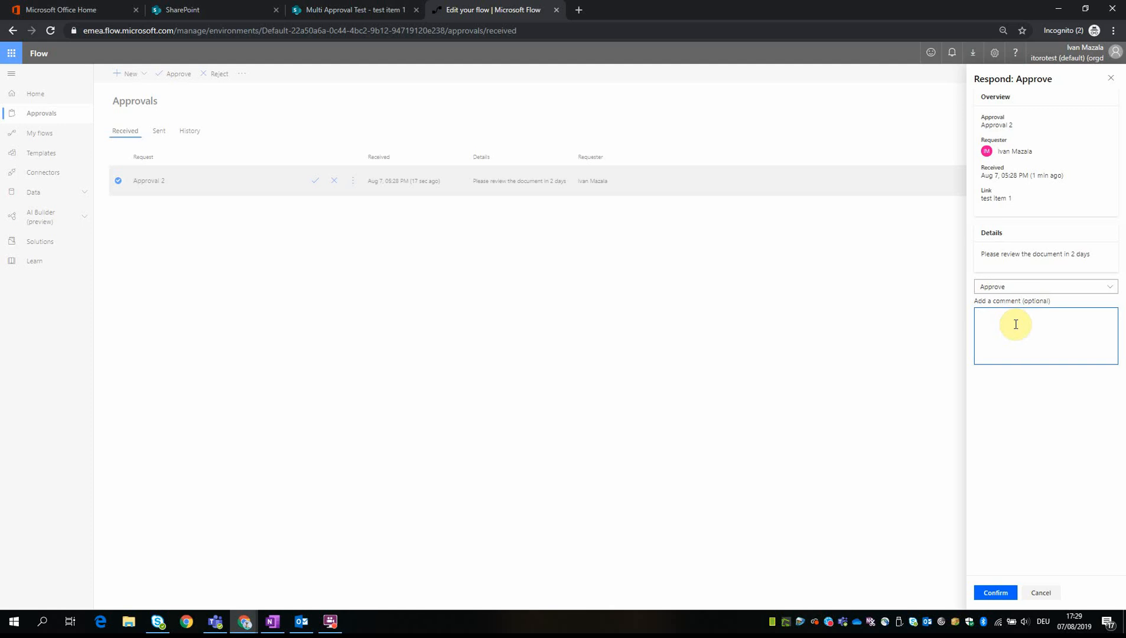
{"action": "type", "text": "test approval 2"}
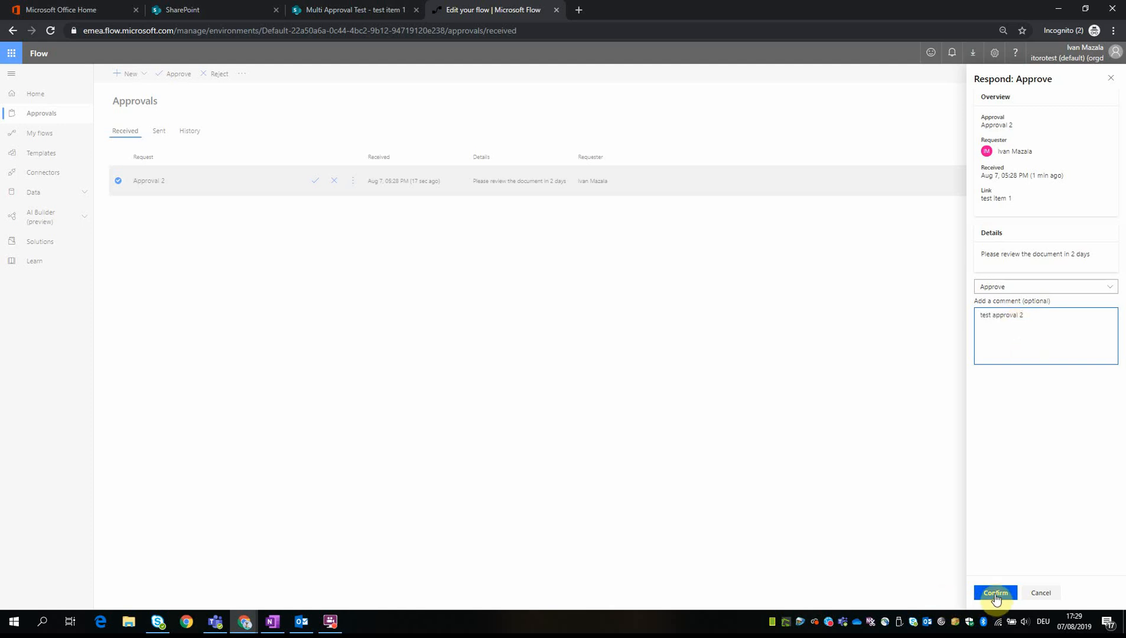
{"action": "left_click", "coordinate": [994, 593]}
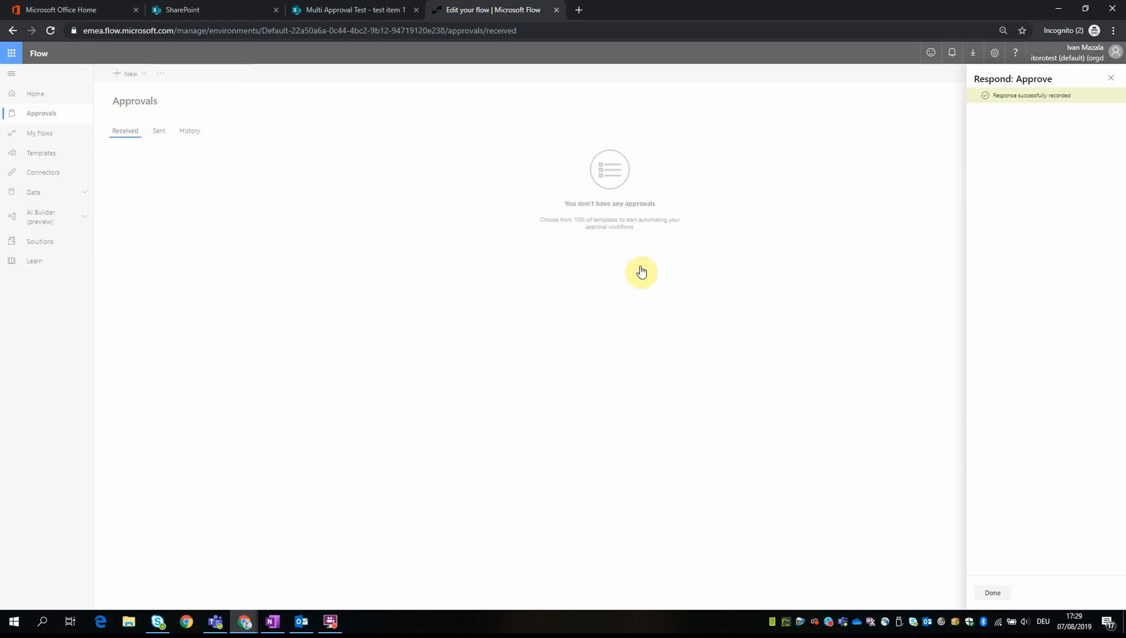
{"action": "mouse_move", "coordinate": [208, 14]}
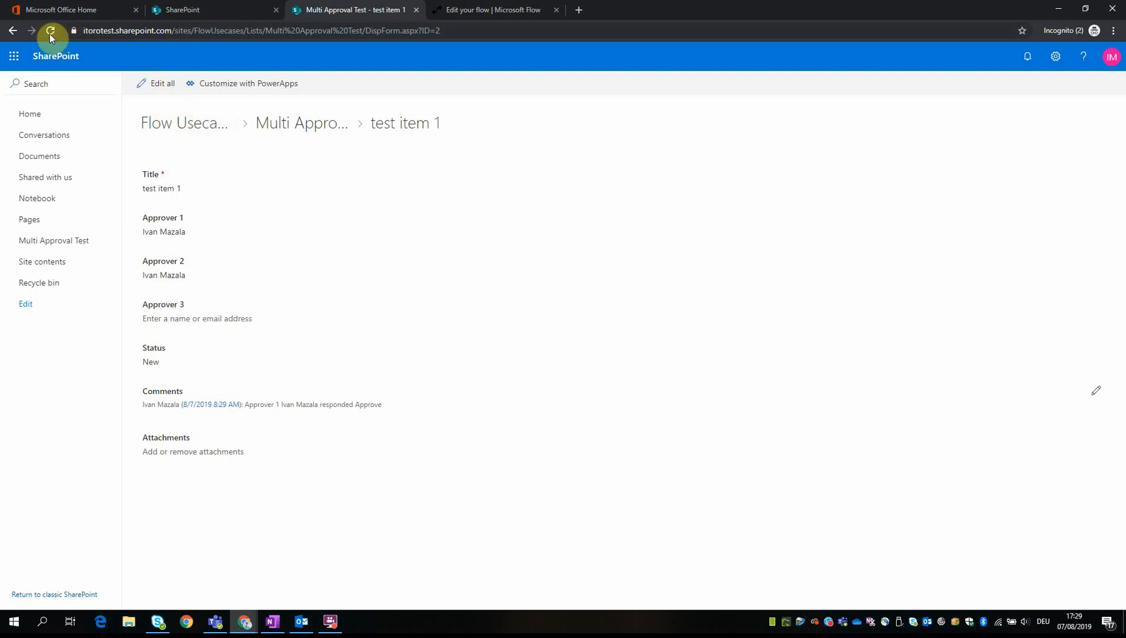
Step: Reload test item 1's page so it shows status Approved with a second Approve comment
{"action": "left_click", "coordinate": [50, 30]}
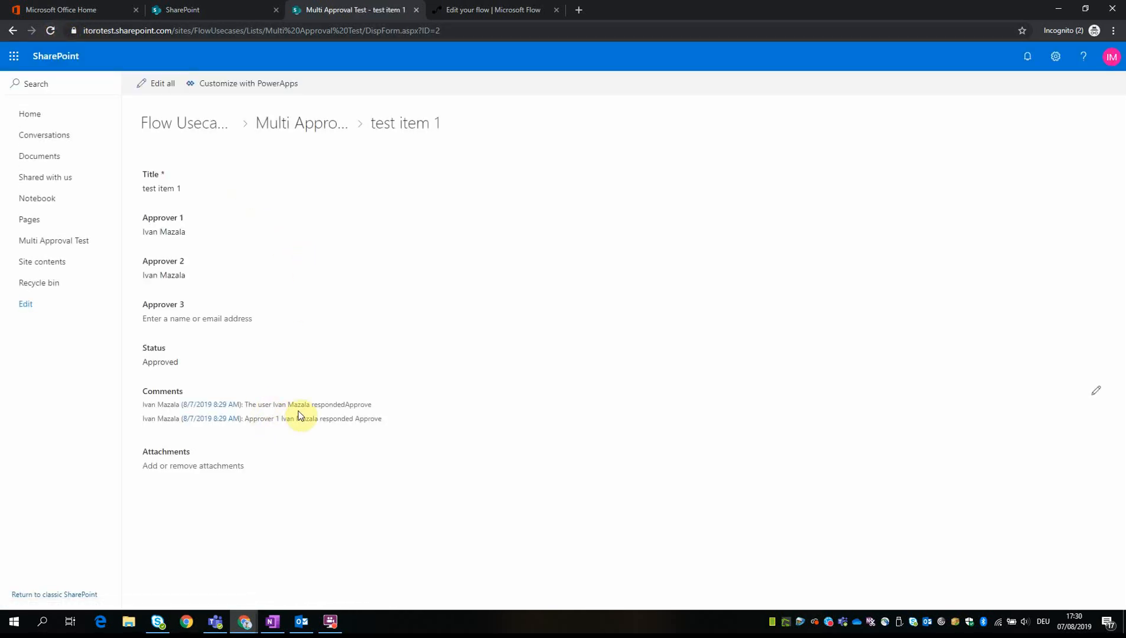
{"action": "mouse_move", "coordinate": [156, 114]}
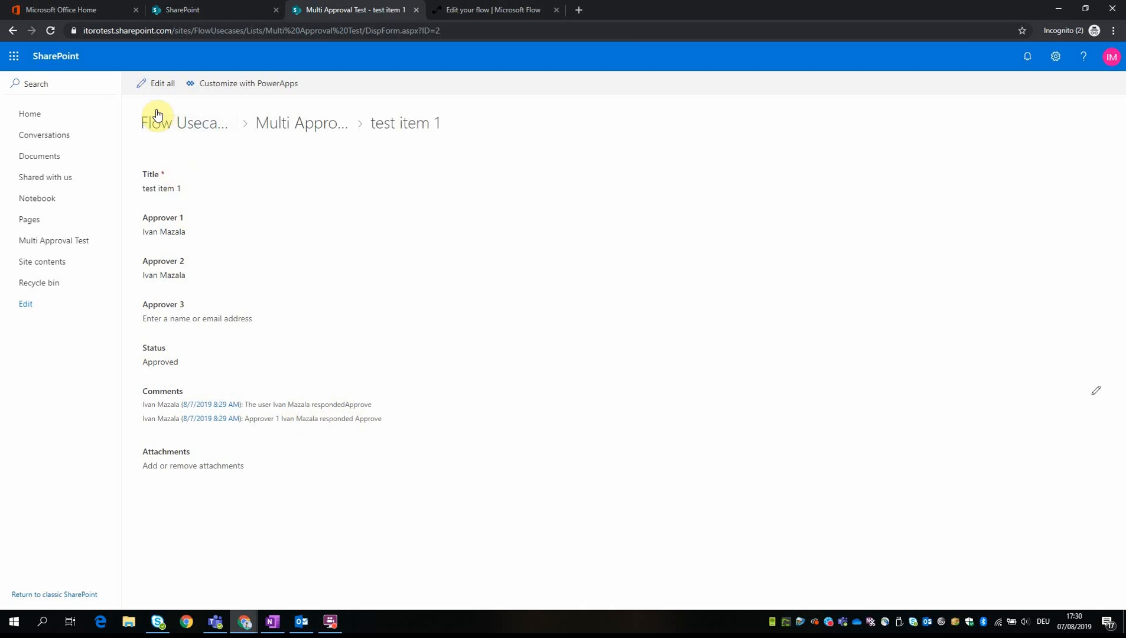
{"action": "mouse_move", "coordinate": [53, 240]}
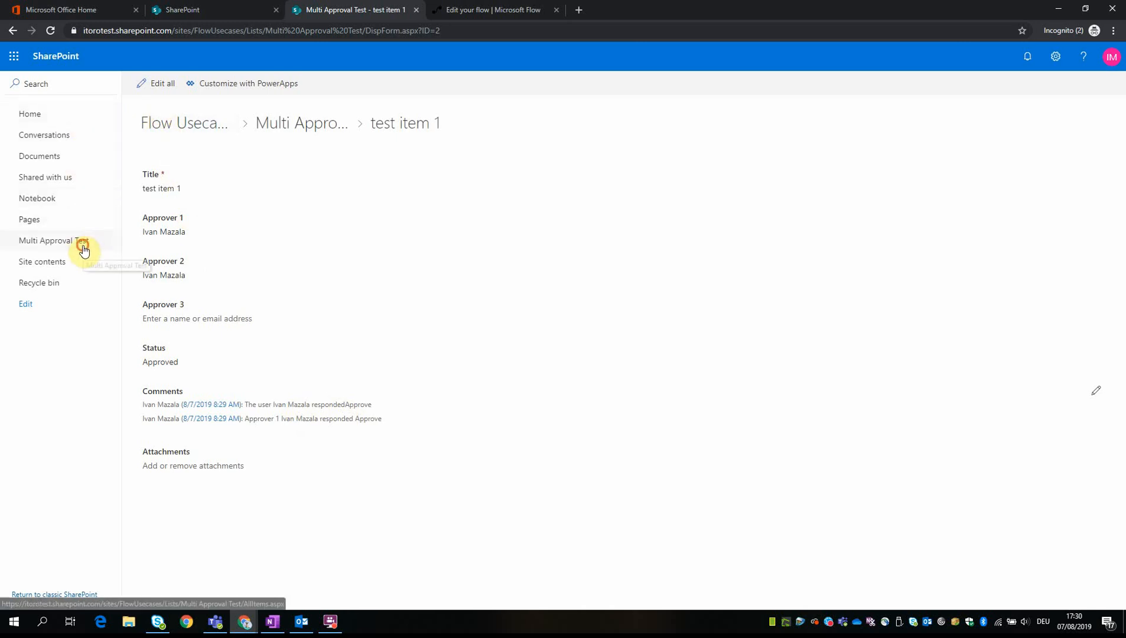
Step: Return to the Multi Approval Test list, where test item 1 is listed as Approved
{"action": "left_click", "coordinate": [51, 241]}
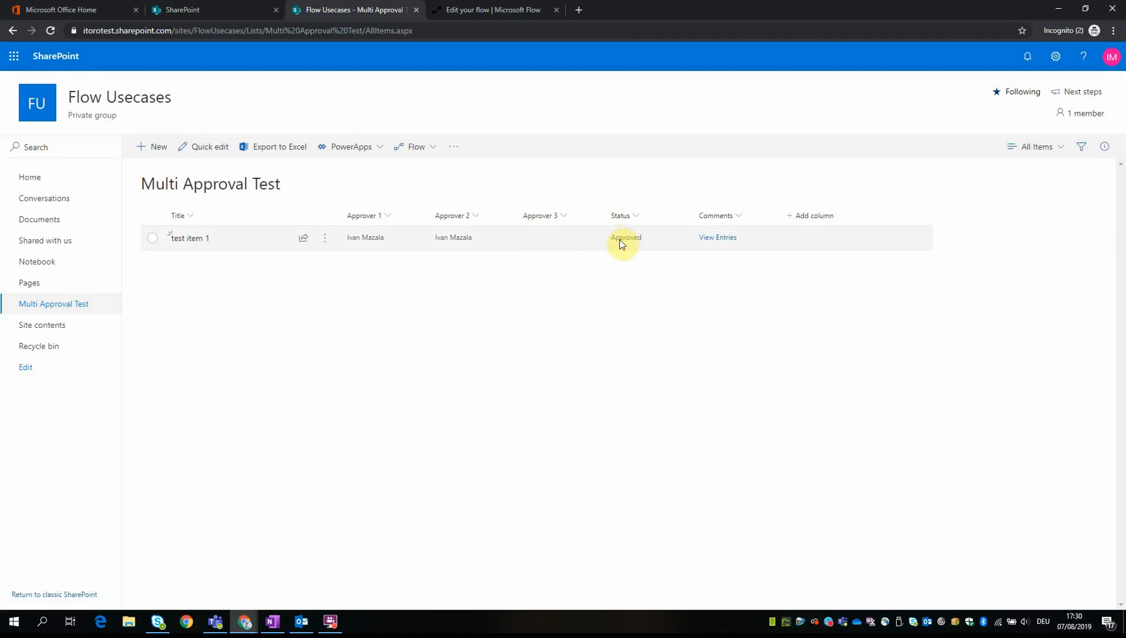
{"action": "mouse_move", "coordinate": [528, 290]}
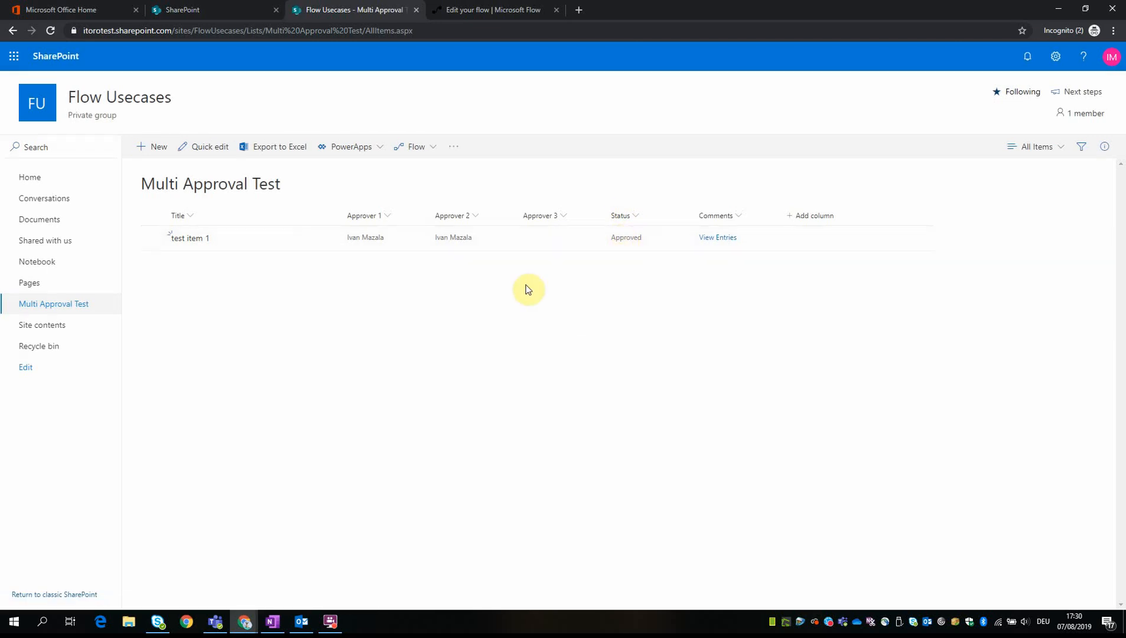
{"action": "mouse_move", "coordinate": [532, 260]}
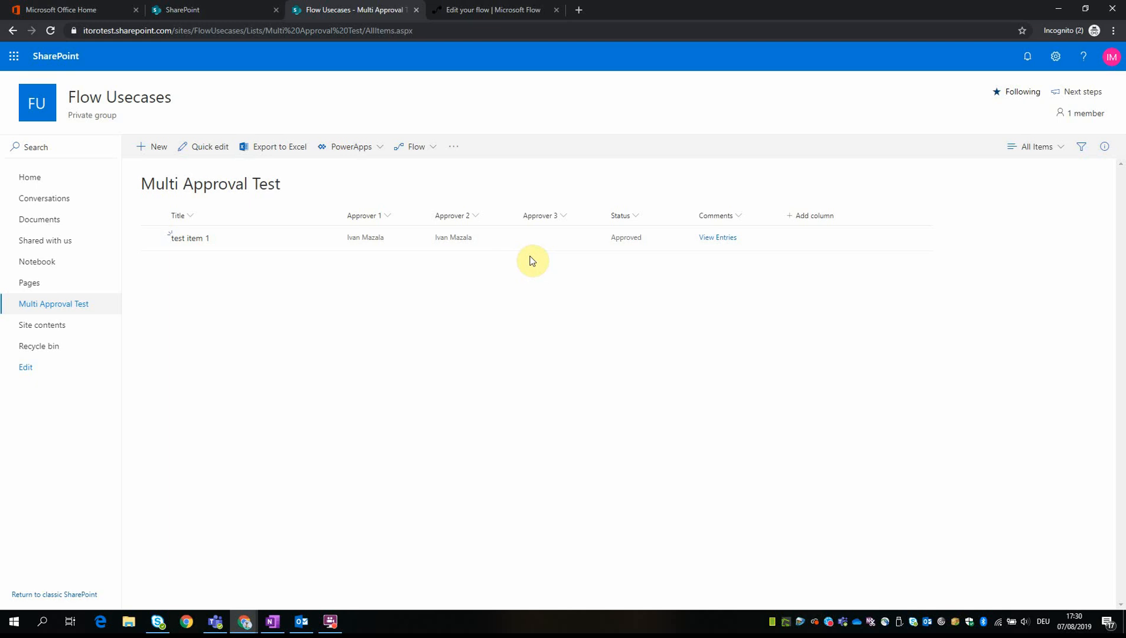
{"action": "mouse_move", "coordinate": [535, 278]}
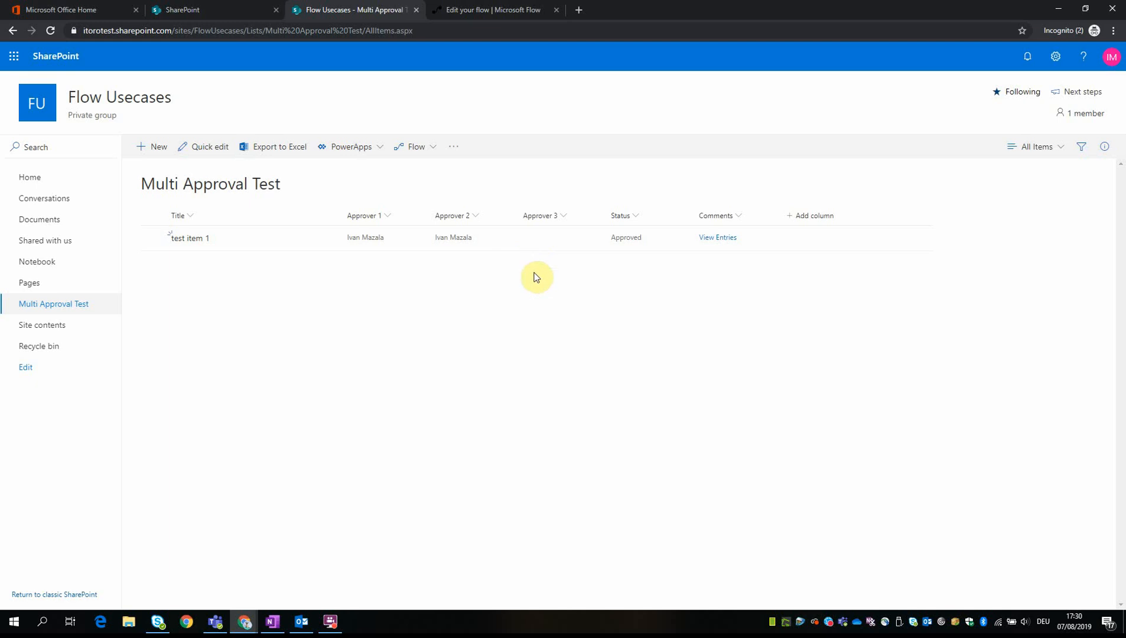
{"action": "mouse_move", "coordinate": [330, 622]}
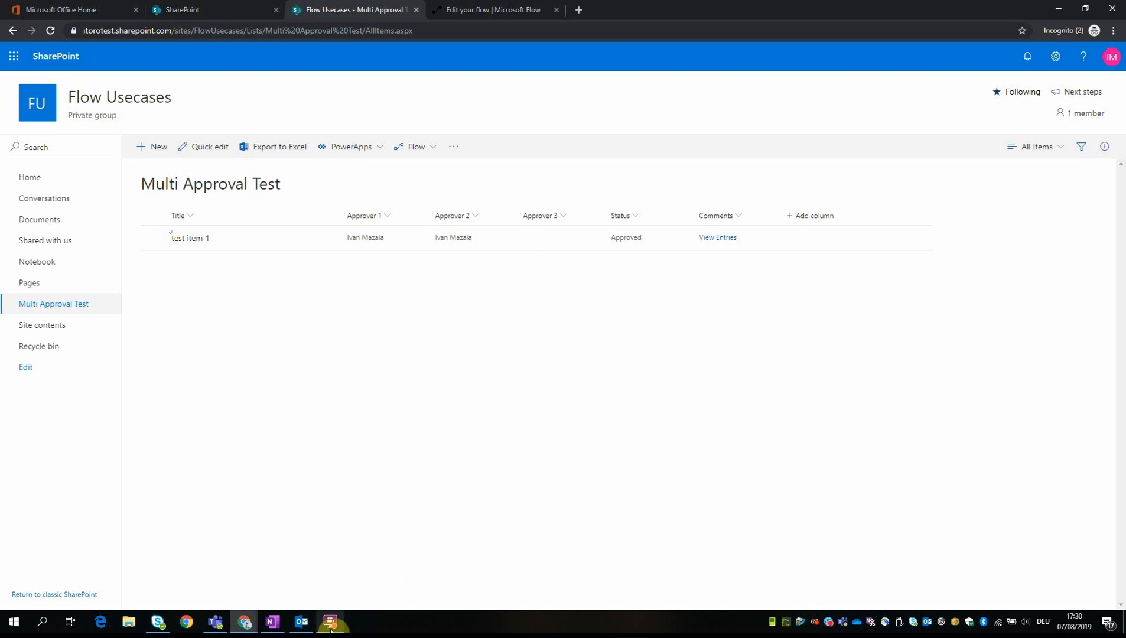